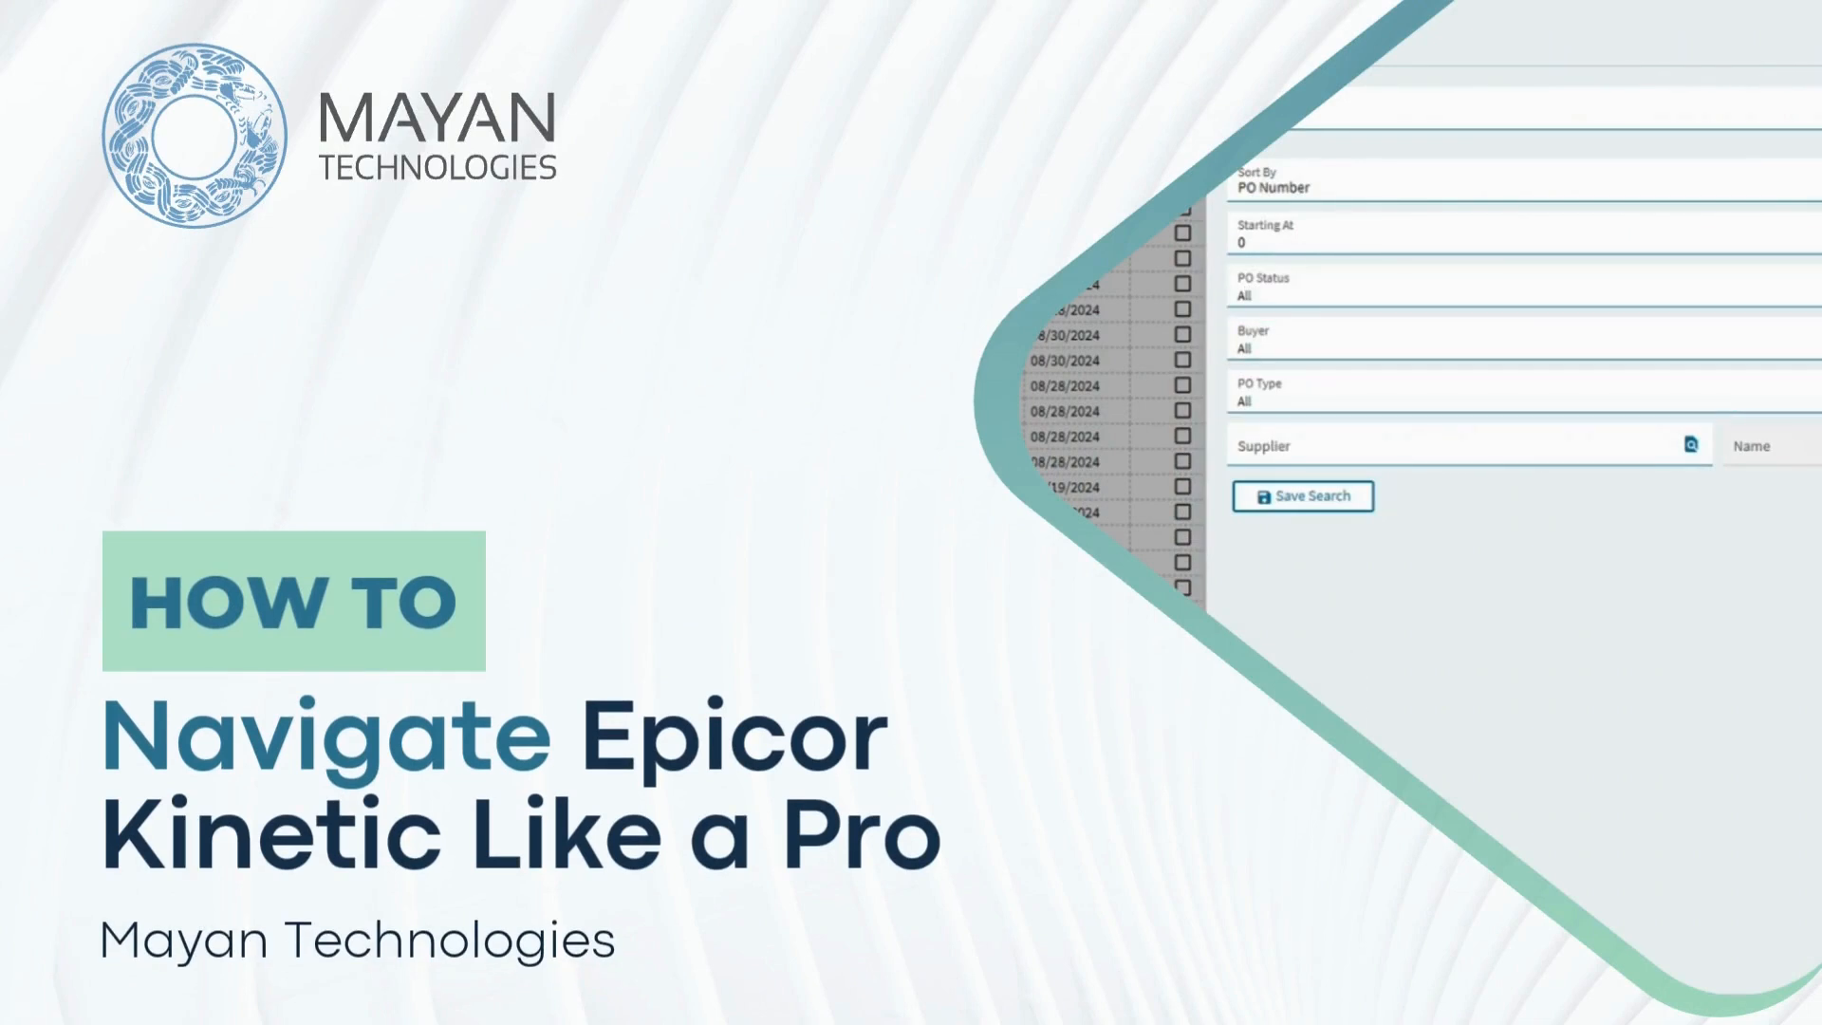
Save the home page personalization and exit edit mode without adding any widgets
{"action": "left_click", "coordinate": [1303, 495]}
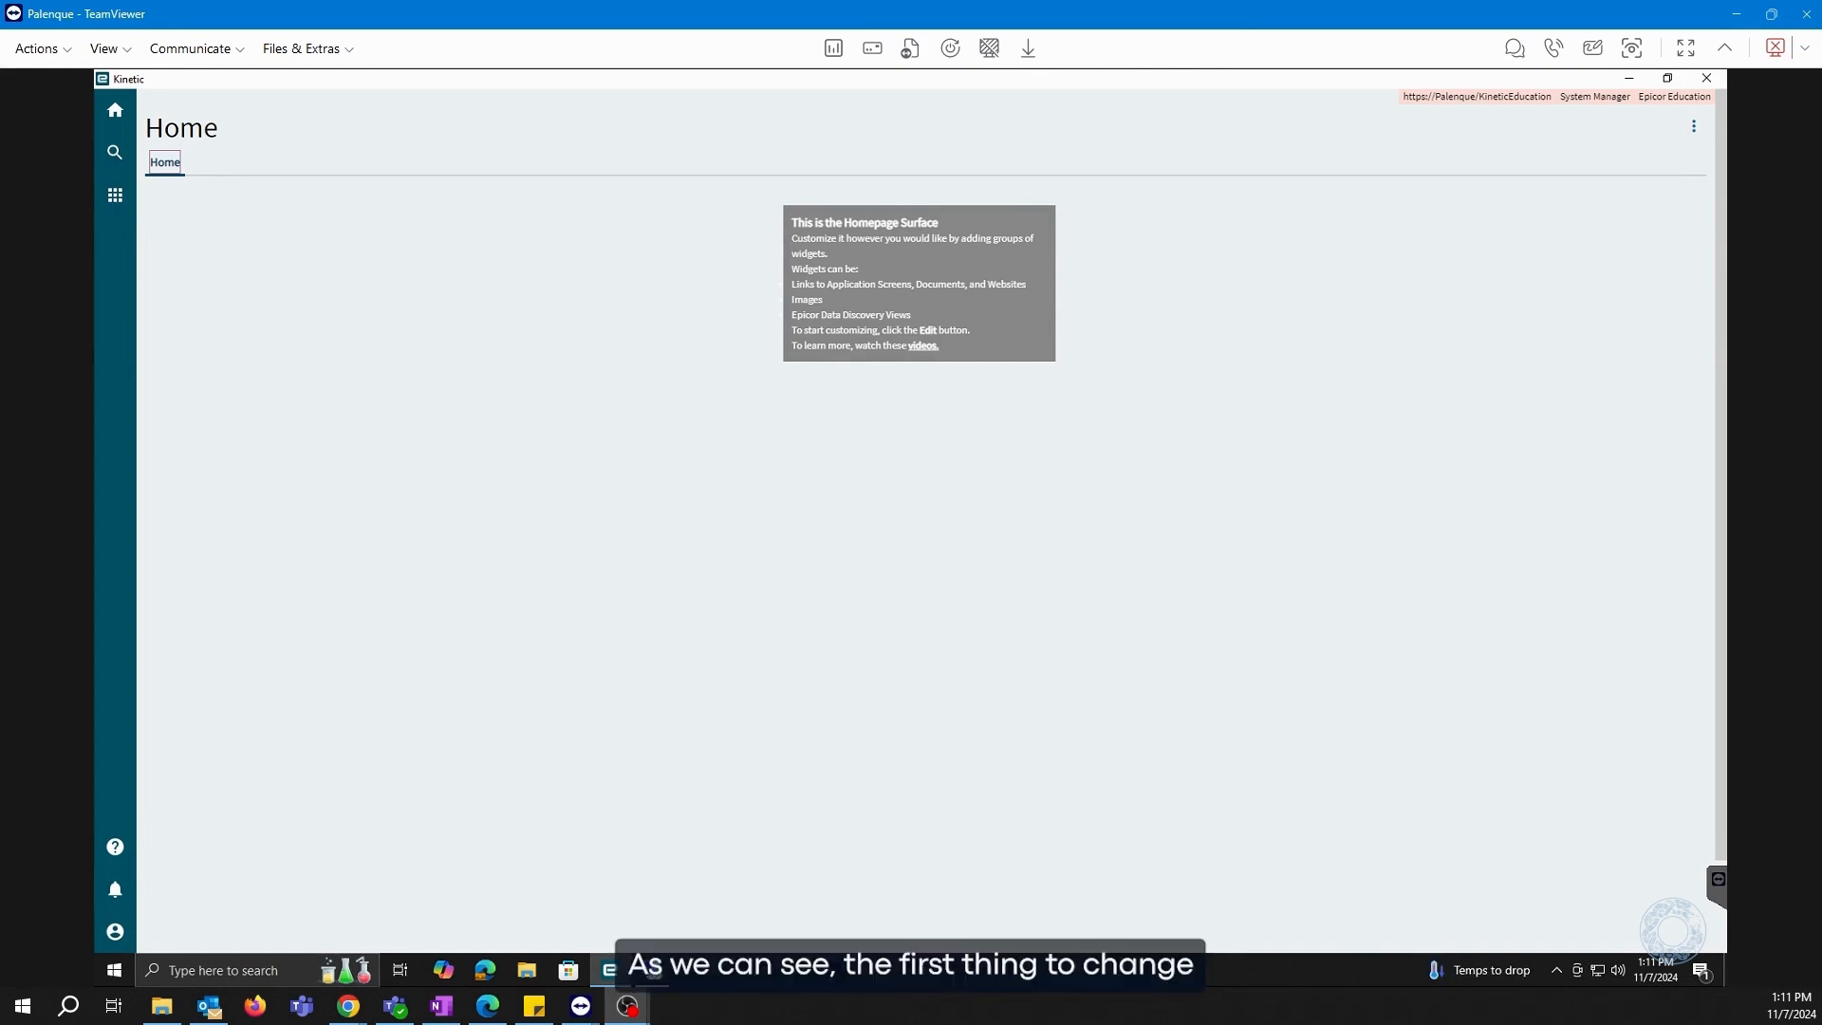
{"action": "mouse_move", "coordinate": [1027, 421]}
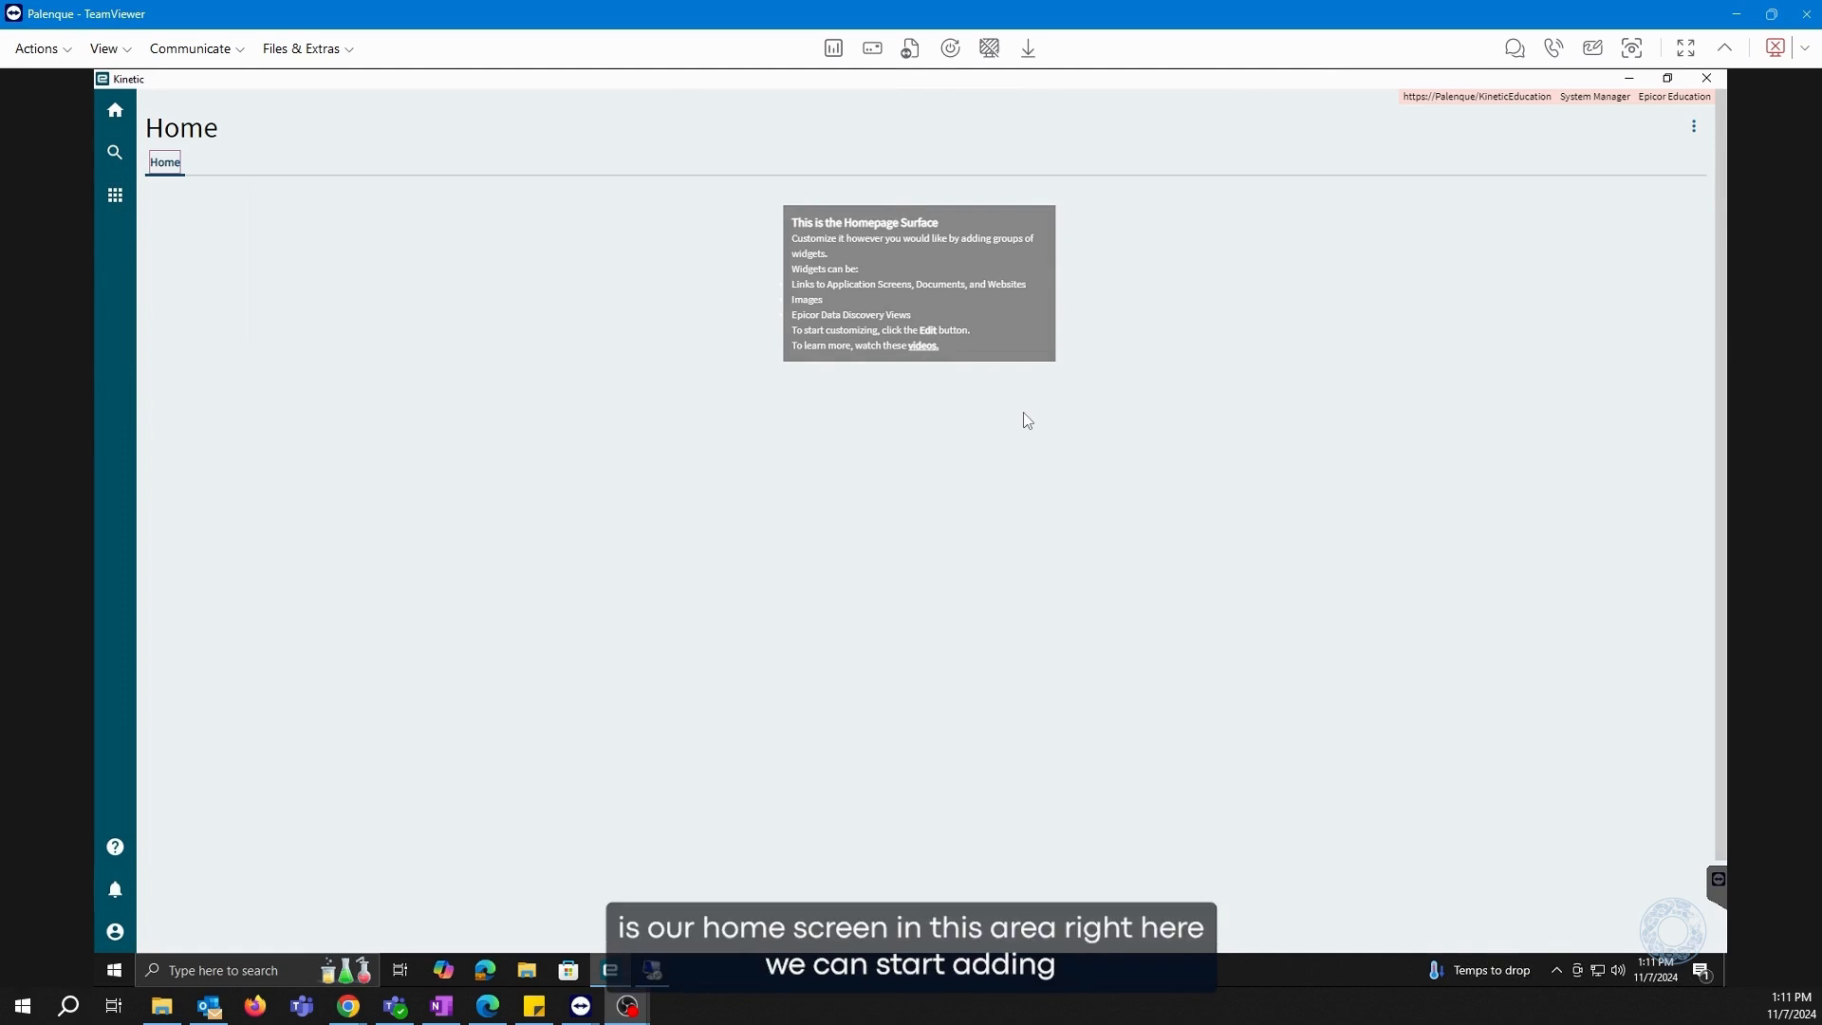
{"action": "mouse_move", "coordinate": [1118, 334]}
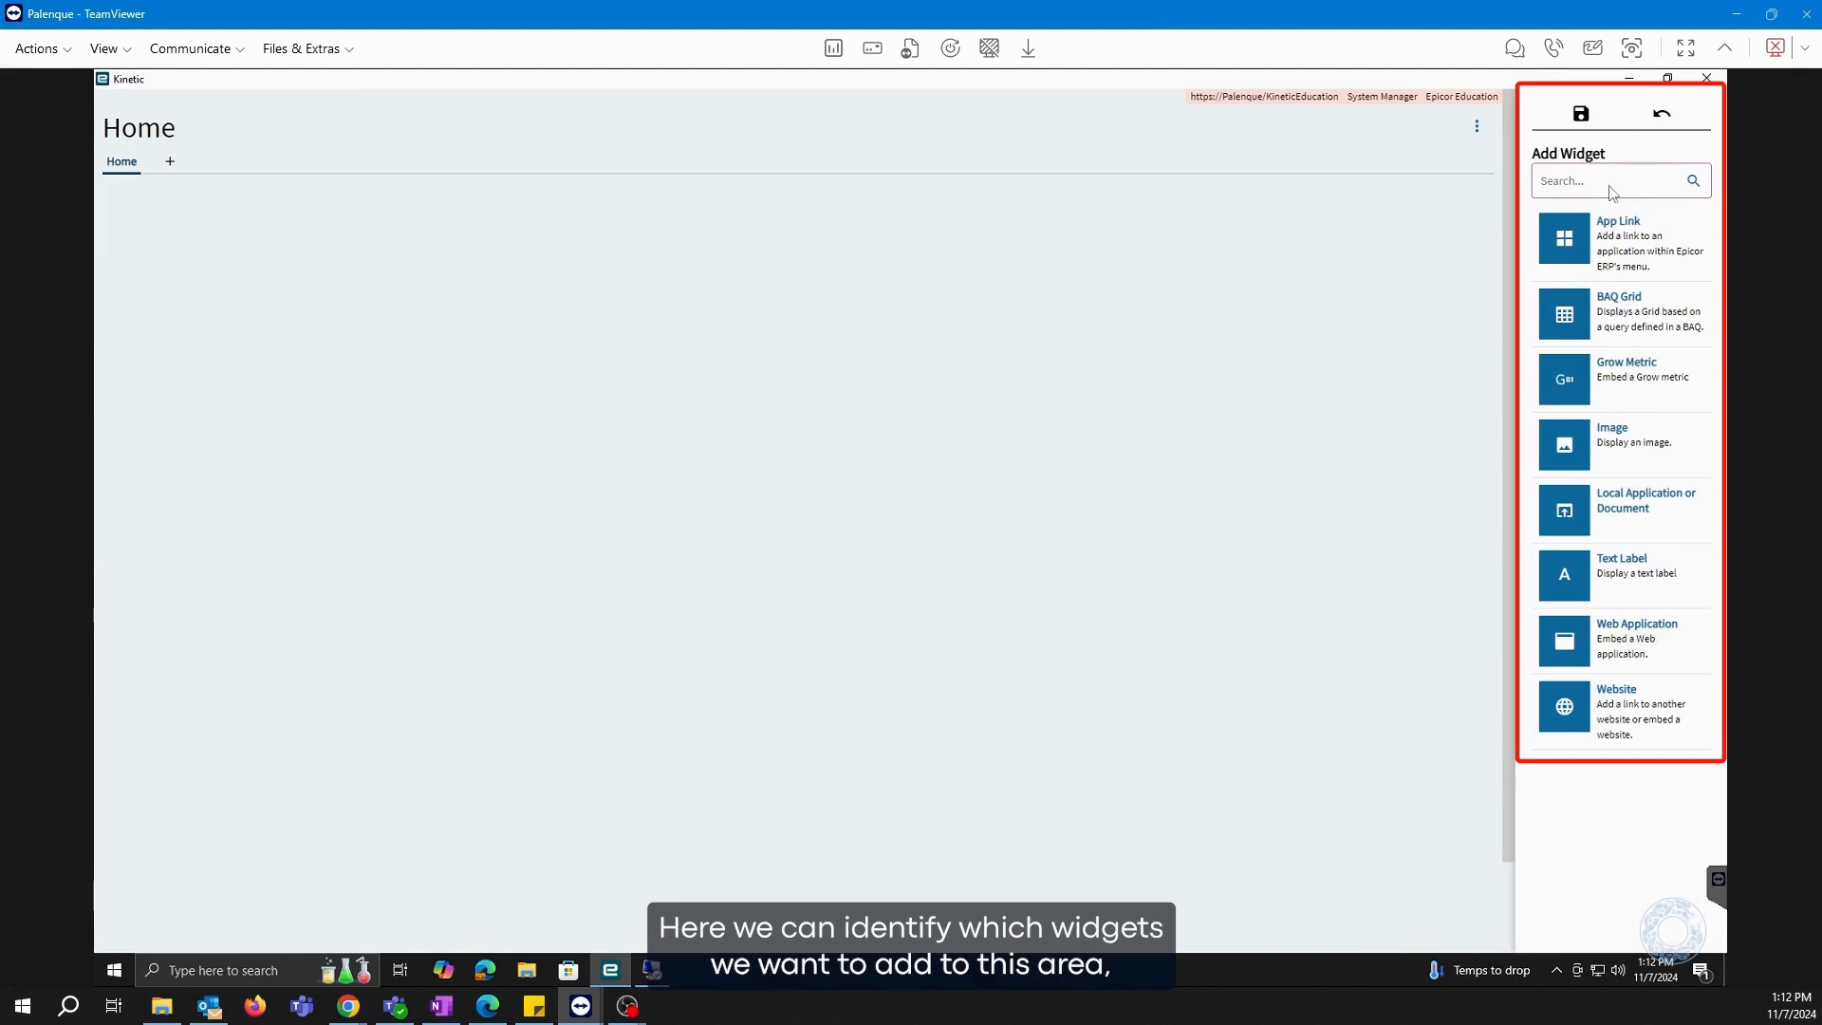
{"action": "mouse_move", "coordinate": [1663, 480]}
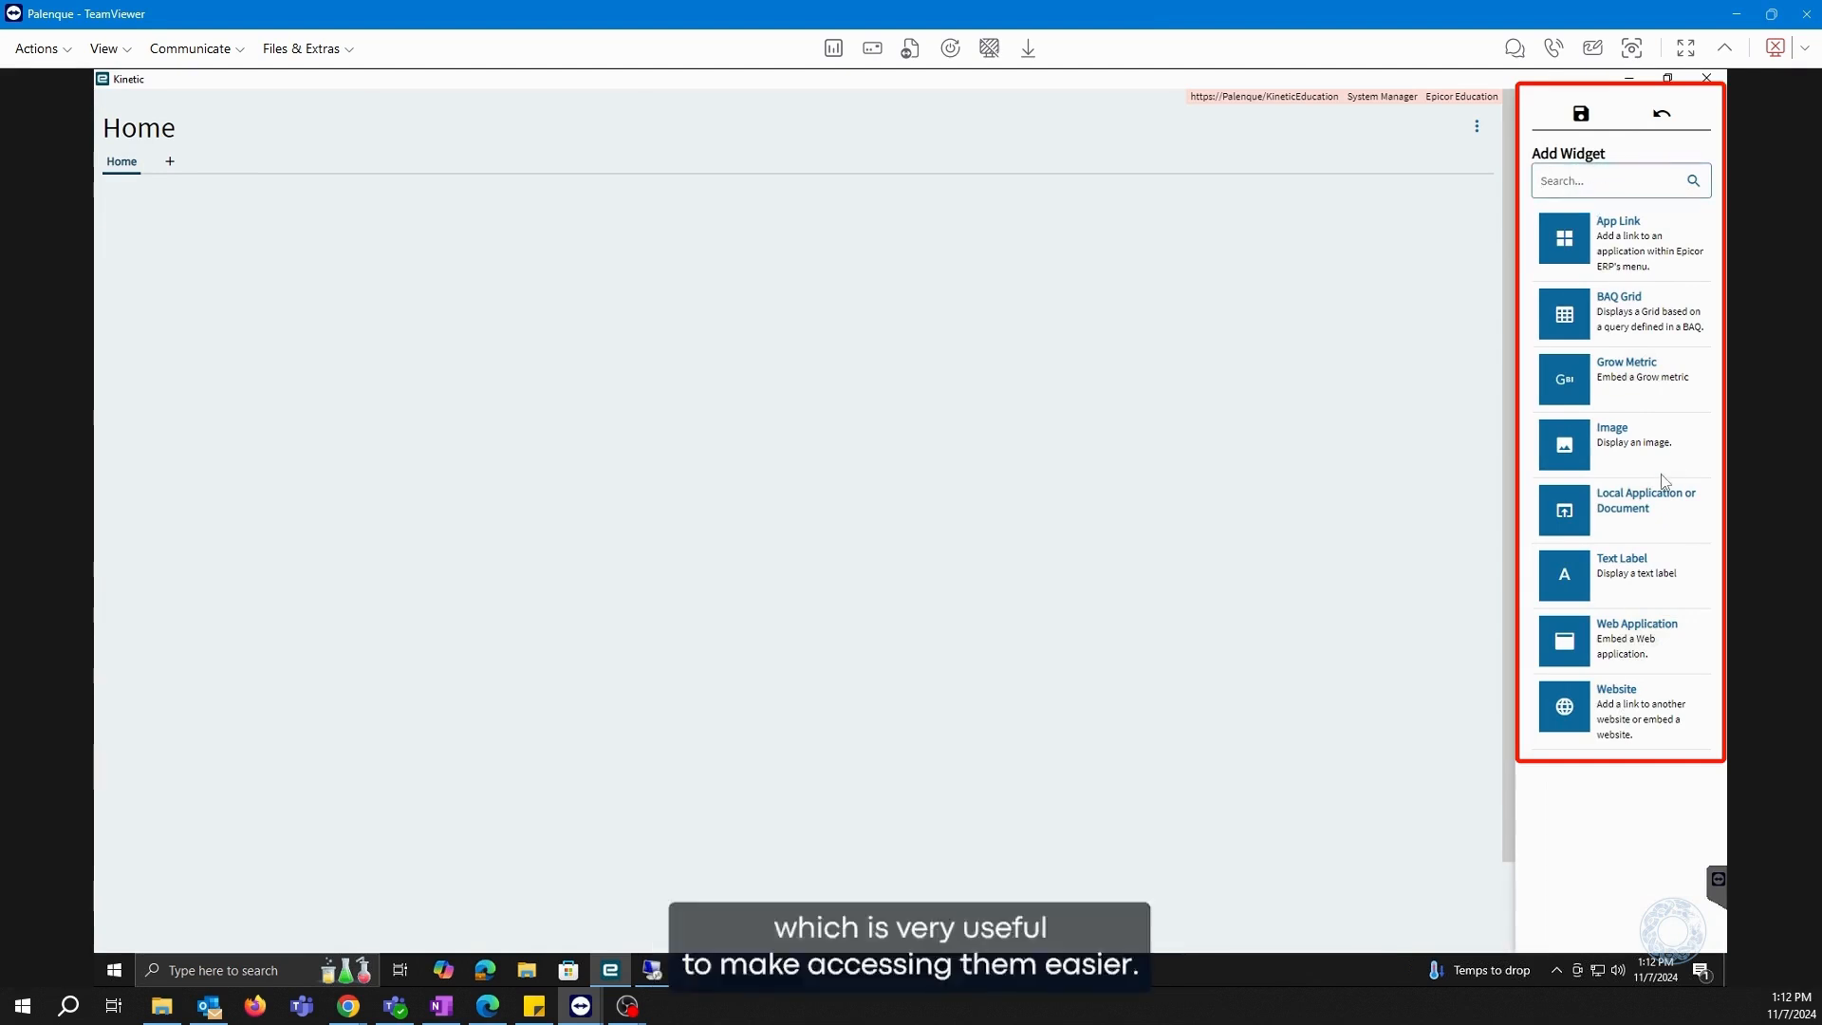
{"action": "mouse_move", "coordinate": [844, 407]}
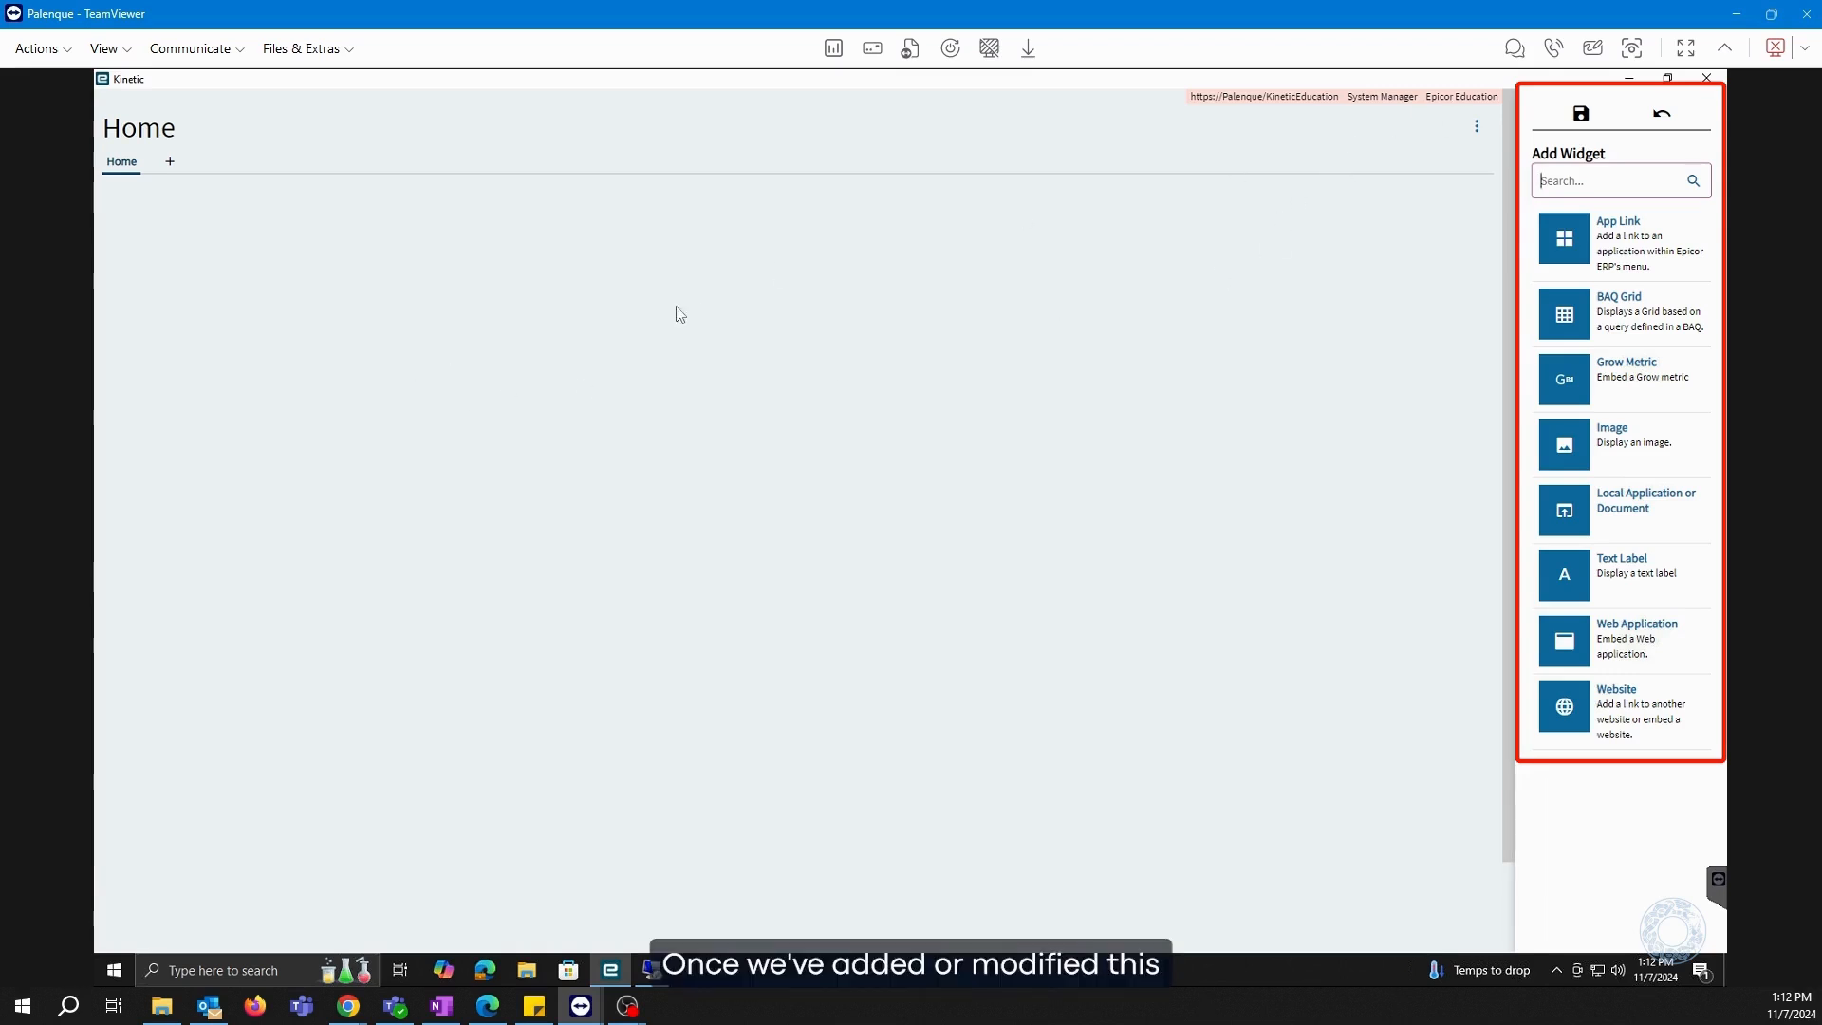
{"action": "mouse_move", "coordinate": [839, 377]}
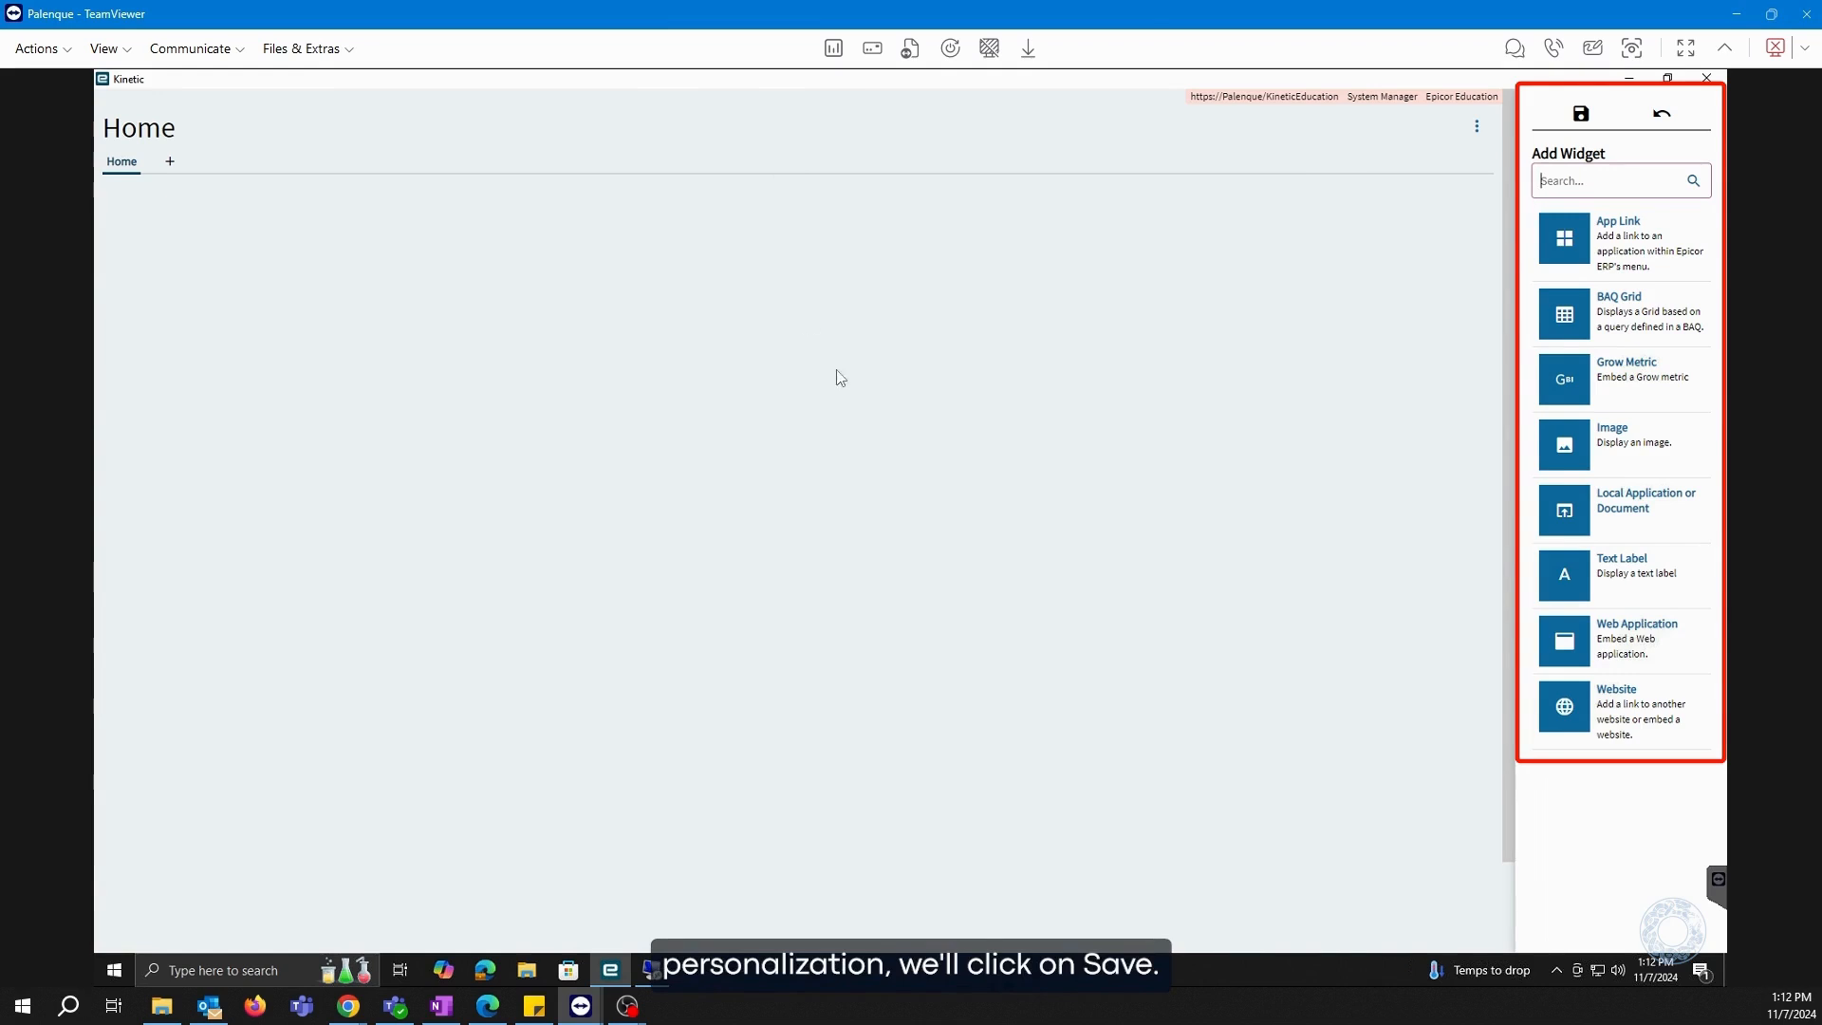
{"action": "left_click", "coordinate": [1582, 113]}
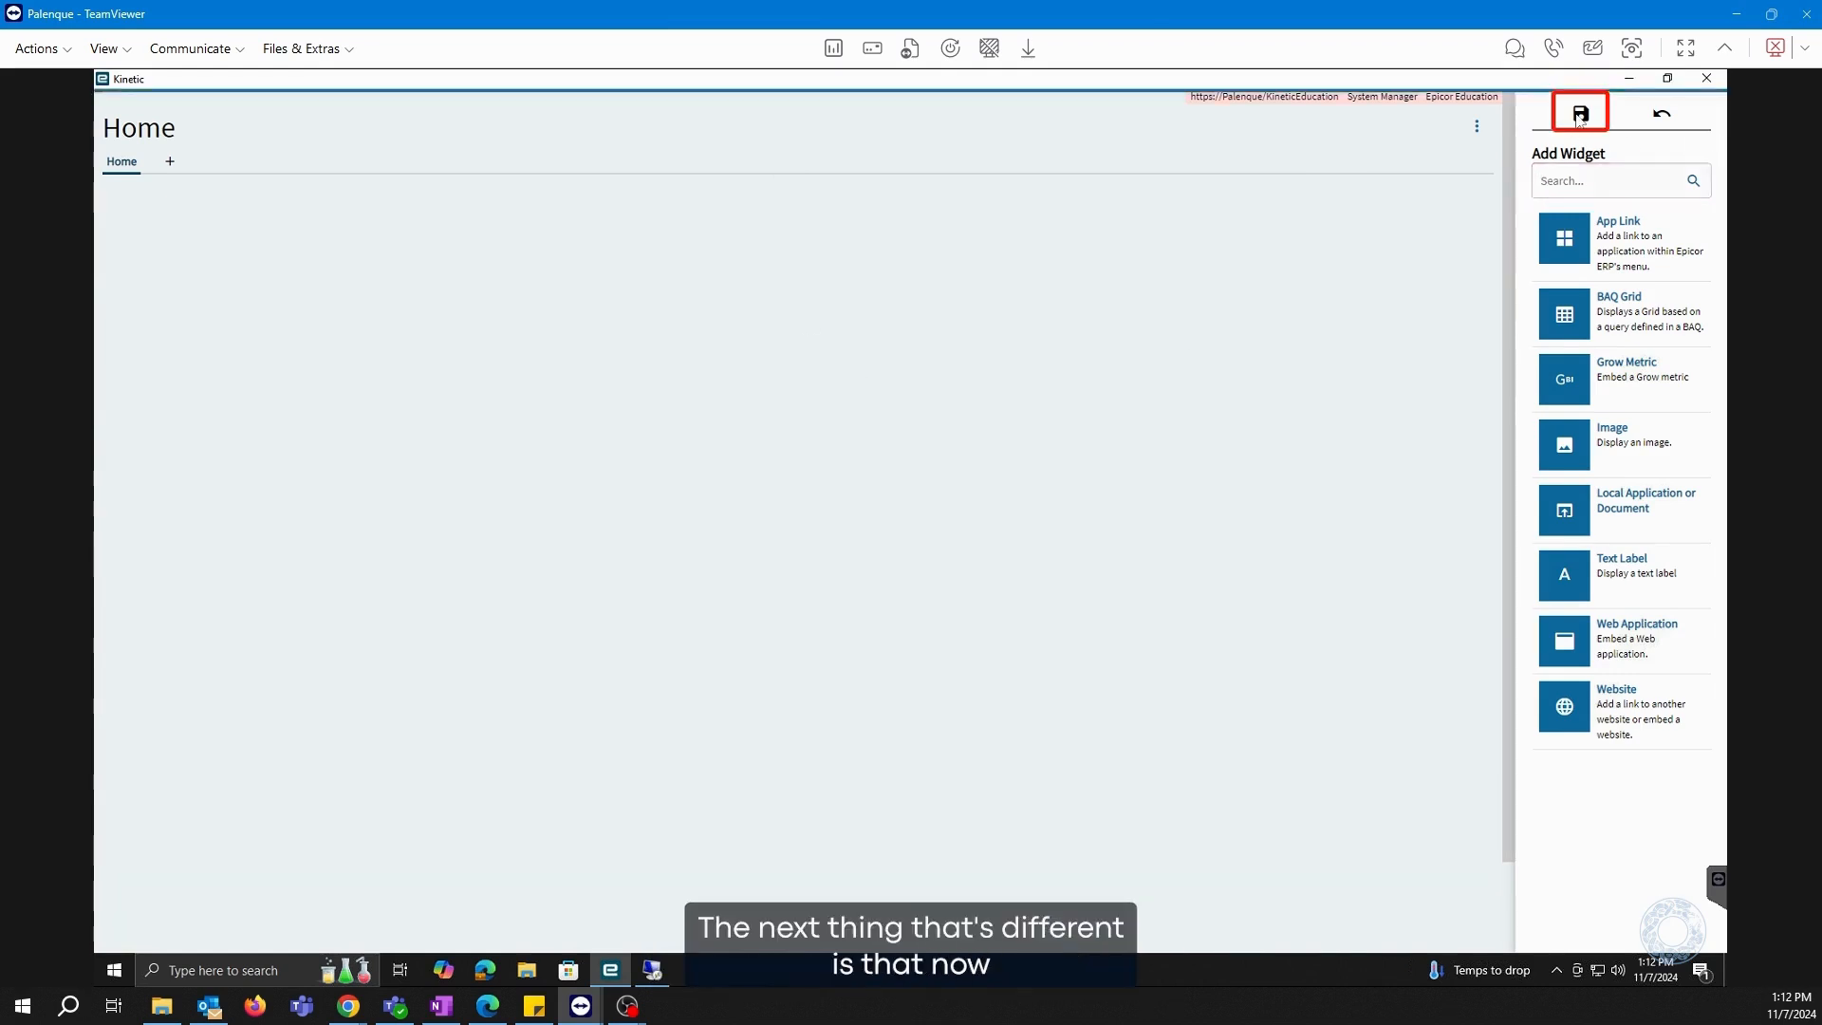
{"action": "left_click", "coordinate": [1581, 112]}
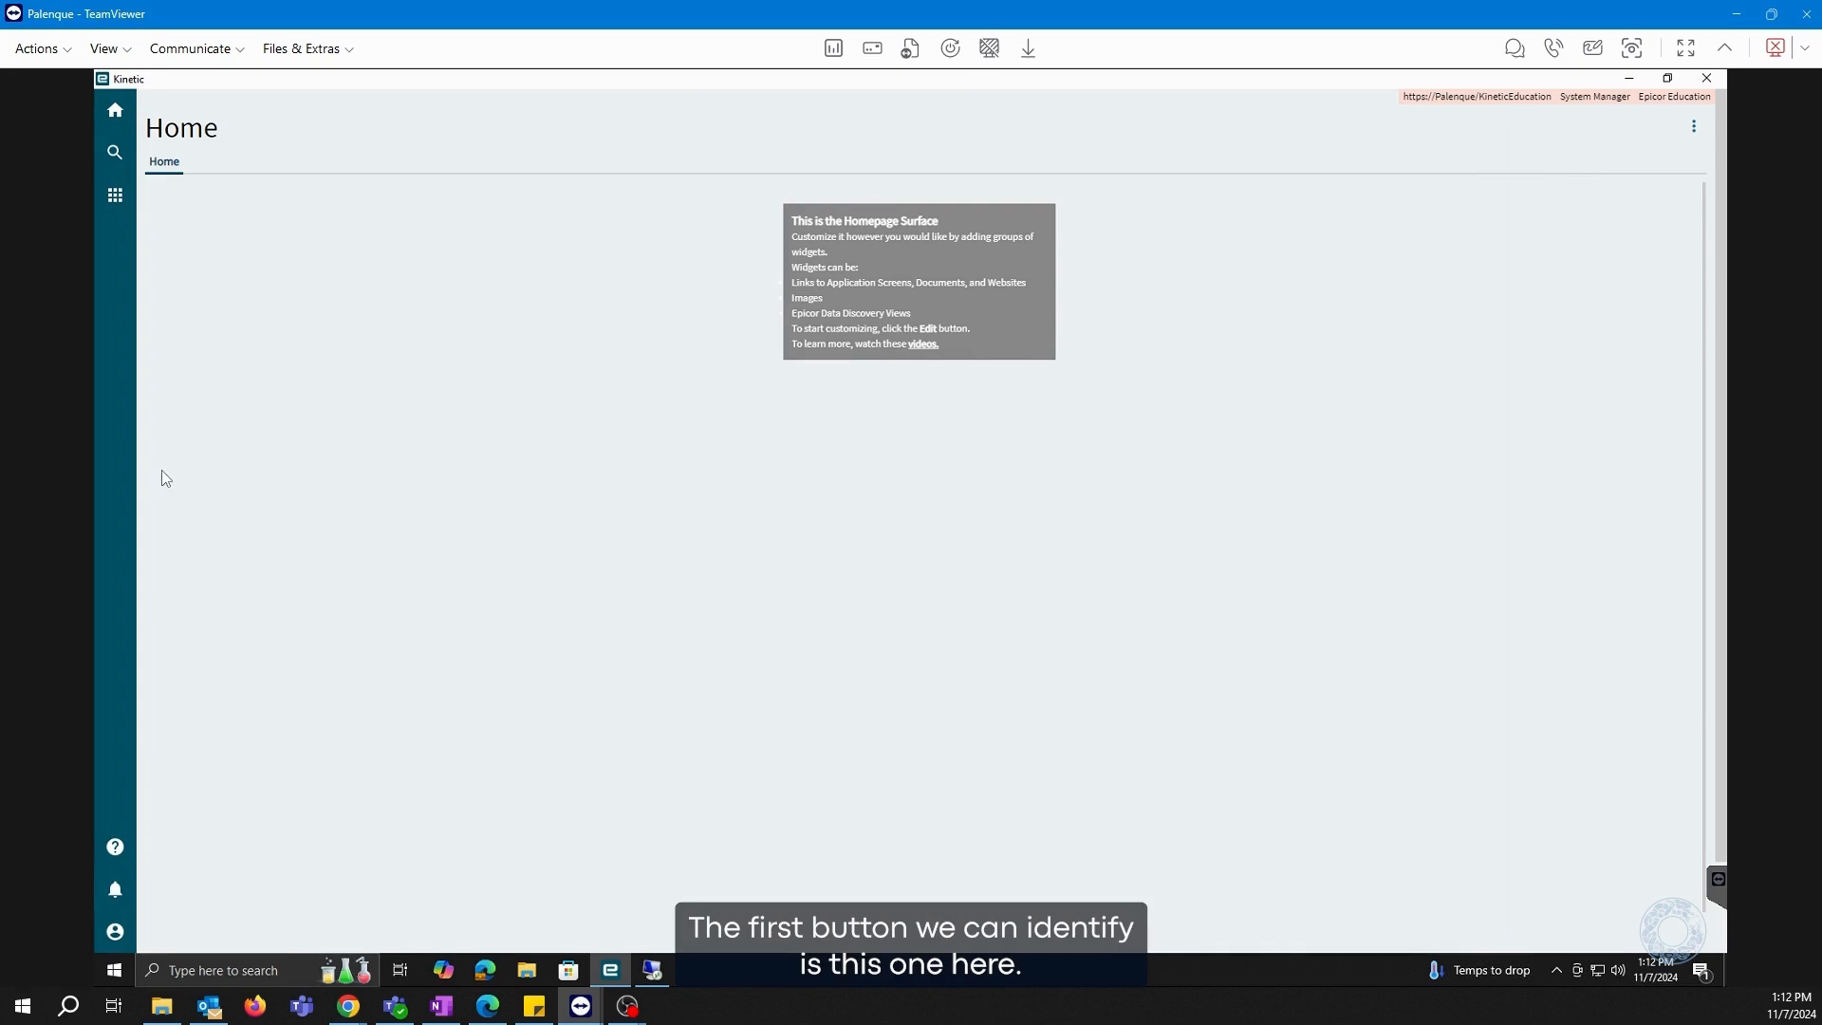
Show the Notifications panel with its empty list and System Monitor entry
{"action": "left_click", "coordinate": [114, 931]}
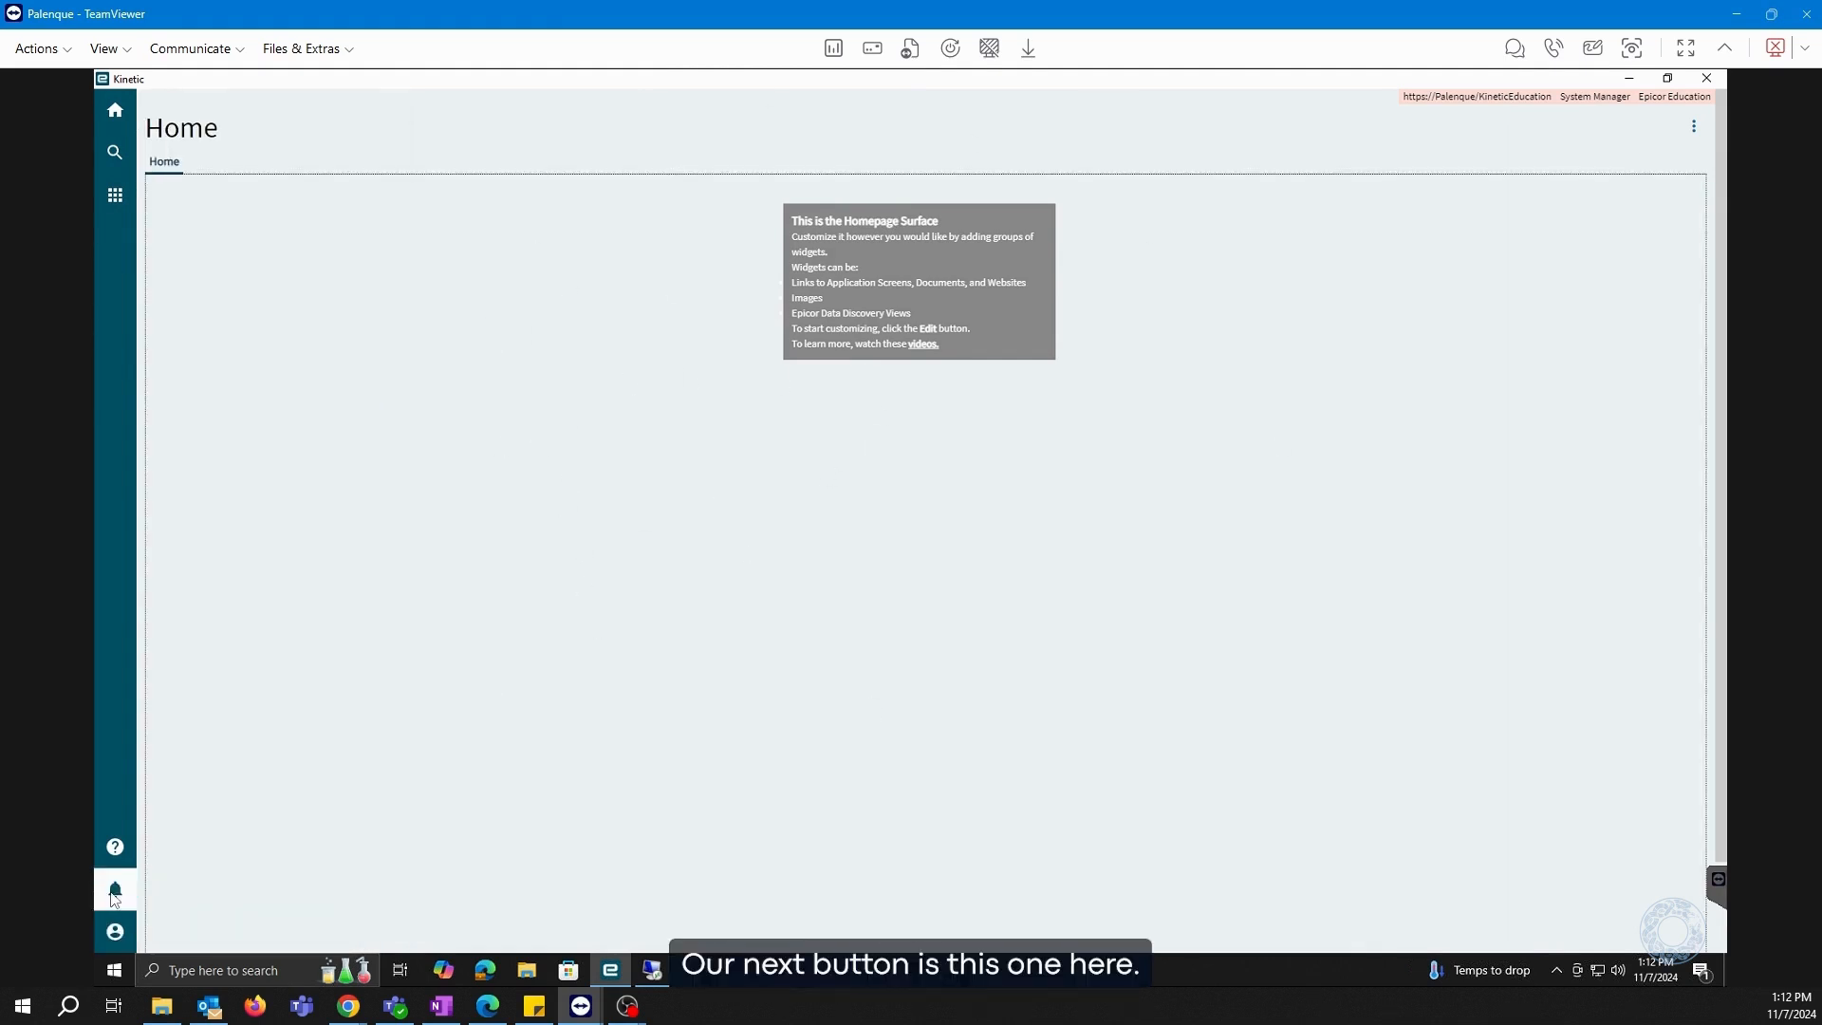
{"action": "left_click", "coordinate": [114, 891]}
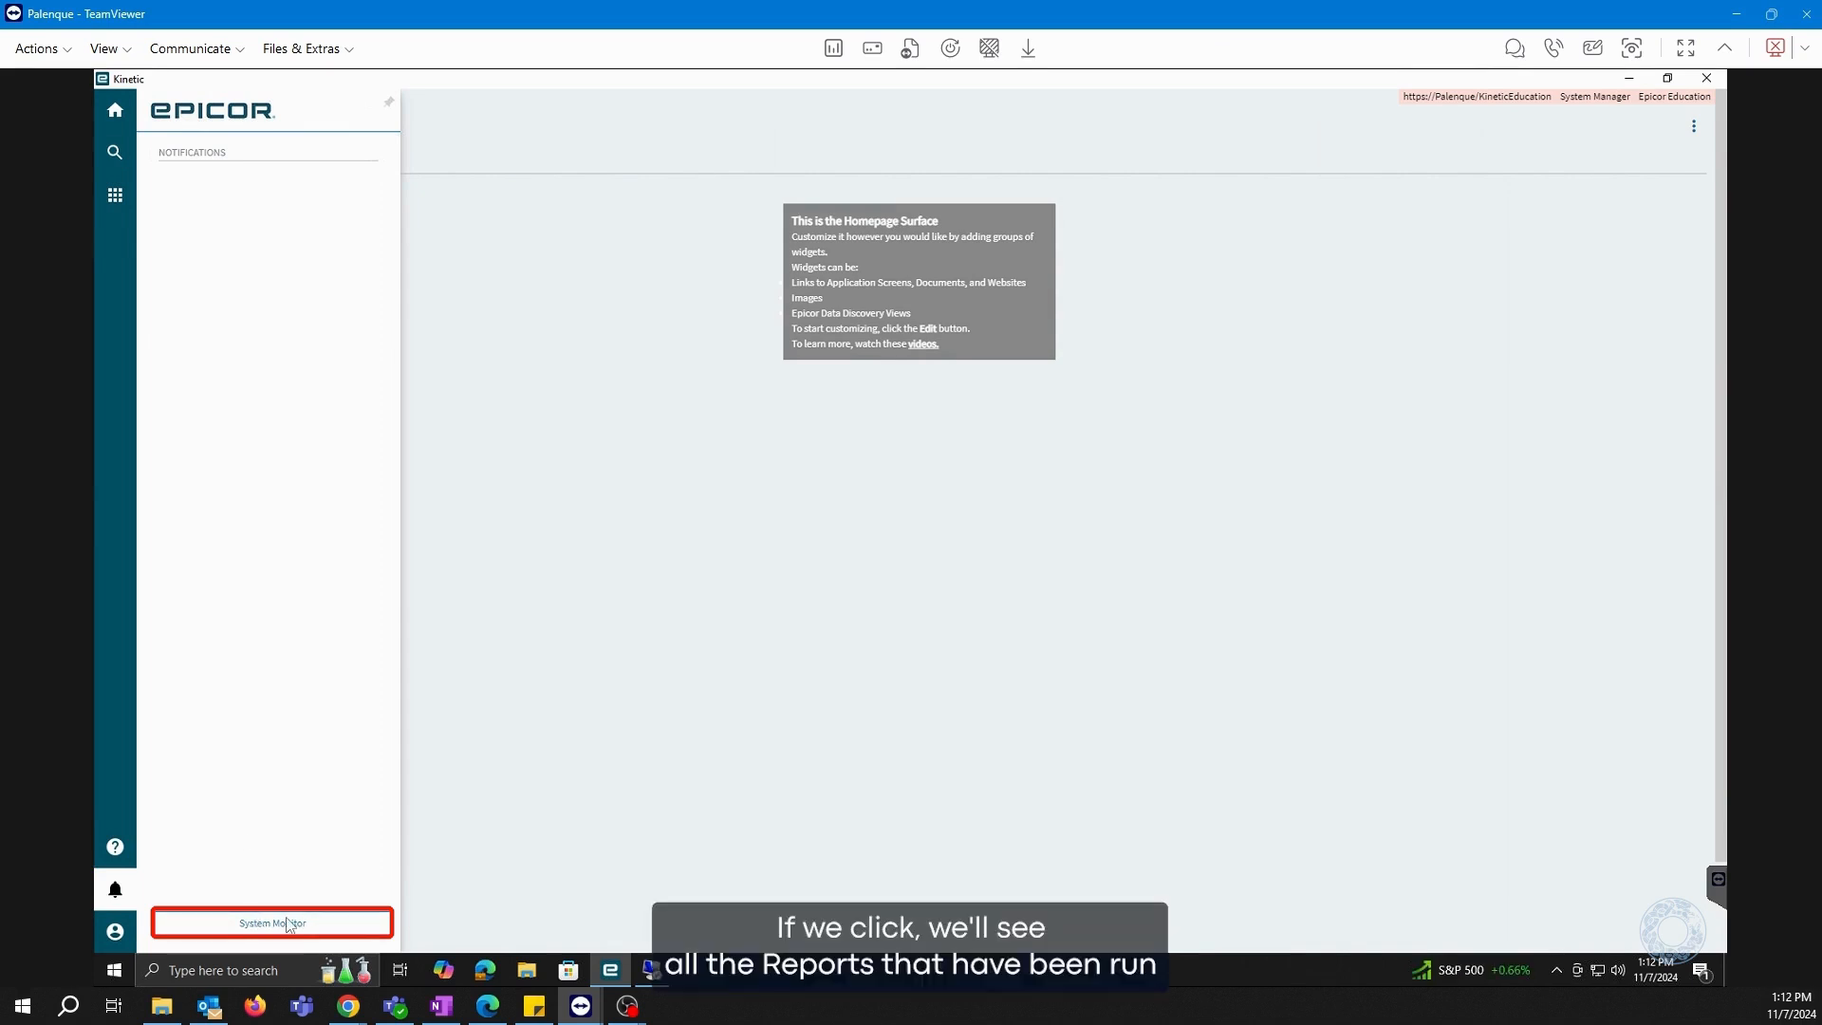
Review System Monitor's Reports, Active, History and Scheduled Tasks lists, then return Home
{"action": "left_click", "coordinate": [271, 923]}
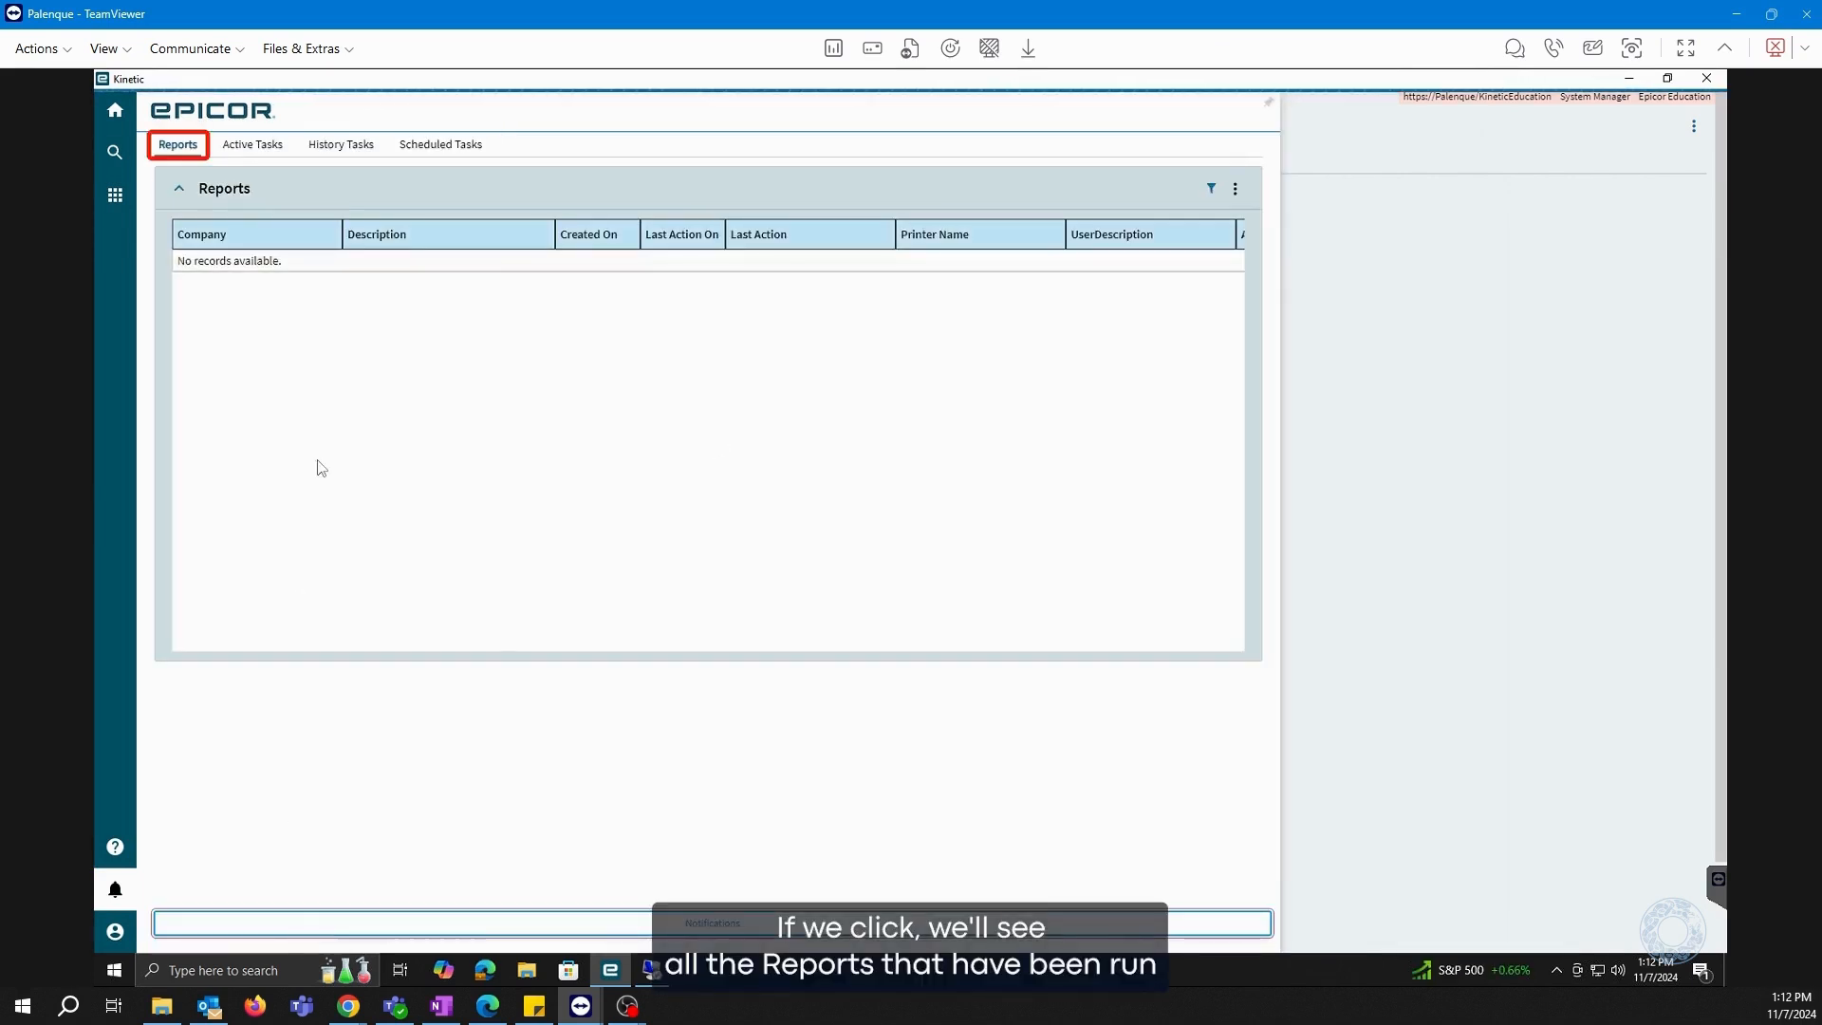
{"action": "left_click", "coordinate": [252, 145]}
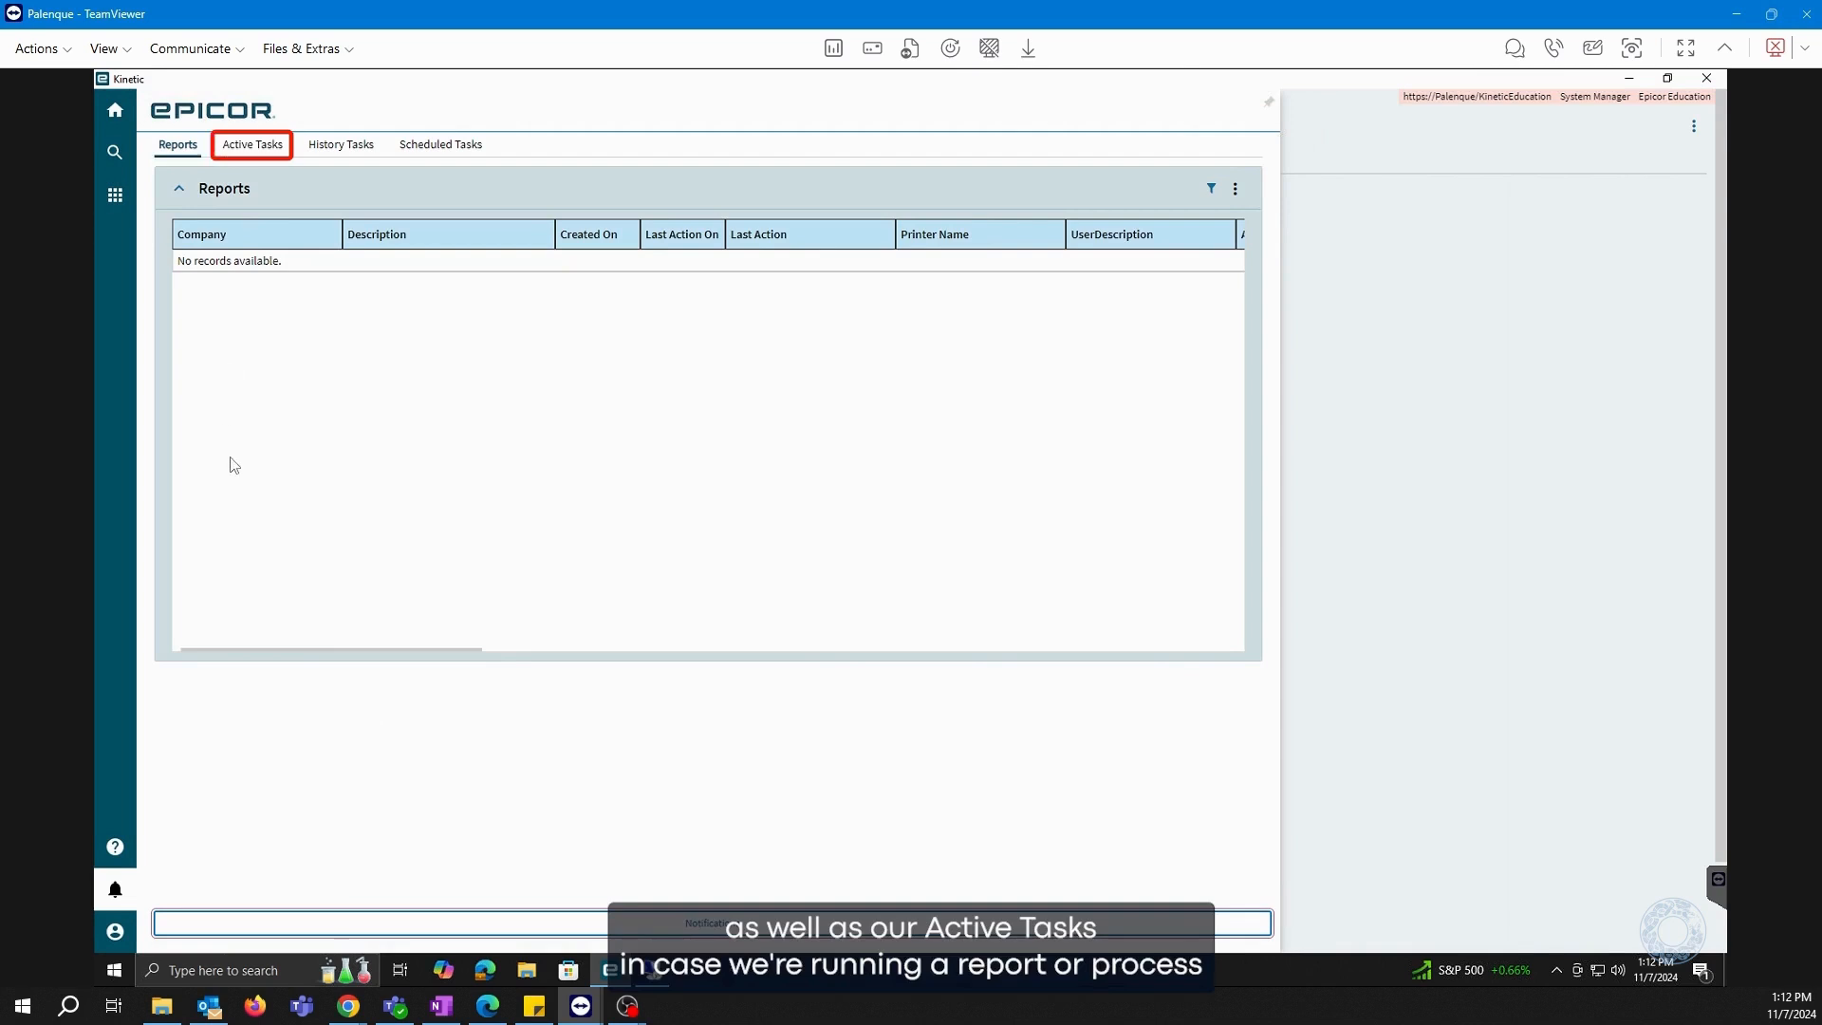
{"action": "left_click", "coordinate": [251, 145]}
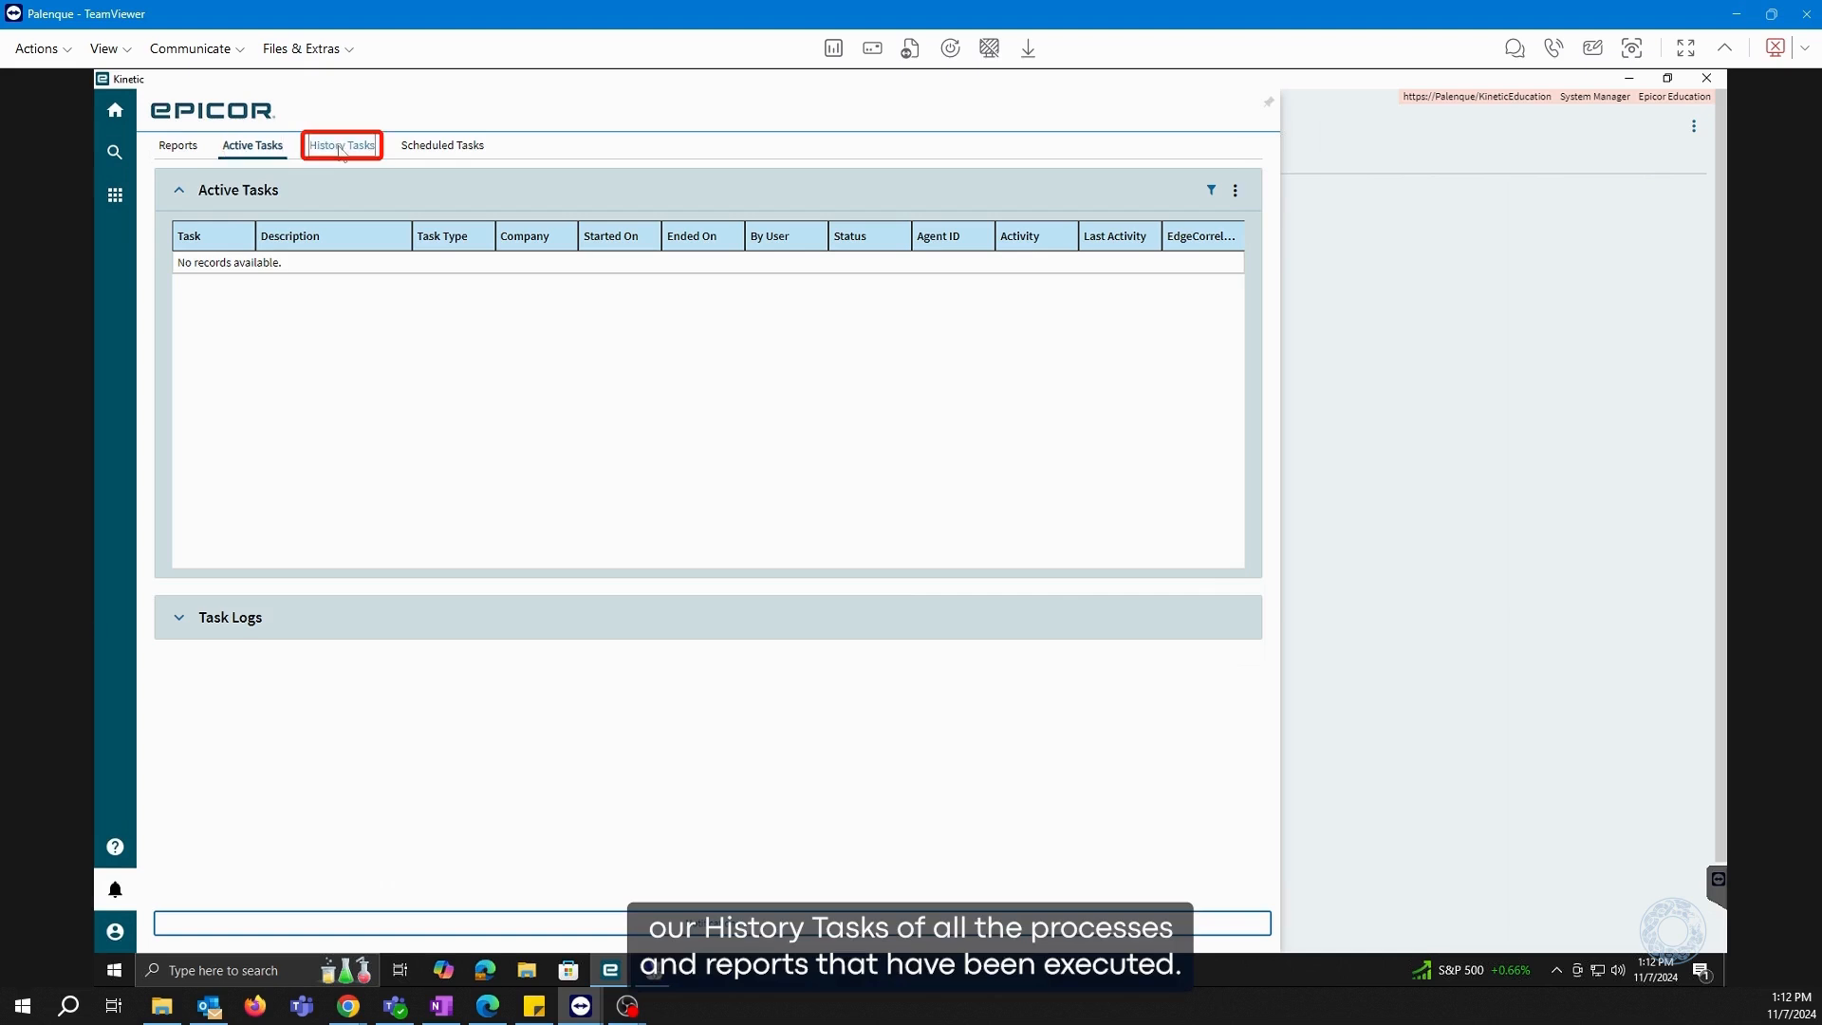
{"action": "left_click", "coordinate": [343, 145]}
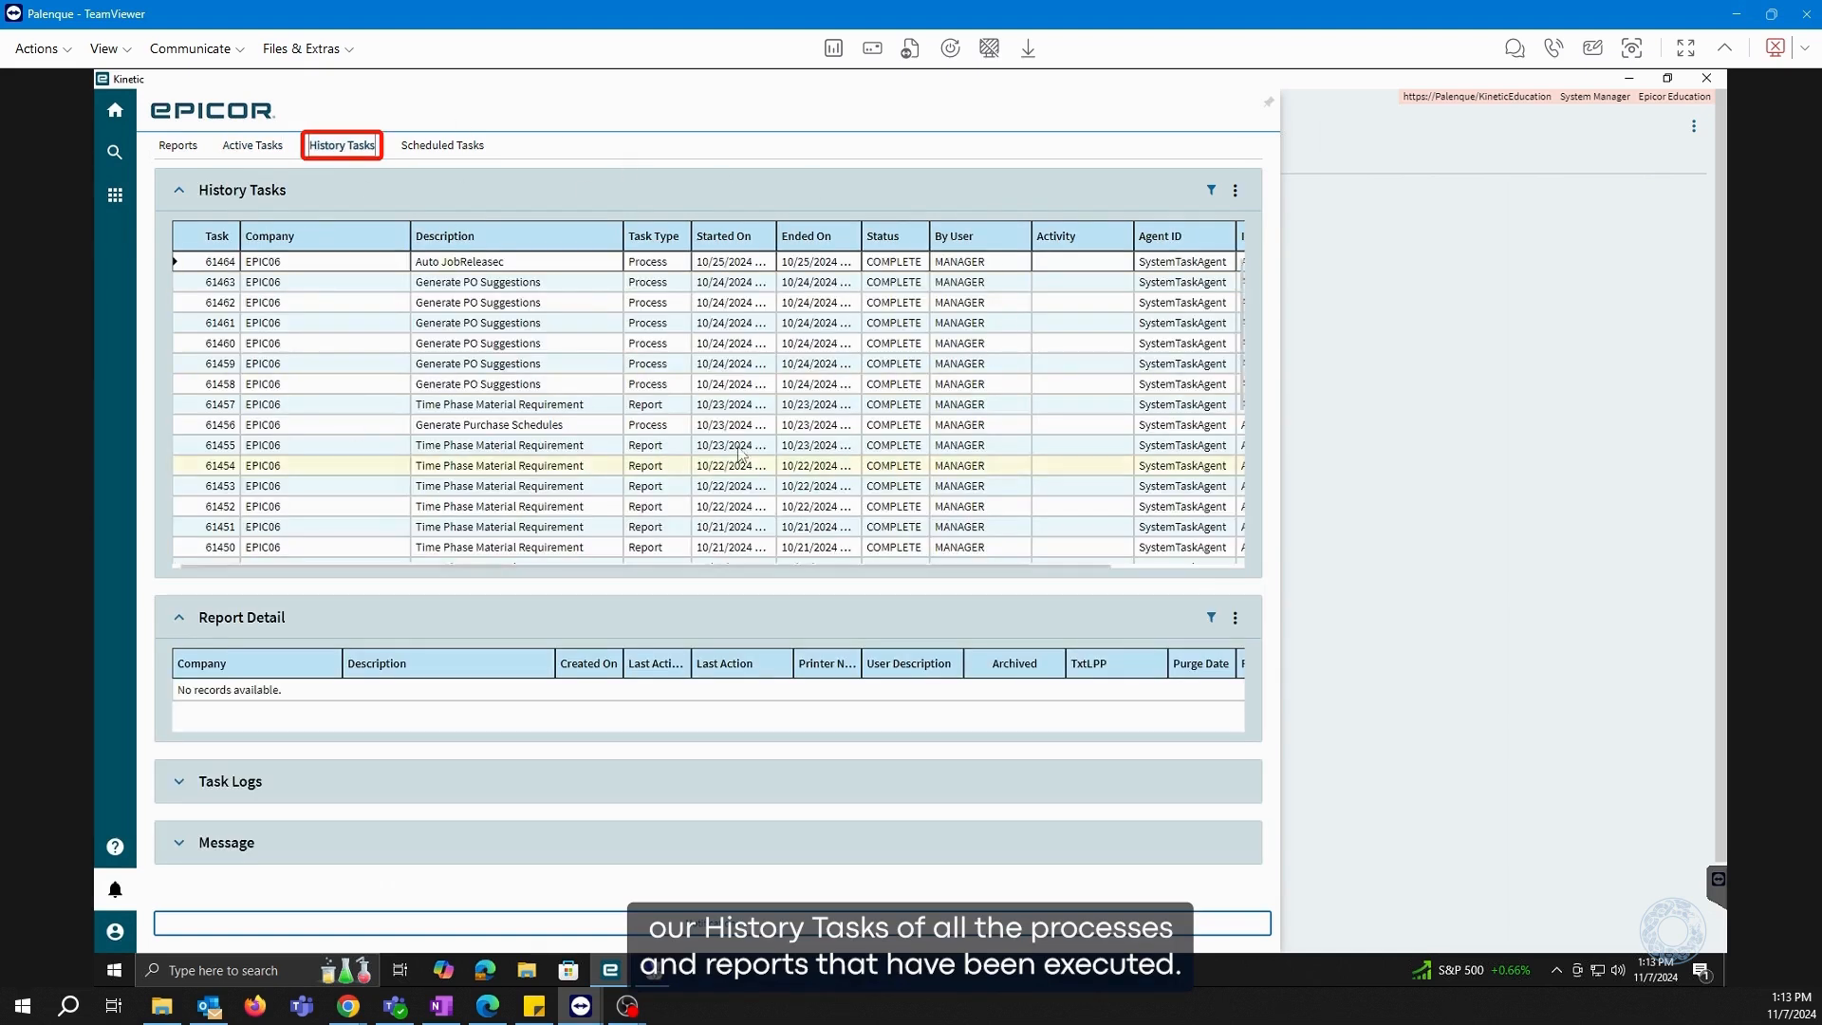
{"action": "left_click", "coordinate": [442, 145]}
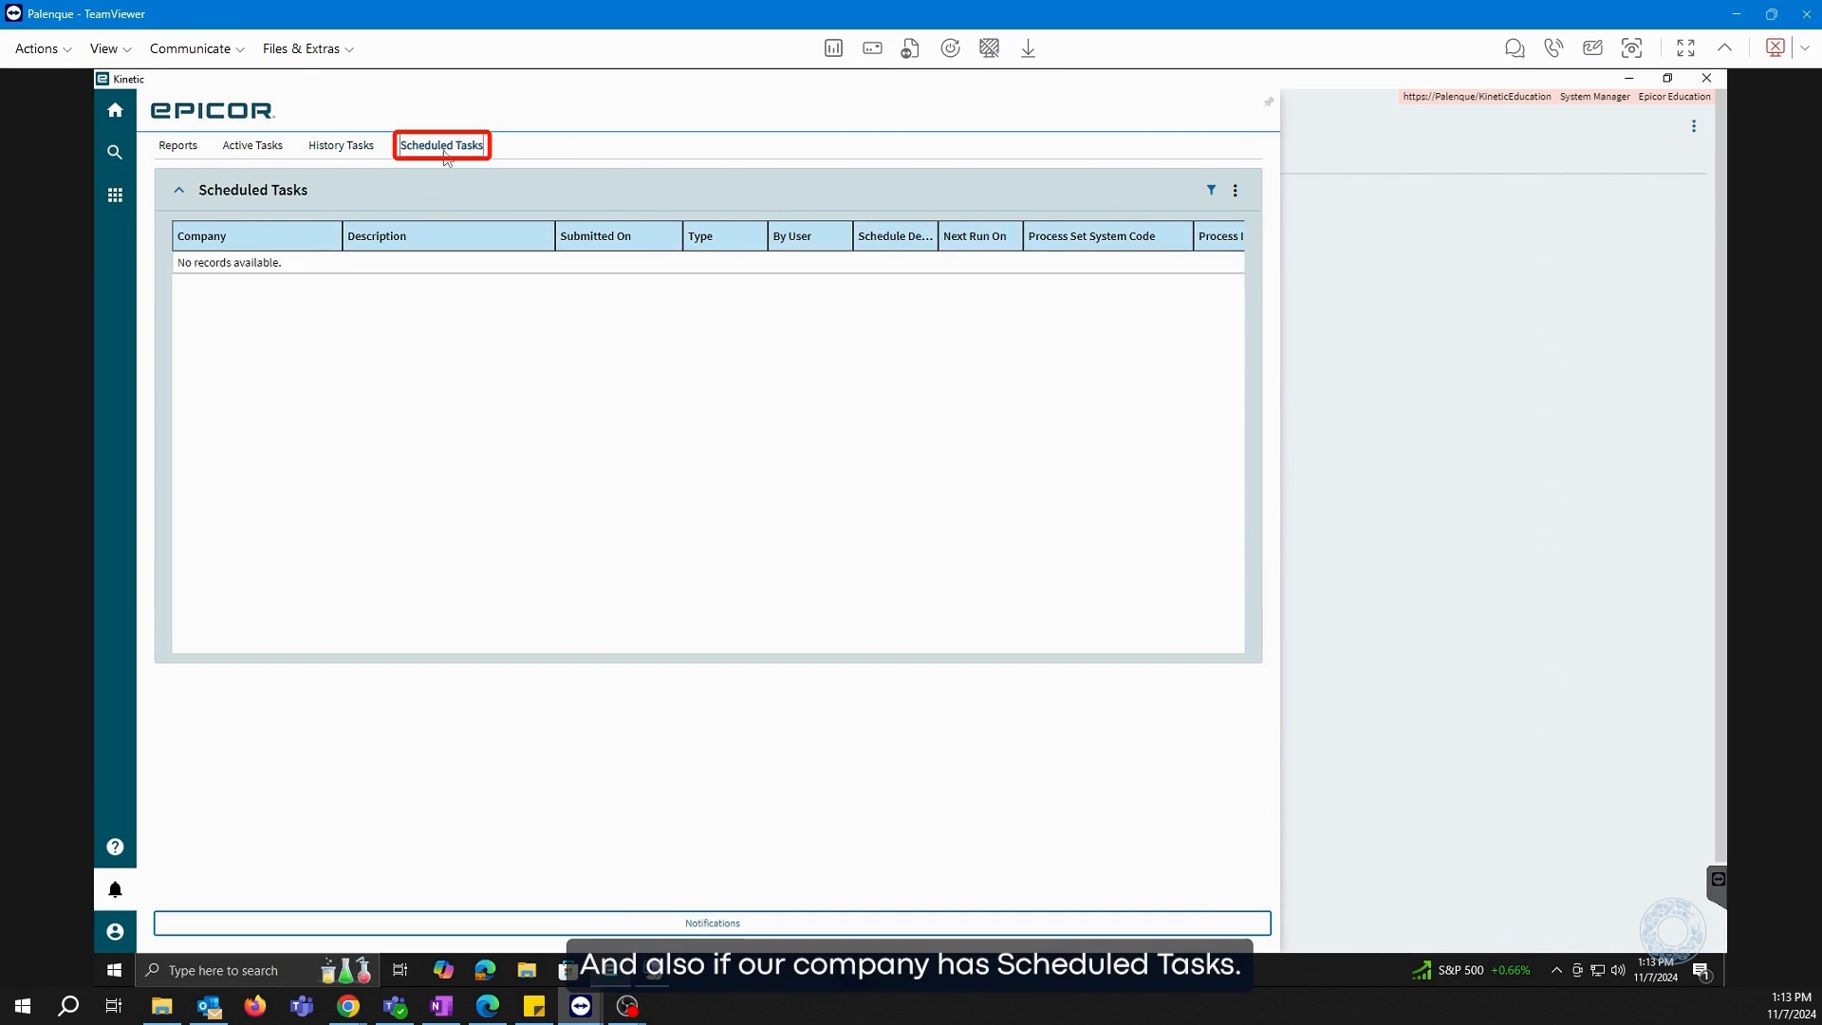
{"action": "mouse_move", "coordinate": [409, 155]}
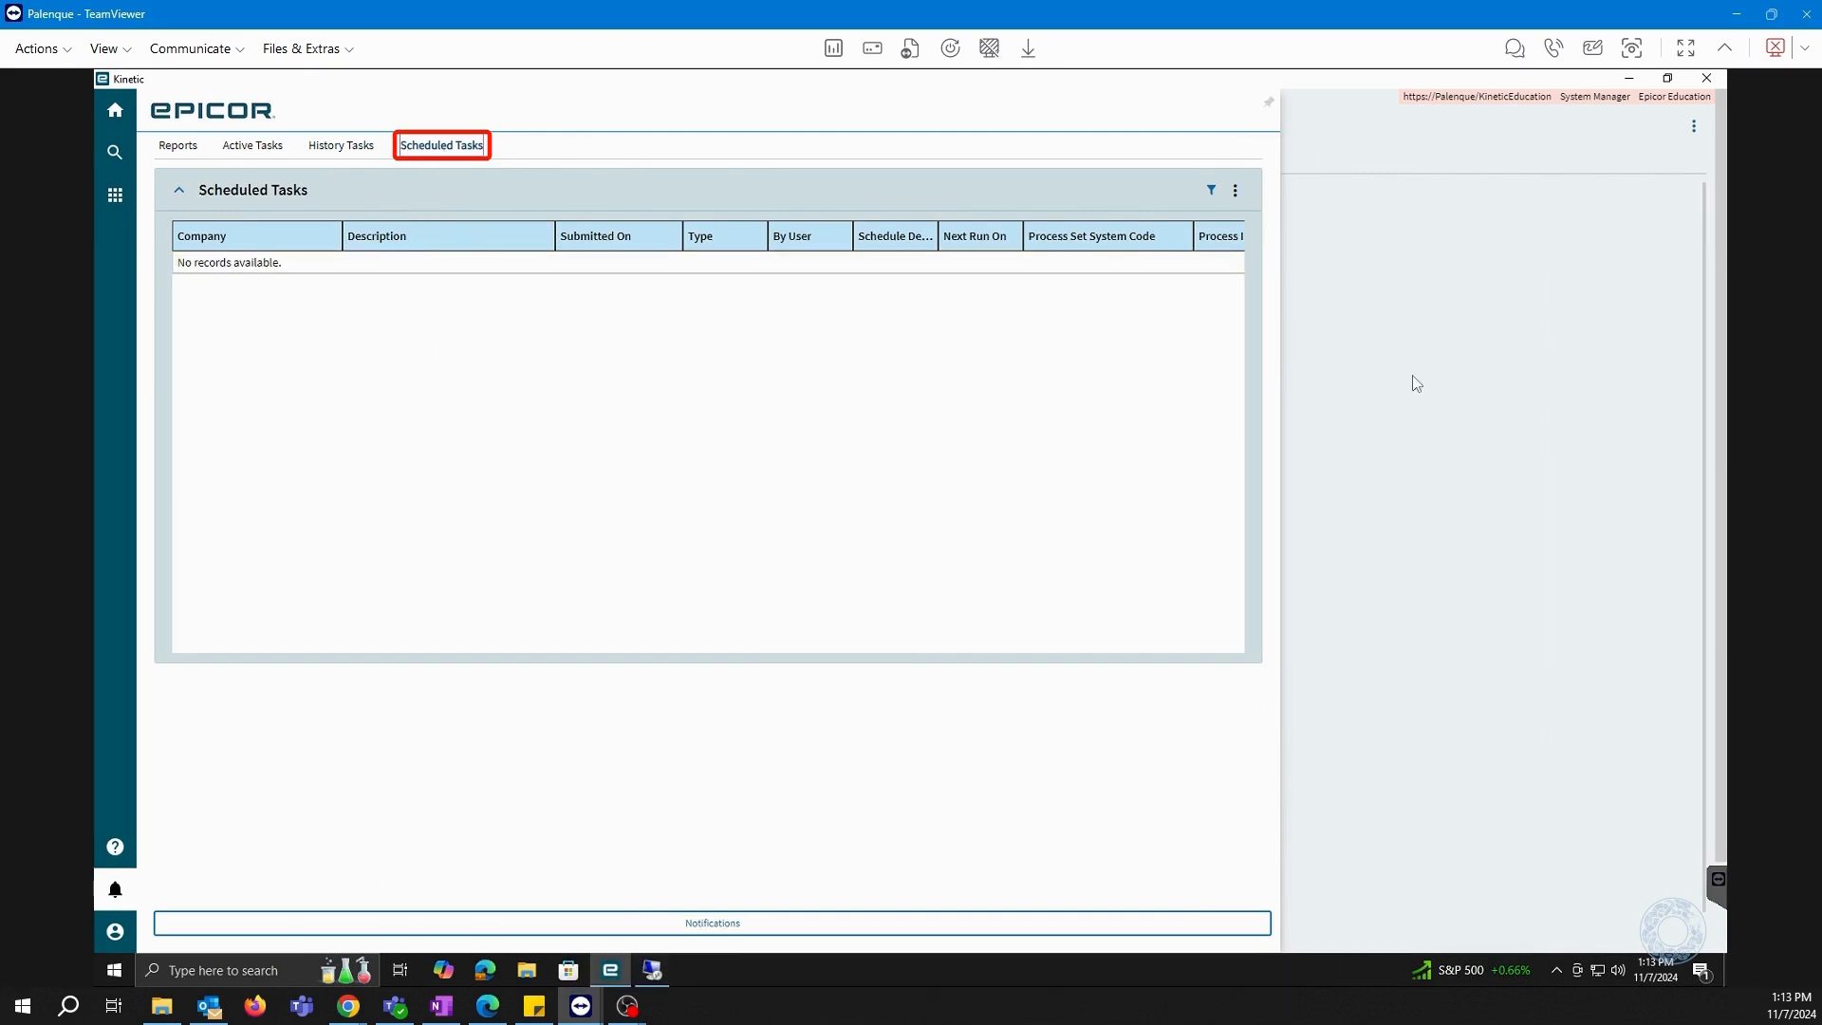
{"action": "left_click", "coordinate": [114, 110]}
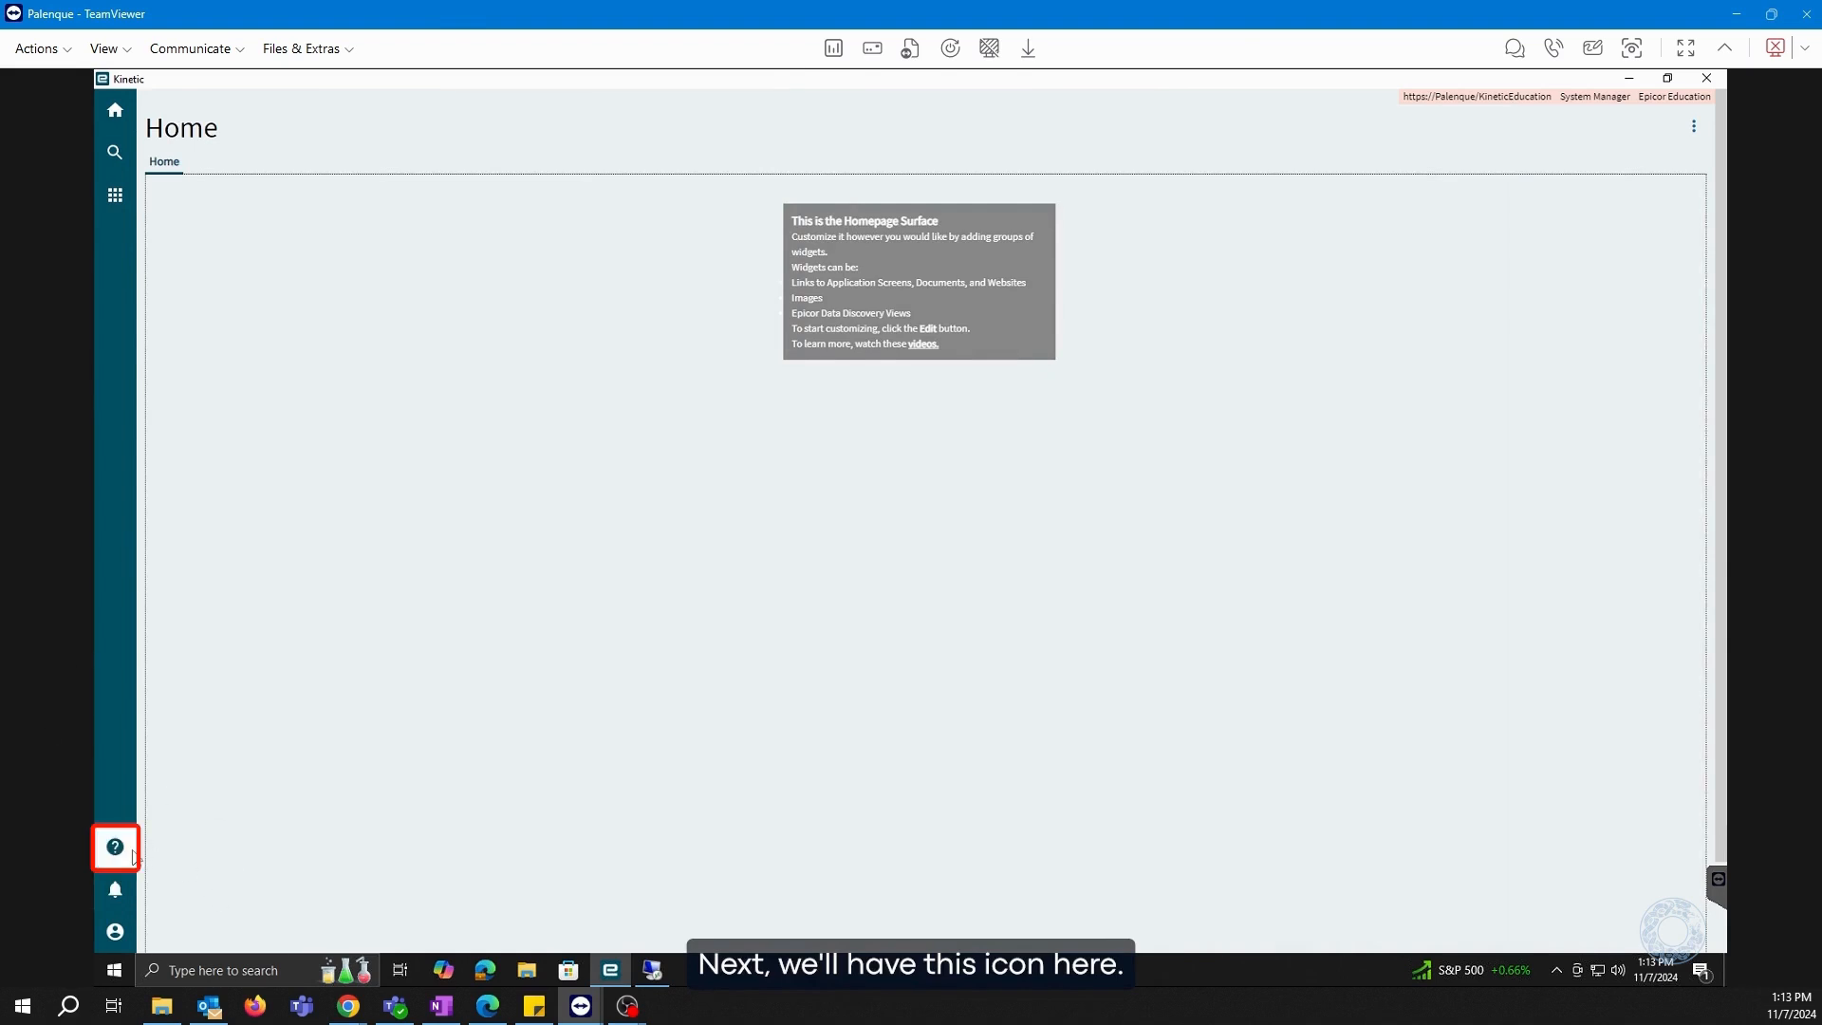
{"action": "left_click", "coordinate": [114, 847]}
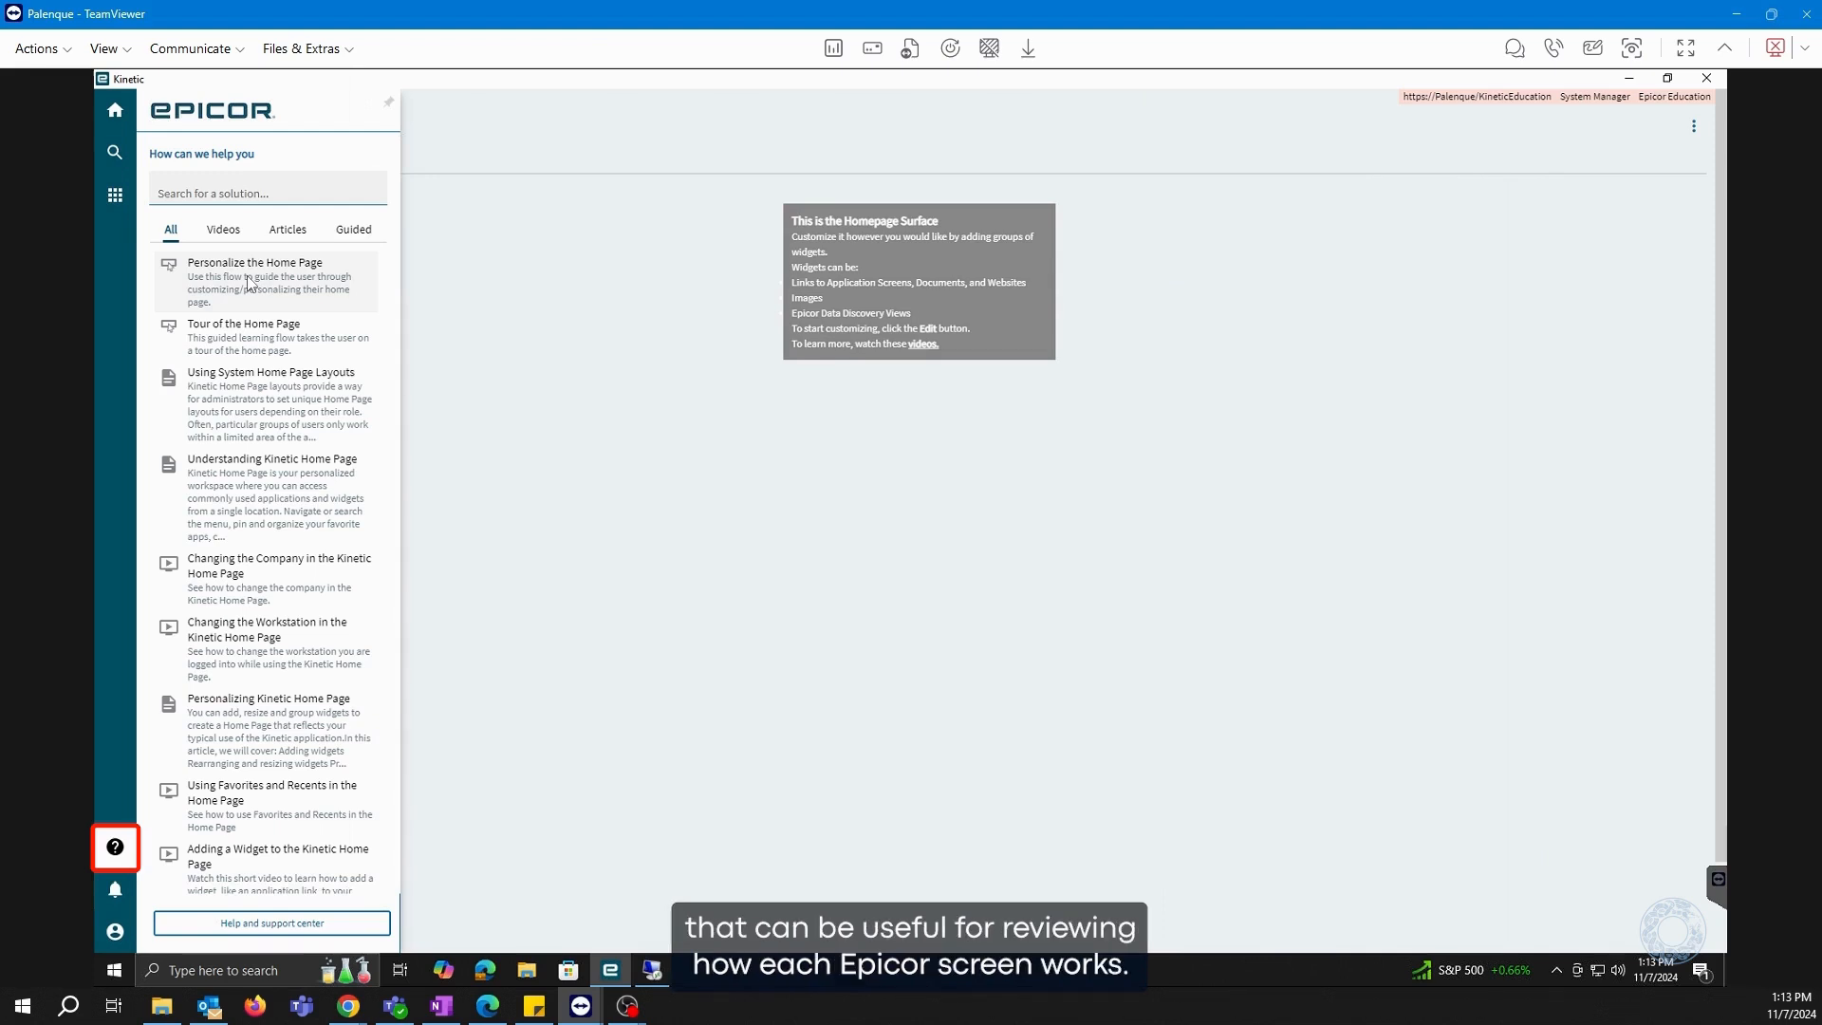
{"action": "left_click", "coordinate": [288, 230]}
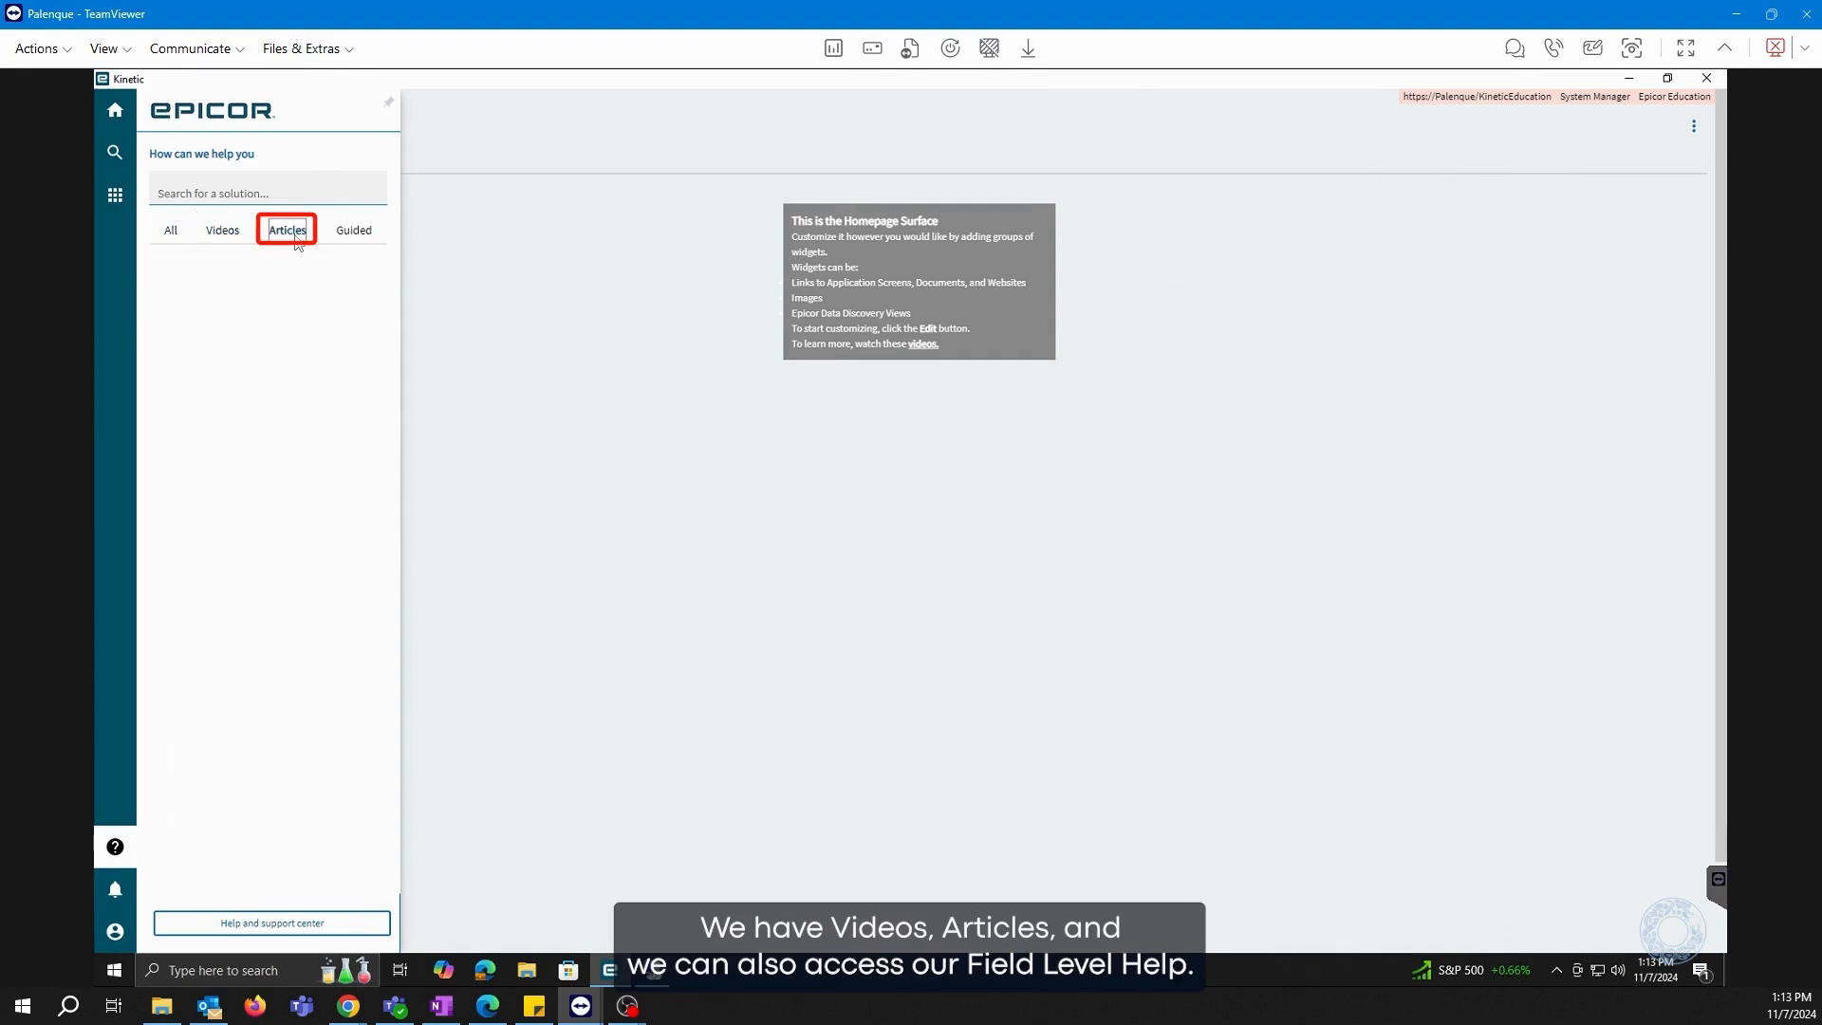
{"action": "left_click", "coordinate": [287, 230]}
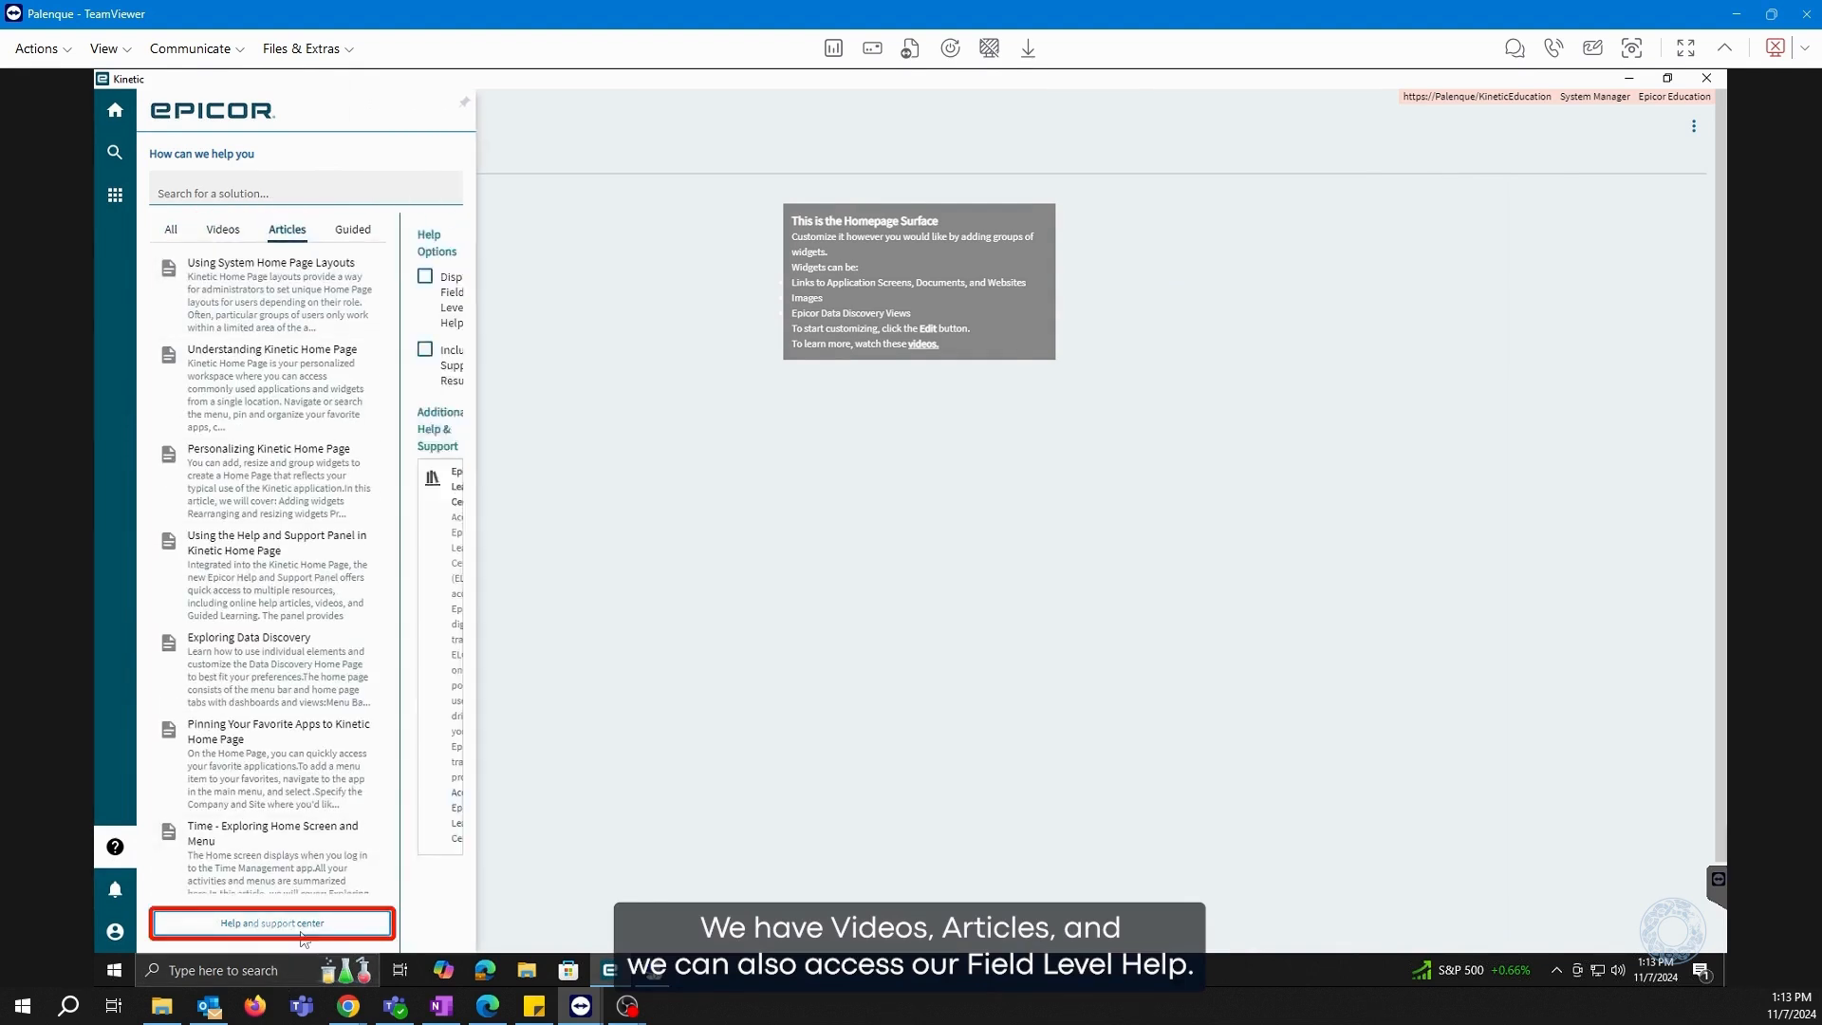
{"action": "left_click", "coordinate": [270, 923]}
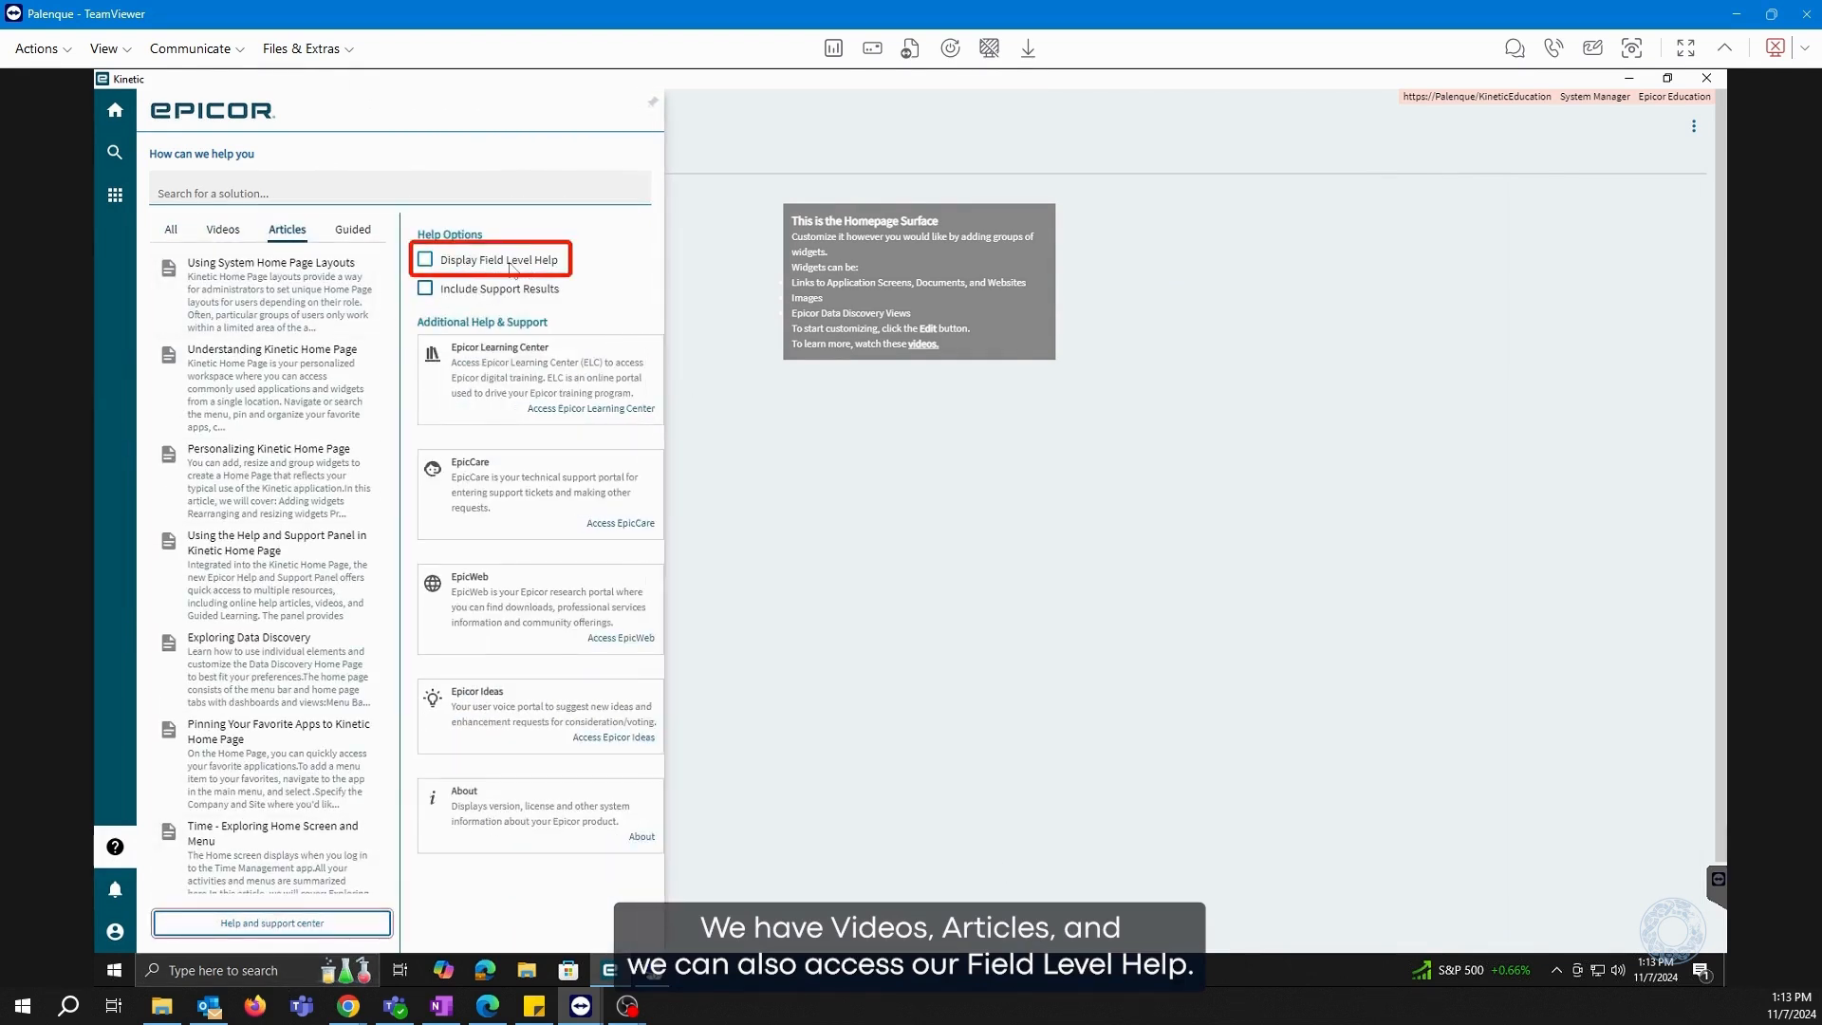
{"action": "mouse_move", "coordinate": [541, 272]}
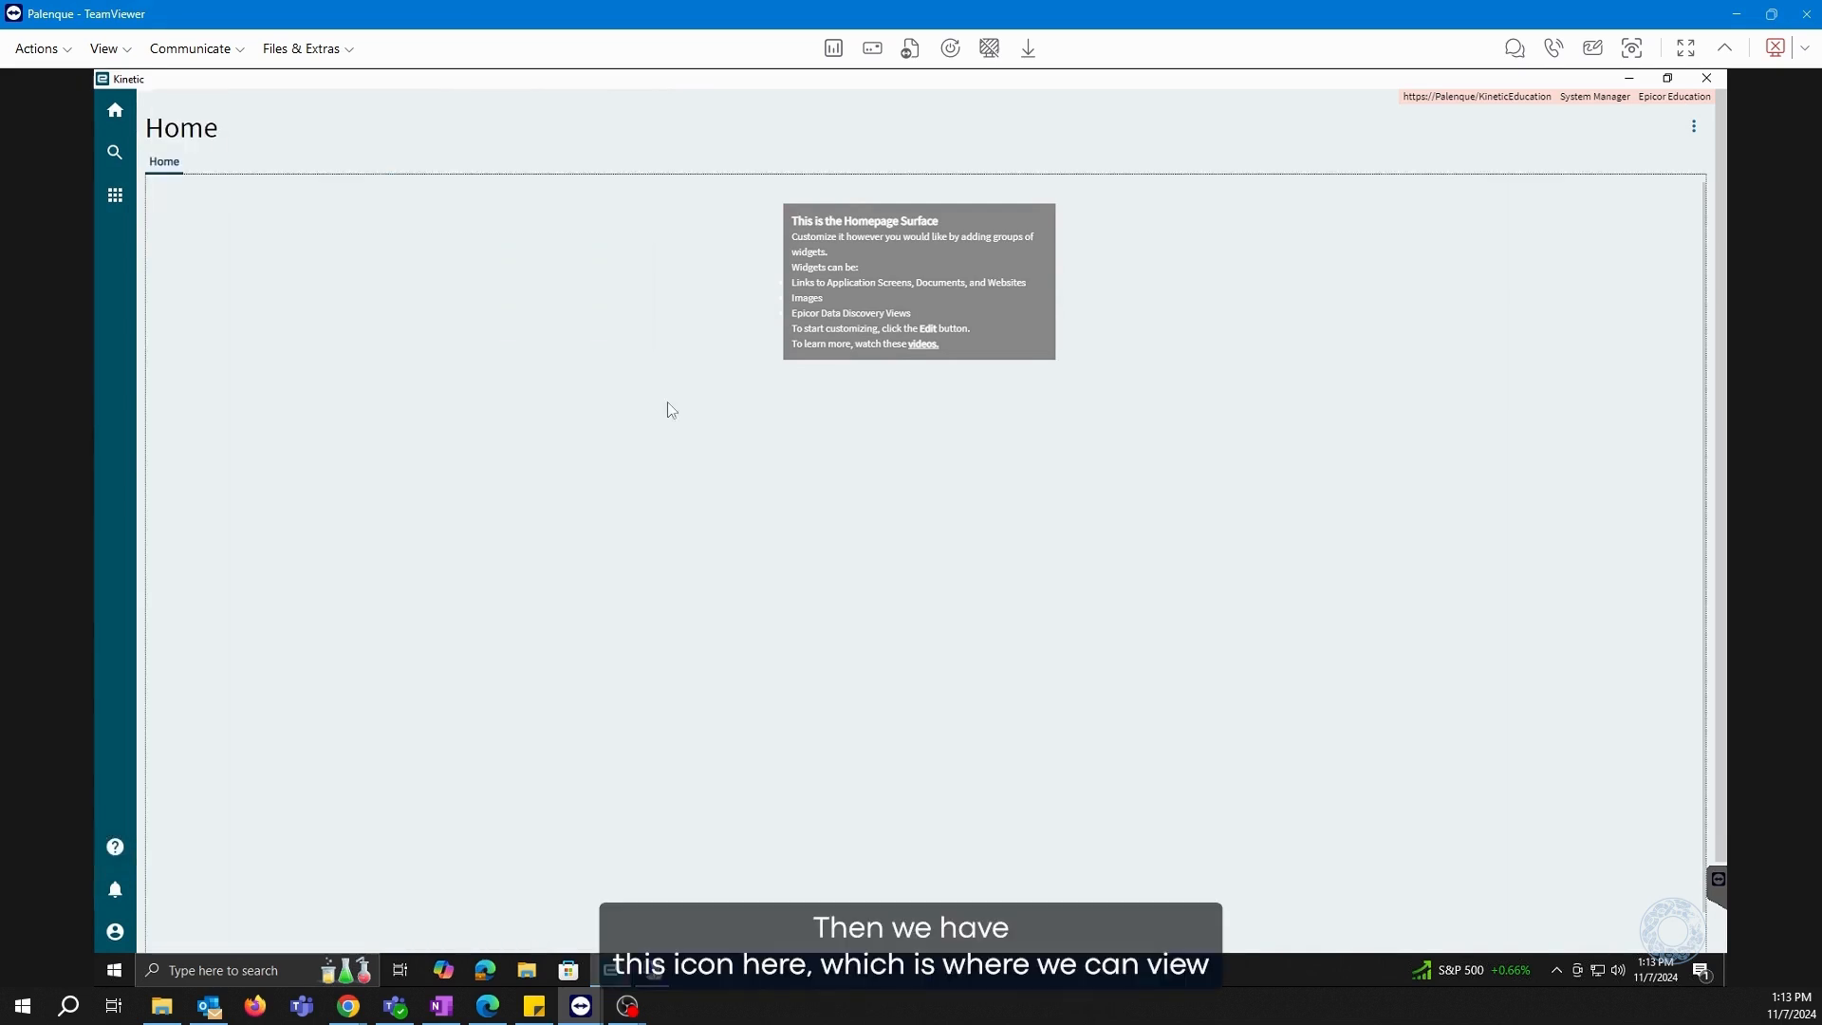
From the main menu's Sales Management section, launch Purchase Order Entry
{"action": "left_click", "coordinate": [114, 196]}
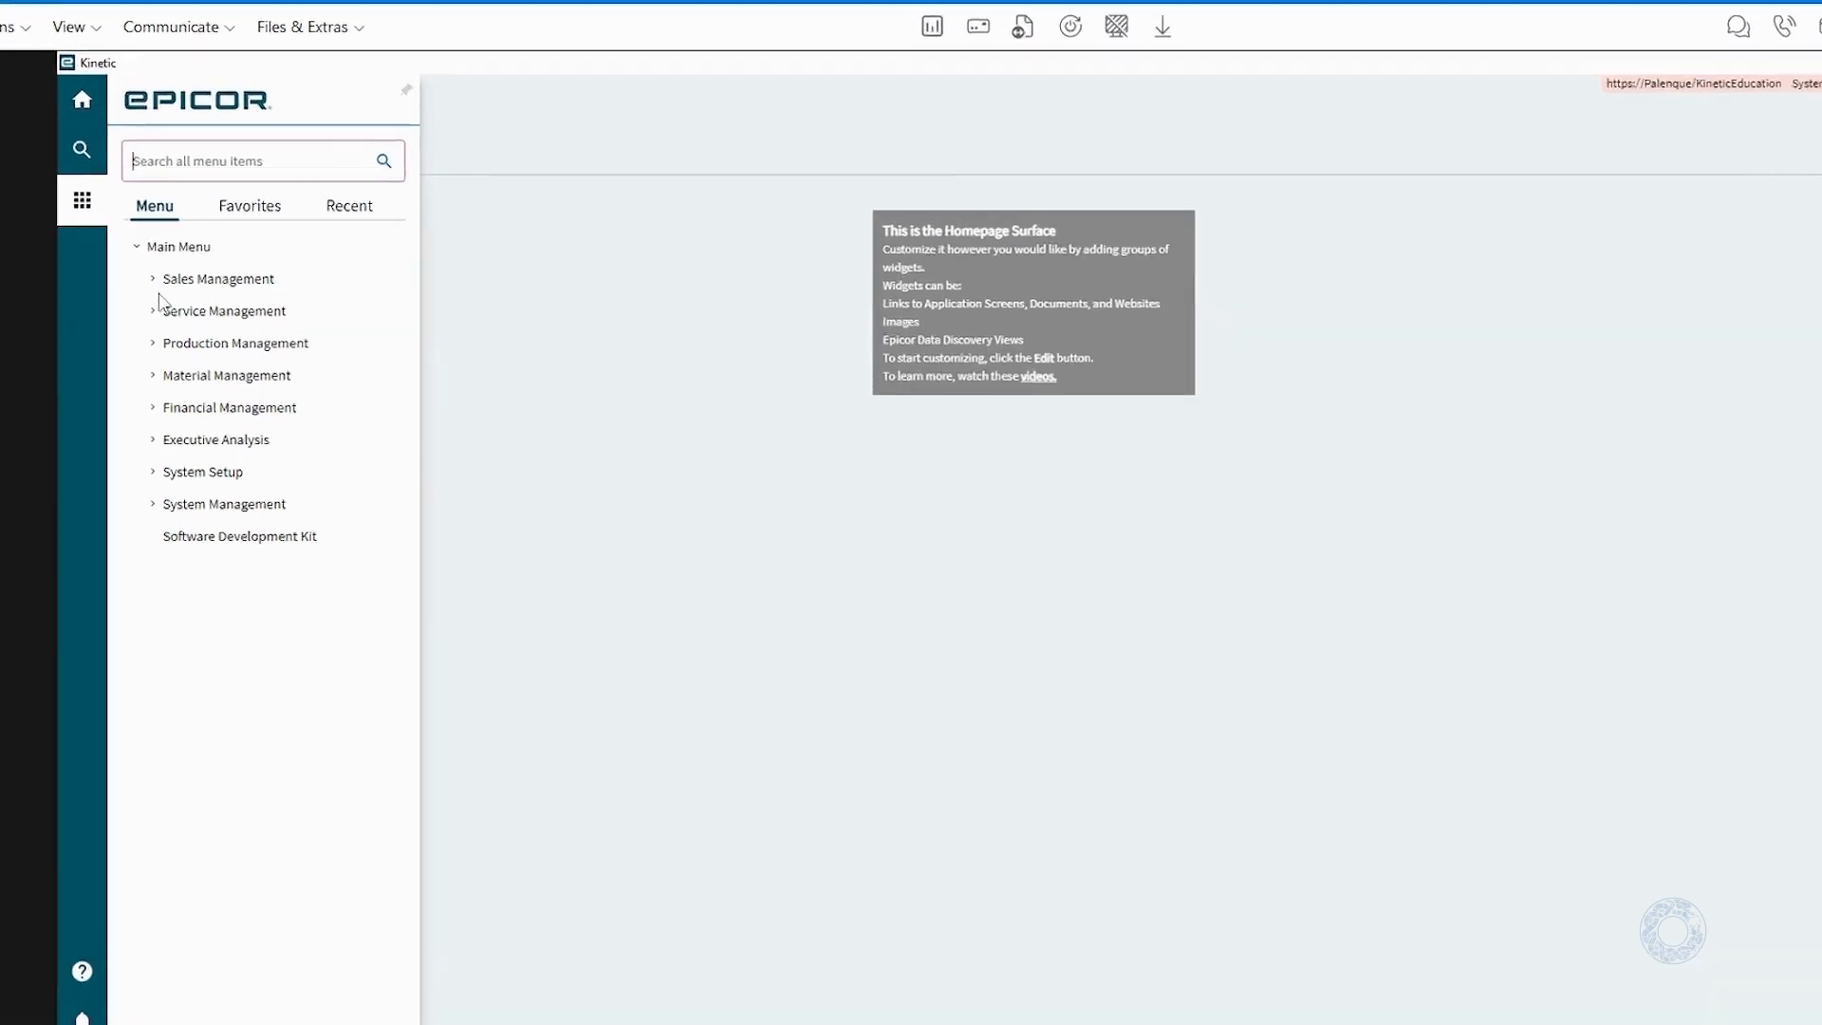
{"action": "left_click", "coordinate": [218, 278]}
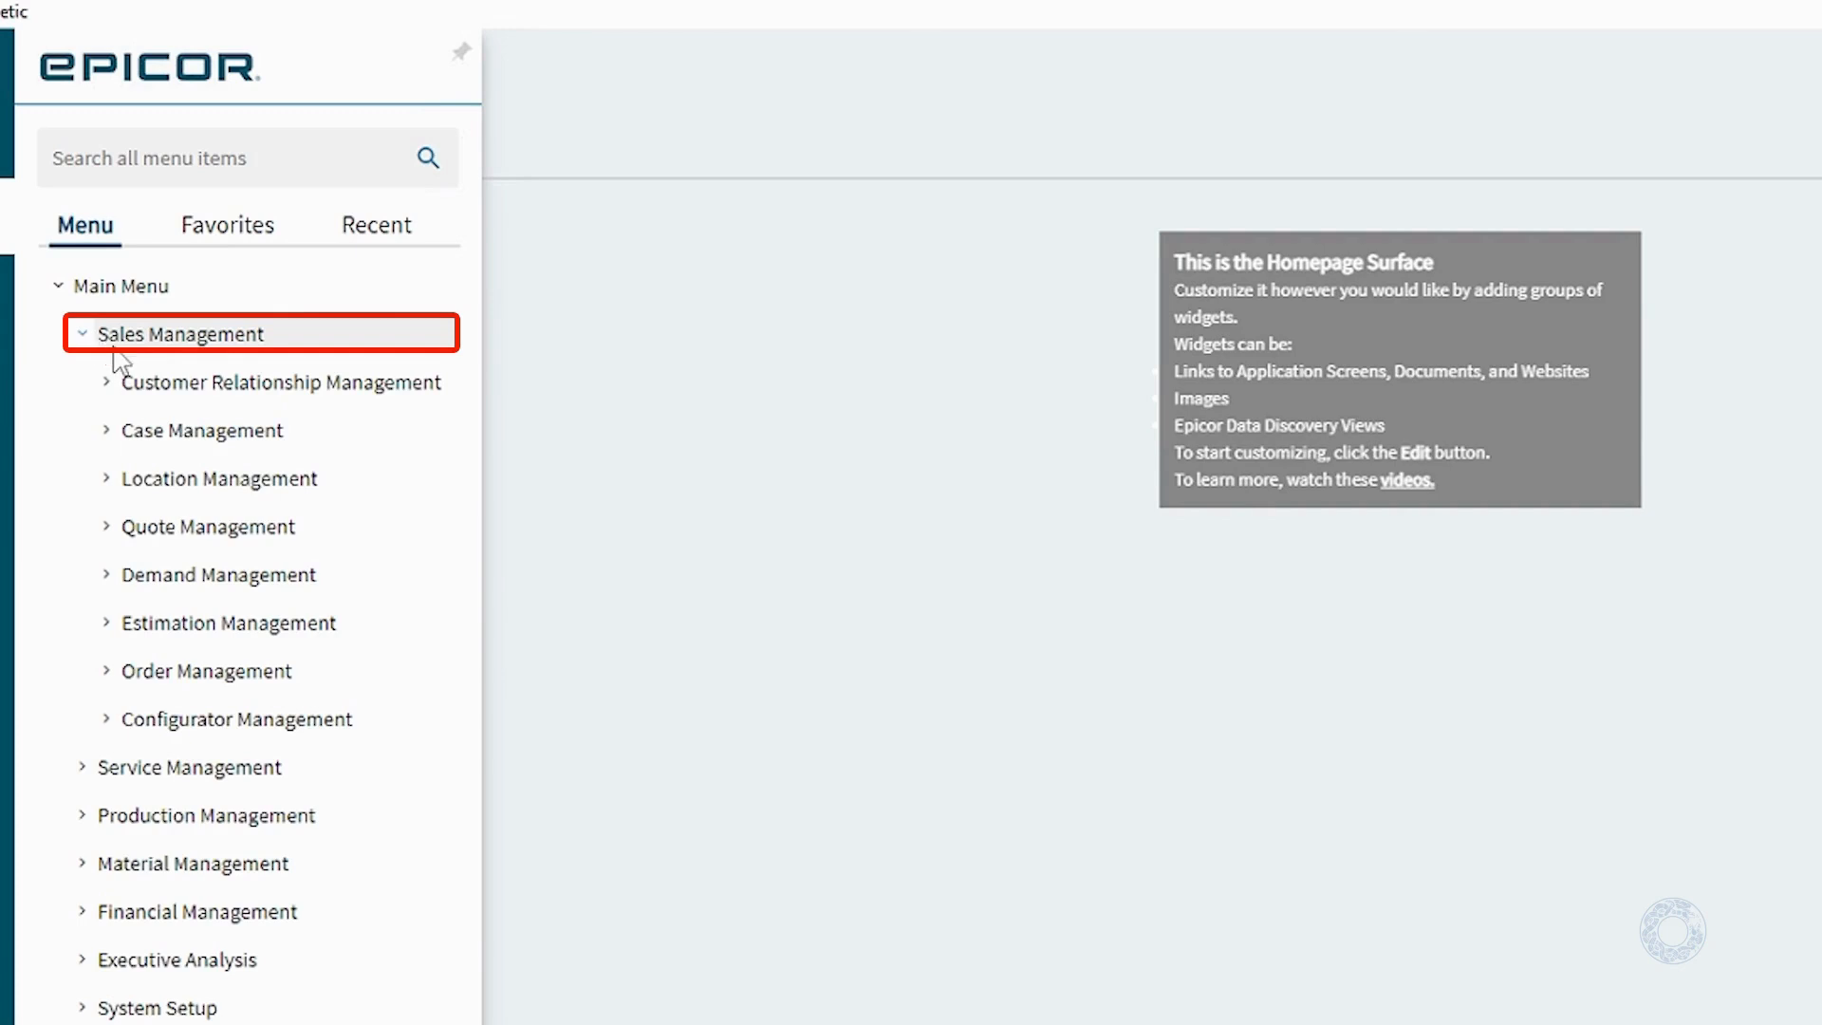
{"action": "left_click", "coordinate": [280, 383]}
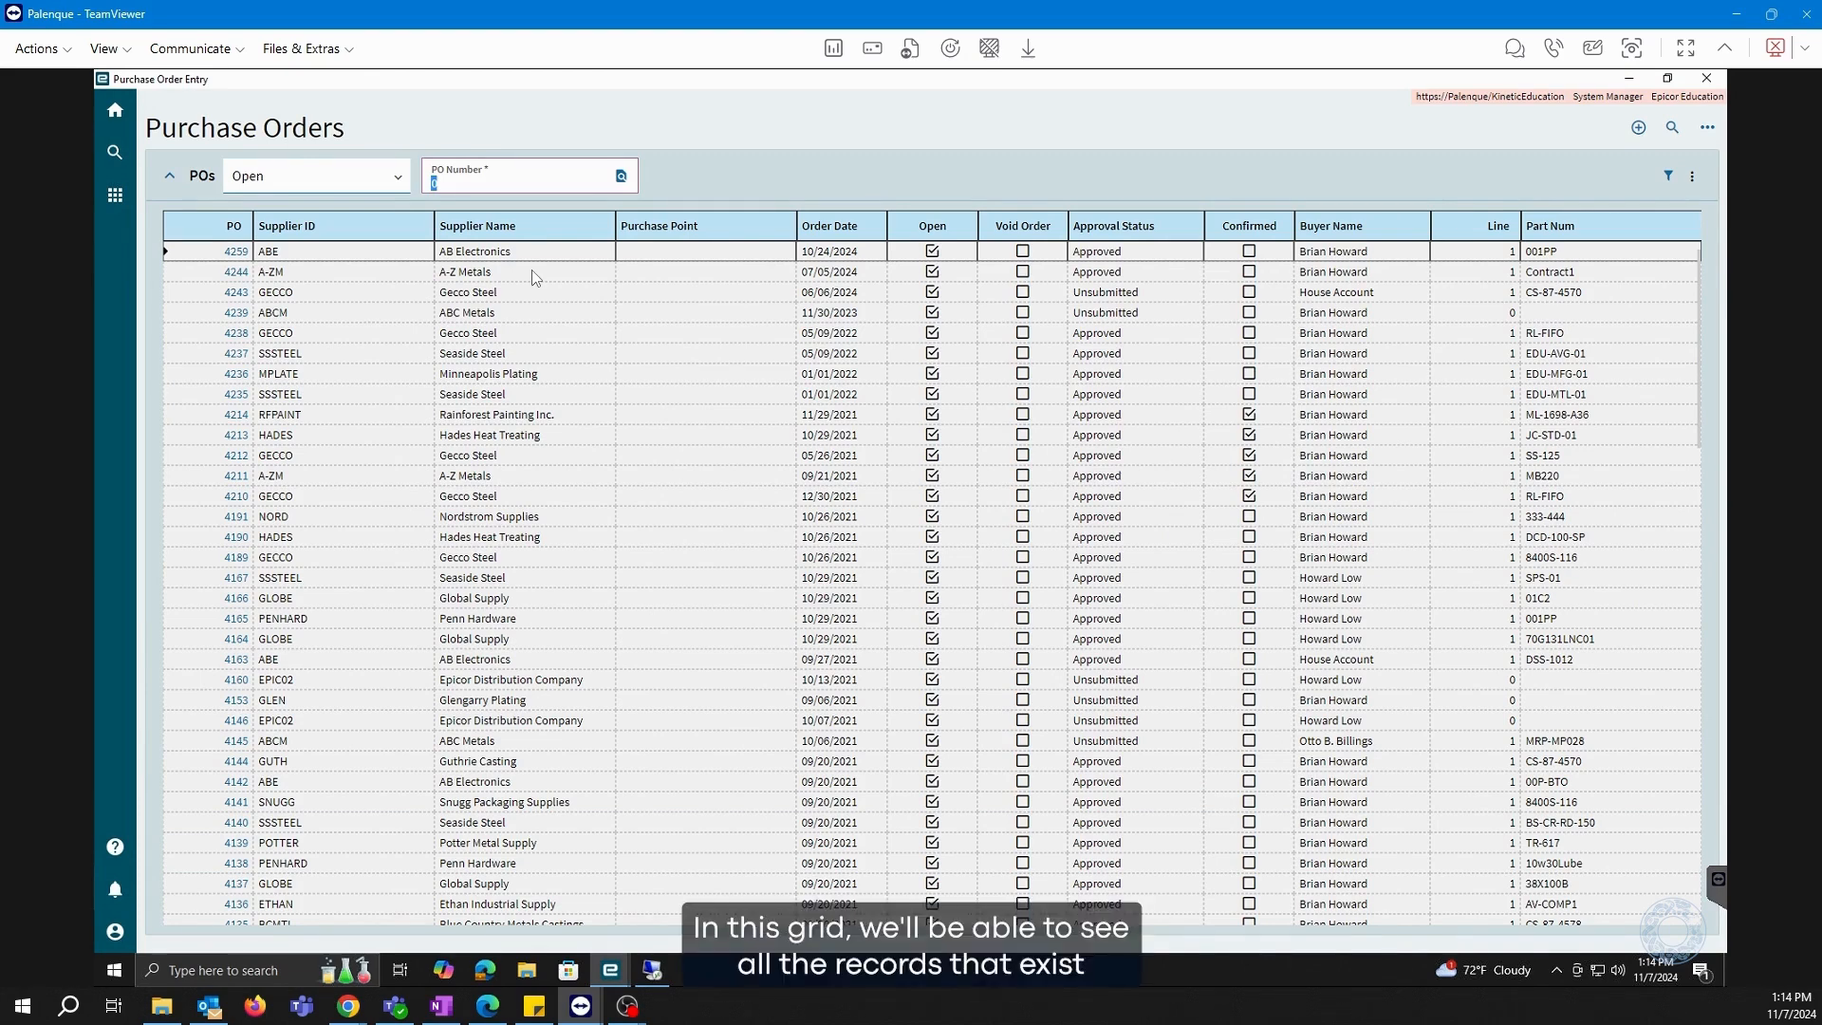
{"action": "mouse_move", "coordinate": [1006, 629]}
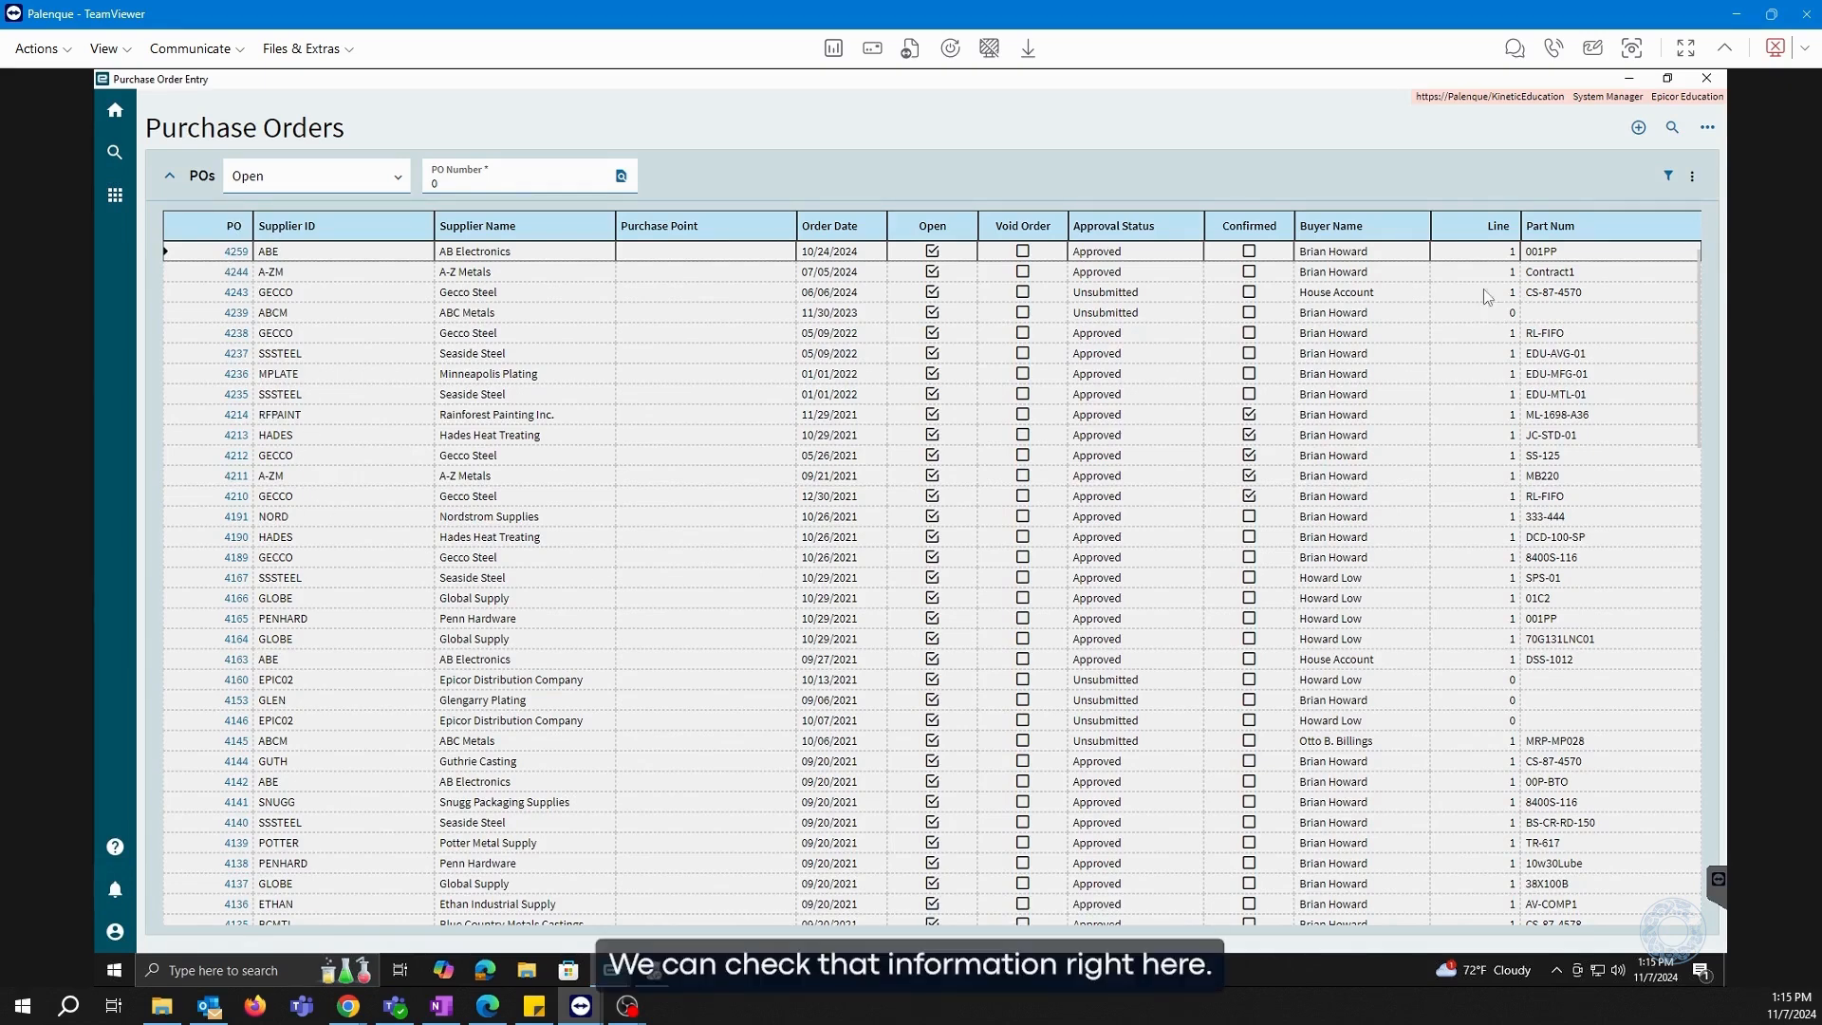
{"action": "mouse_move", "coordinate": [723, 437]}
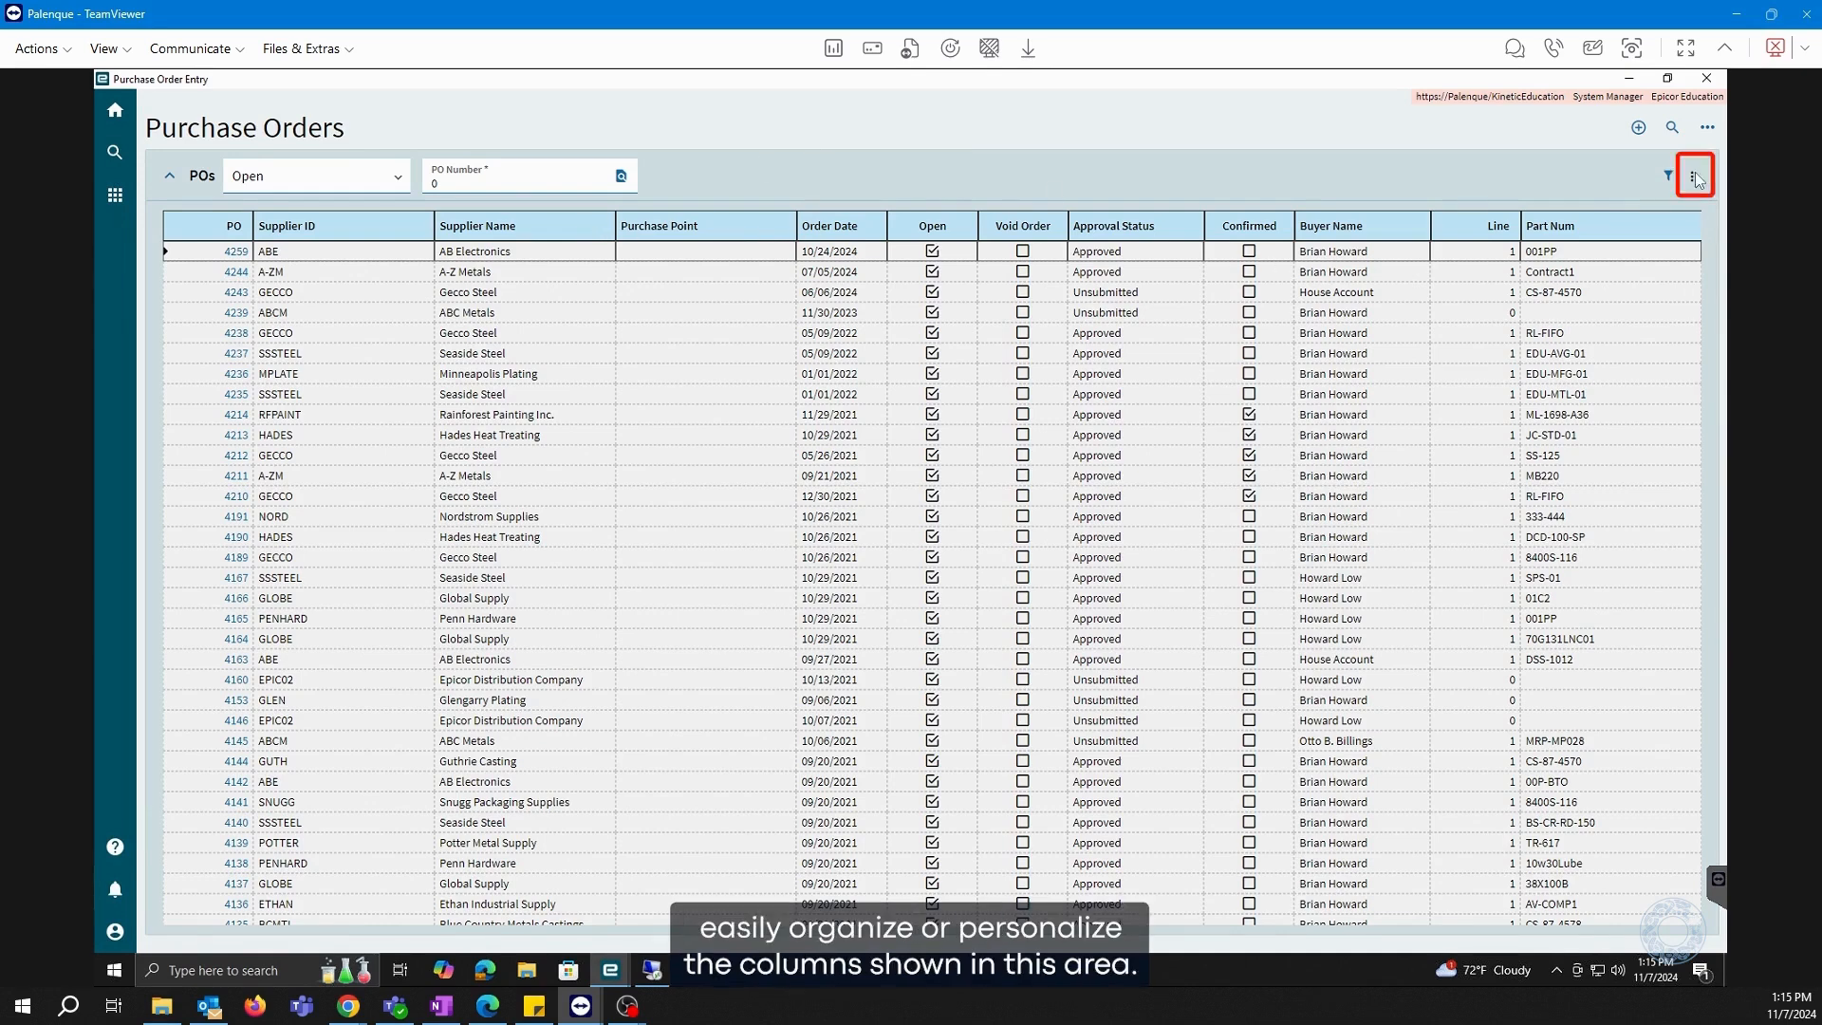
Turn on the ApprovedBy toggle in the grid's Personalize Columns panel and save
{"action": "left_click", "coordinate": [1695, 175]}
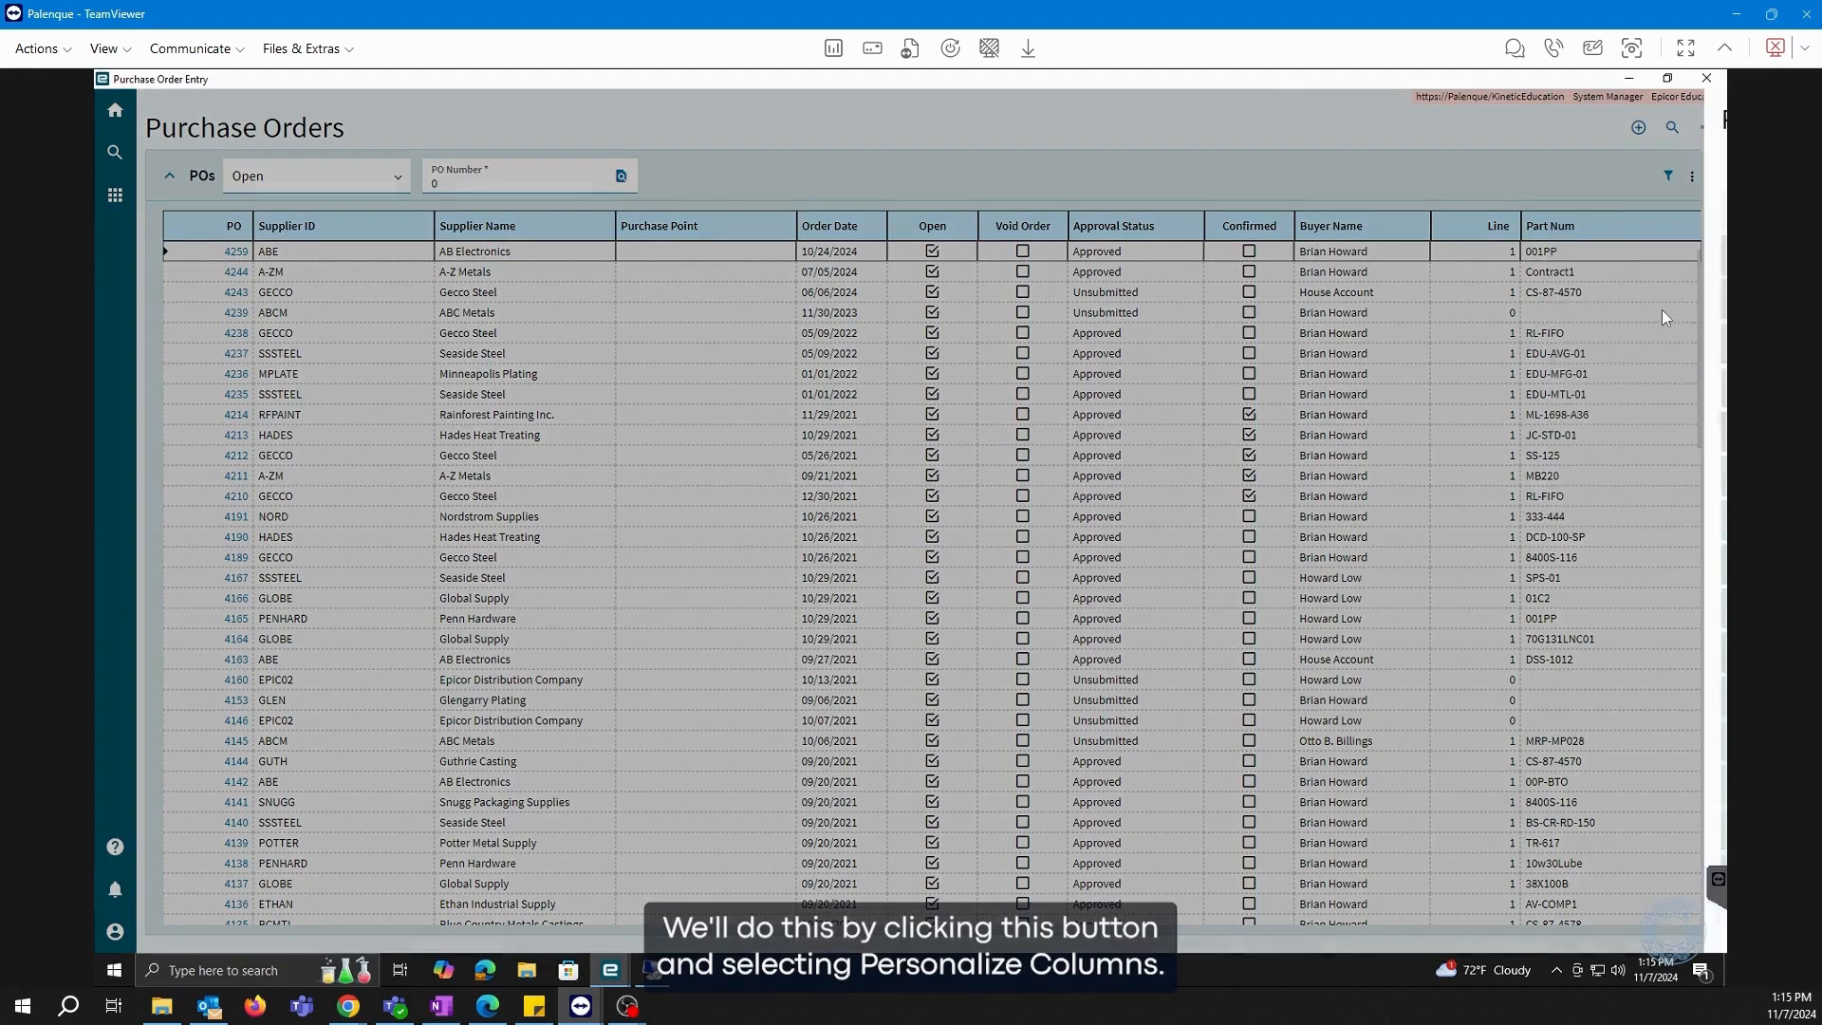
{"action": "left_click", "coordinate": [1692, 175]}
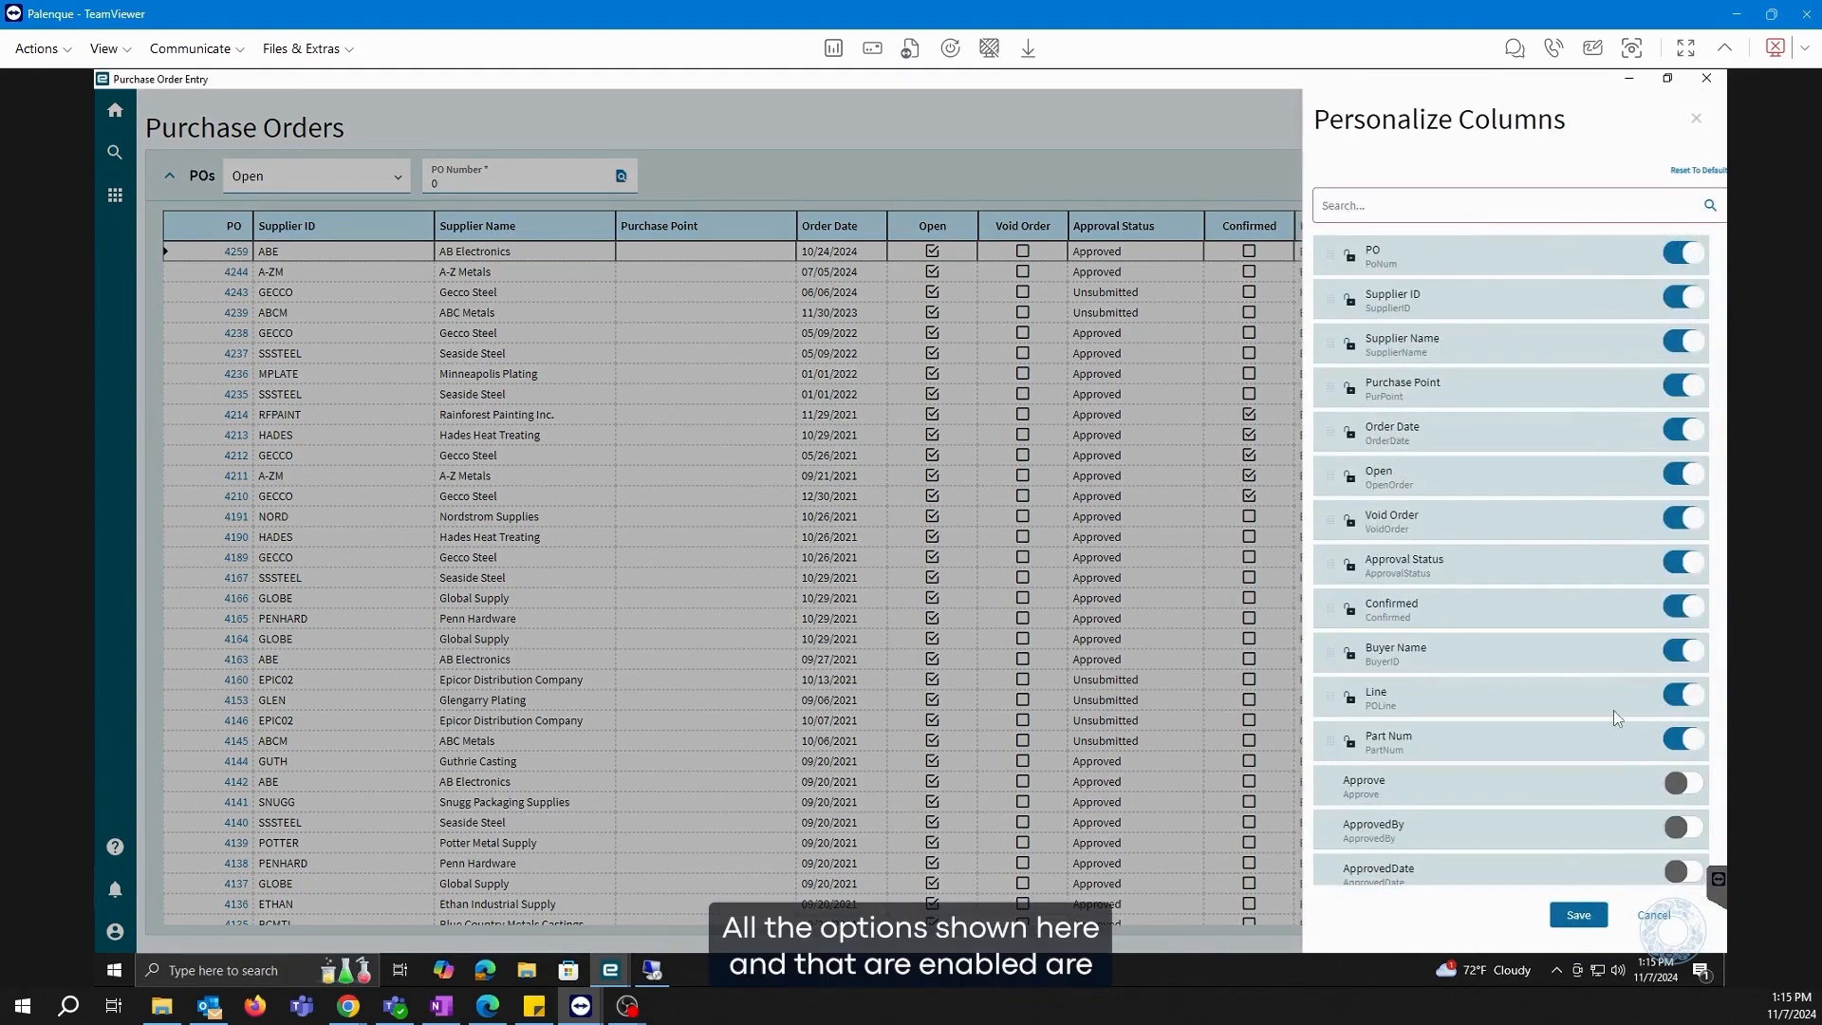
{"action": "left_click", "coordinate": [1685, 385]}
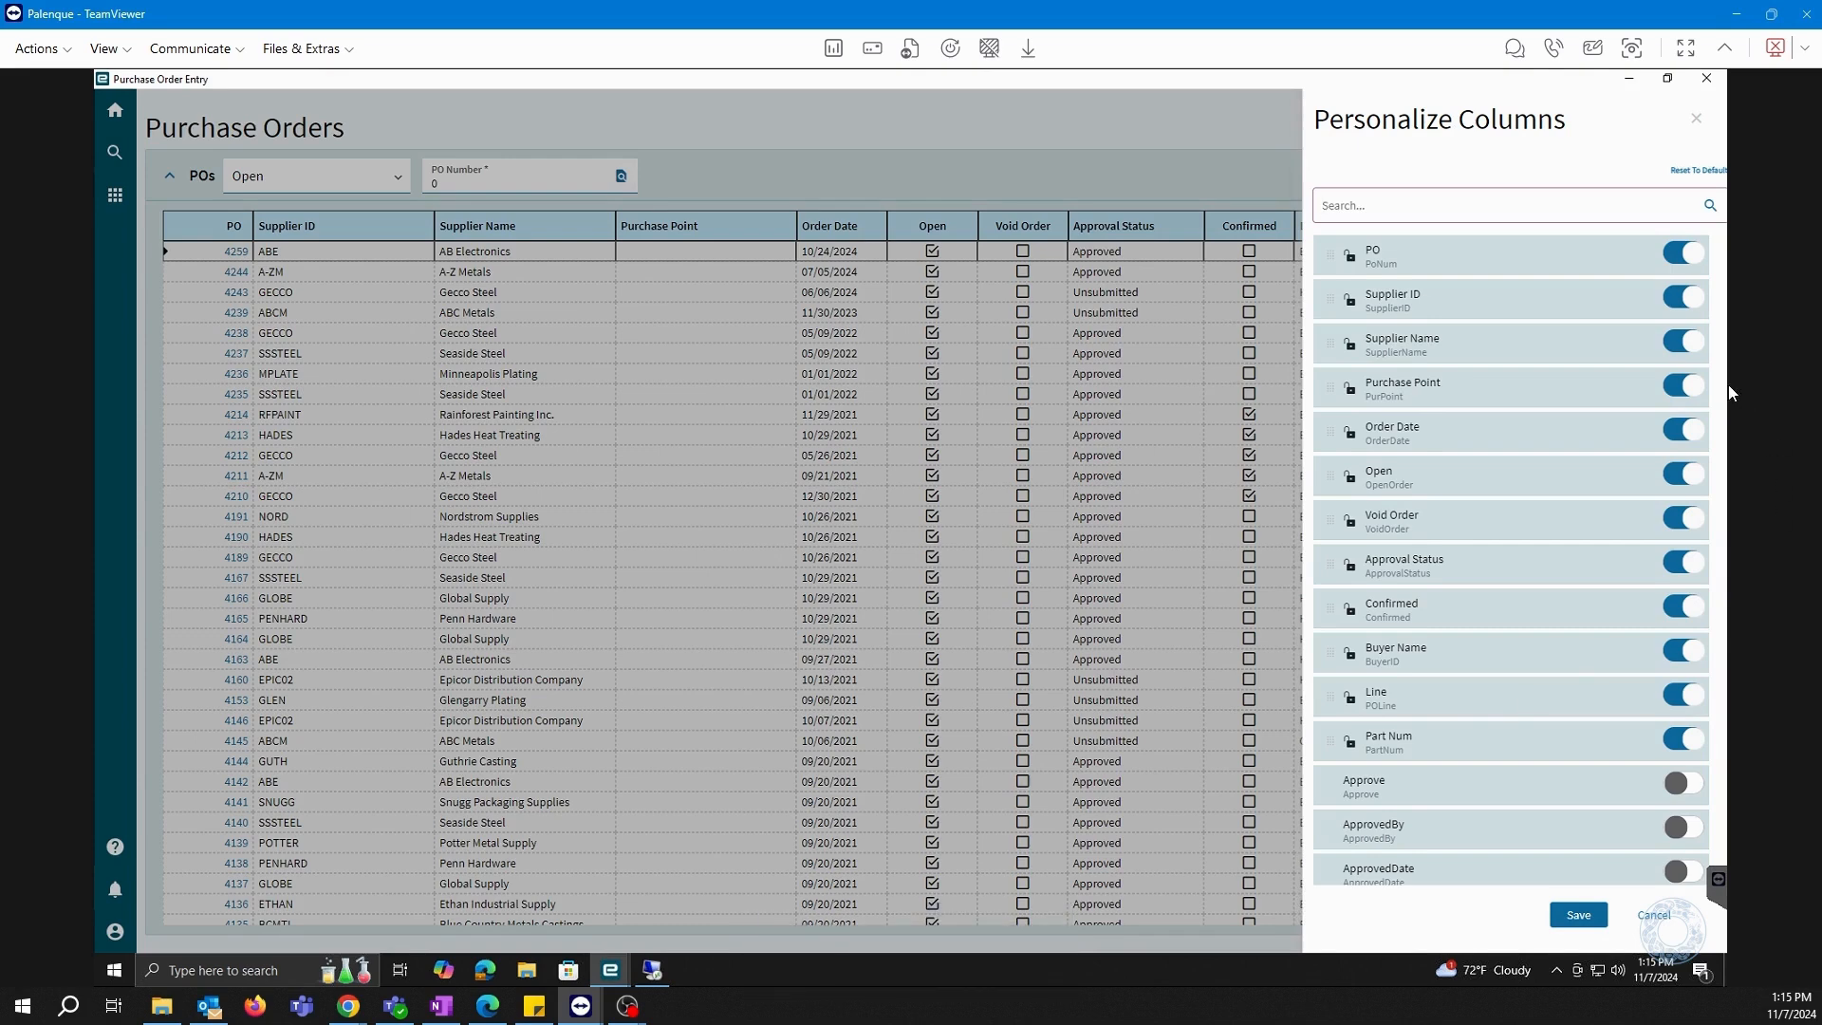
{"action": "scroll", "scroll_direction": "down", "scroll_amount": 3}
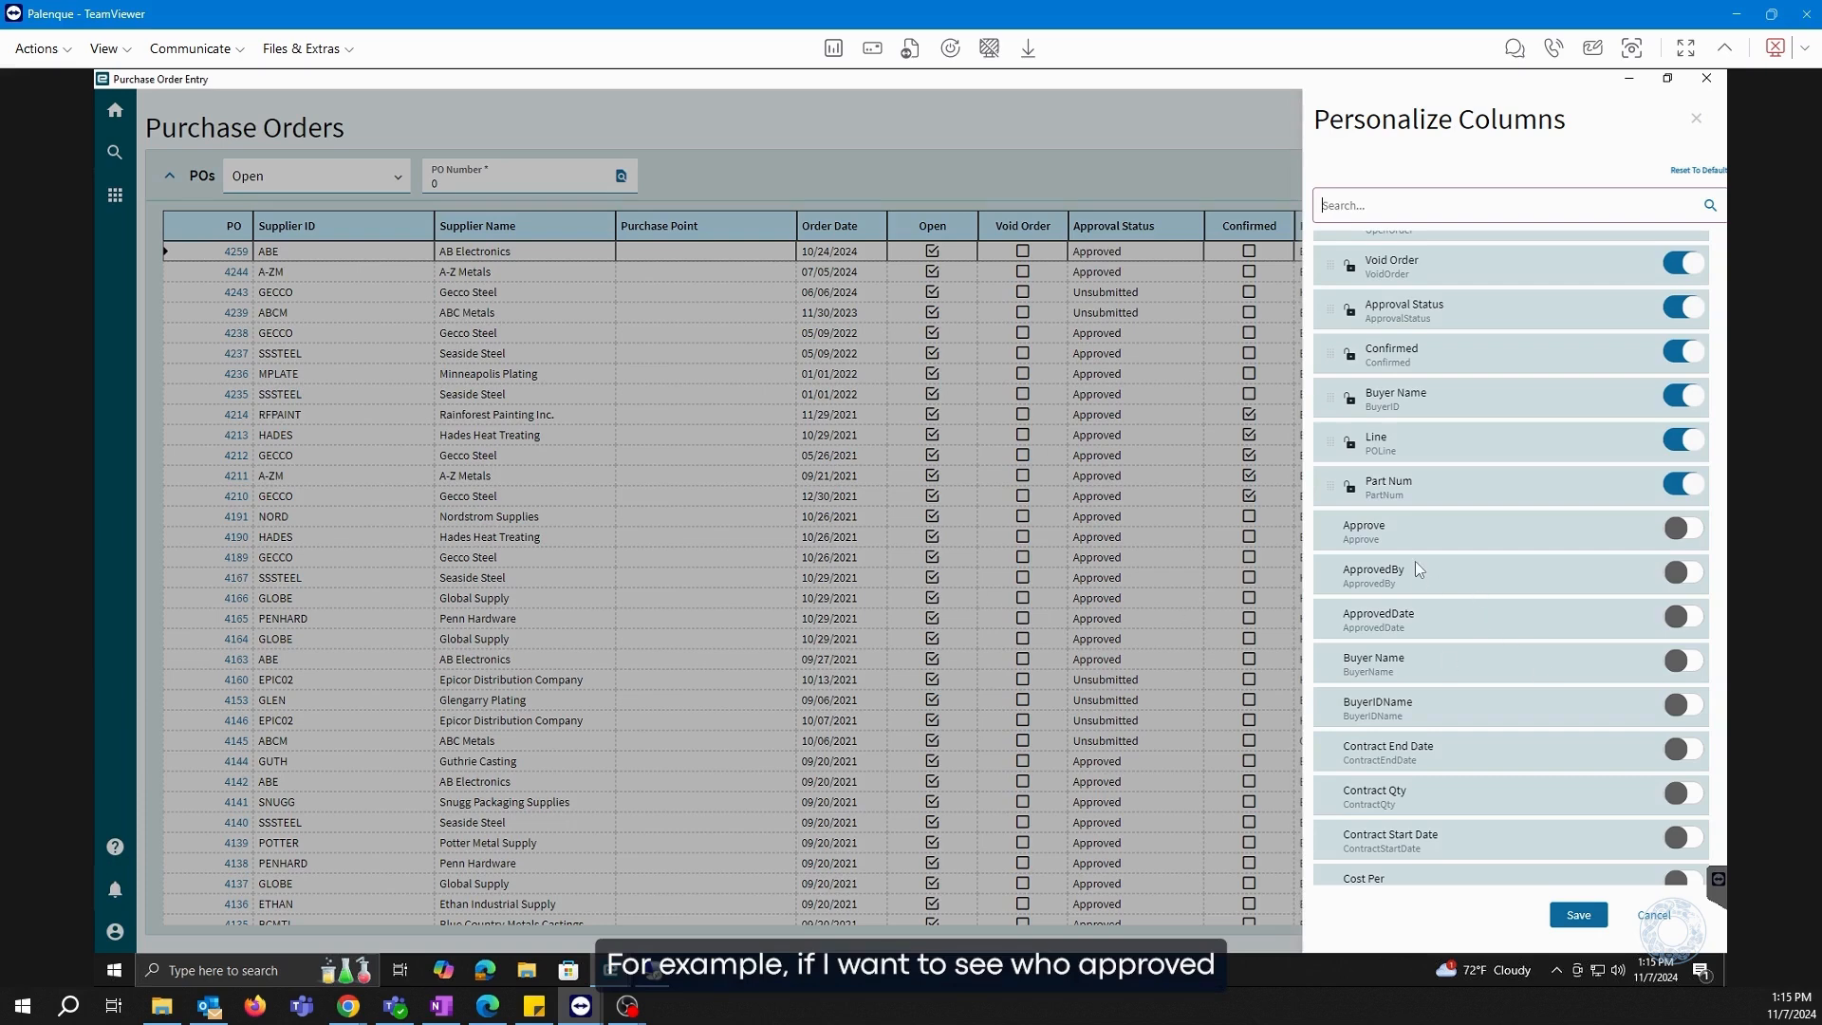
{"action": "left_click", "coordinate": [1683, 573]}
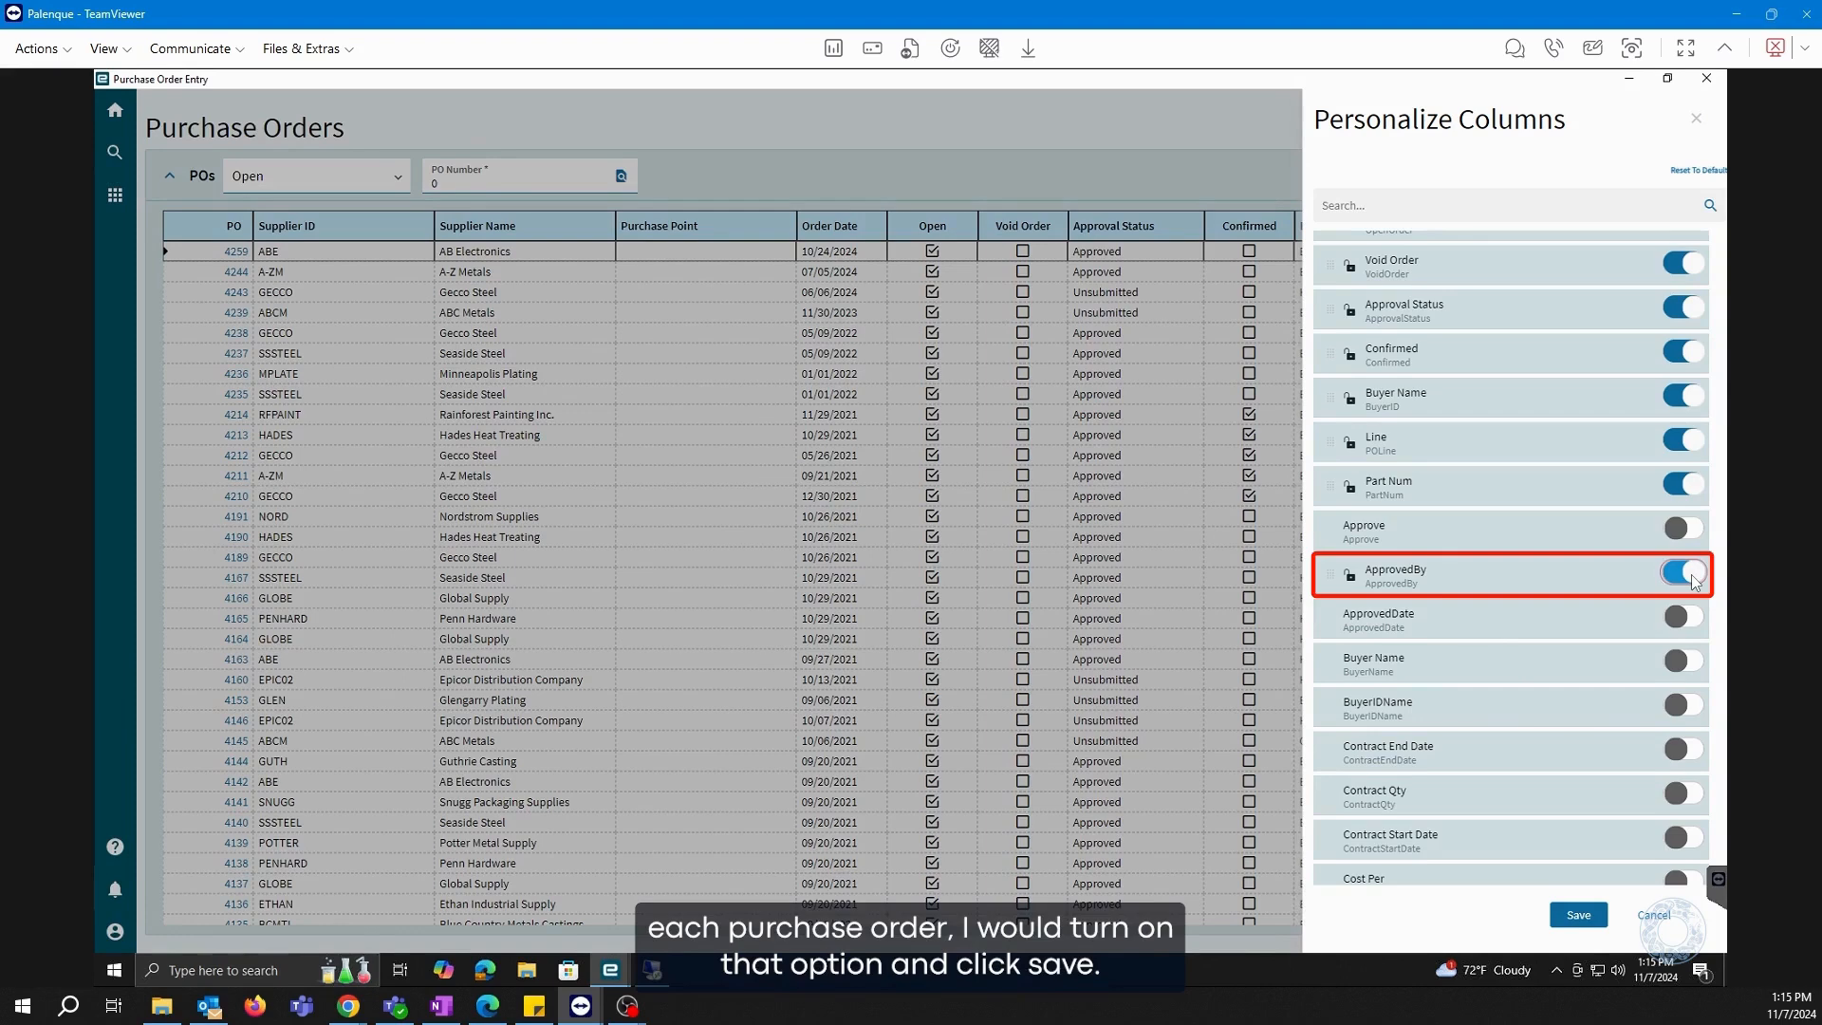
{"action": "left_click", "coordinate": [1578, 915]}
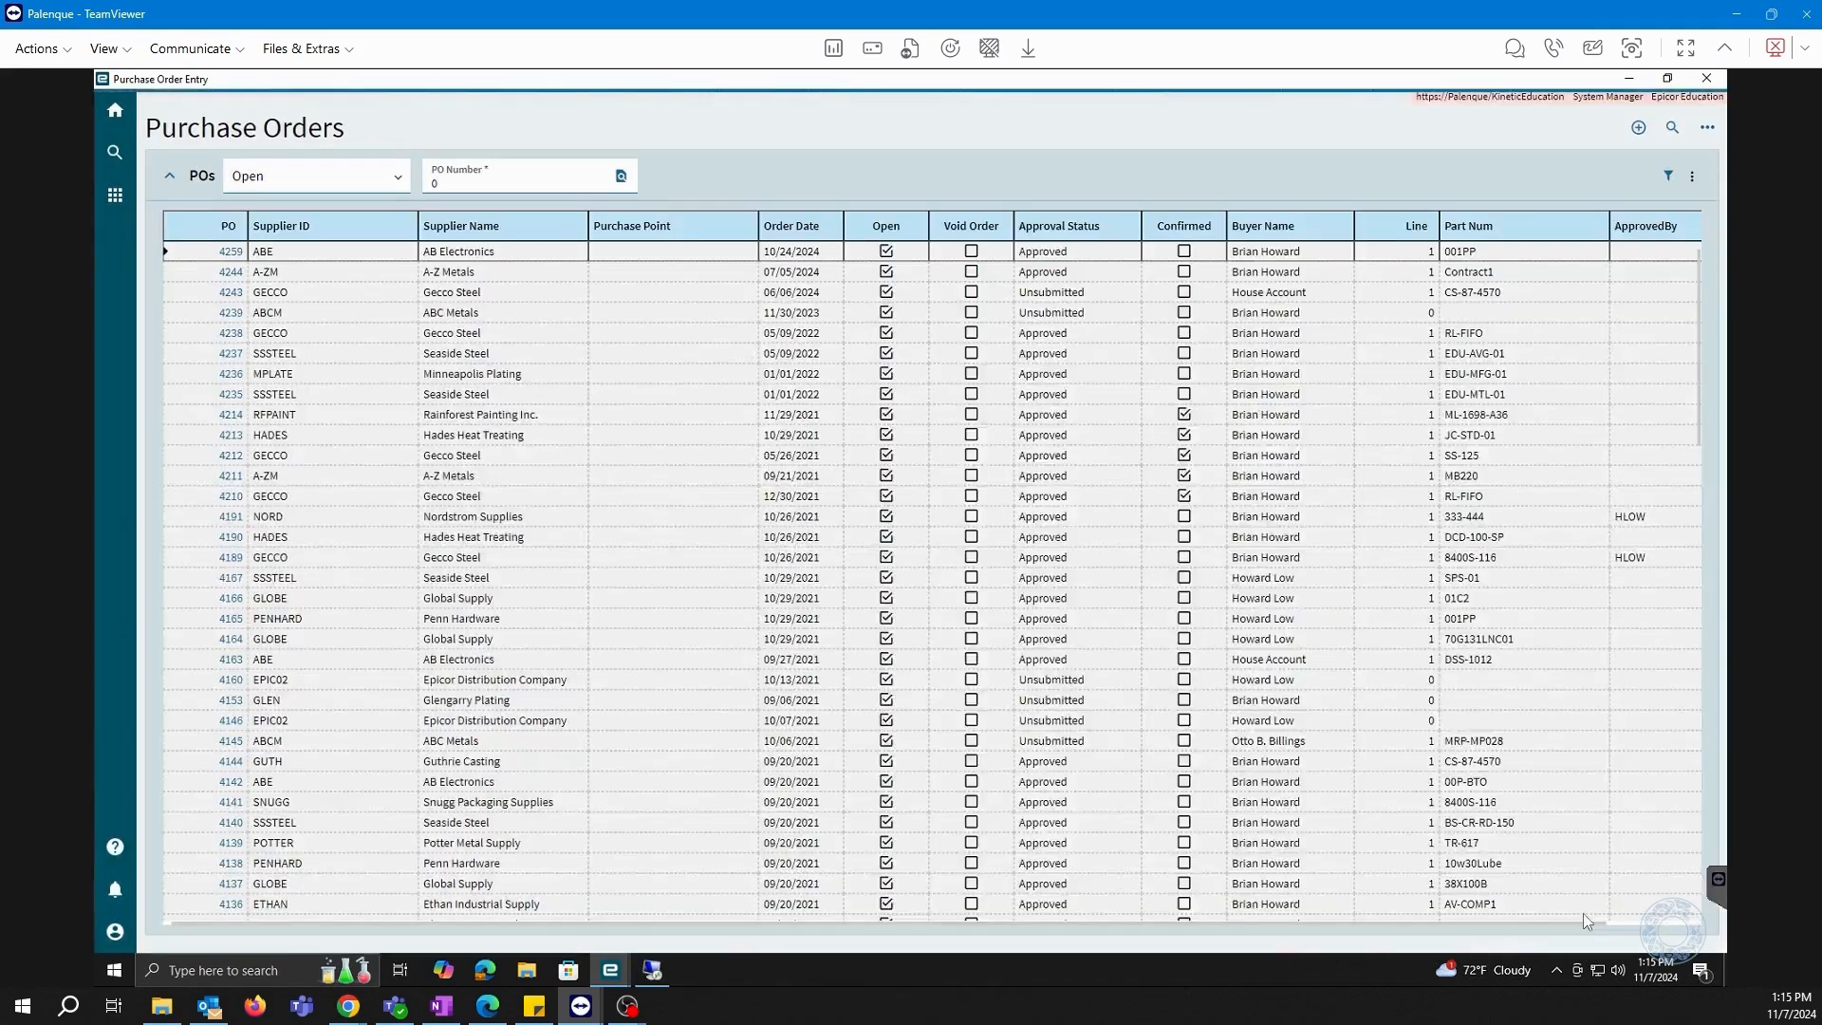
{"action": "scroll", "scroll_direction": "down", "scroll_amount": 3}
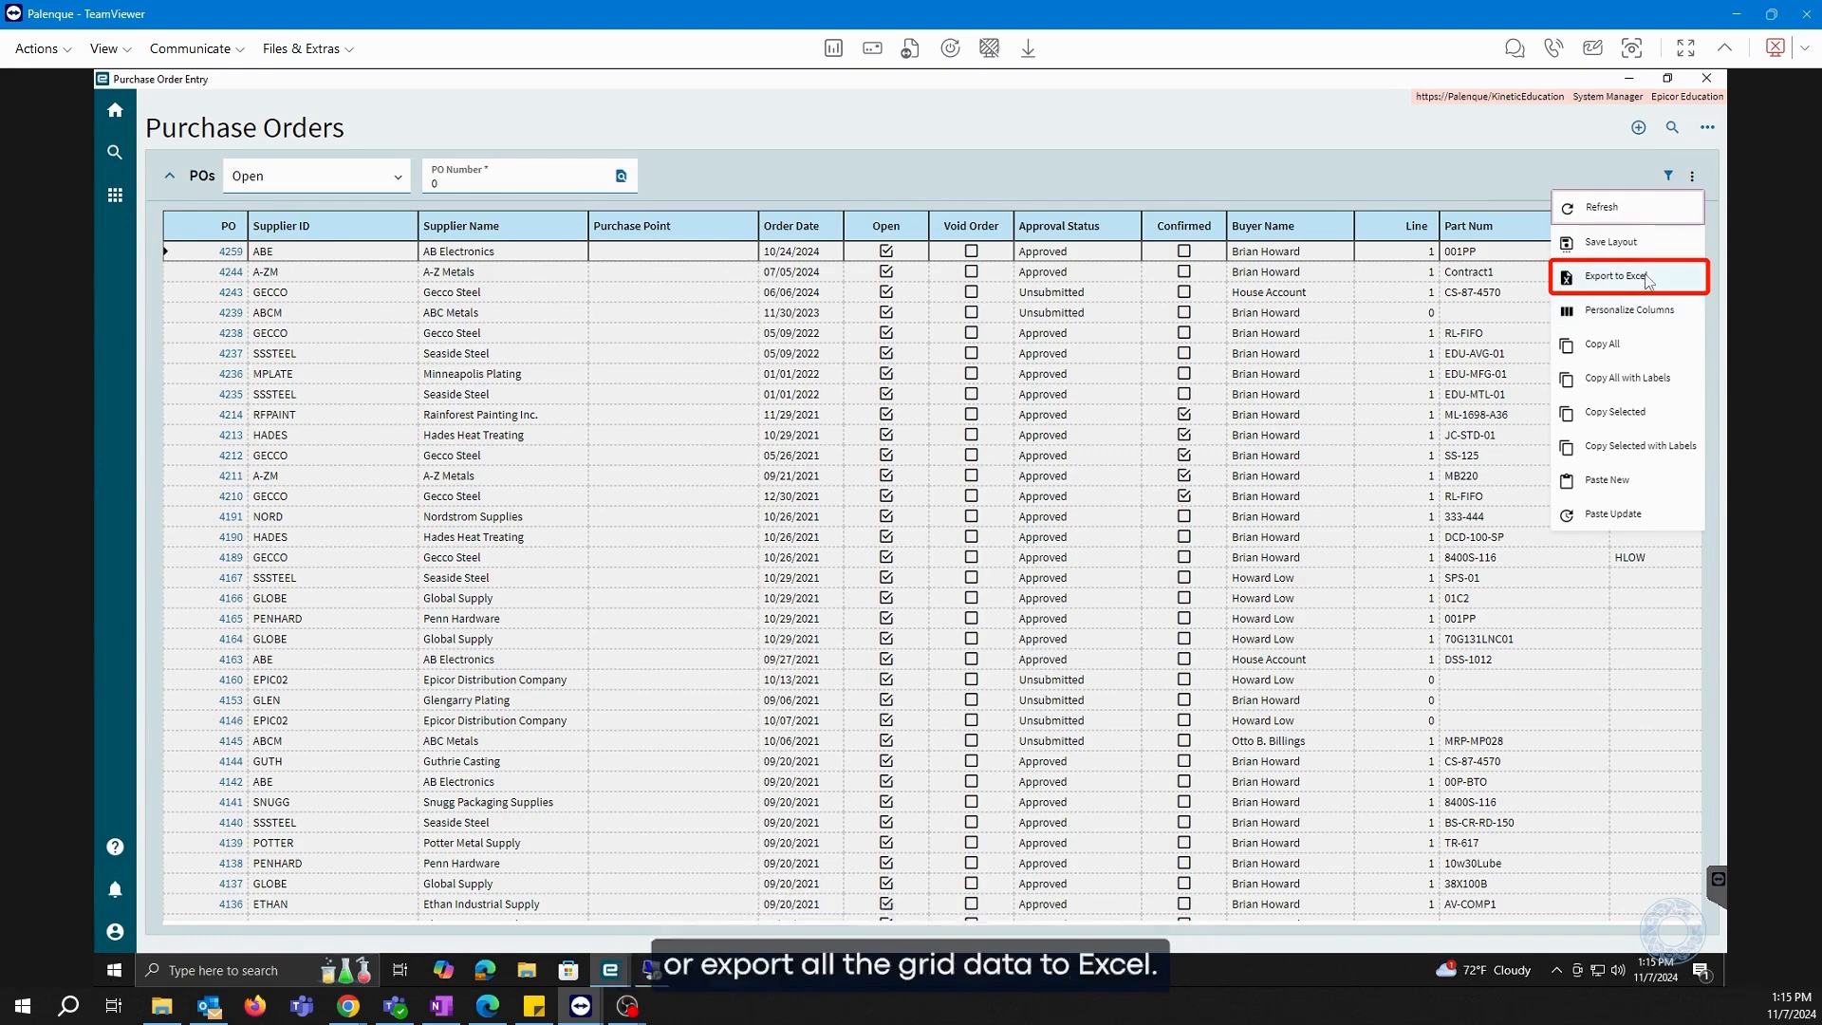
{"action": "mouse_move", "coordinate": [754, 565]}
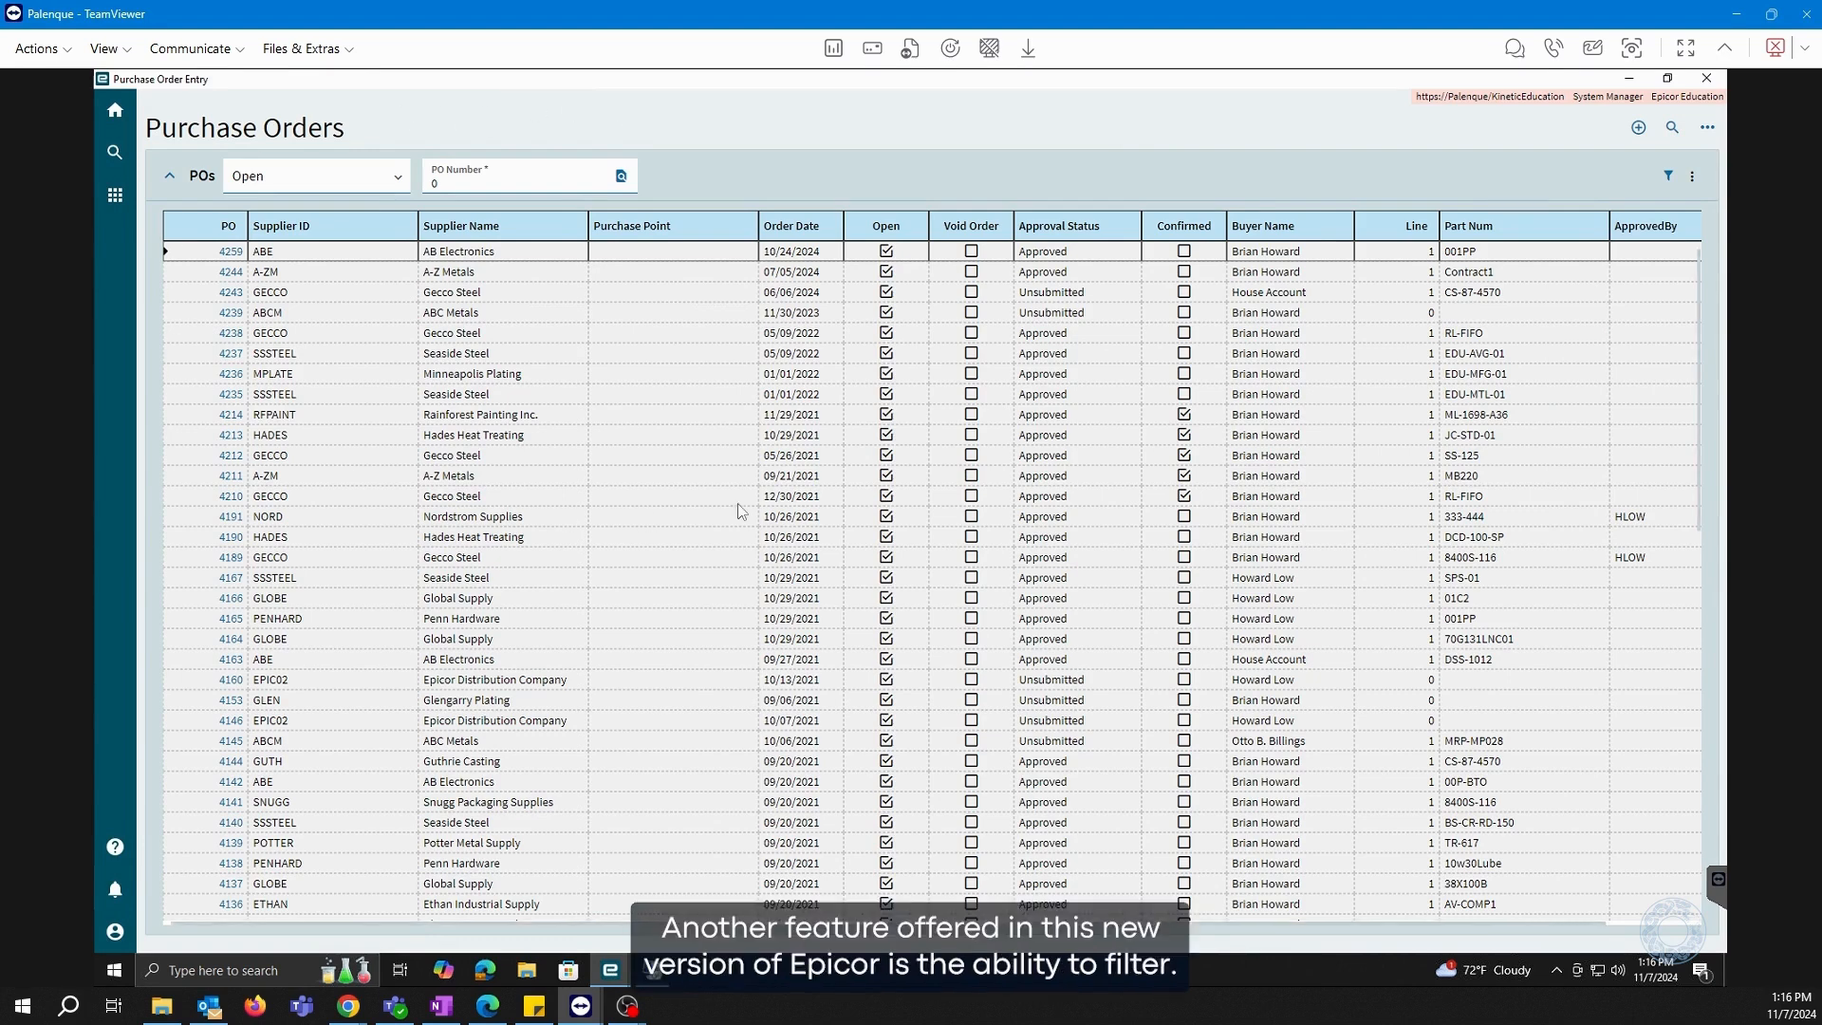
{"action": "mouse_move", "coordinate": [517, 220]}
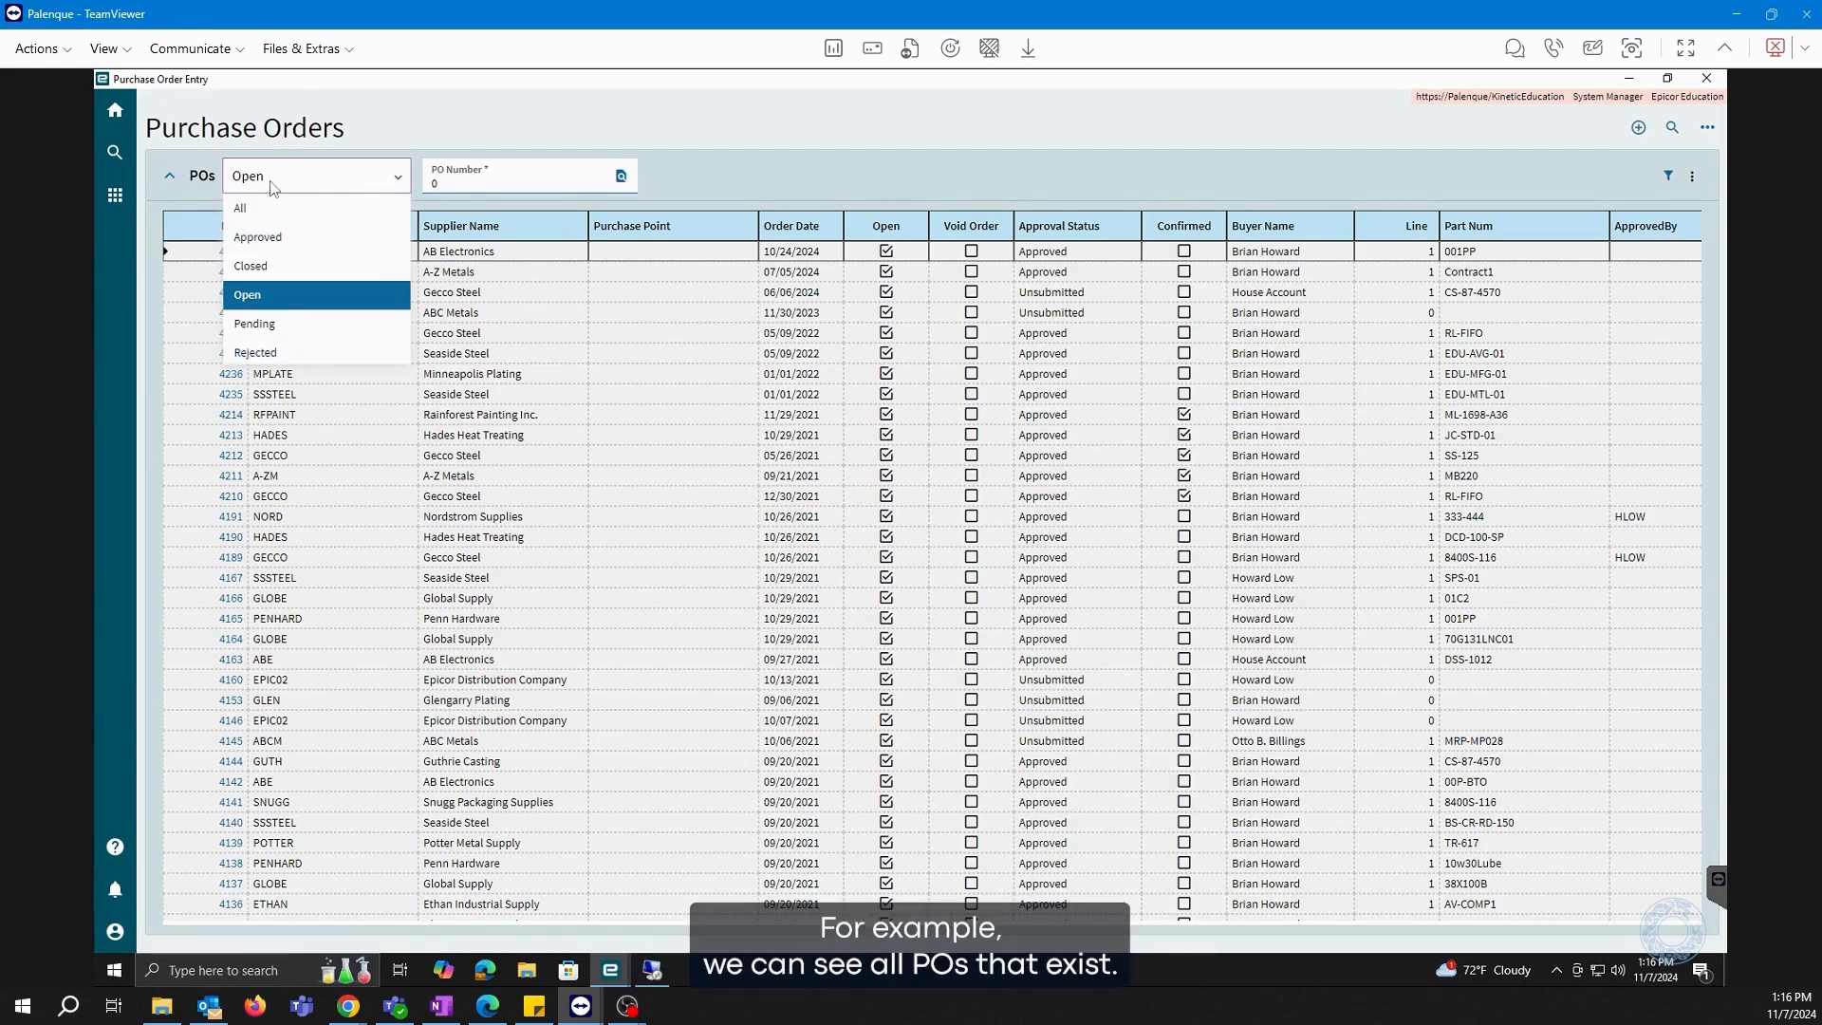
{"action": "mouse_move", "coordinate": [248, 211]}
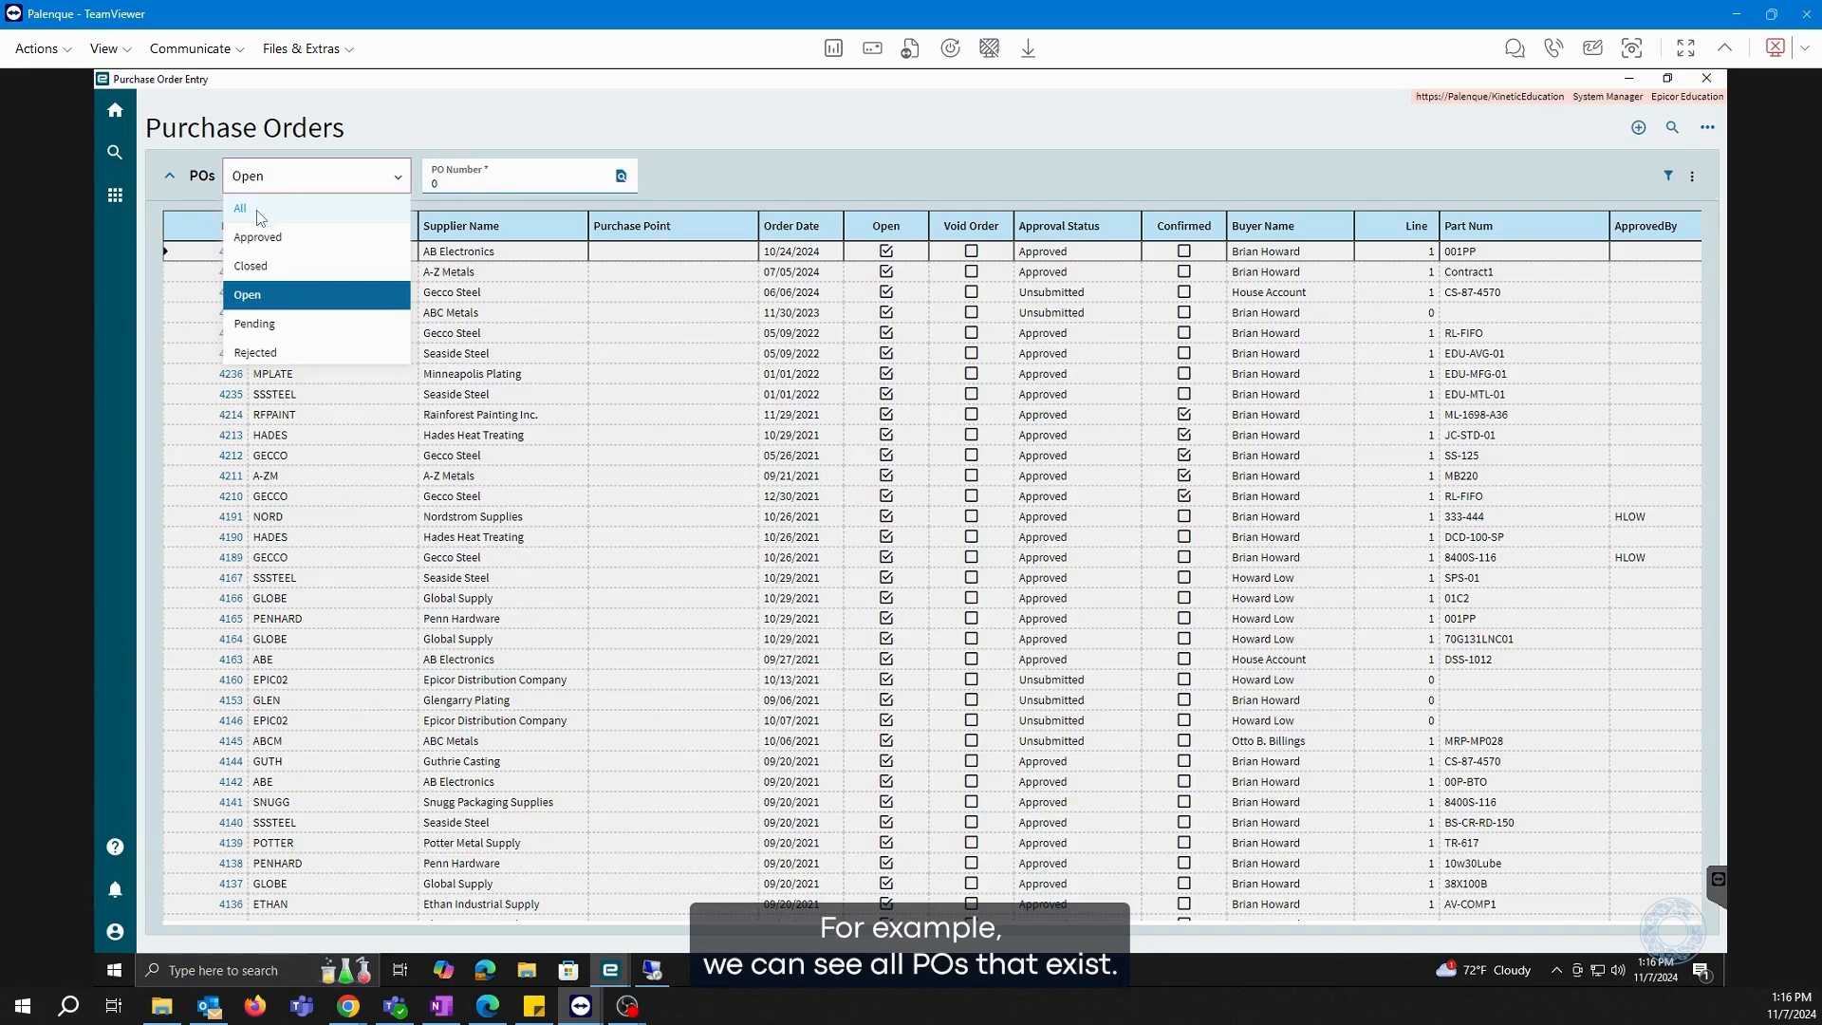
{"action": "mouse_move", "coordinate": [273, 245]}
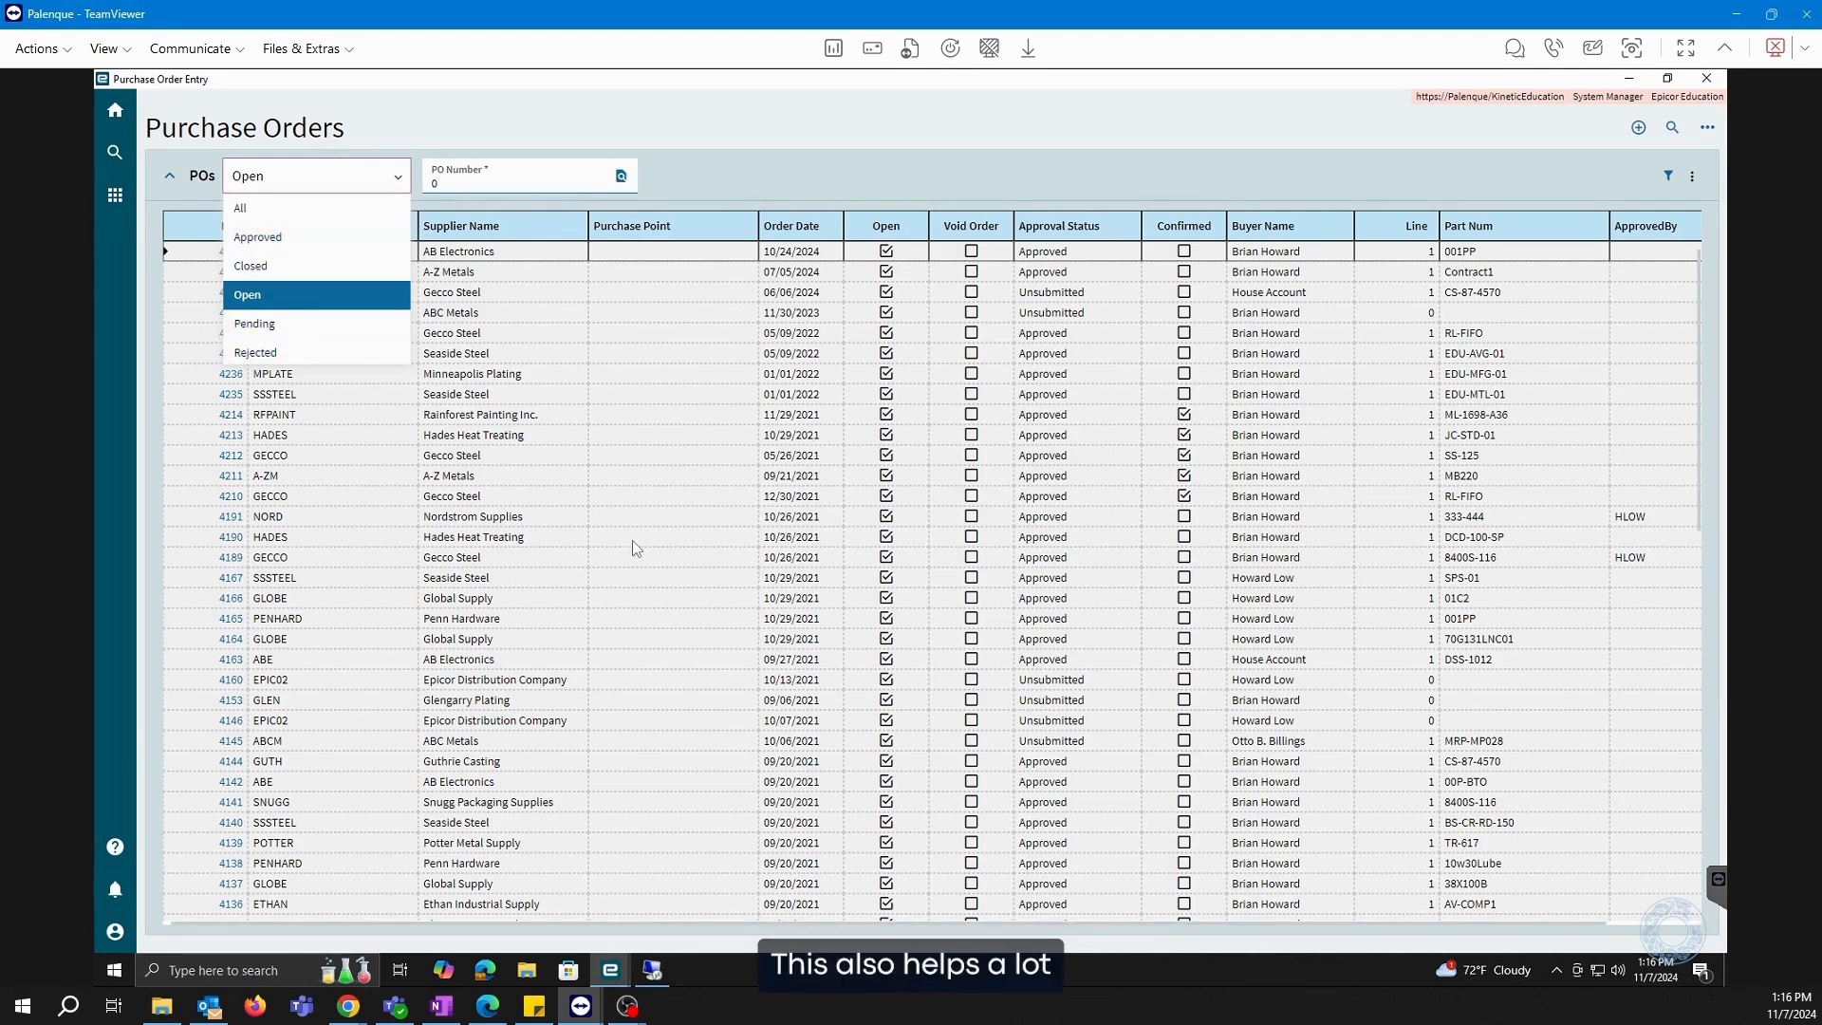
{"action": "mouse_move", "coordinate": [257, 266]}
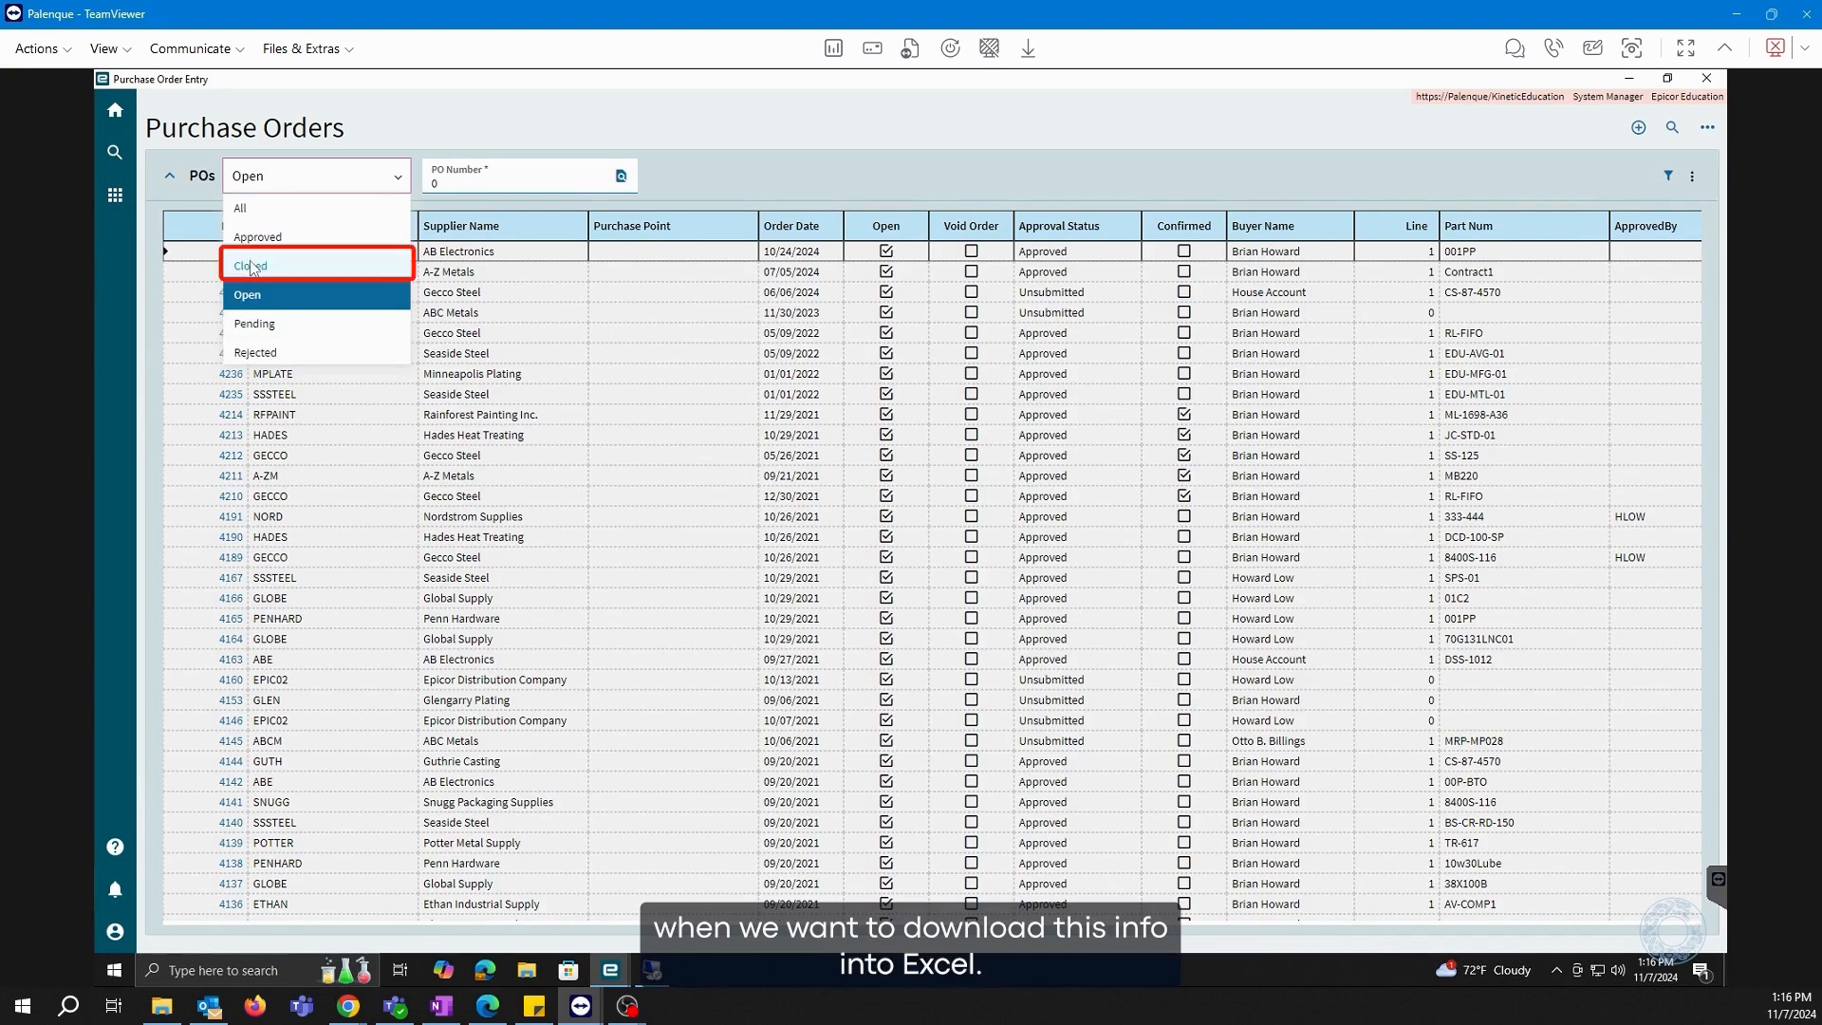
Set the purchase order status filter to Closed
{"action": "left_click", "coordinate": [249, 265]}
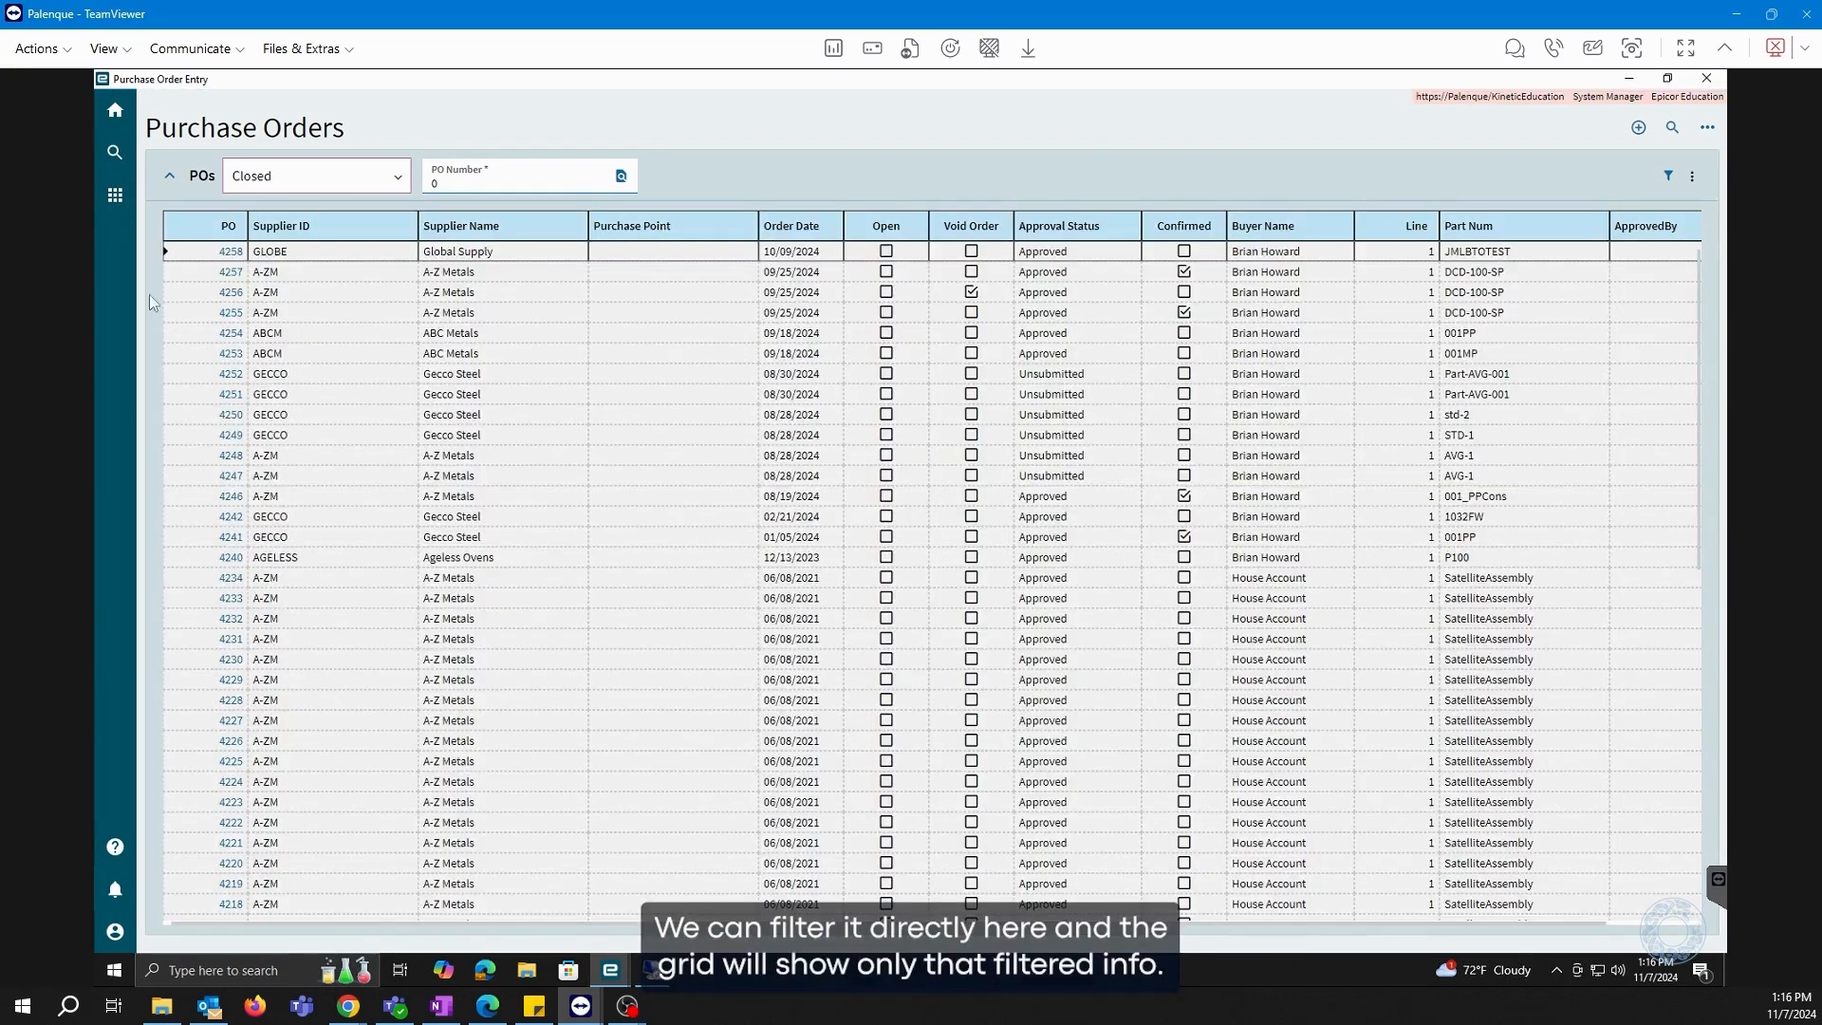
{"action": "mouse_move", "coordinate": [875, 499]}
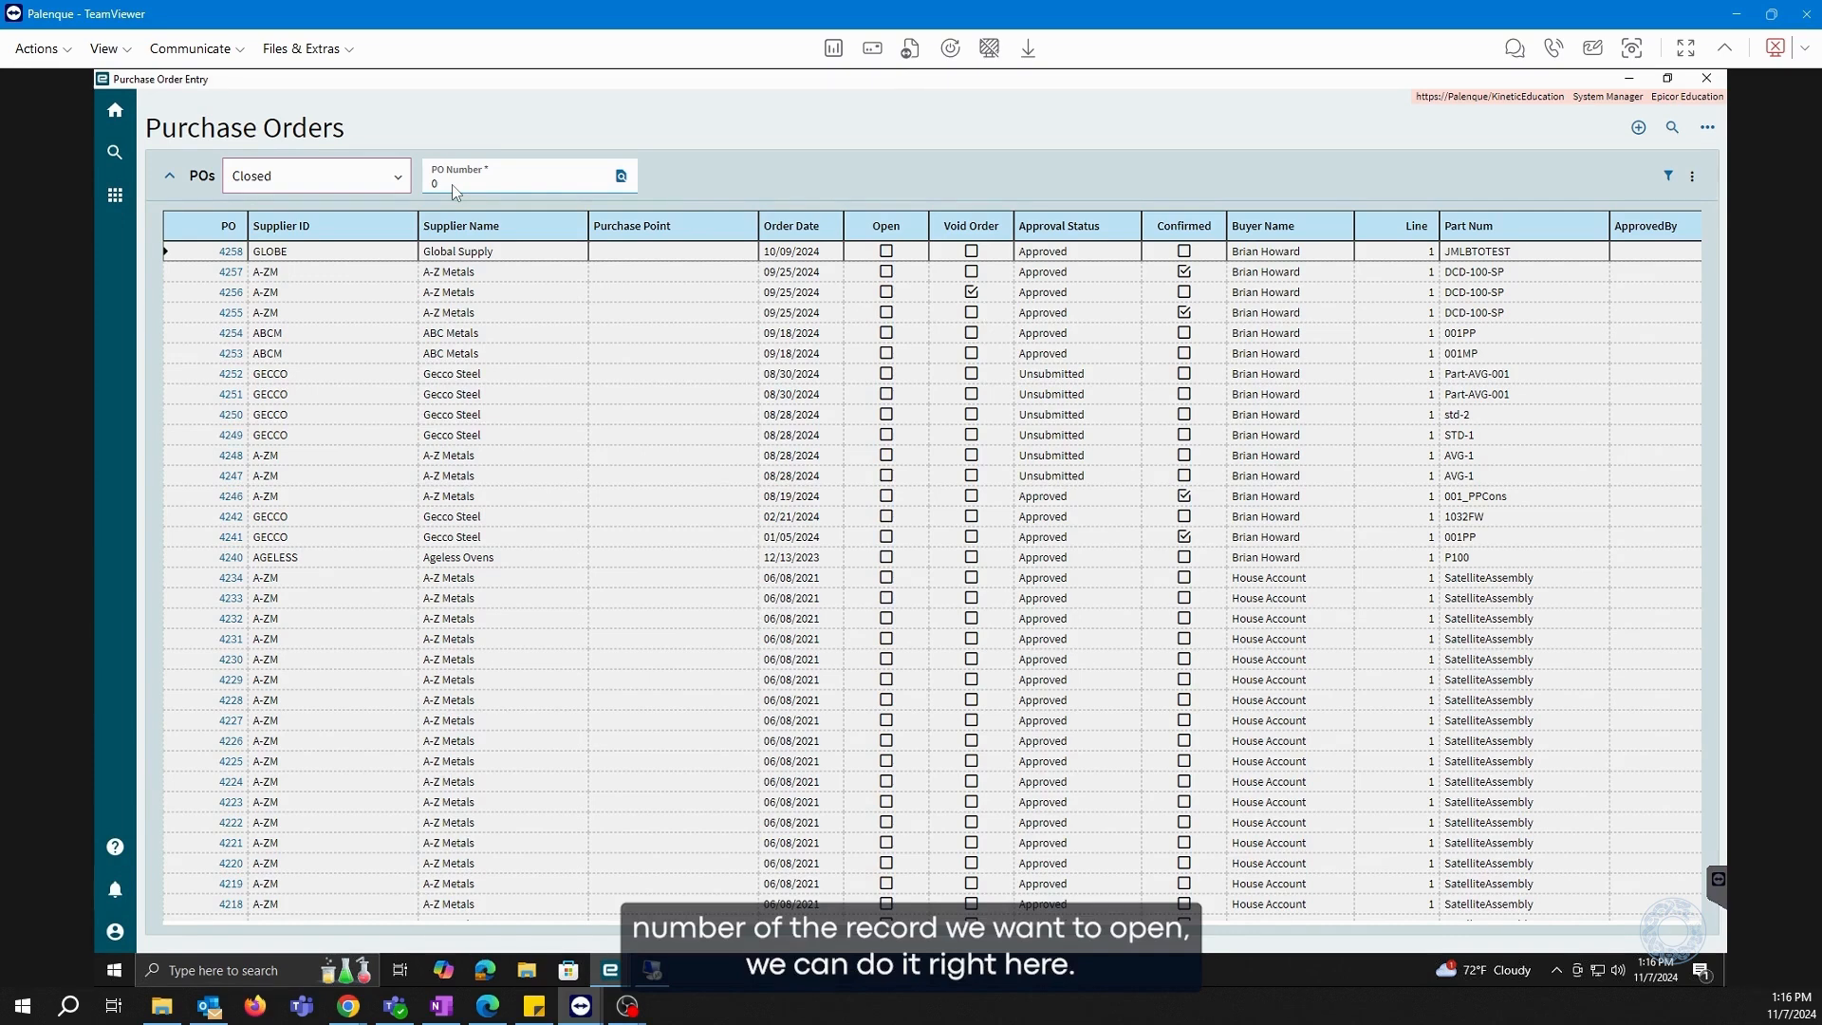
Enter 4258 in the PO Number field and confirm with Tab
{"action": "left_click", "coordinate": [523, 180]}
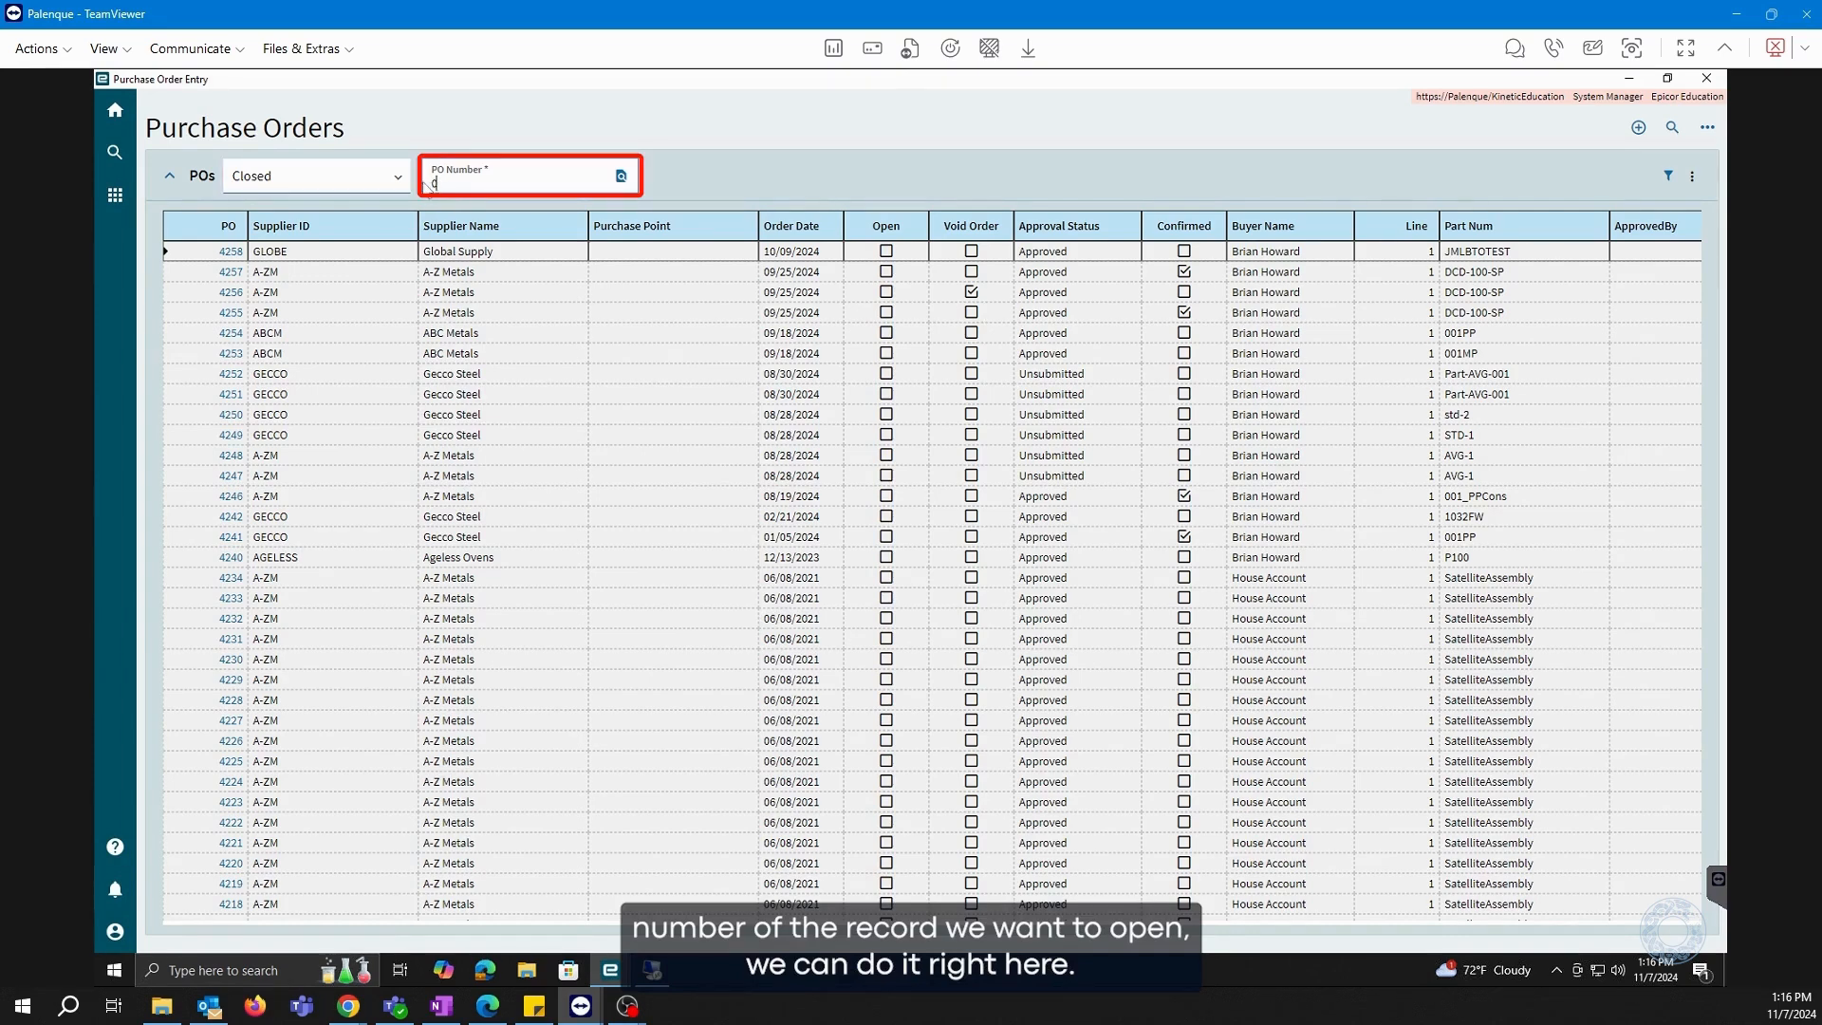
{"action": "type", "text": "0"}
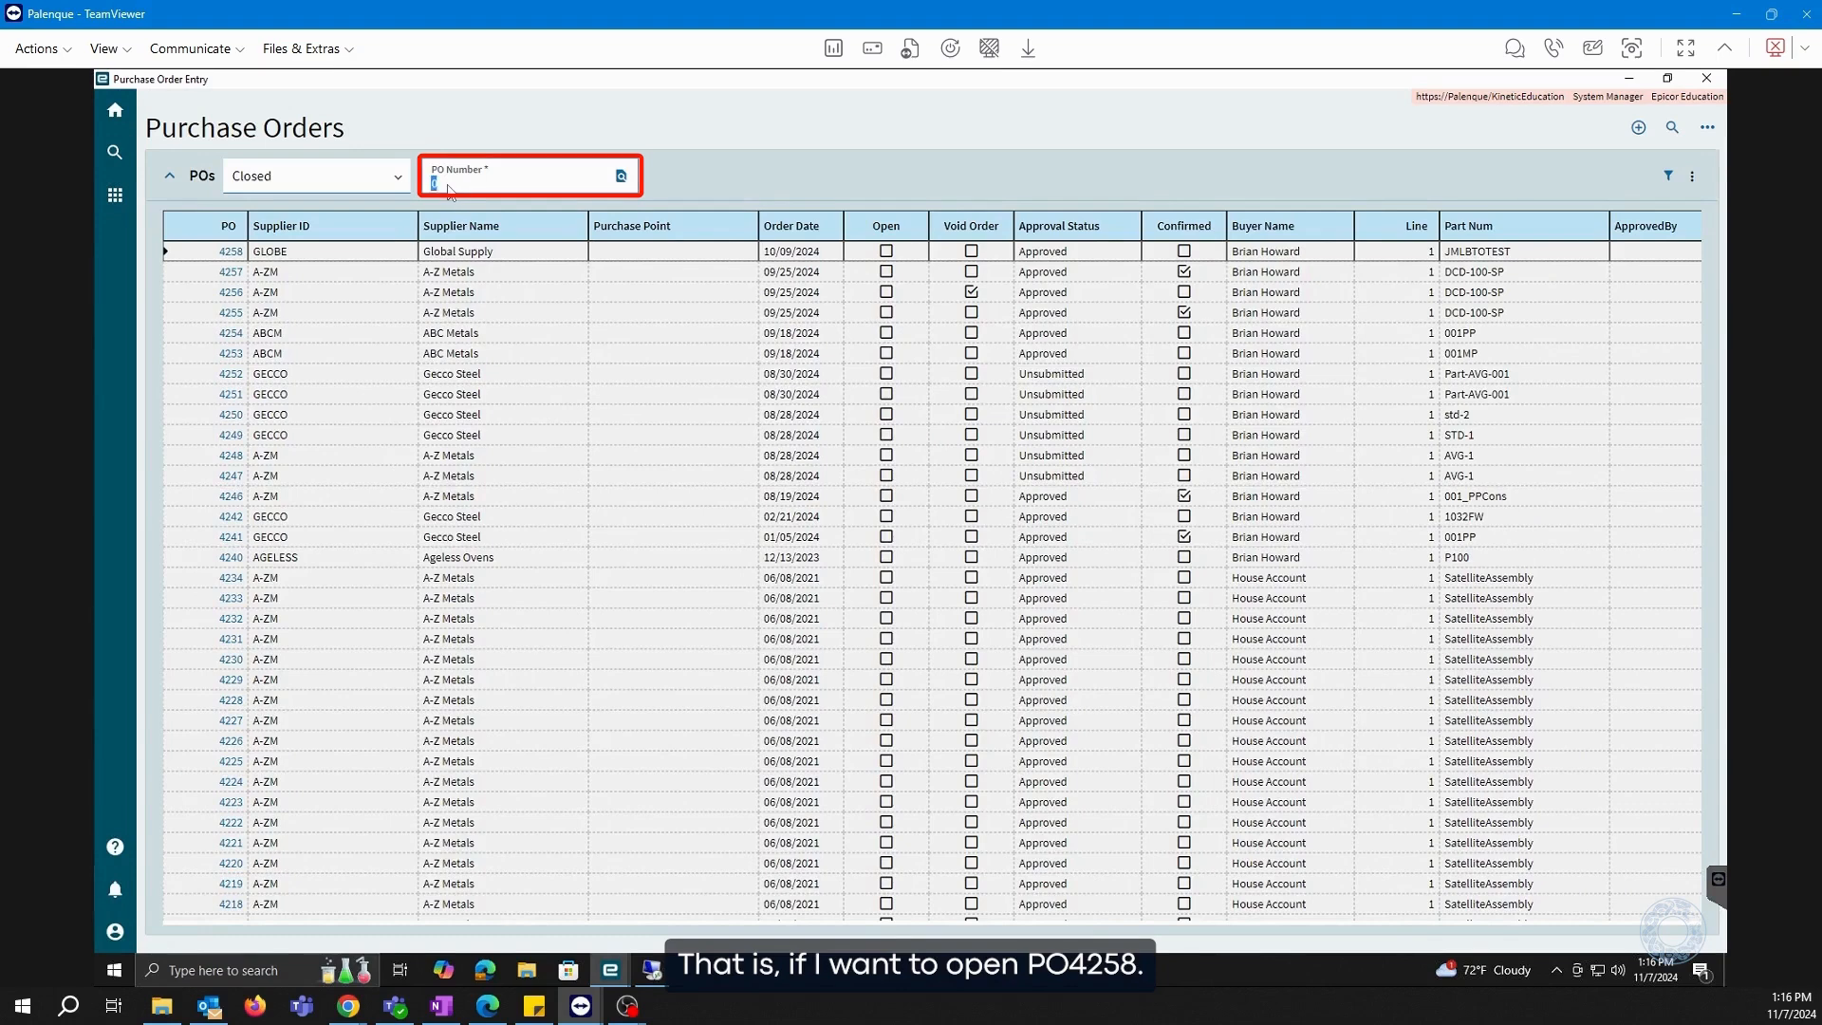
{"action": "type", "text": "4258"}
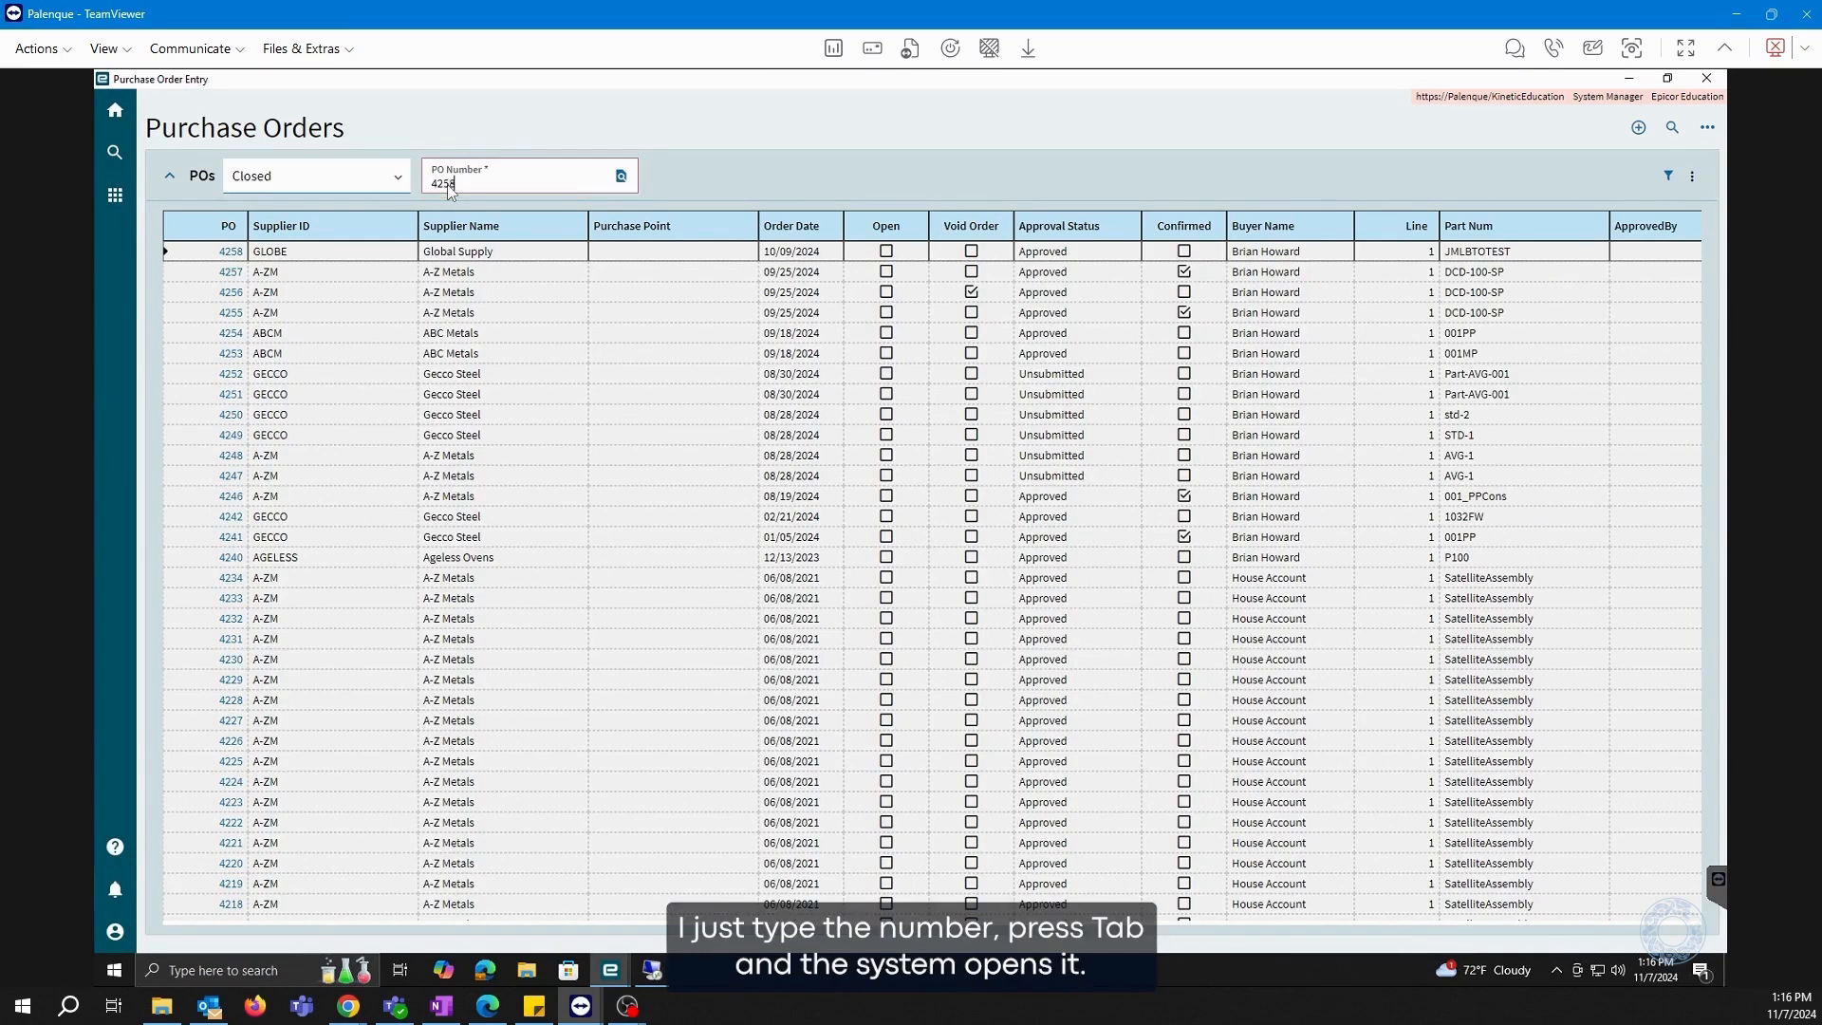
{"action": "key", "text": "Tab"}
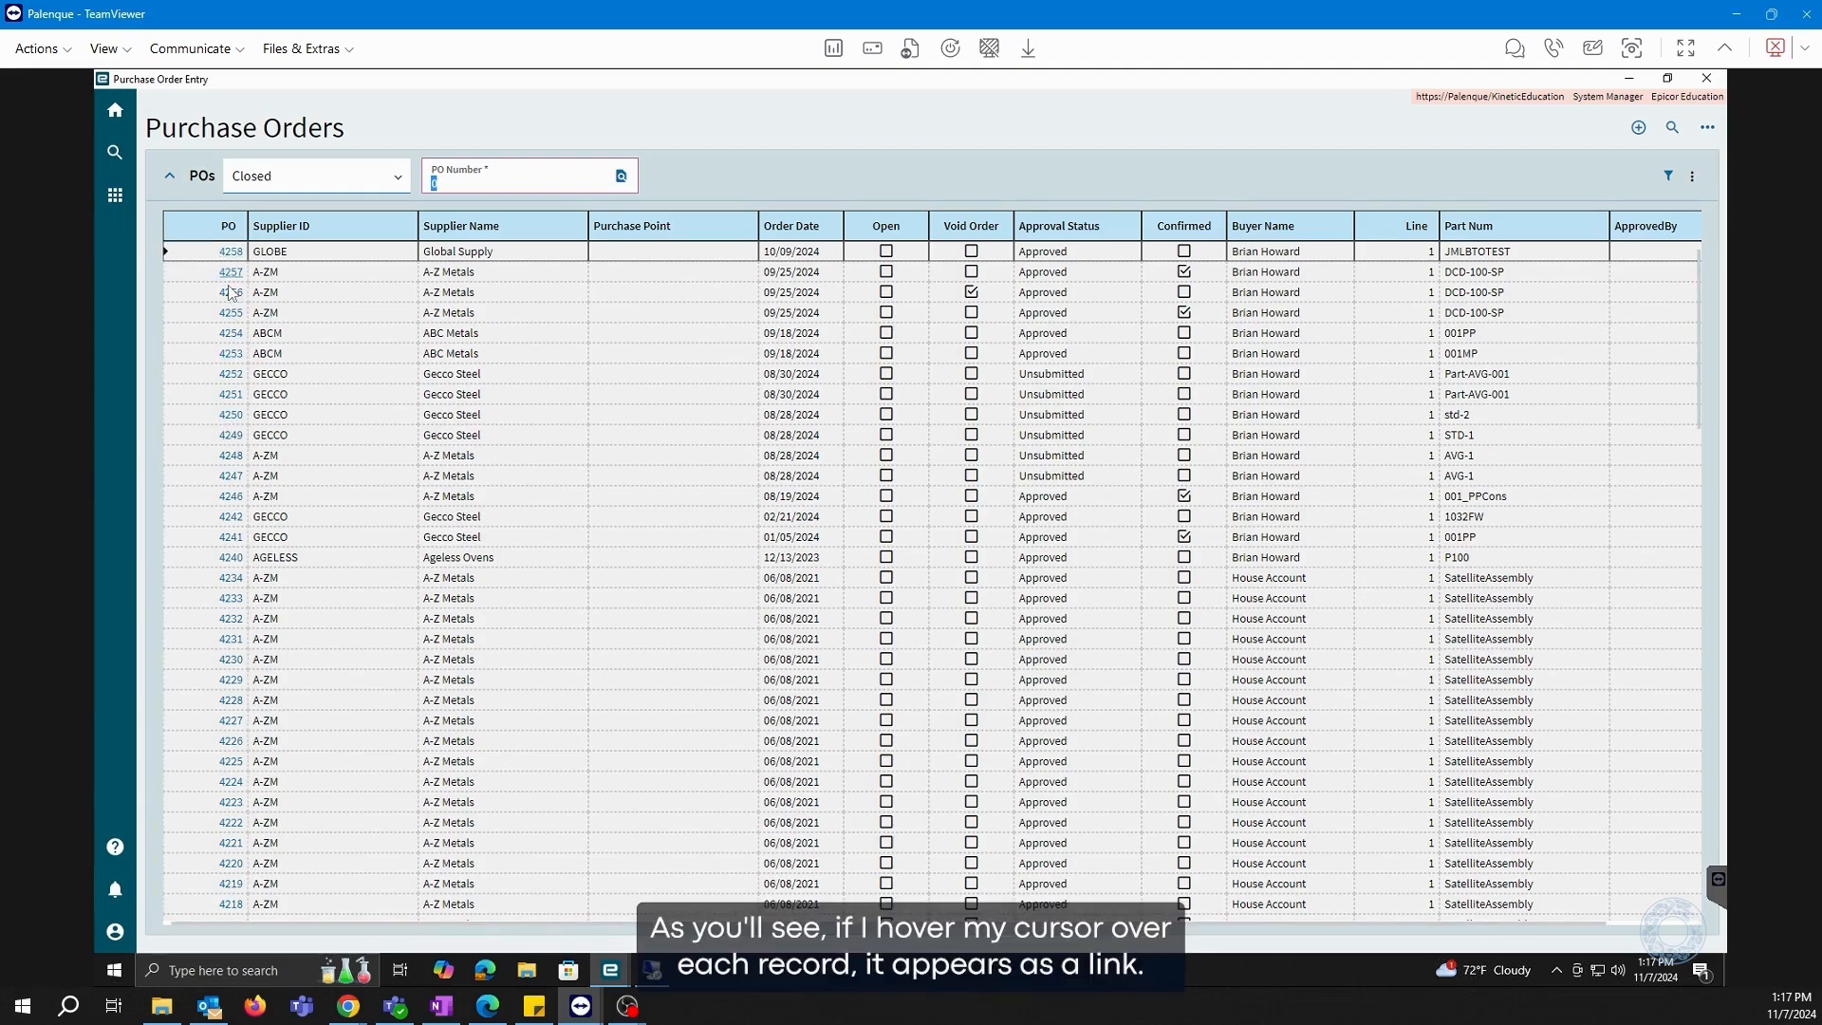
{"action": "left_click", "coordinate": [230, 292]}
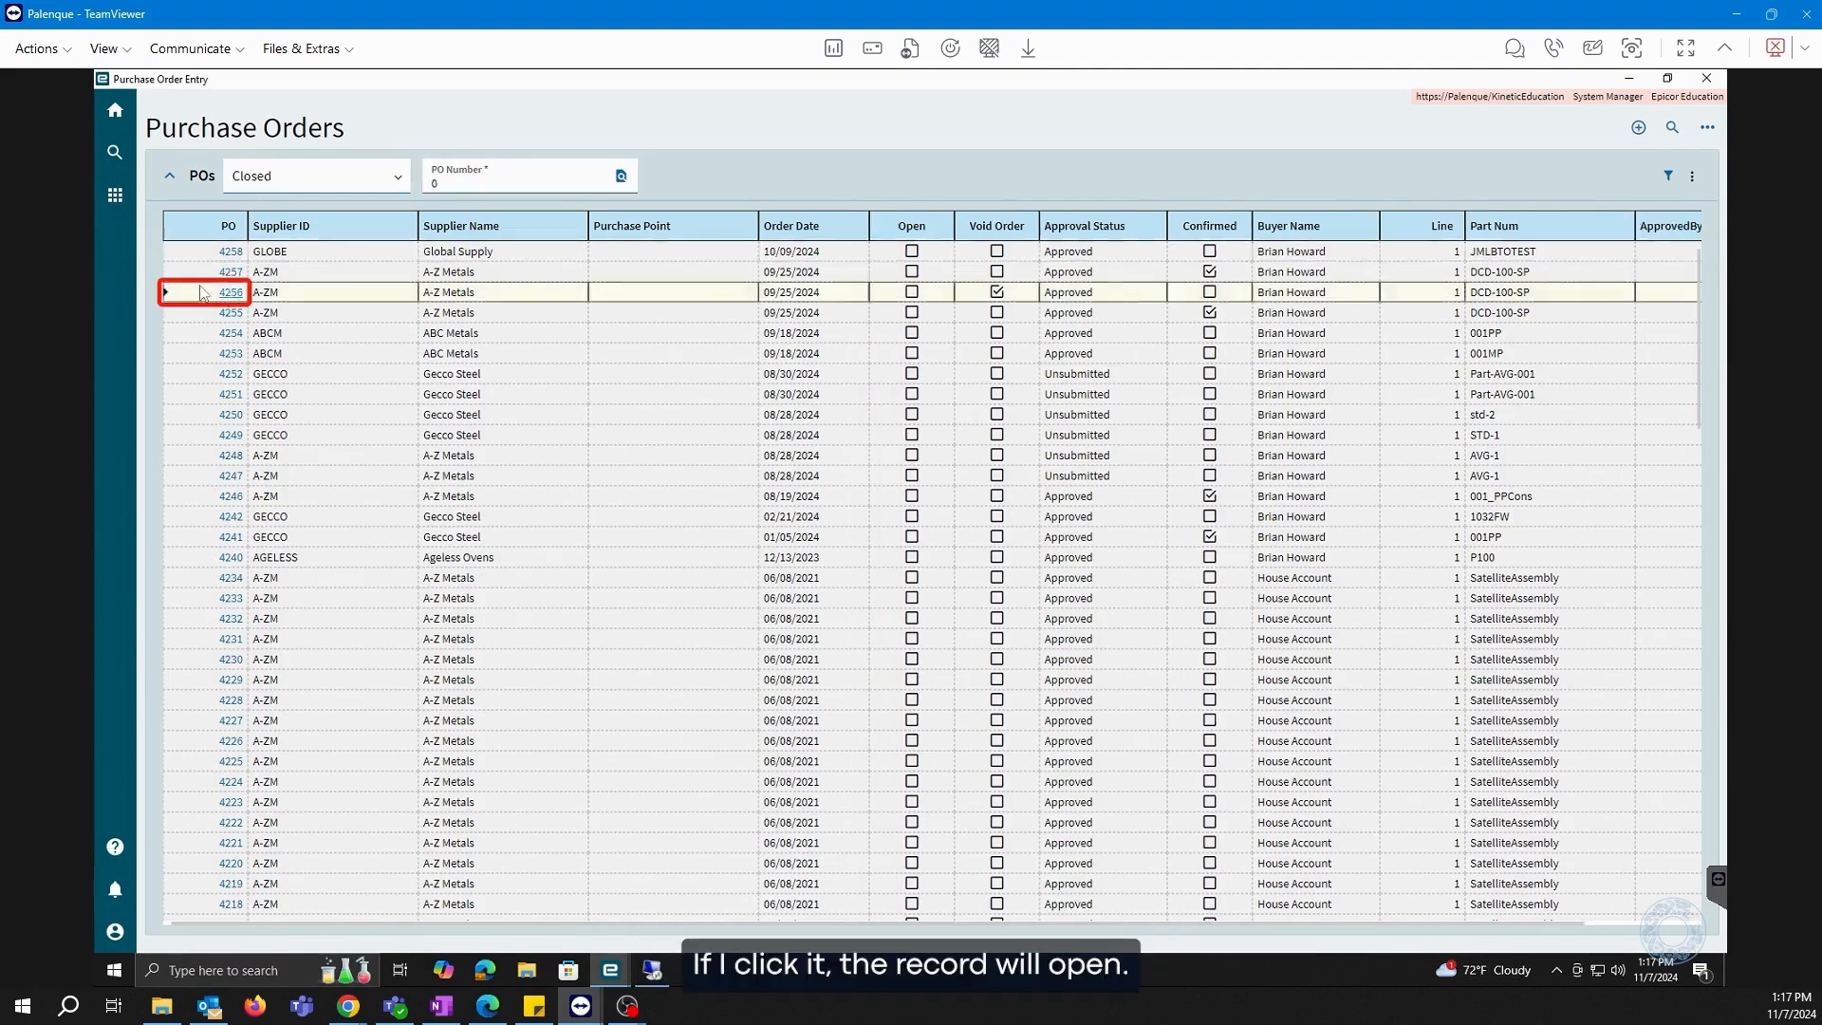
{"action": "left_click", "coordinate": [229, 293]}
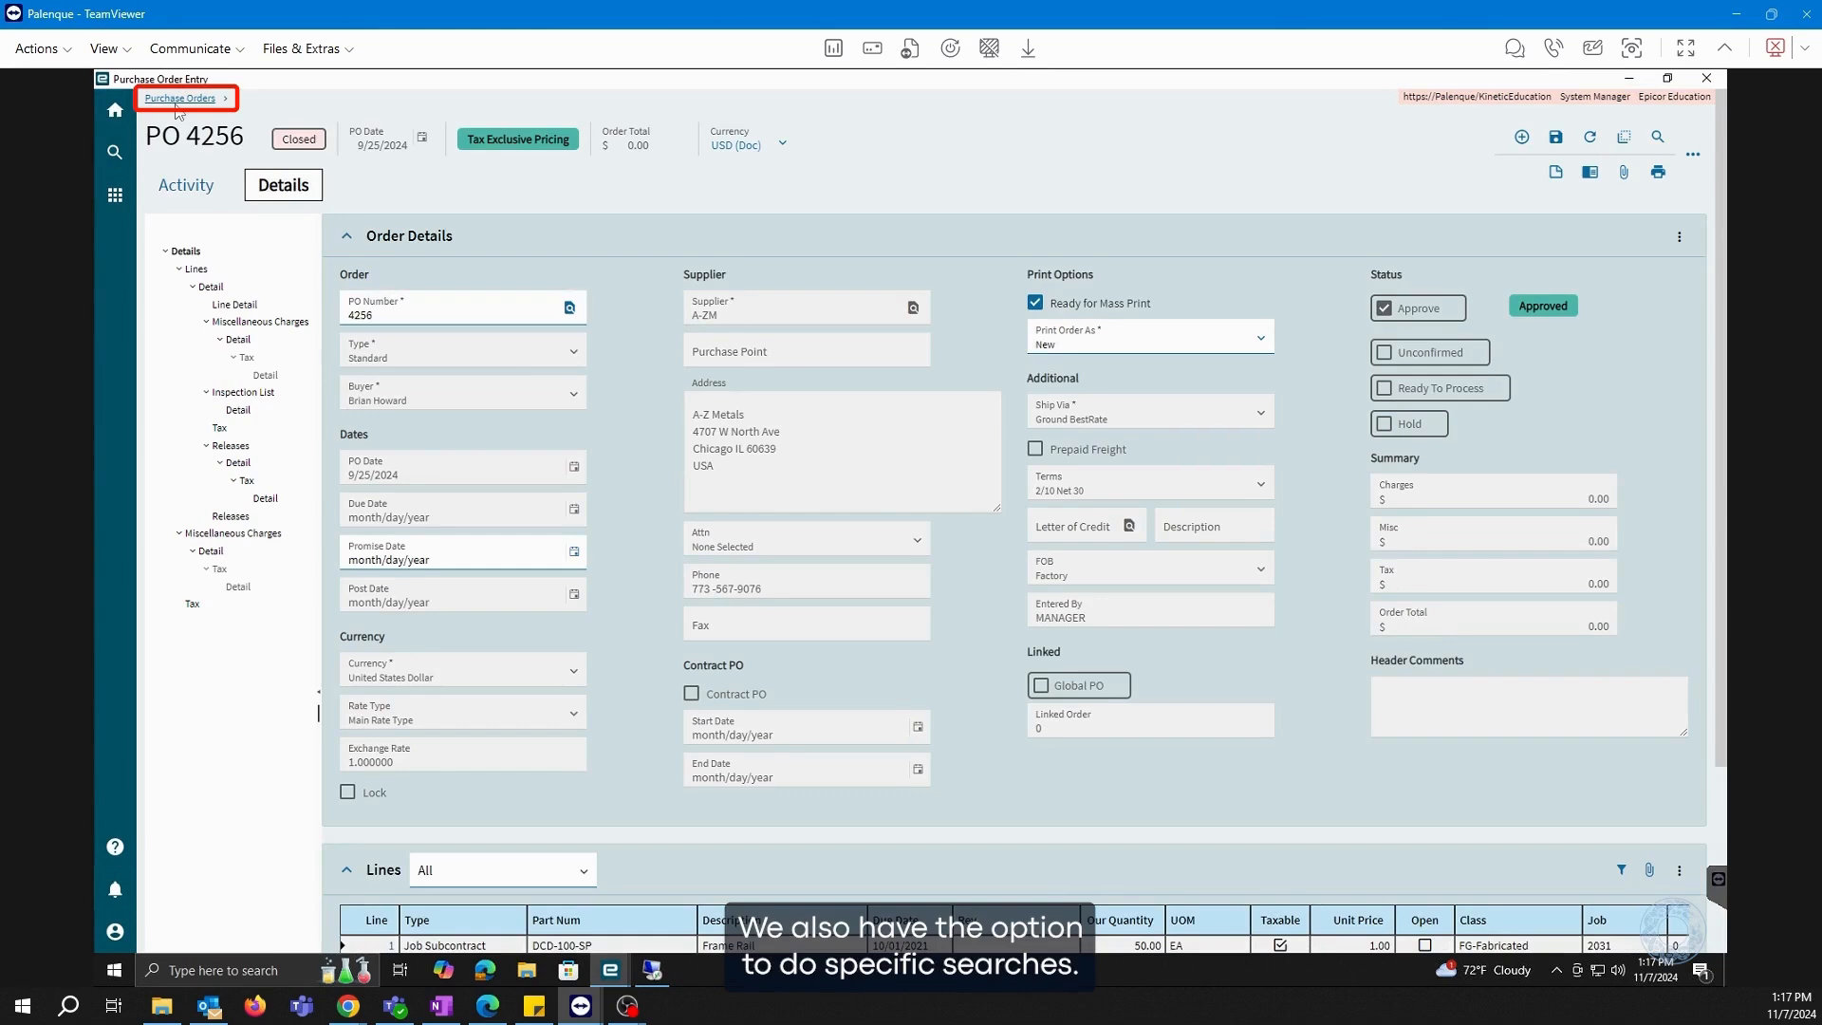
{"action": "left_click", "coordinate": [181, 98]}
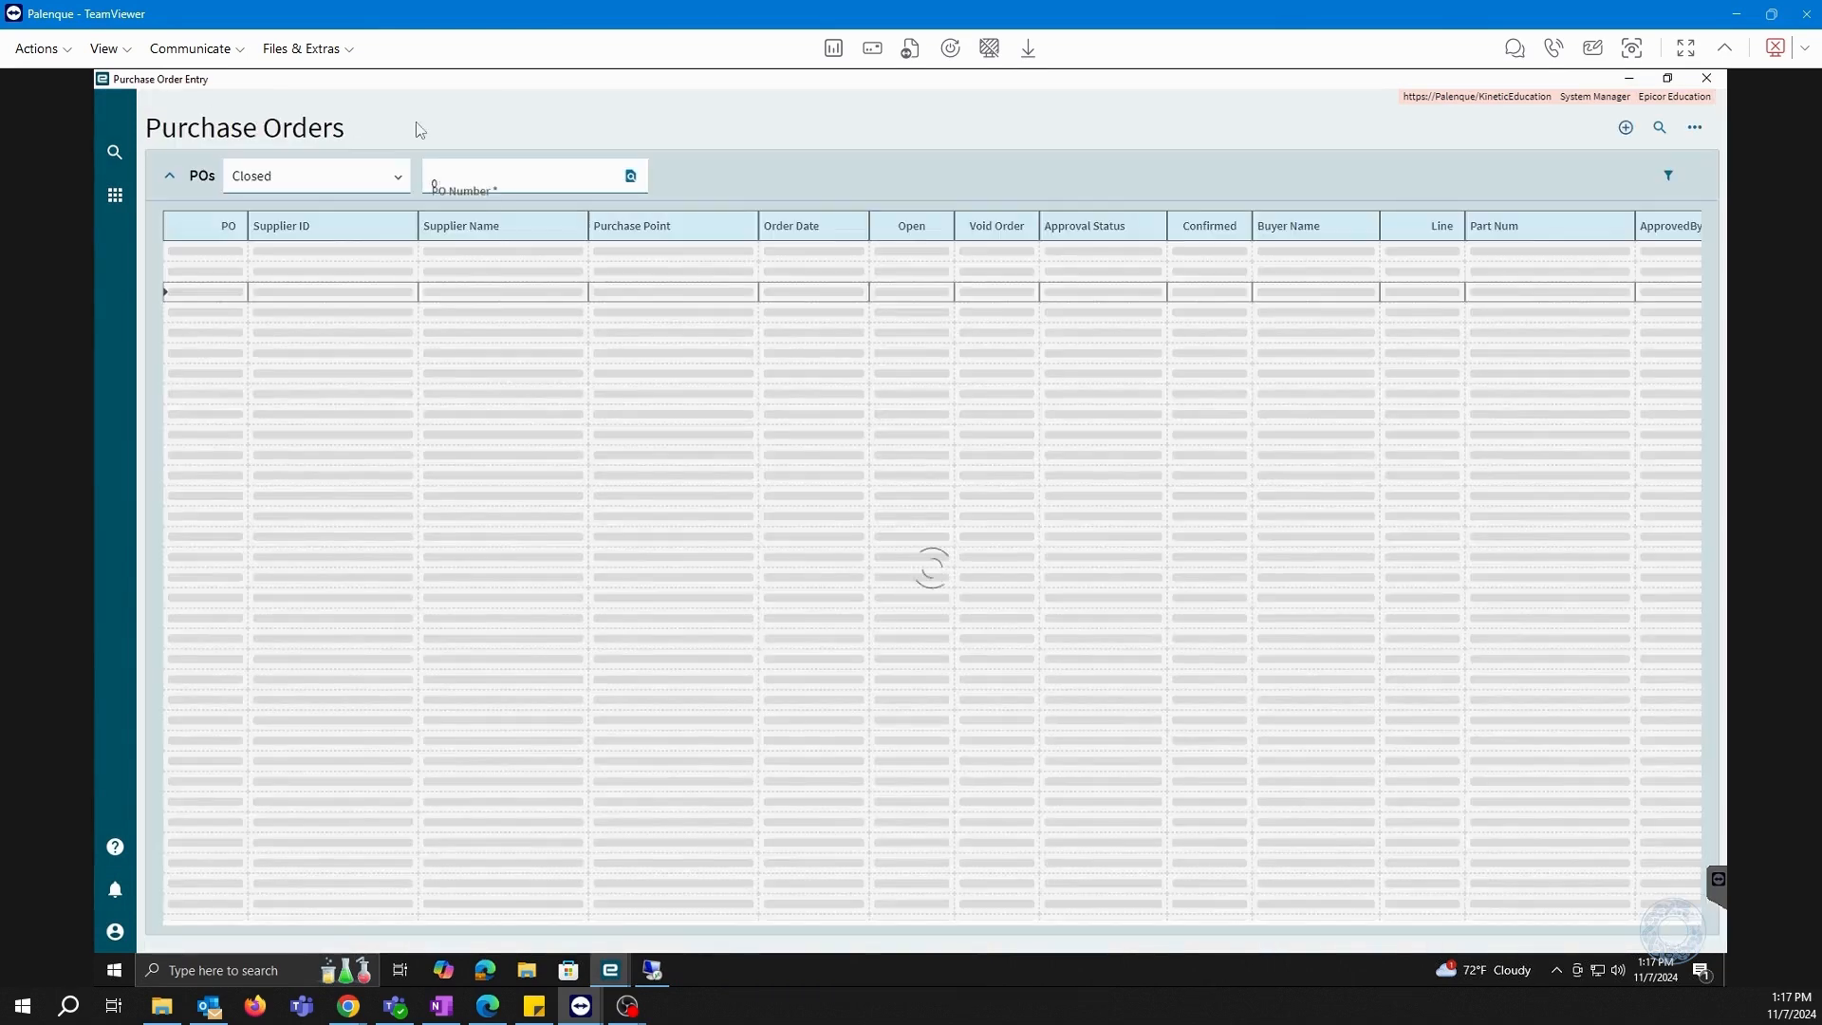
{"action": "left_click", "coordinate": [620, 176]}
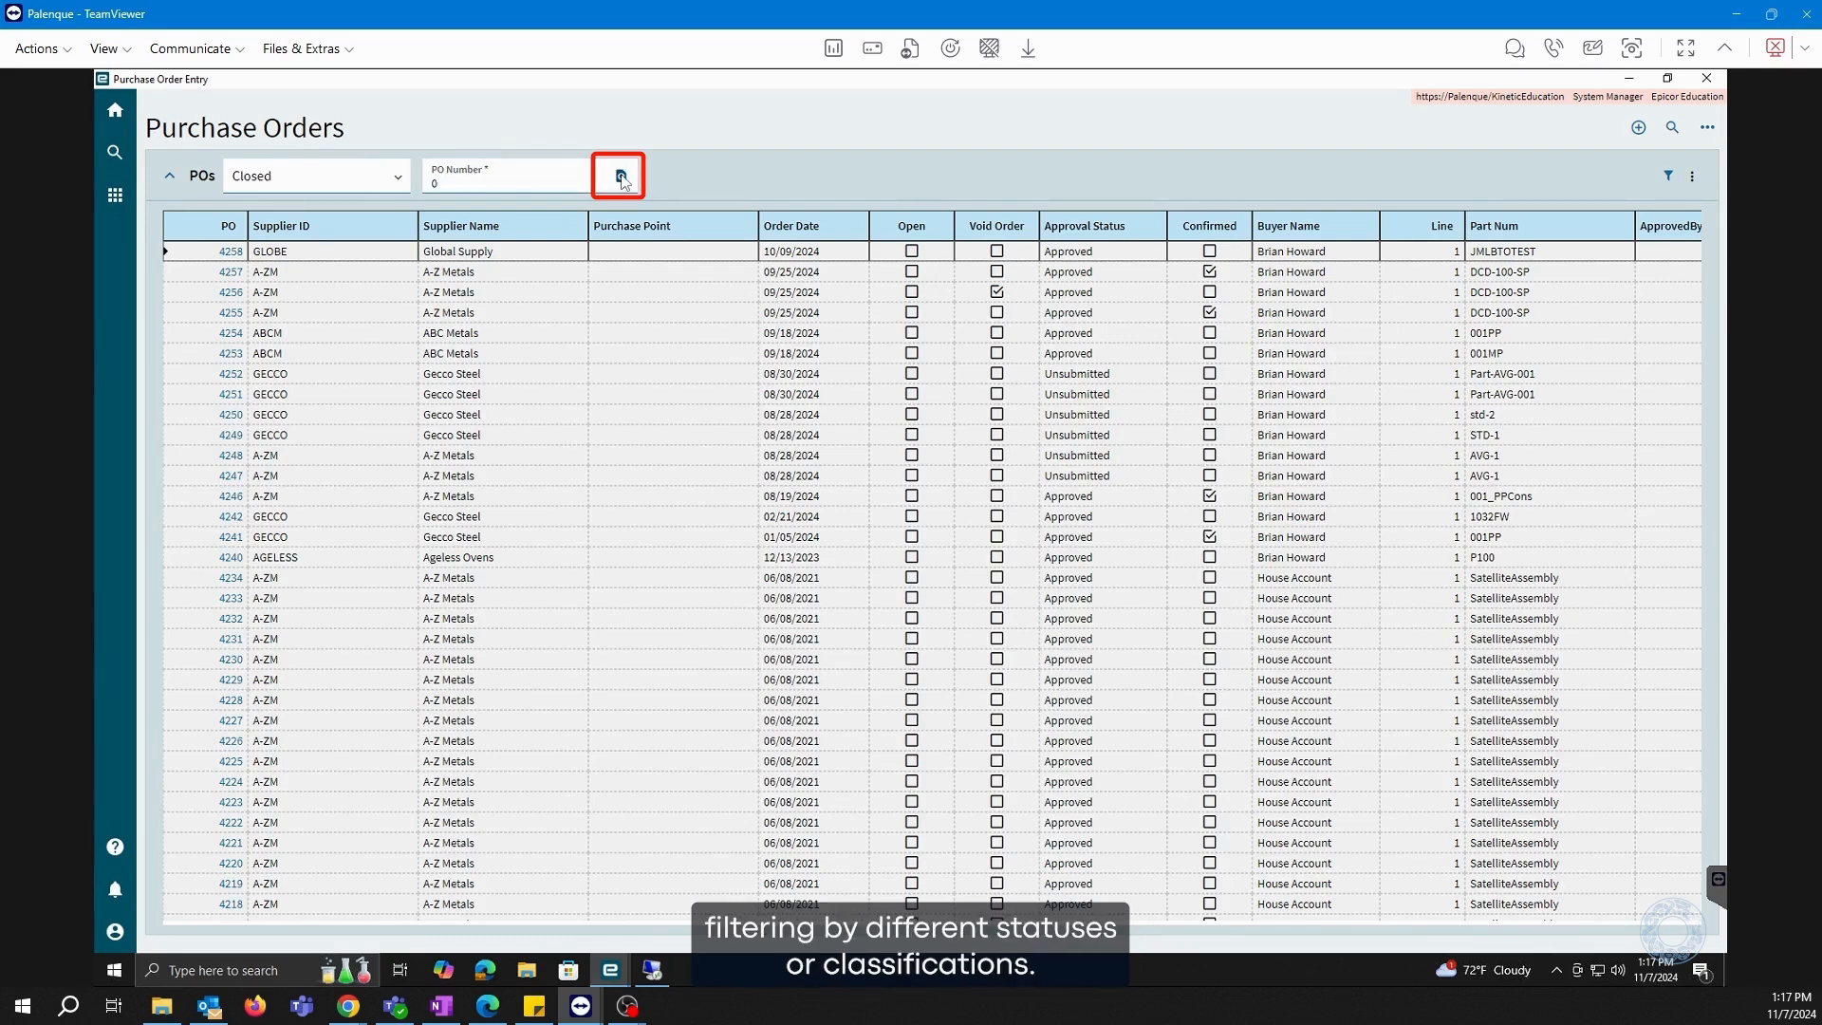
{"action": "left_click", "coordinate": [618, 176]}
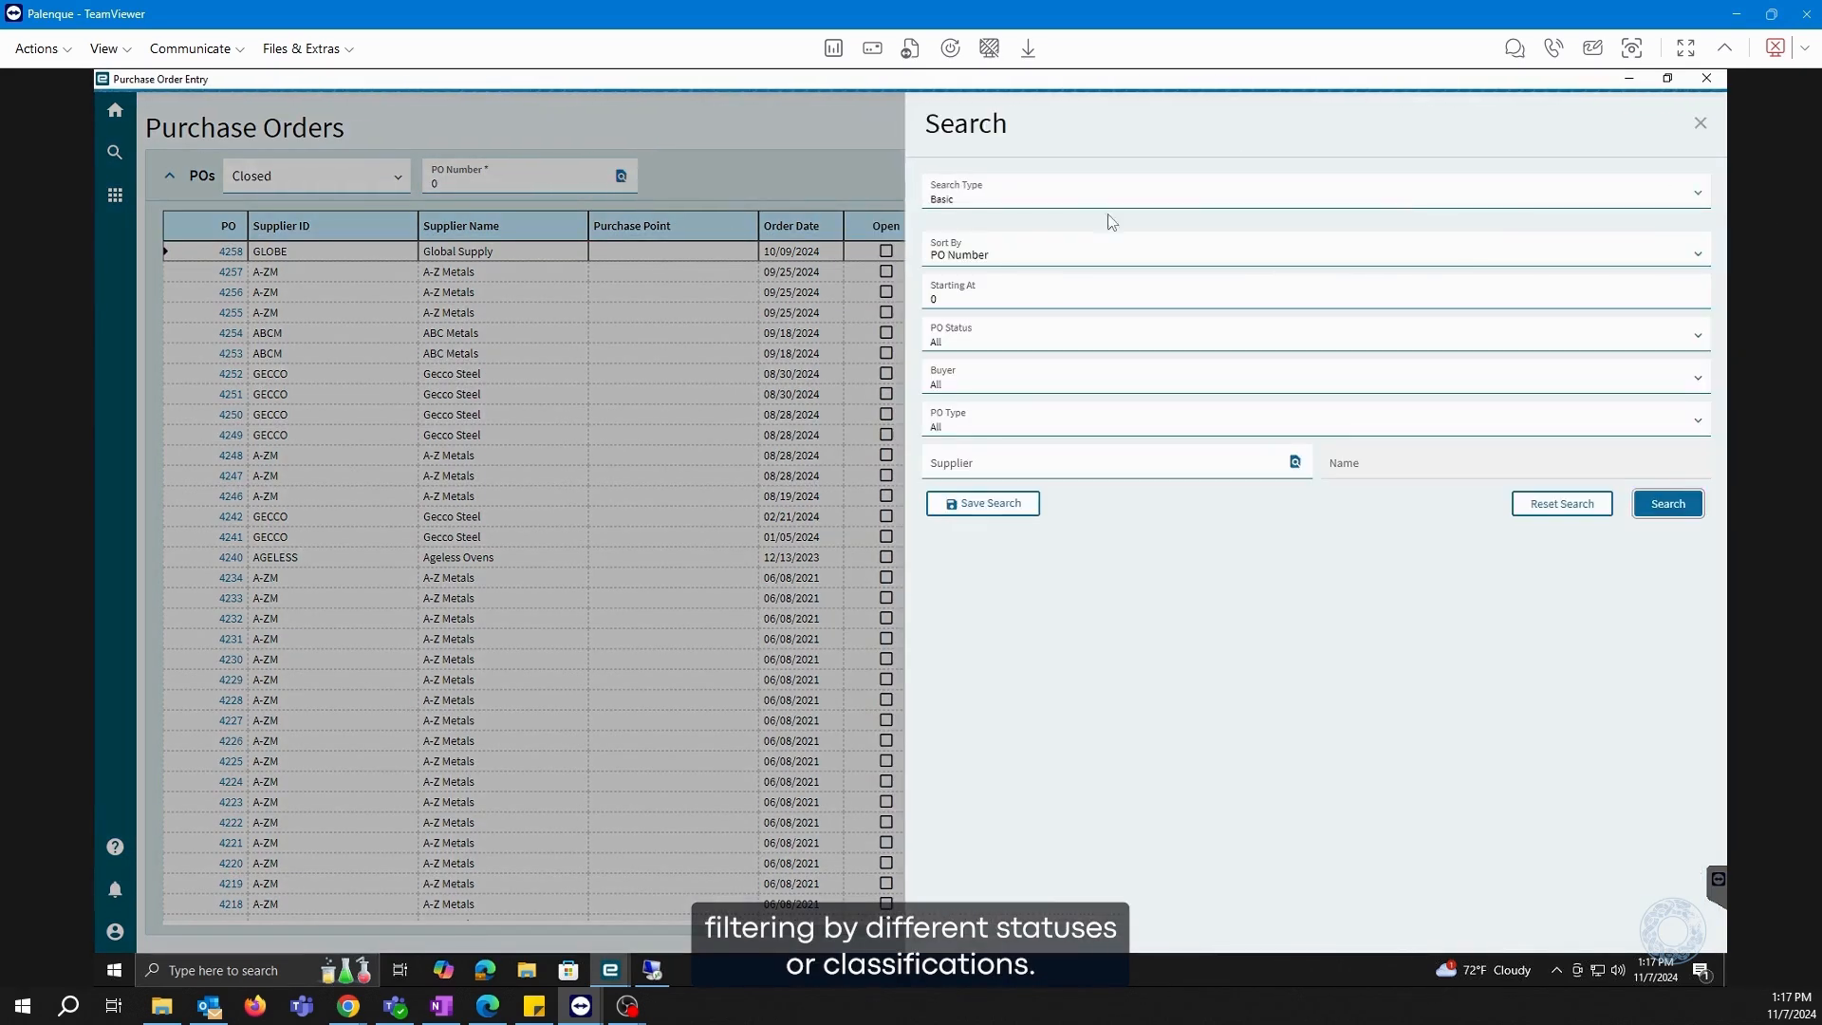
{"action": "mouse_move", "coordinate": [1013, 420]}
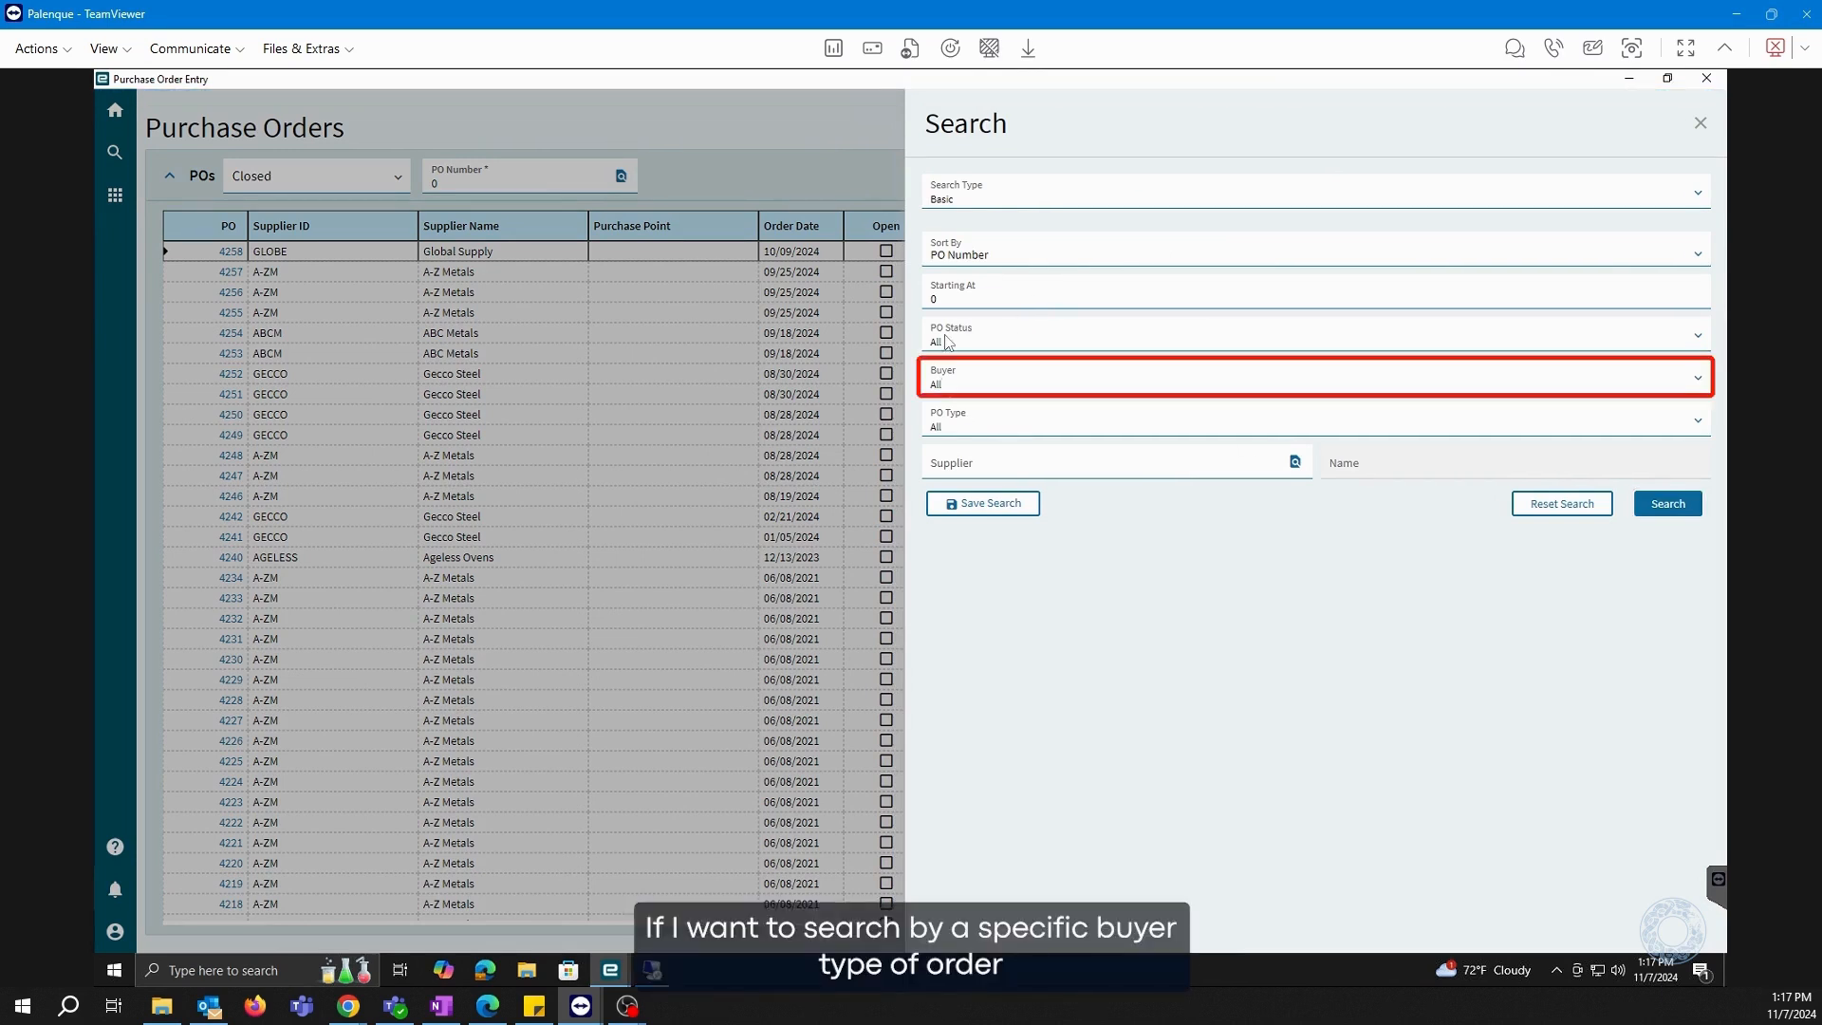
{"action": "left_click", "coordinate": [1313, 356]}
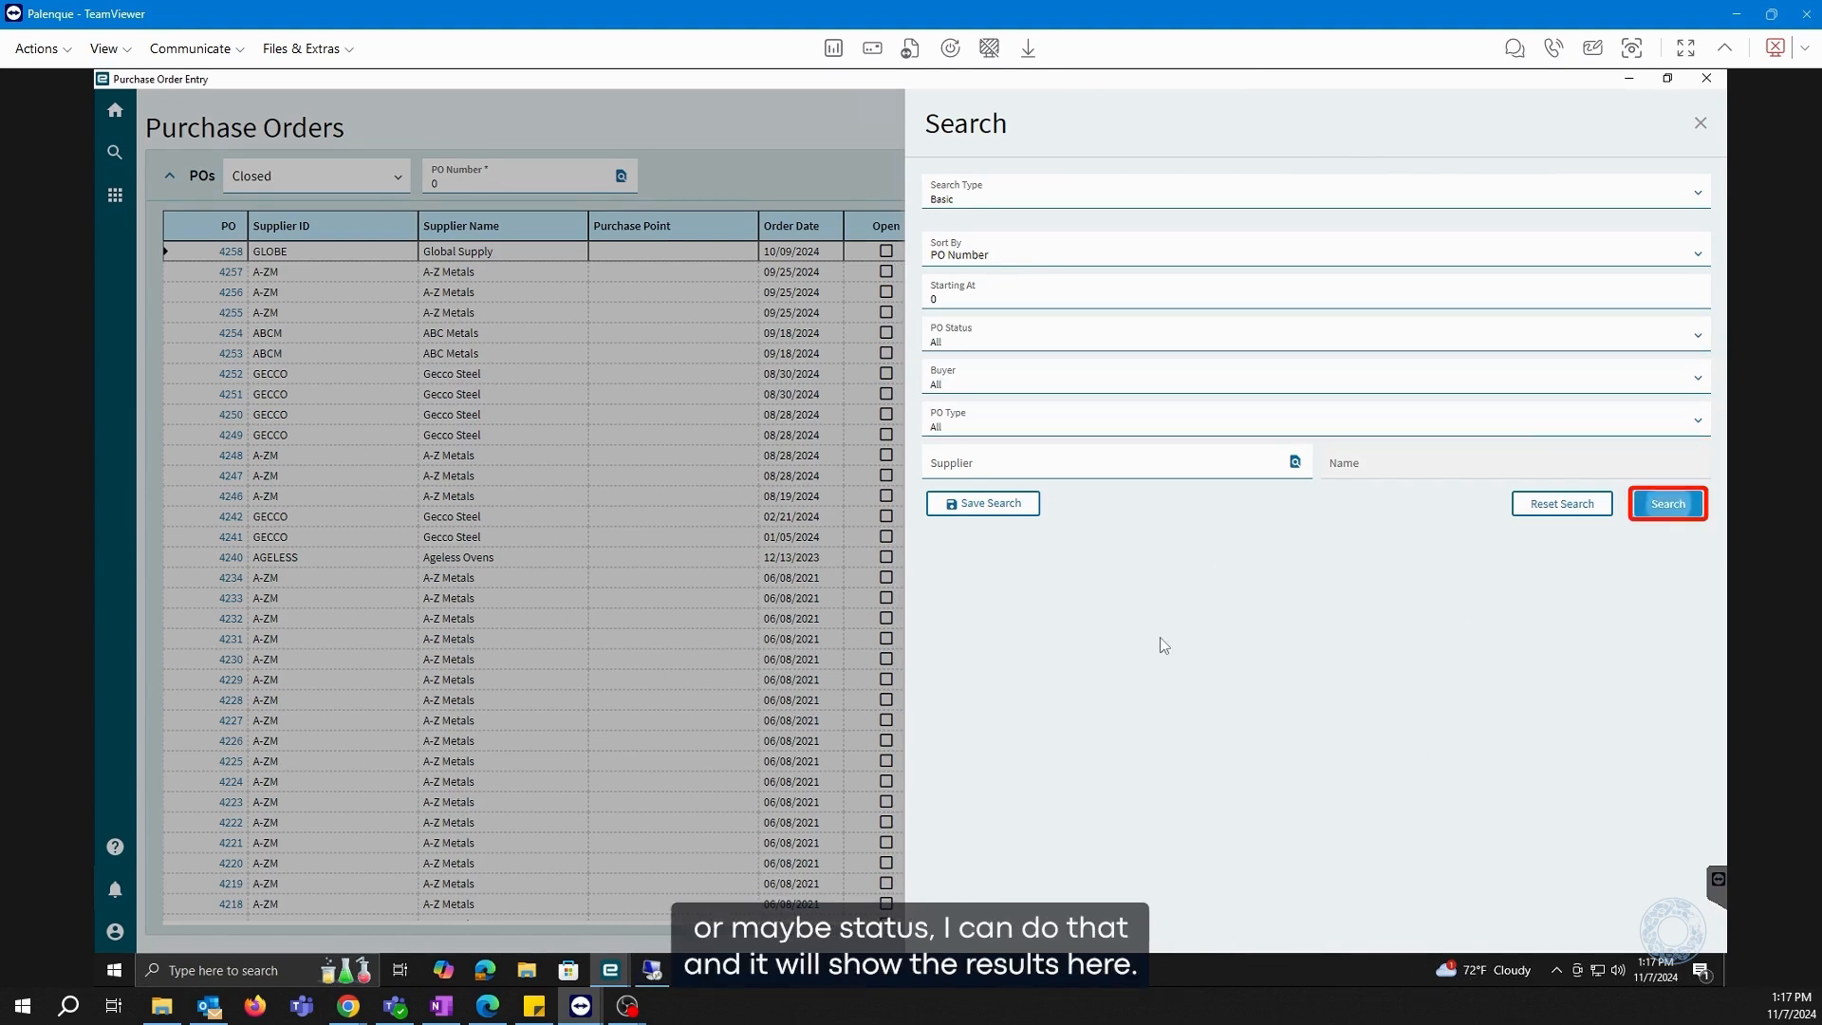
{"action": "left_click", "coordinate": [1667, 503]}
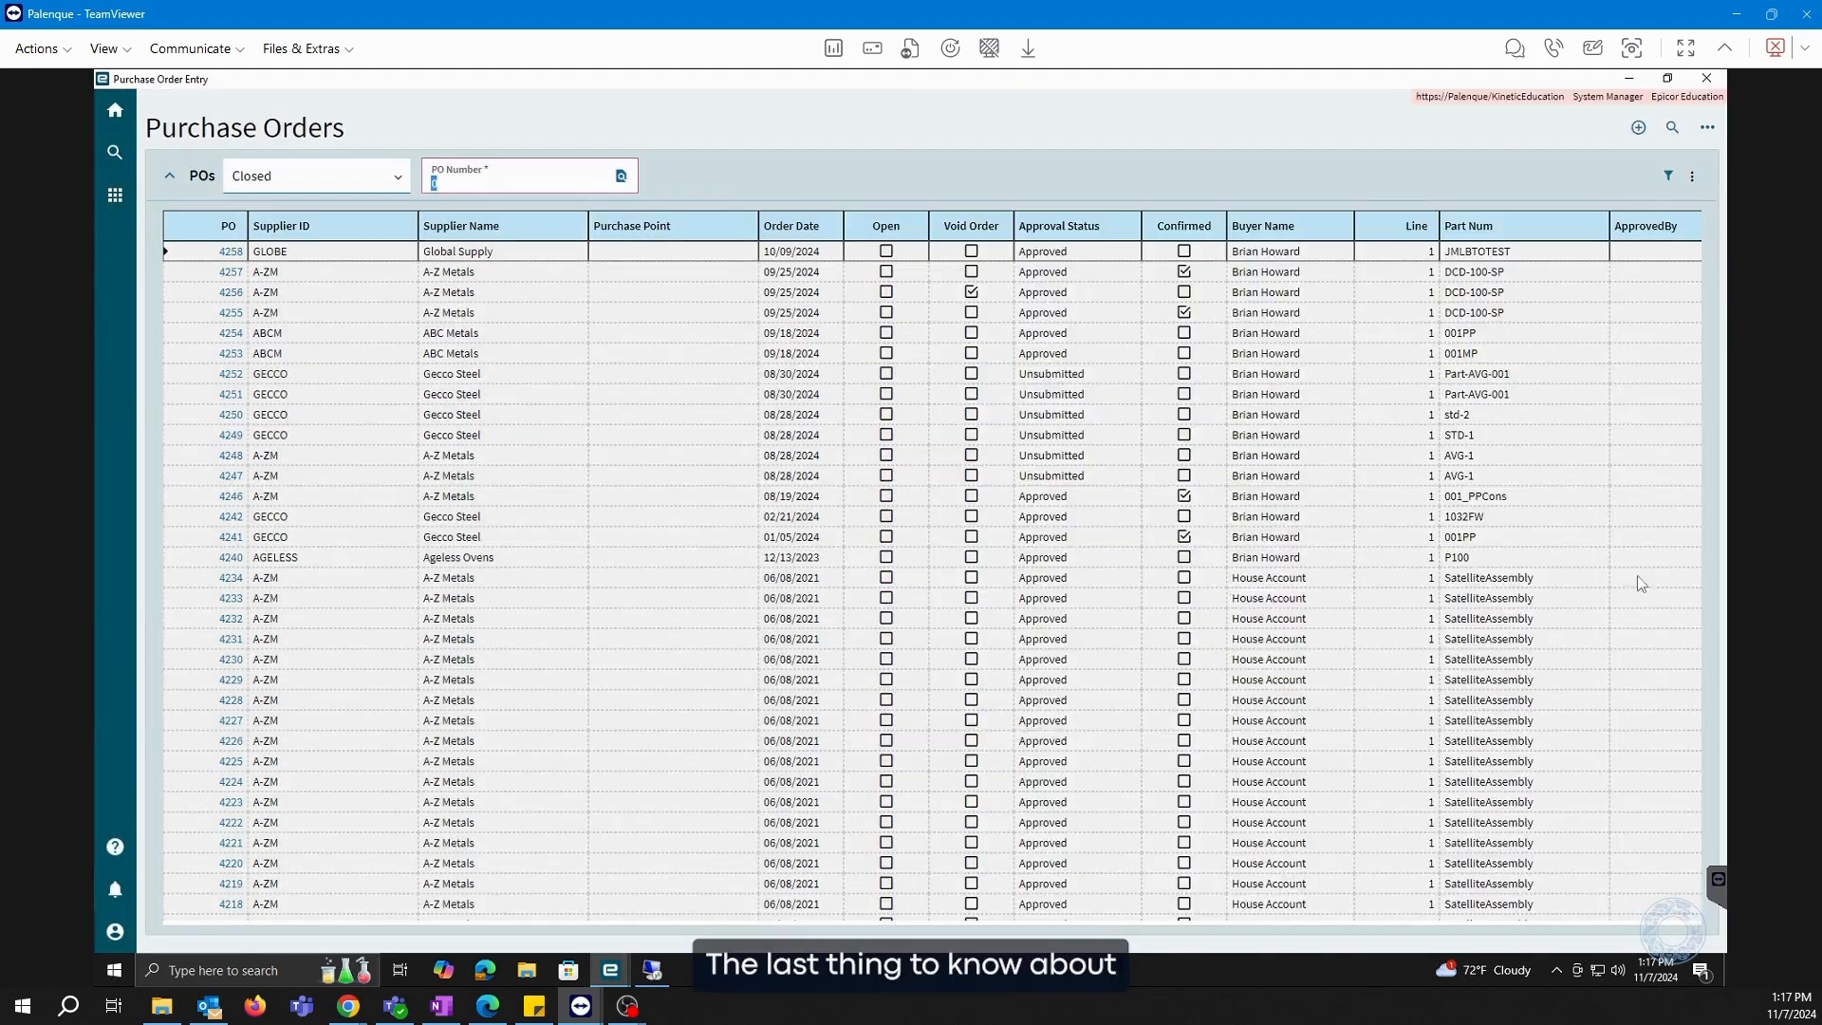
{"action": "mouse_move", "coordinate": [1220, 509]}
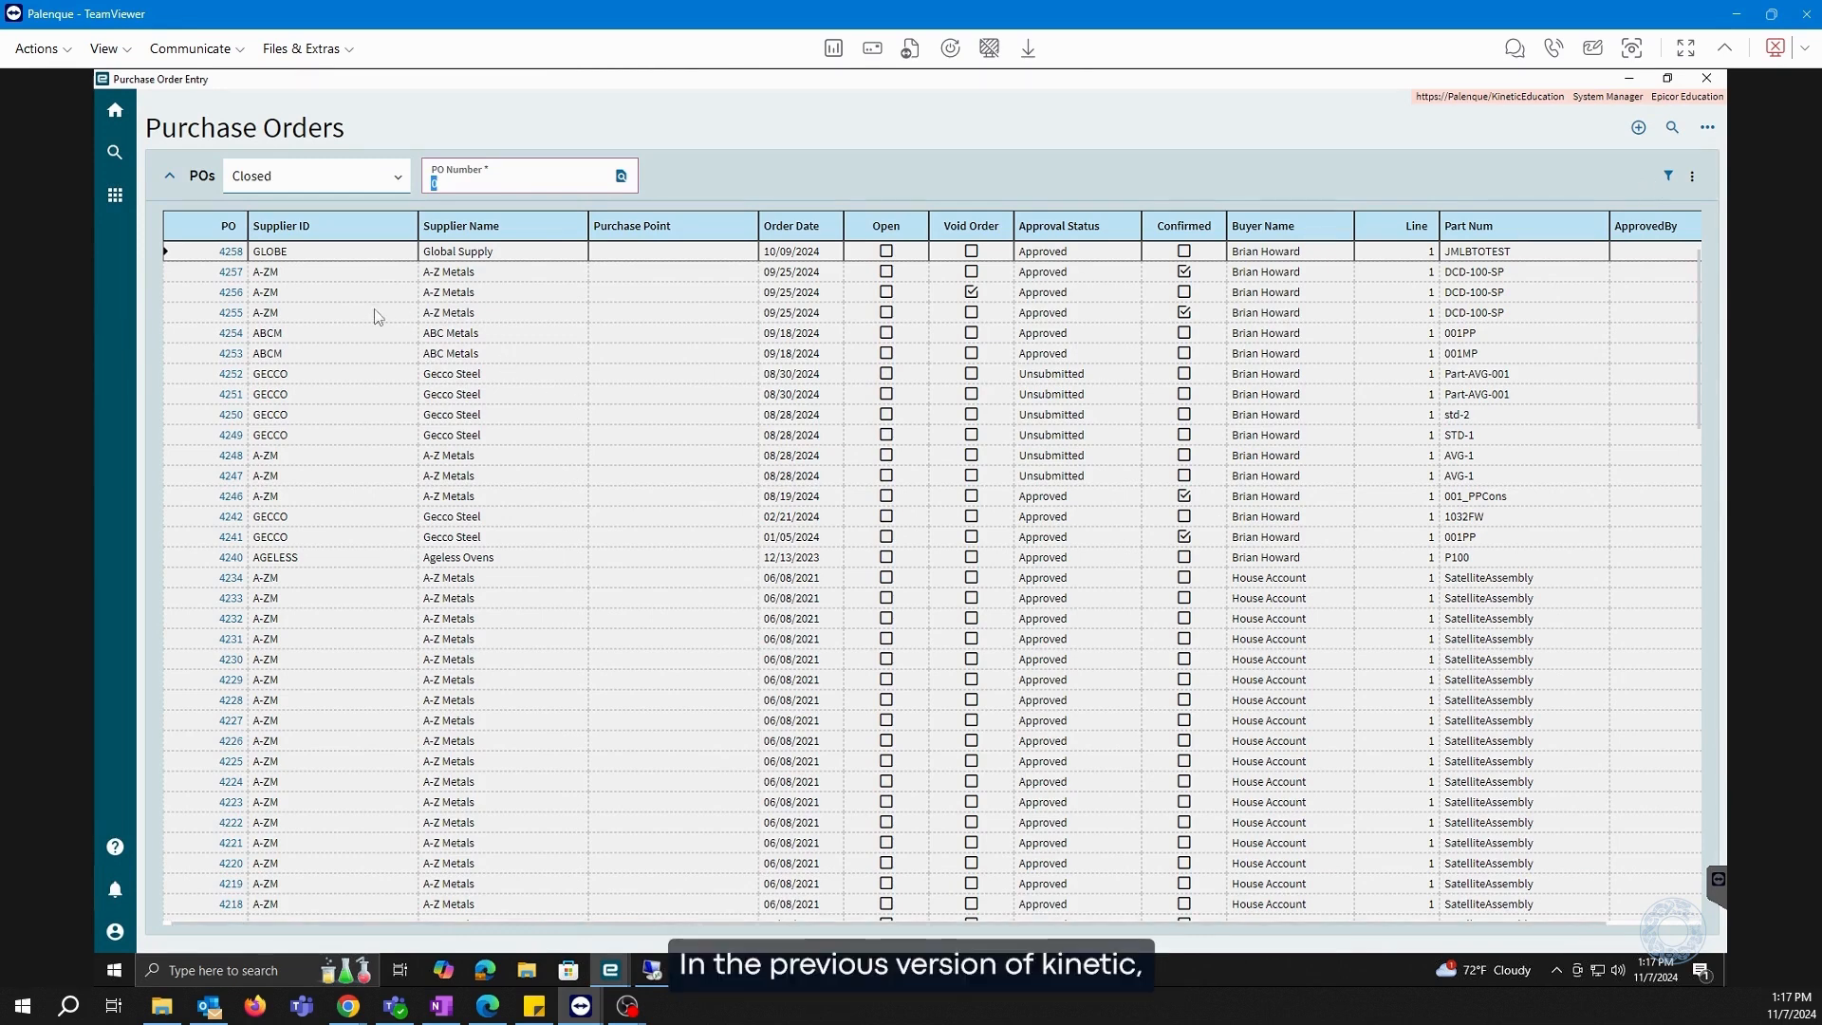
{"action": "mouse_move", "coordinate": [367, 236]}
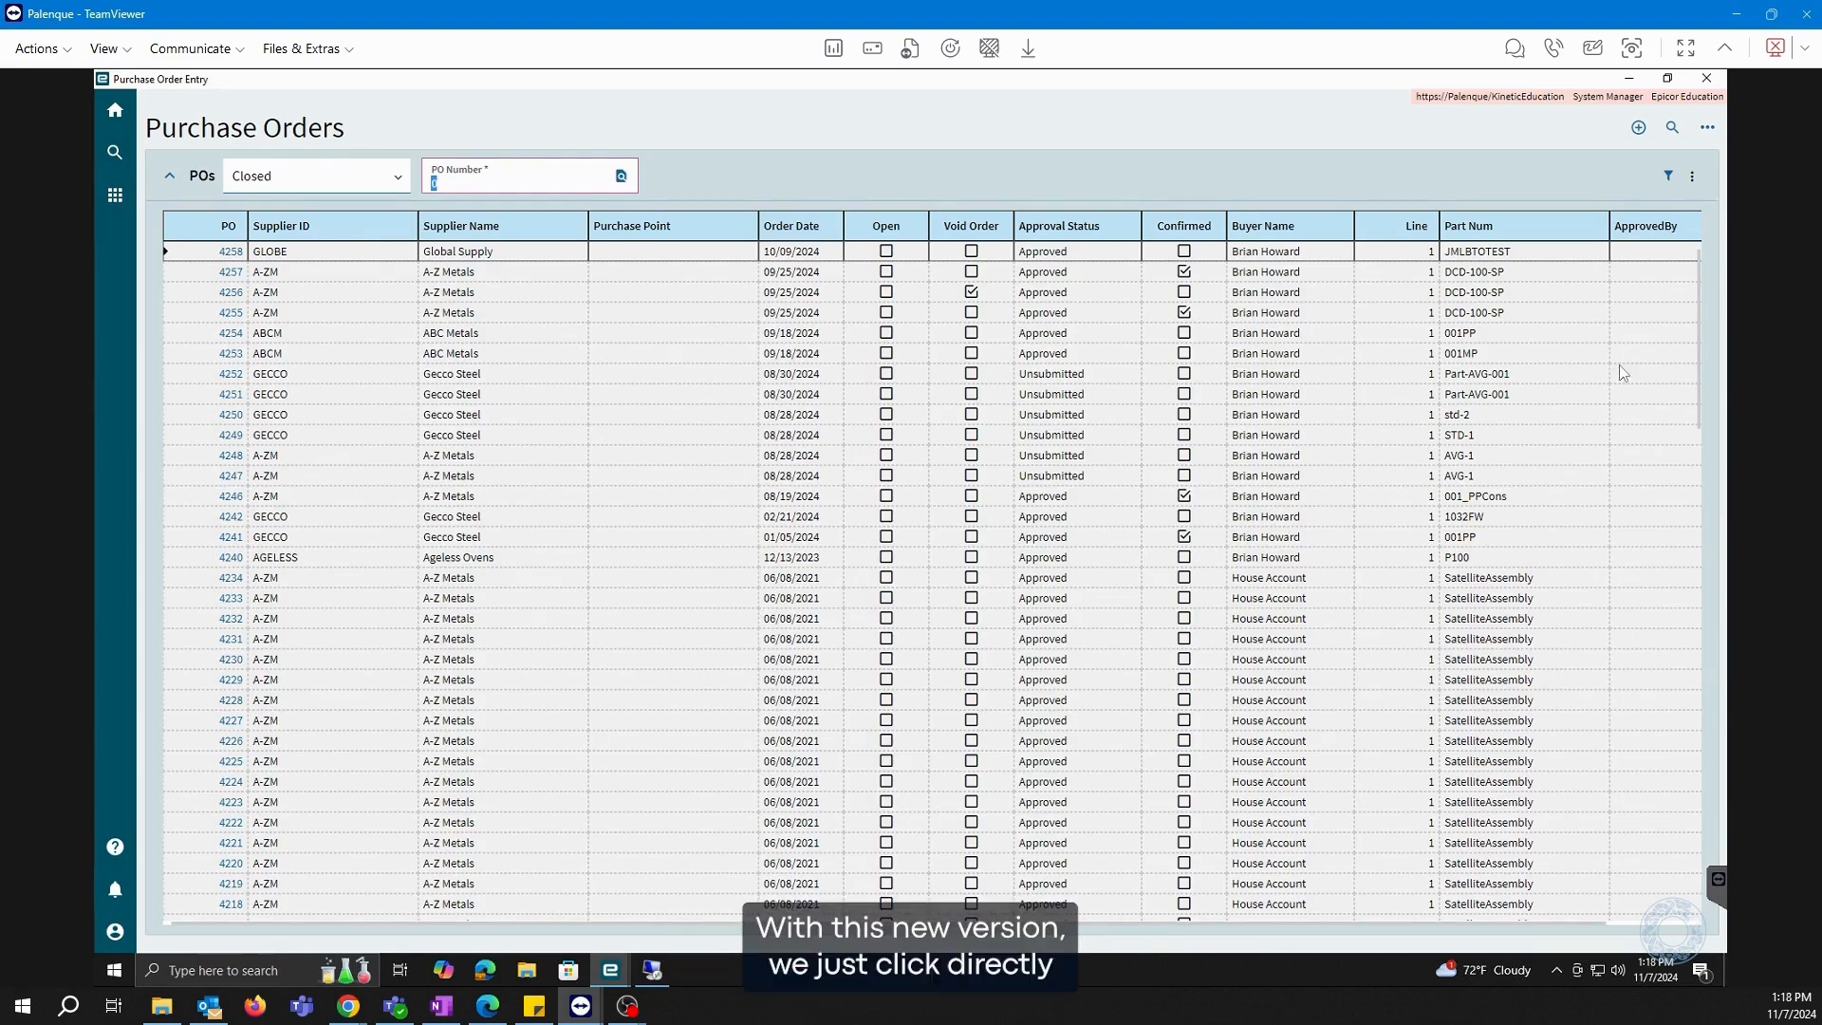
{"action": "left_click", "coordinate": [1667, 175]}
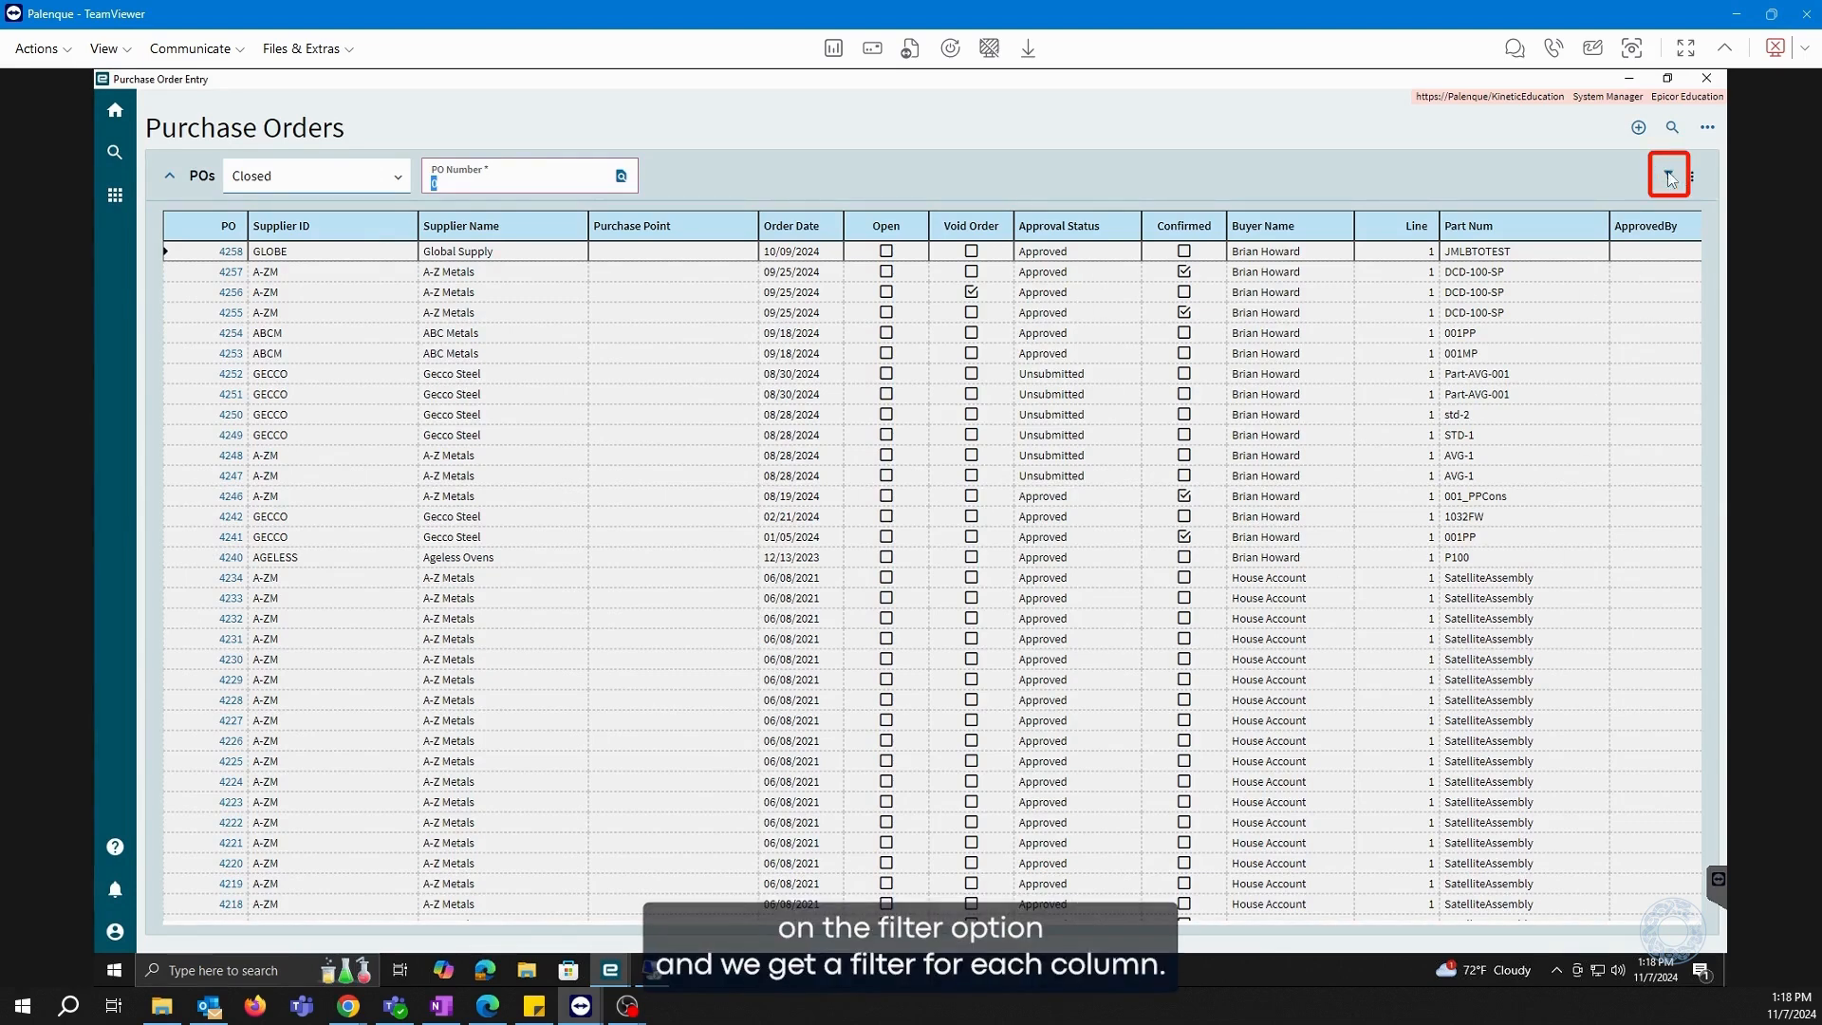
{"action": "left_click", "coordinate": [1669, 172]}
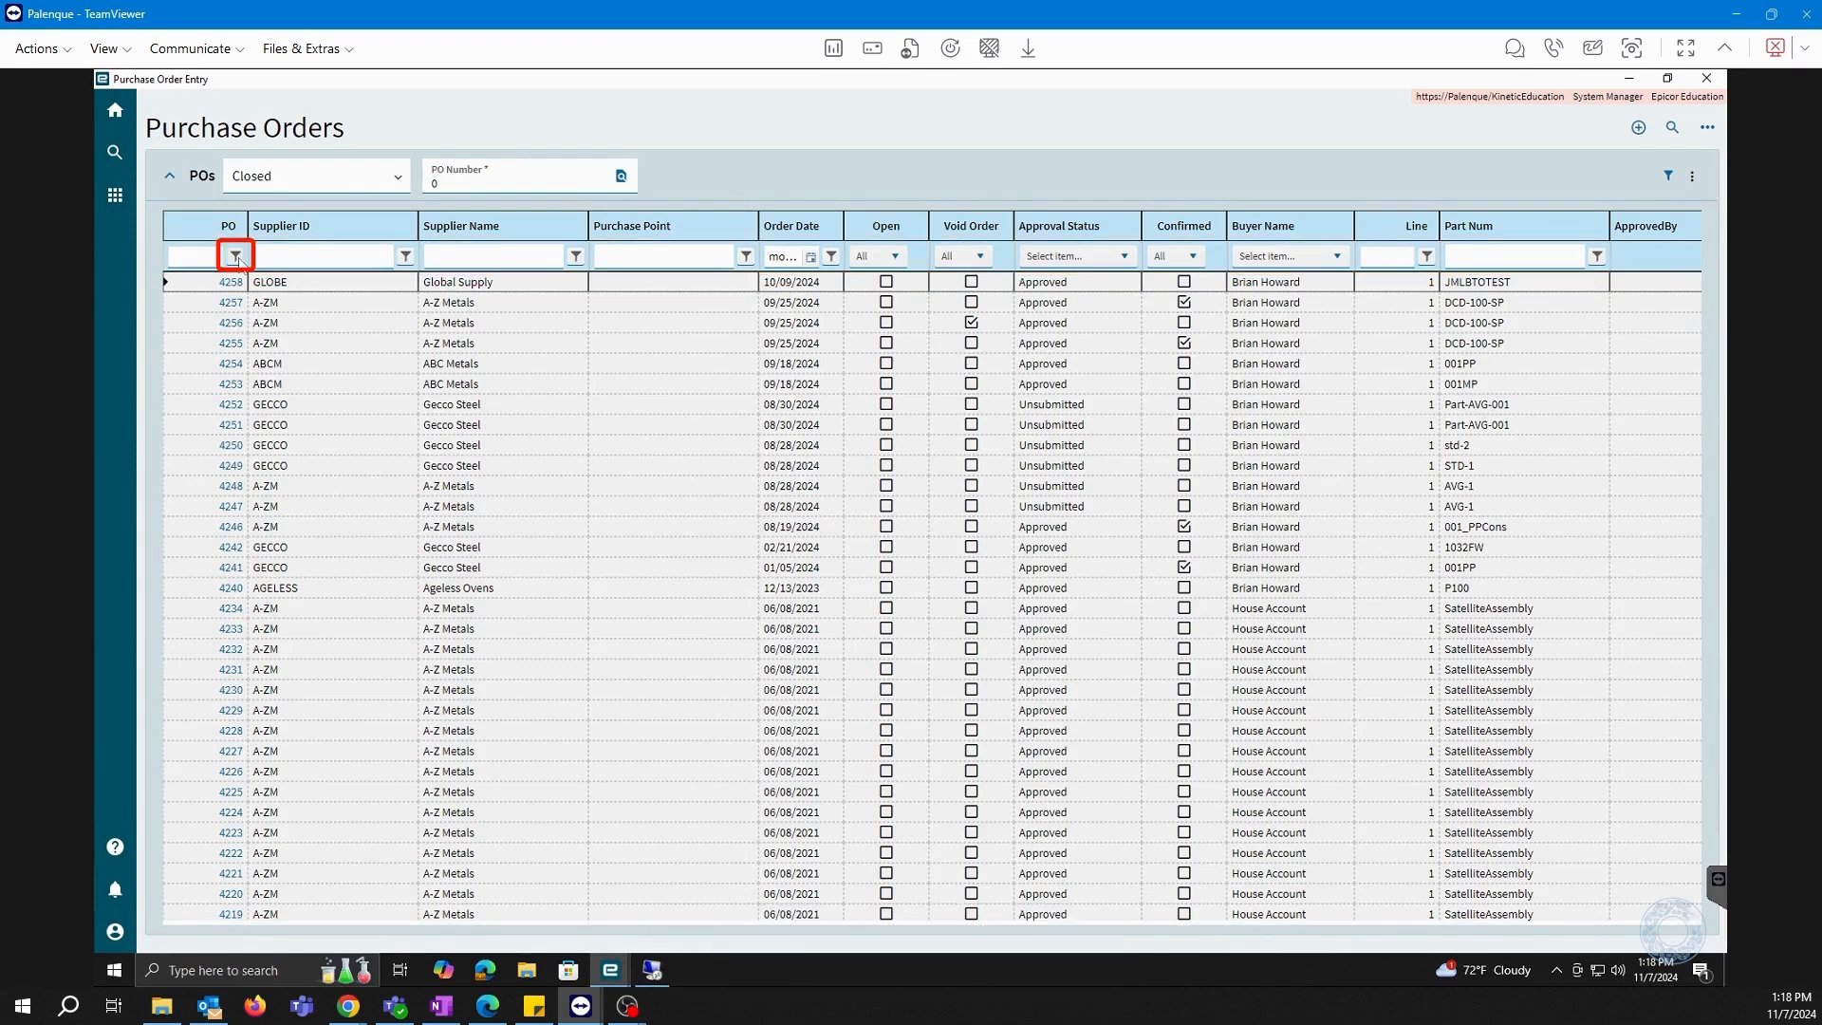
{"action": "left_click", "coordinate": [236, 255]}
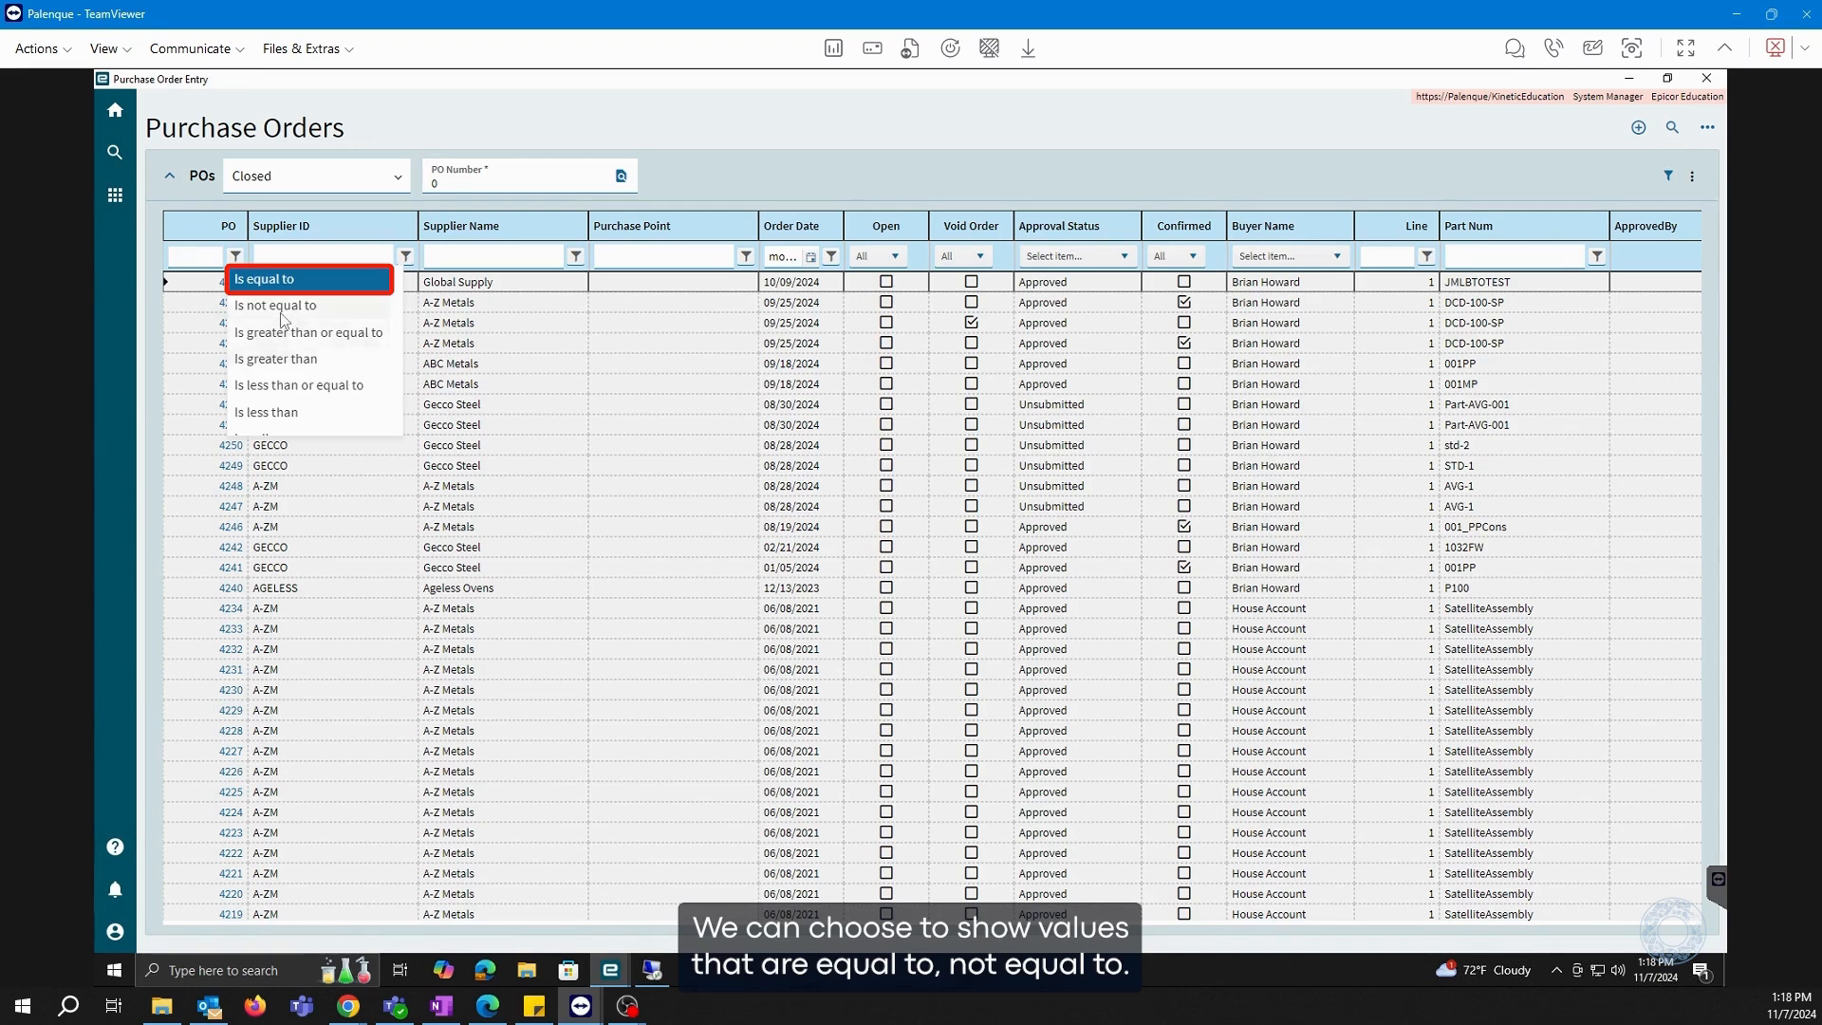
{"action": "mouse_move", "coordinate": [290, 305]}
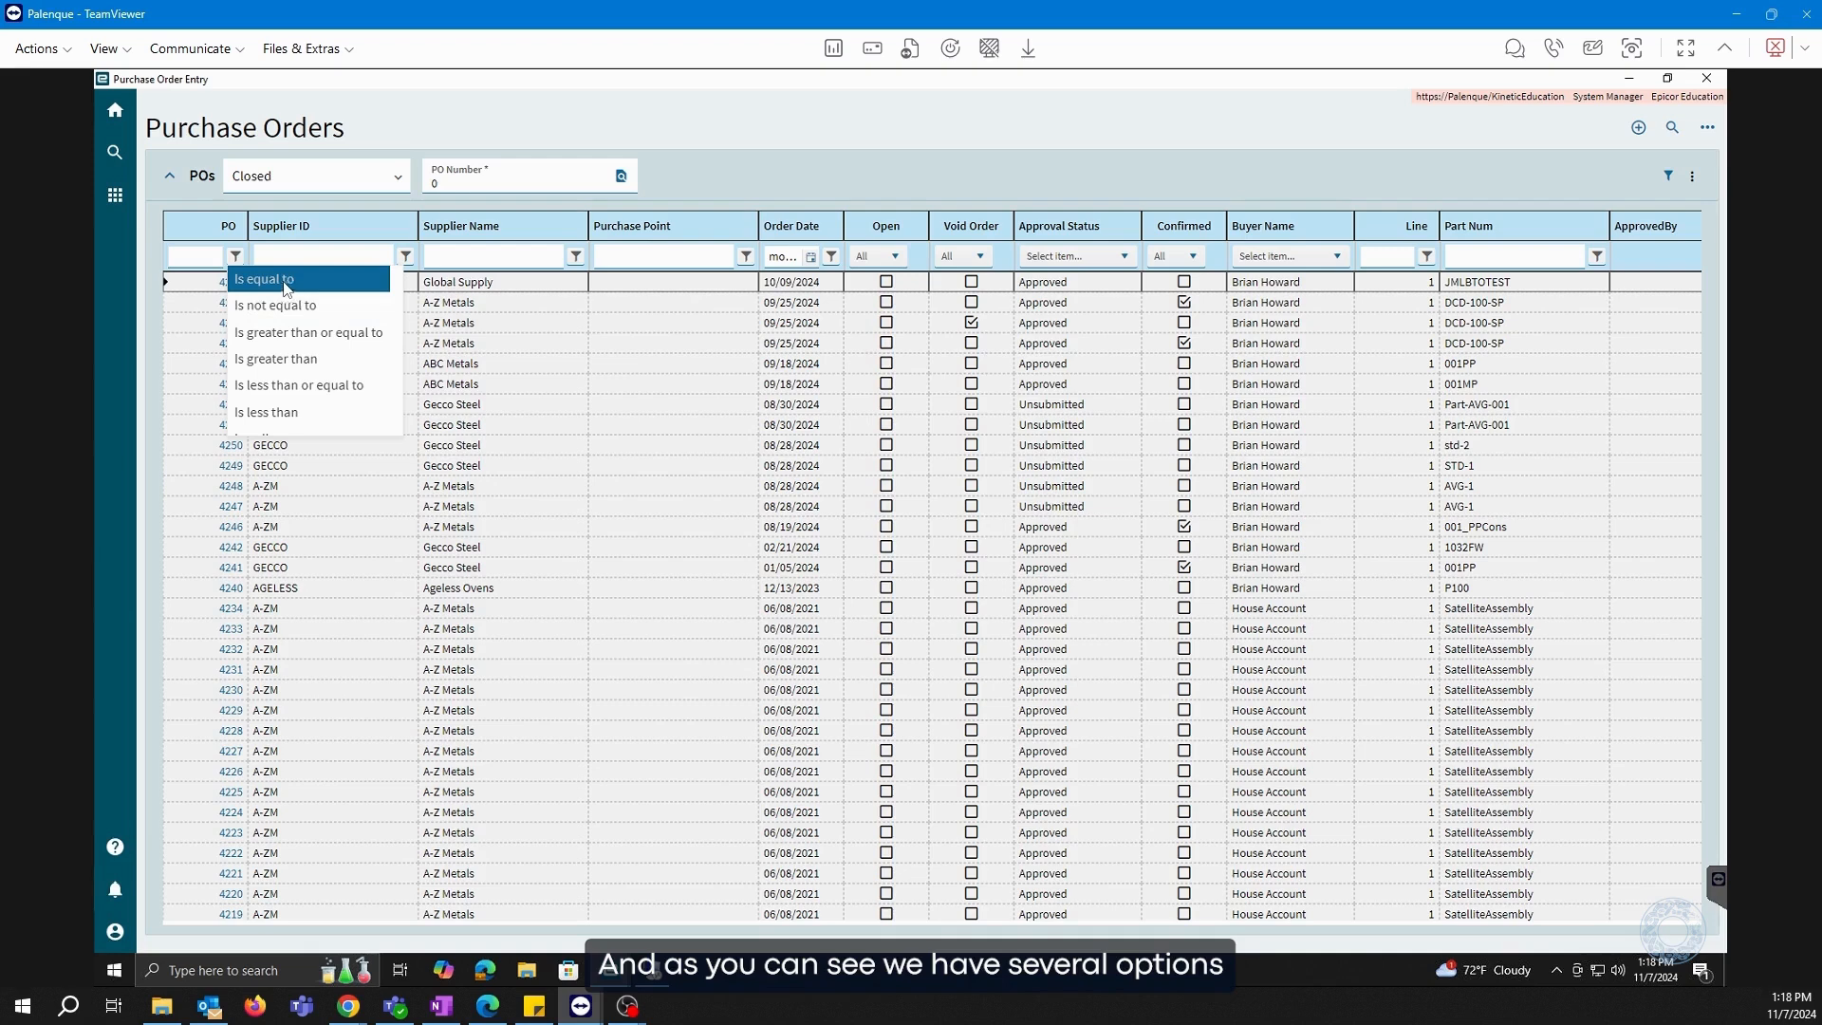
{"action": "mouse_move", "coordinate": [383, 357]}
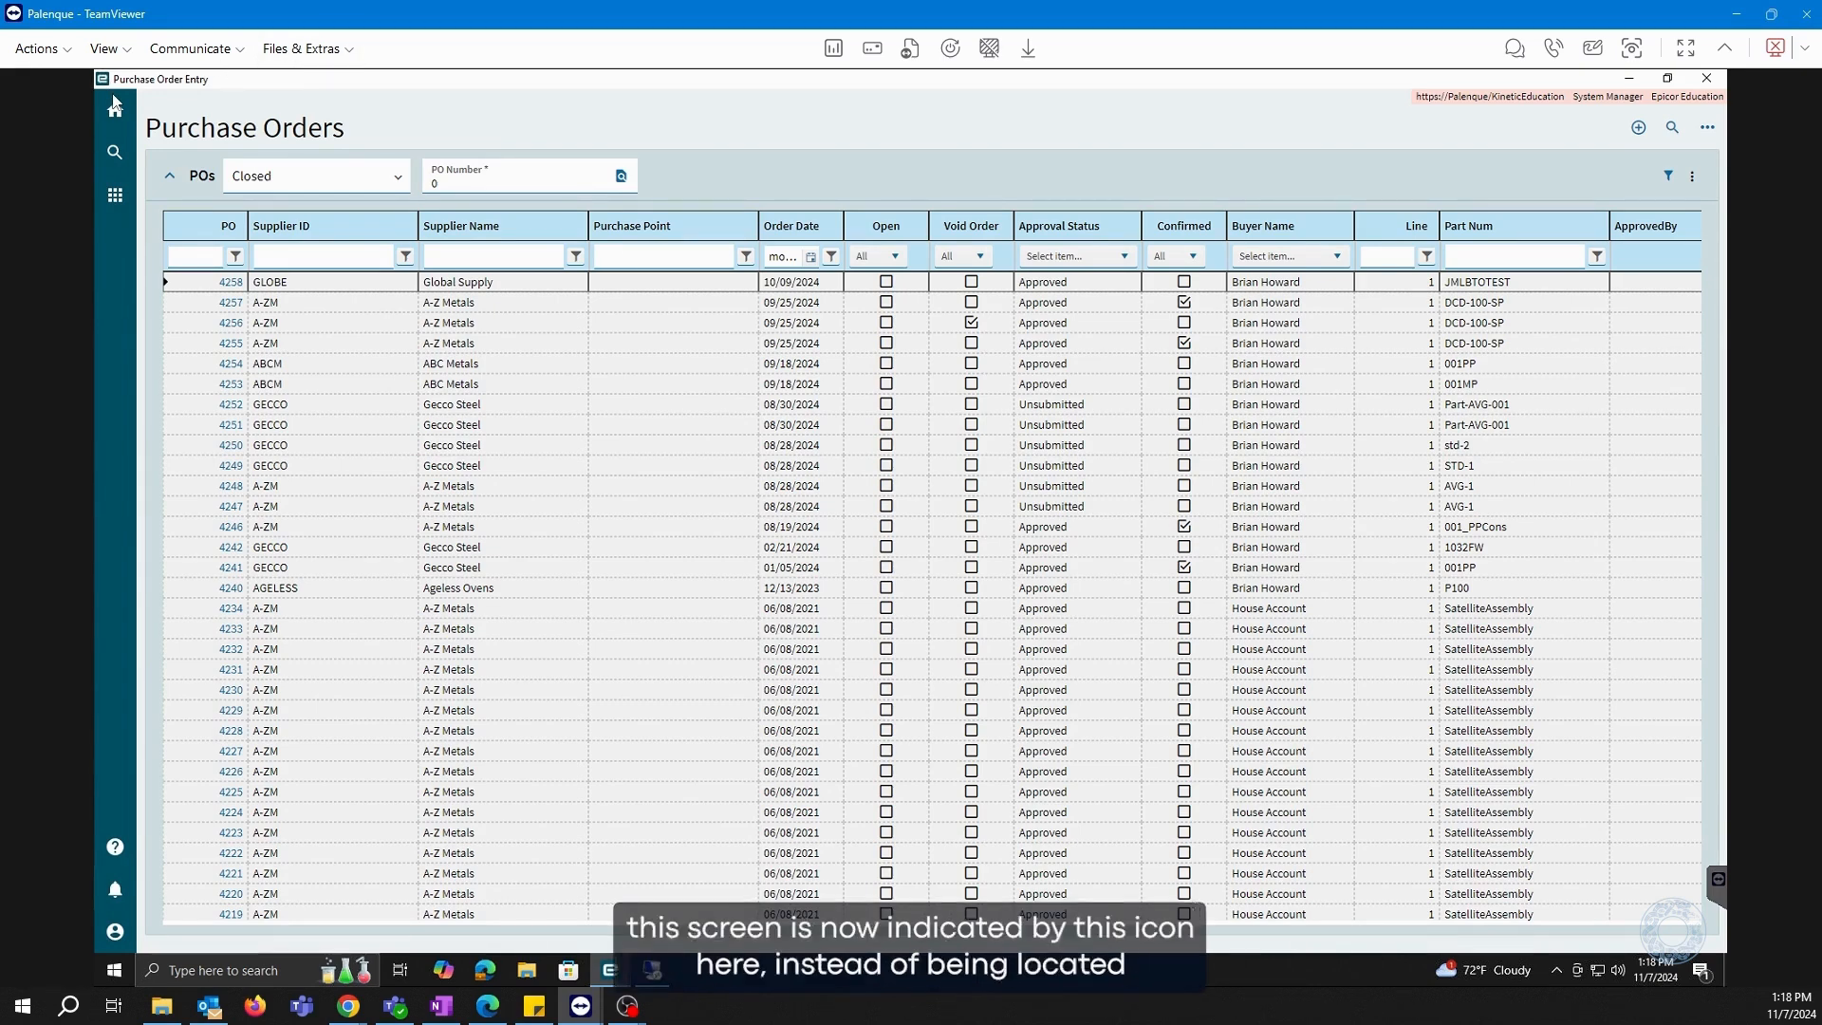
{"action": "mouse_move", "coordinate": [1638, 127]}
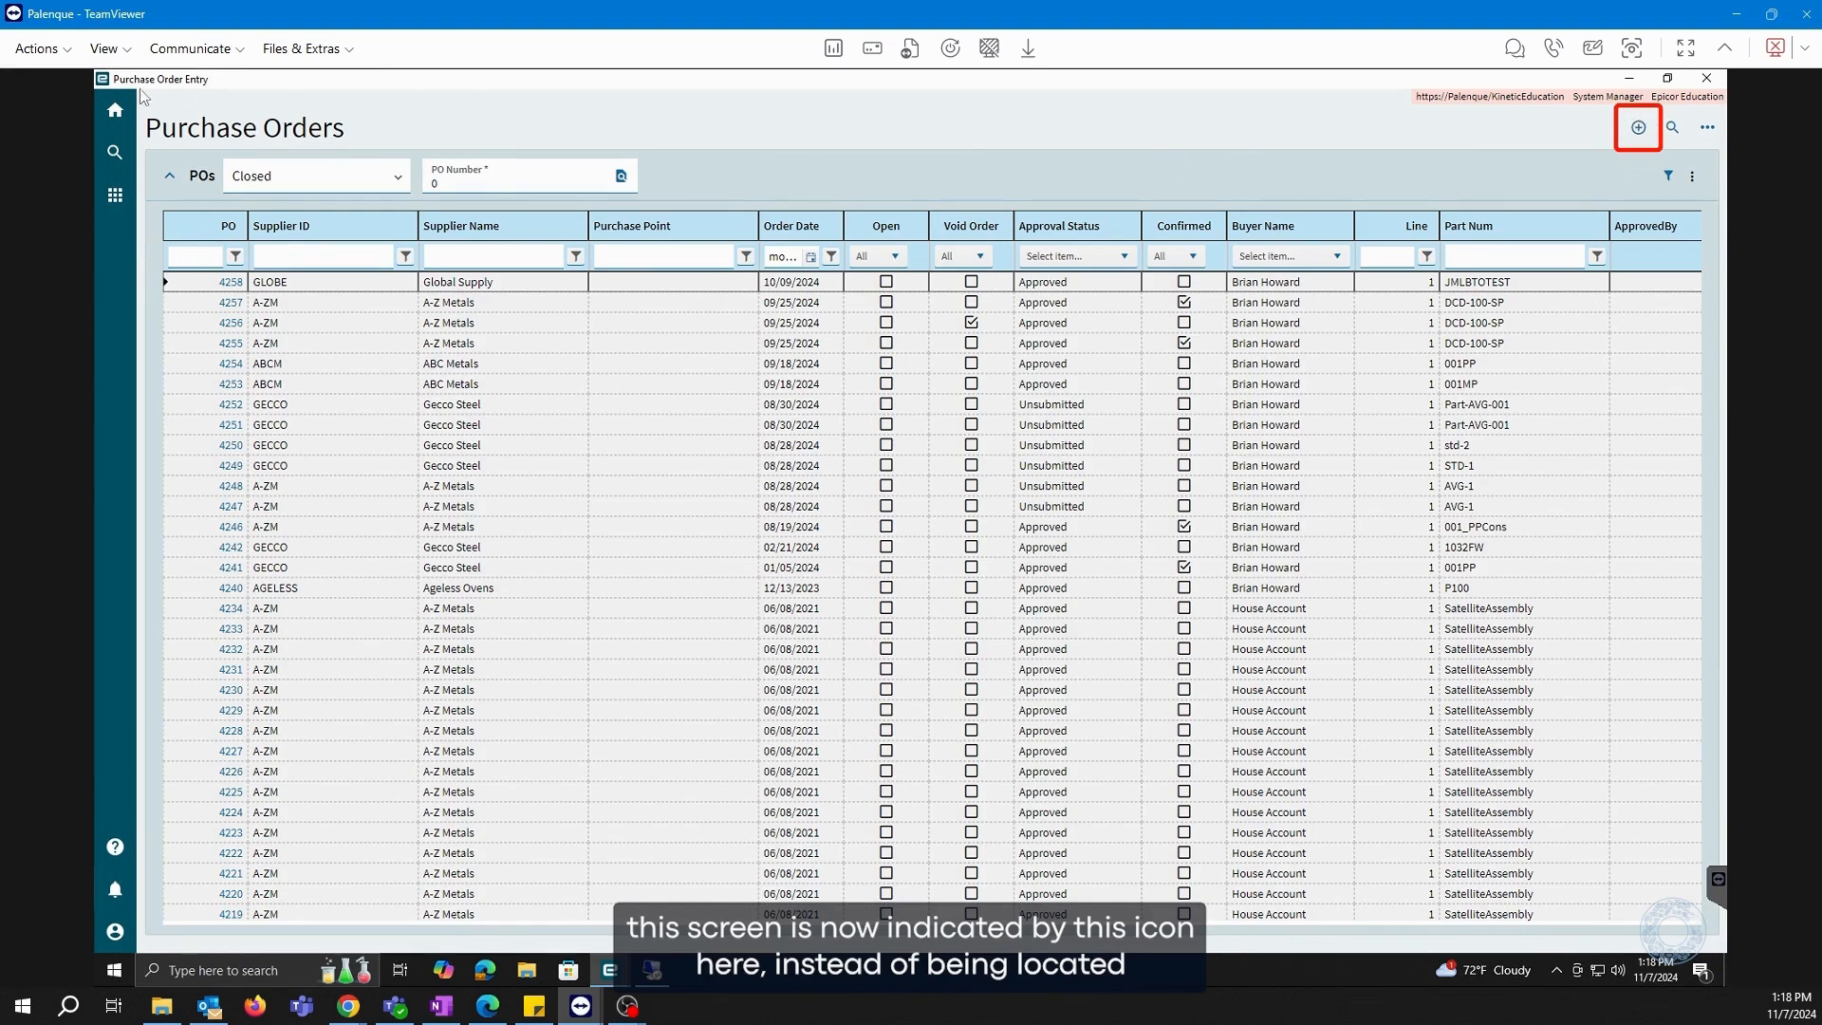
{"action": "mouse_move", "coordinate": [562, 169]}
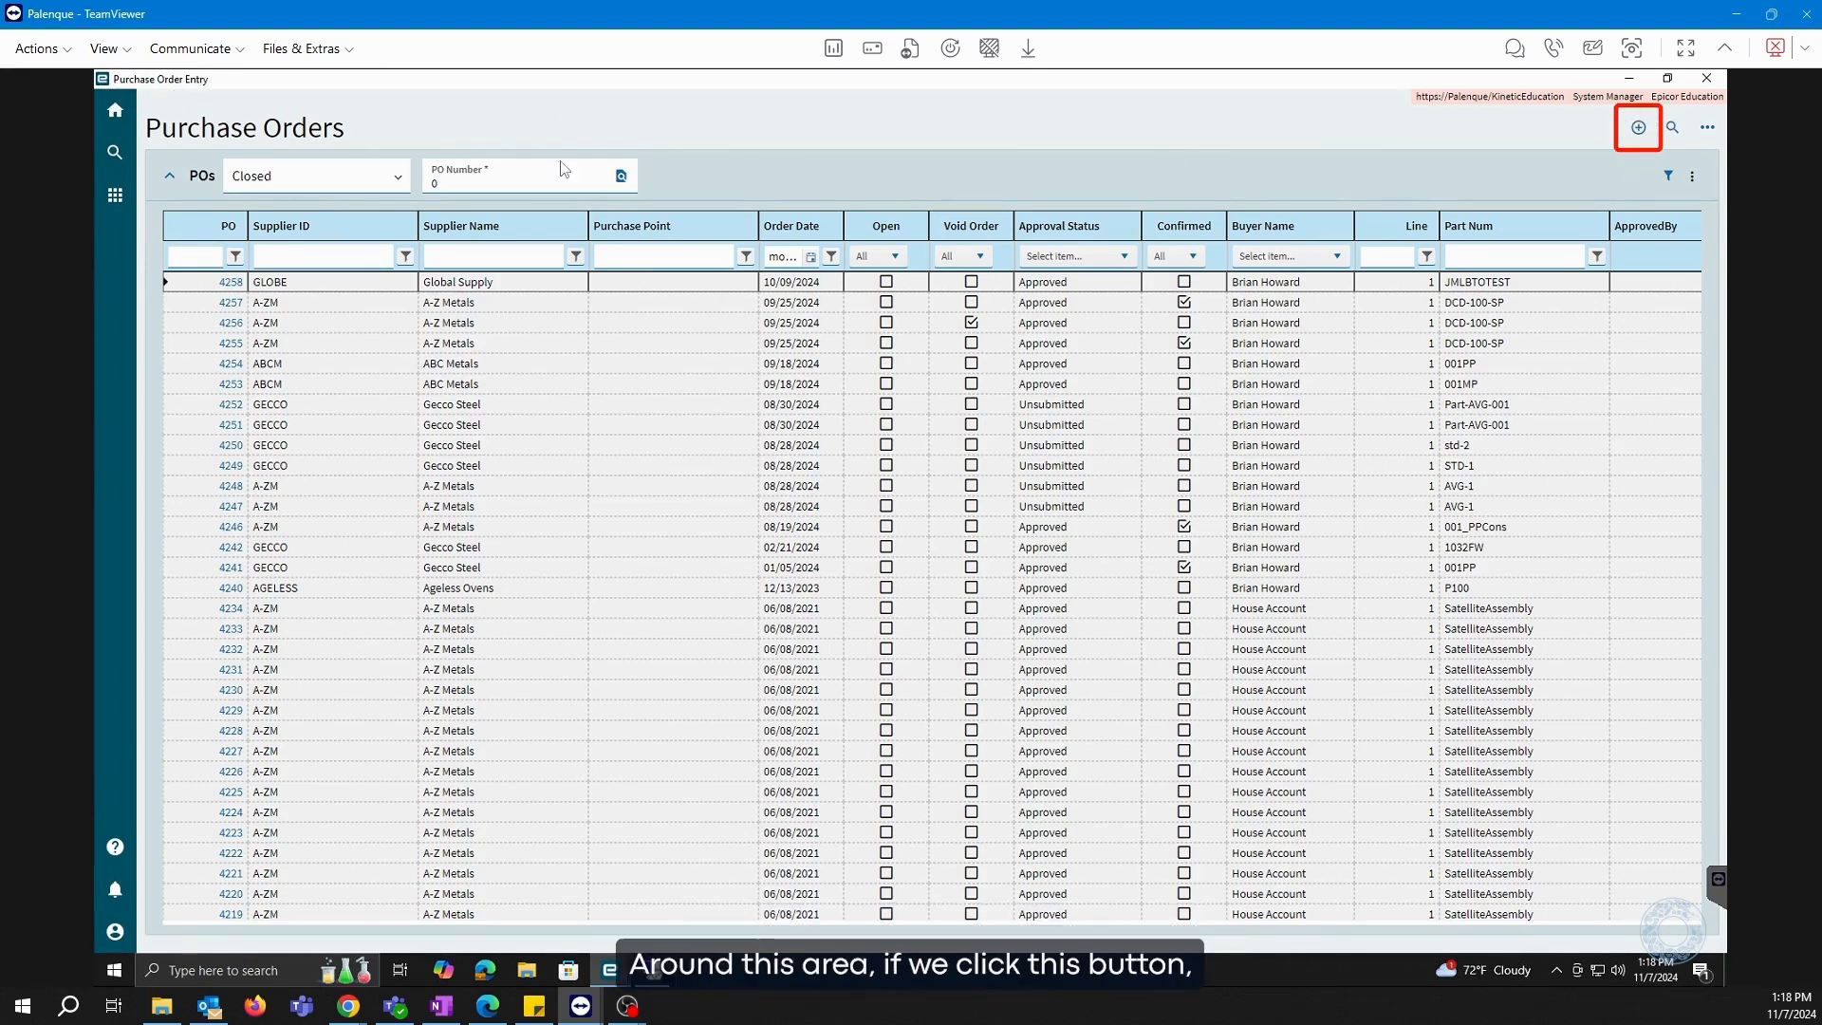
{"action": "mouse_move", "coordinate": [1388, 163]}
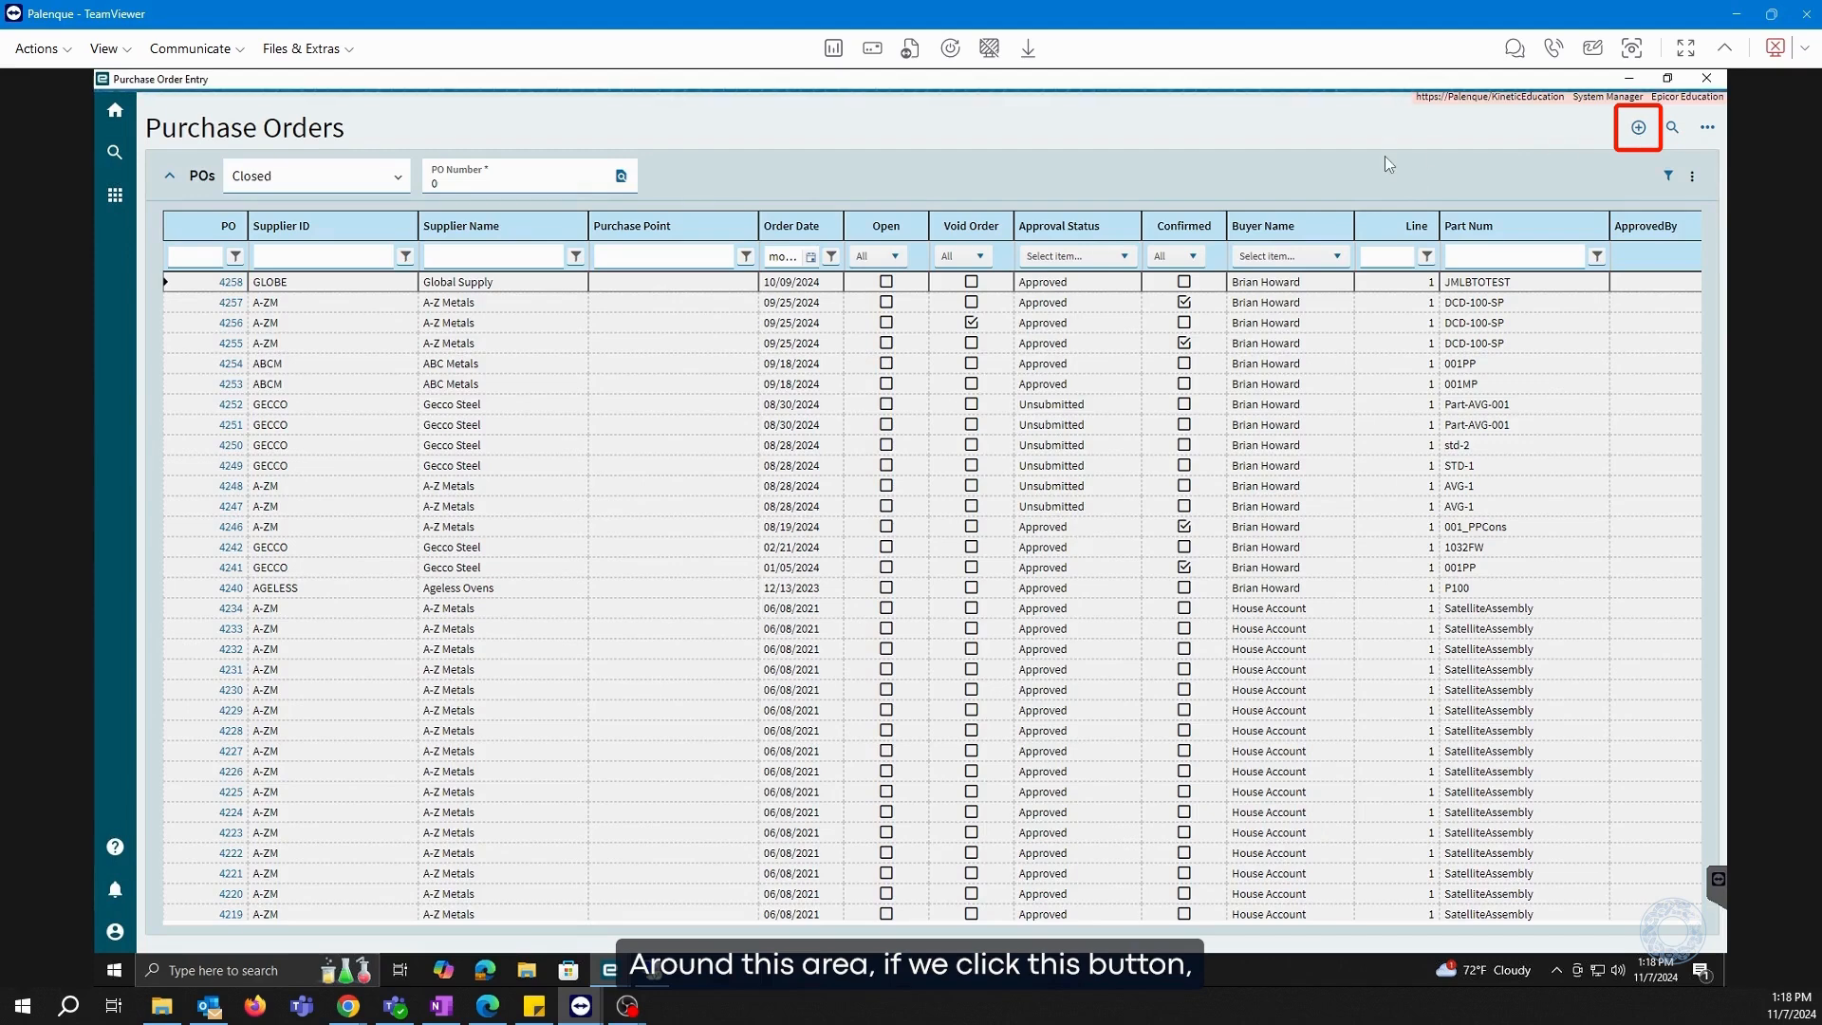
{"action": "left_click", "coordinate": [1638, 127]}
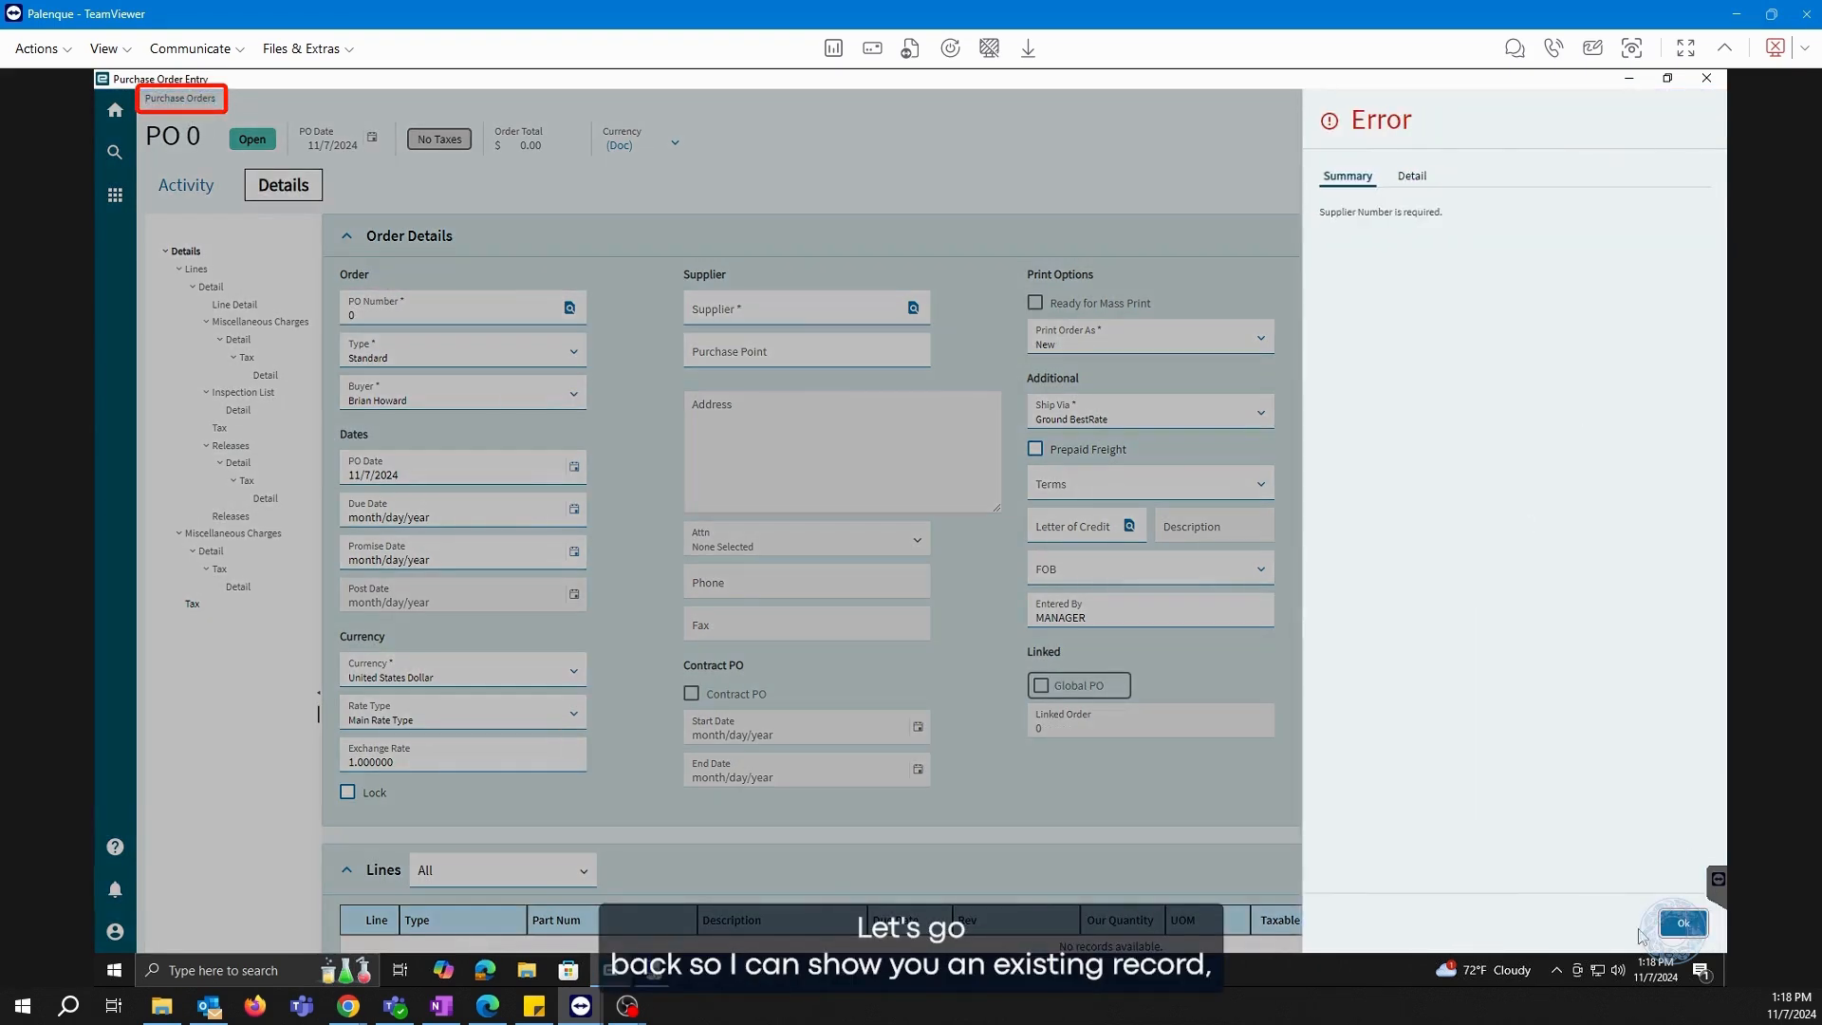
{"action": "left_click", "coordinate": [1684, 924]}
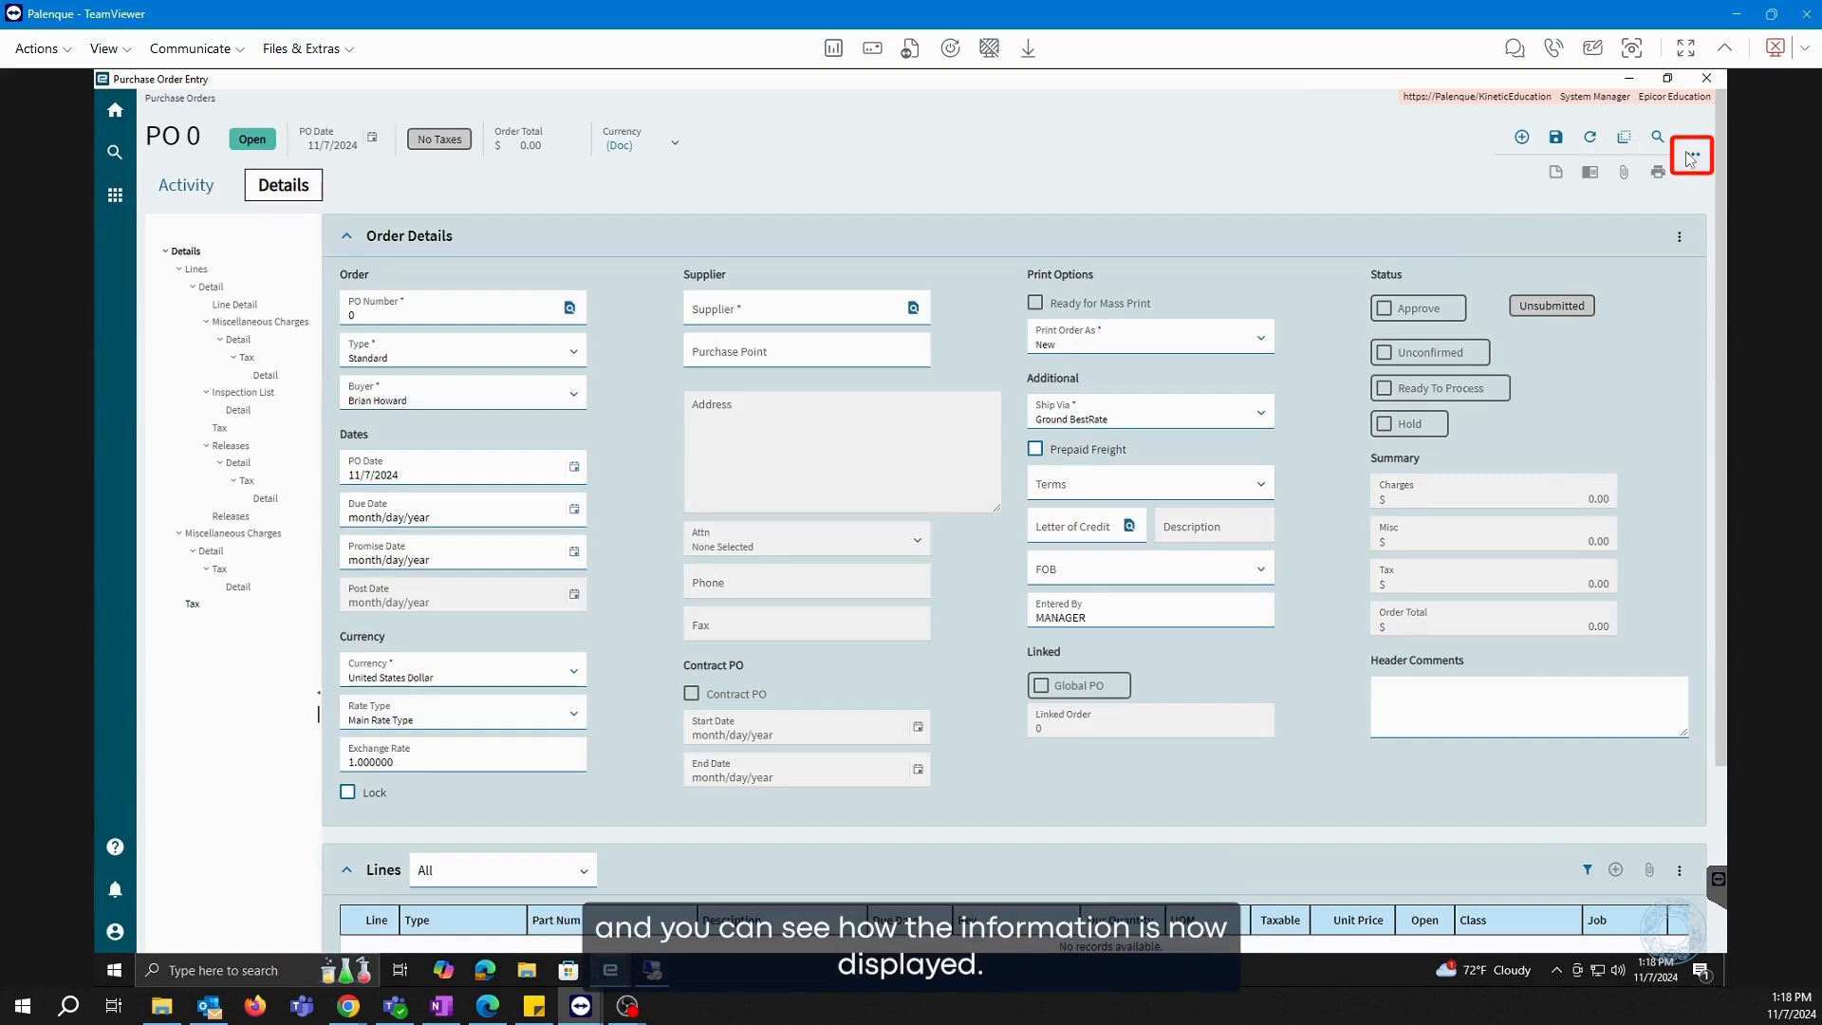
{"action": "left_click", "coordinate": [1690, 154]}
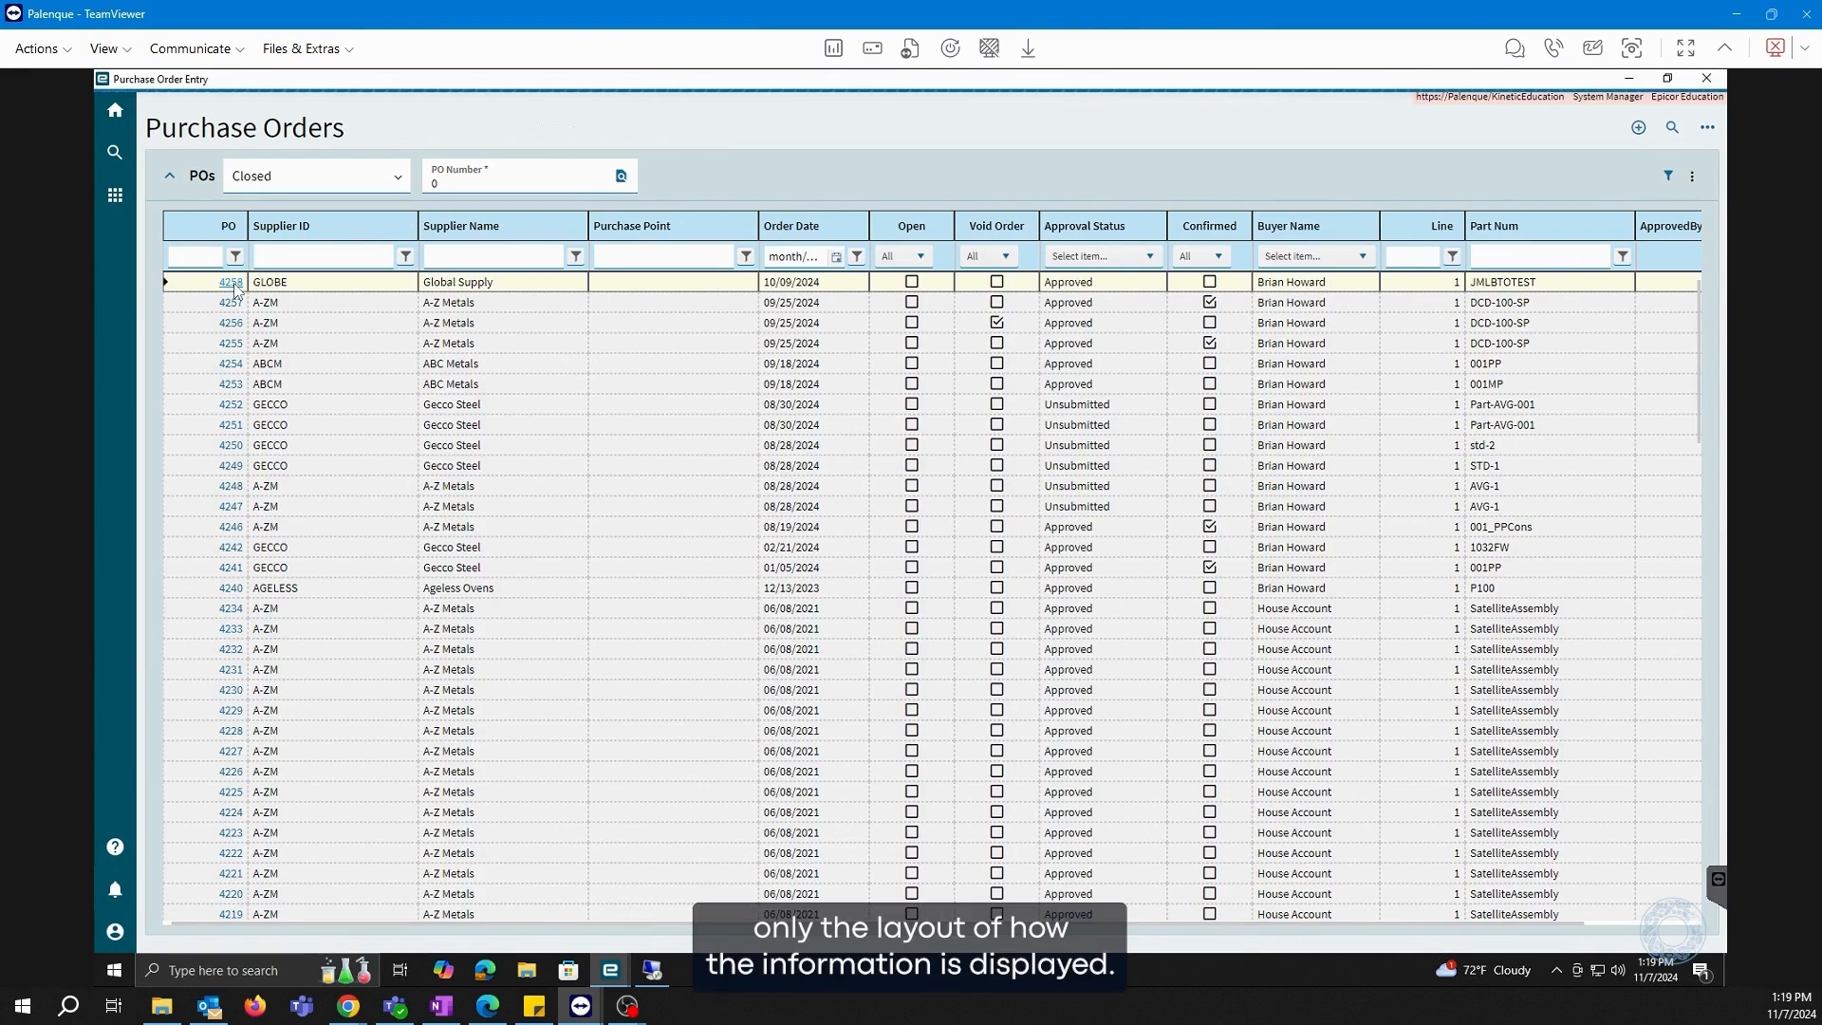
Open purchase order 4258 from Global Supply, then show the help and support options
{"action": "left_click", "coordinate": [229, 282]}
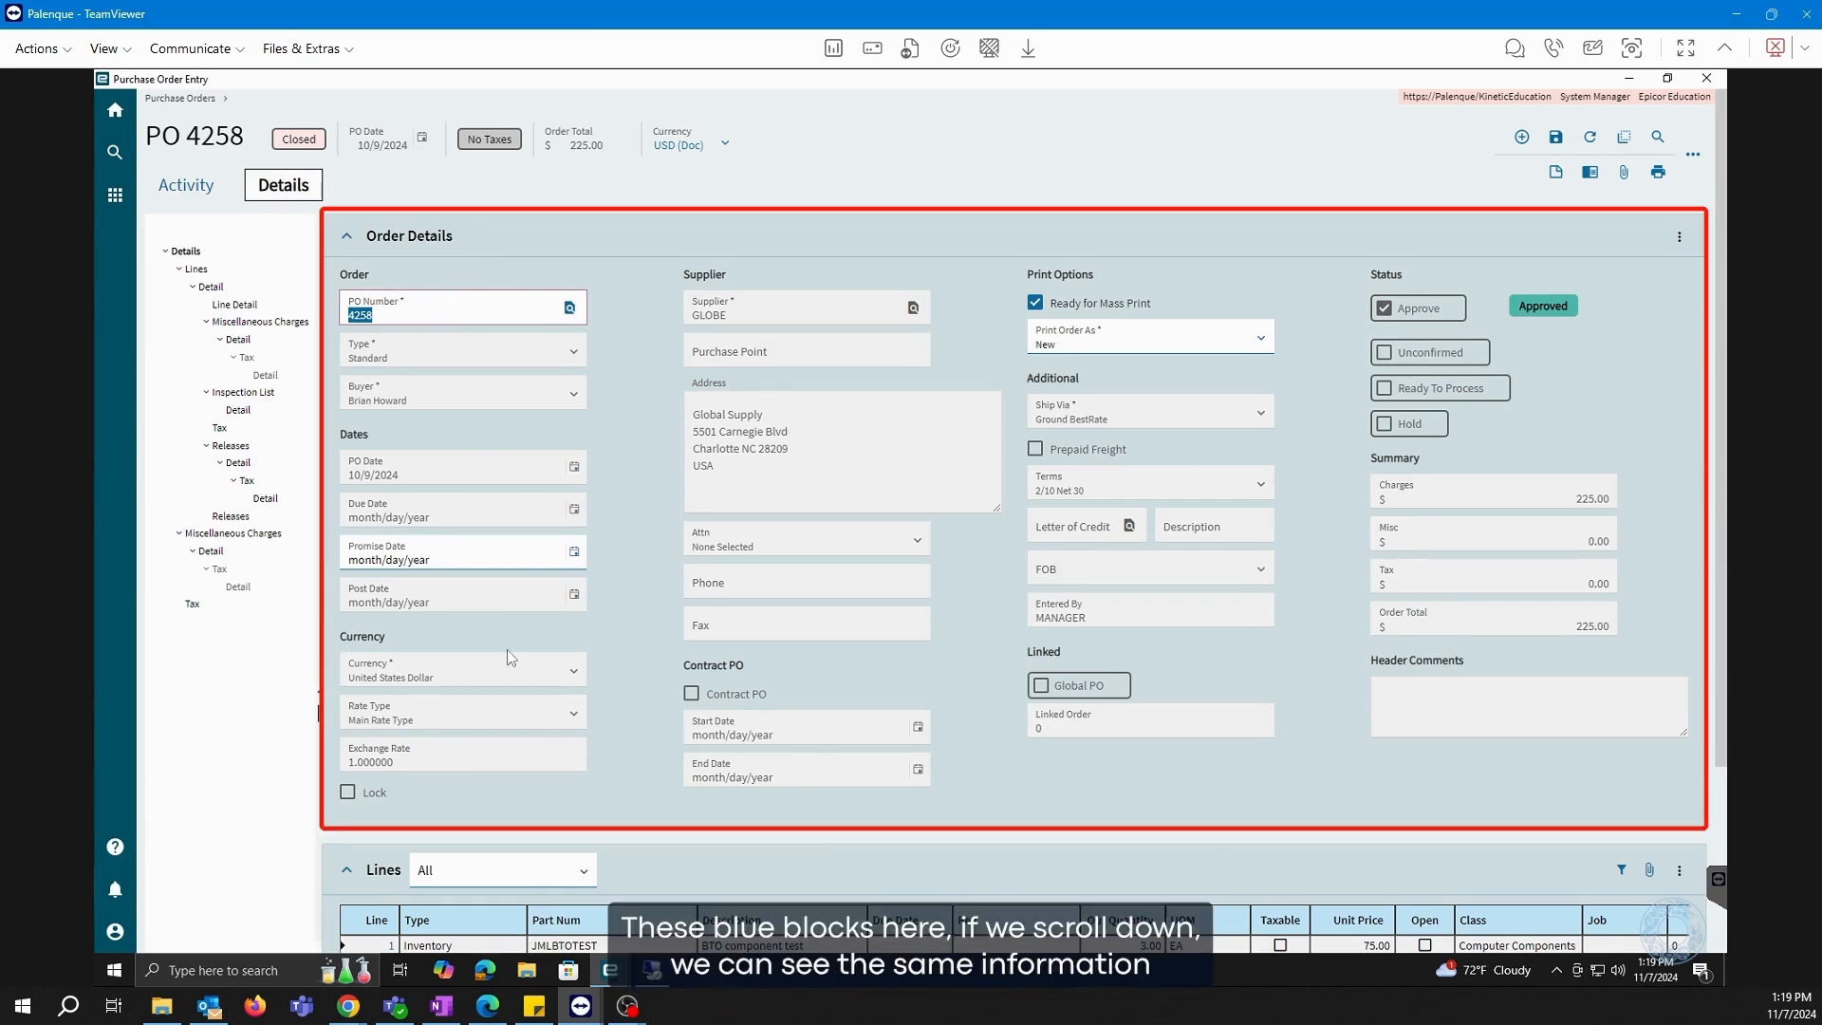
{"action": "mouse_move", "coordinate": [1718, 251]}
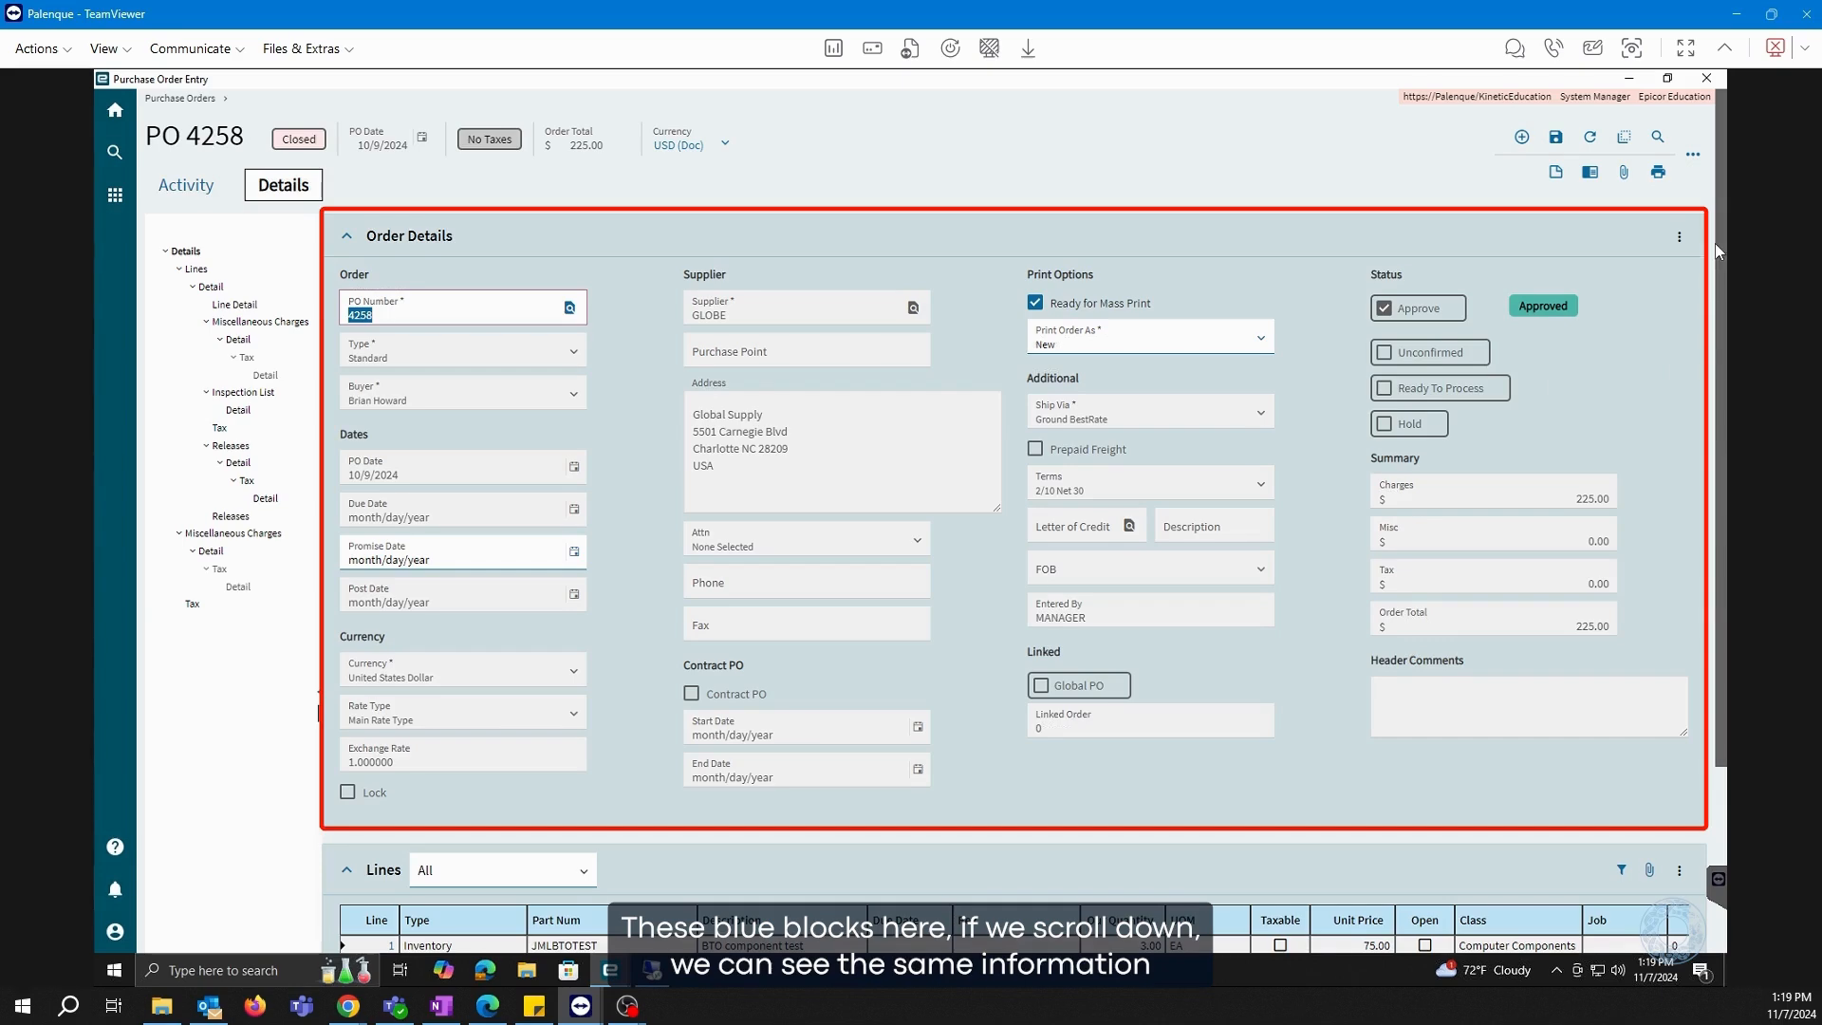
{"action": "scroll", "scroll_direction": "down", "scroll_amount": 3}
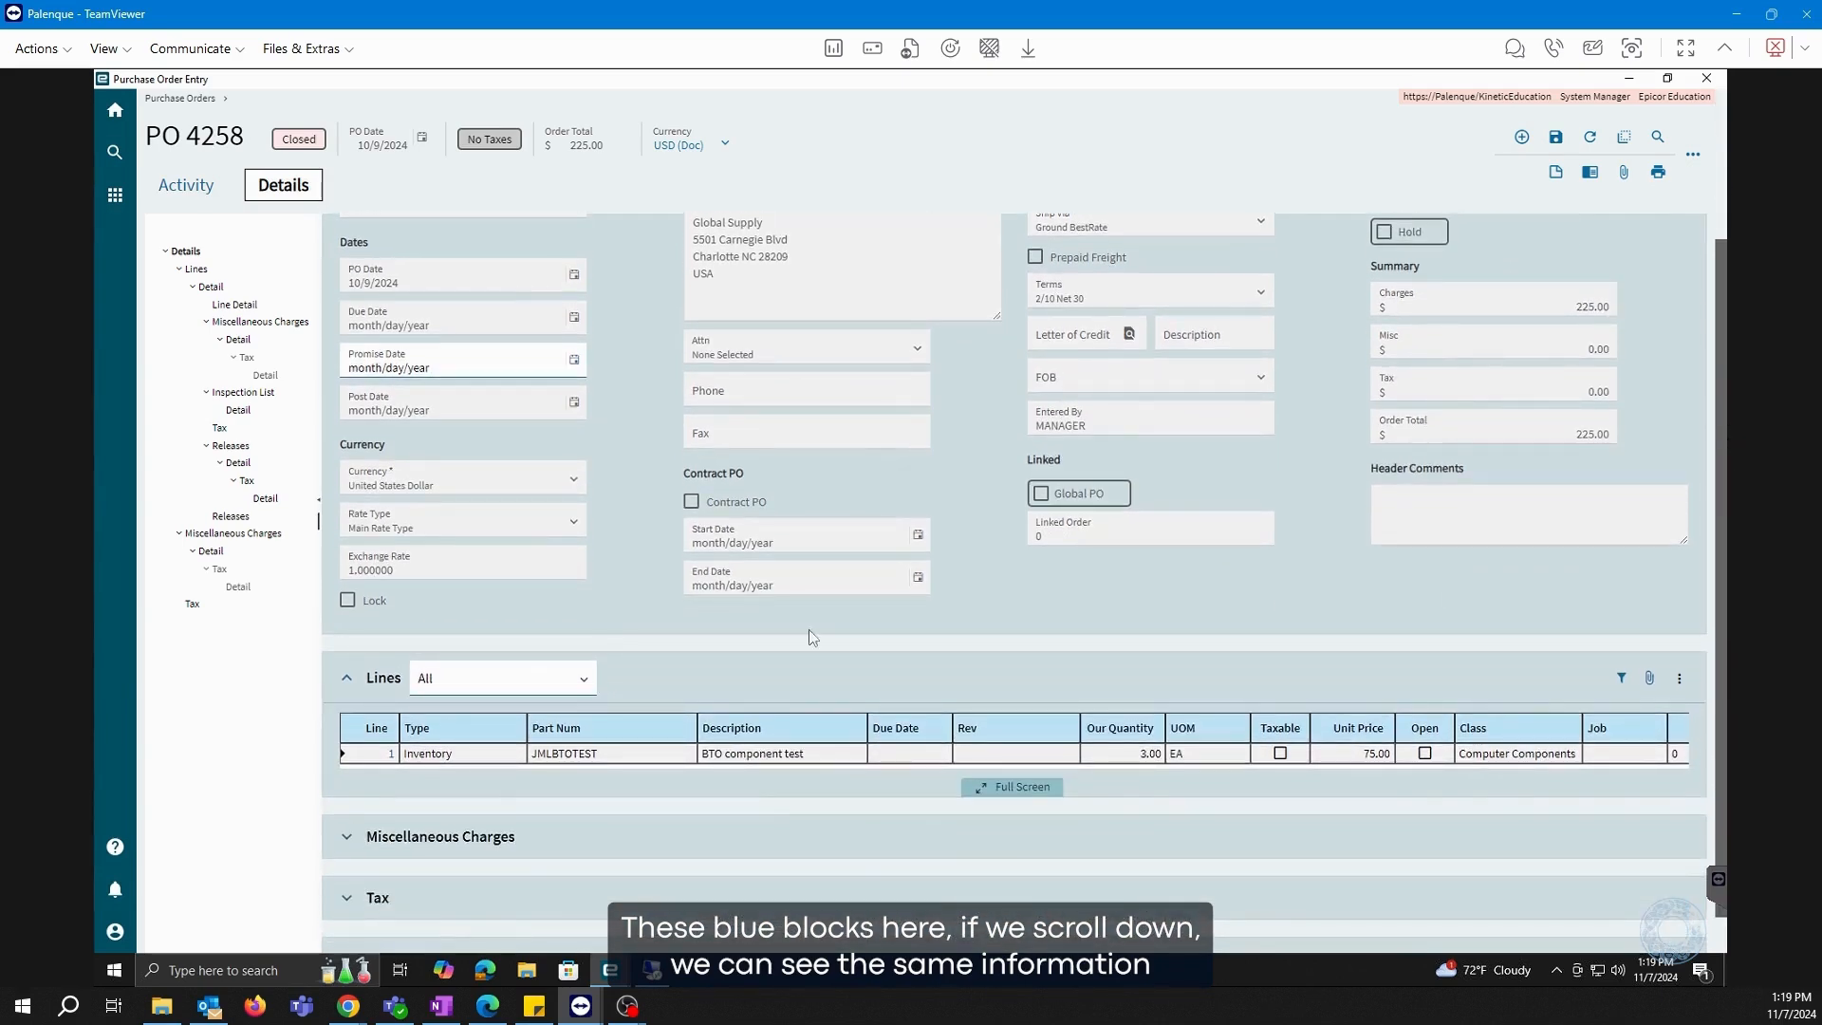
{"action": "scroll", "scroll_direction": "down", "scroll_amount": 3}
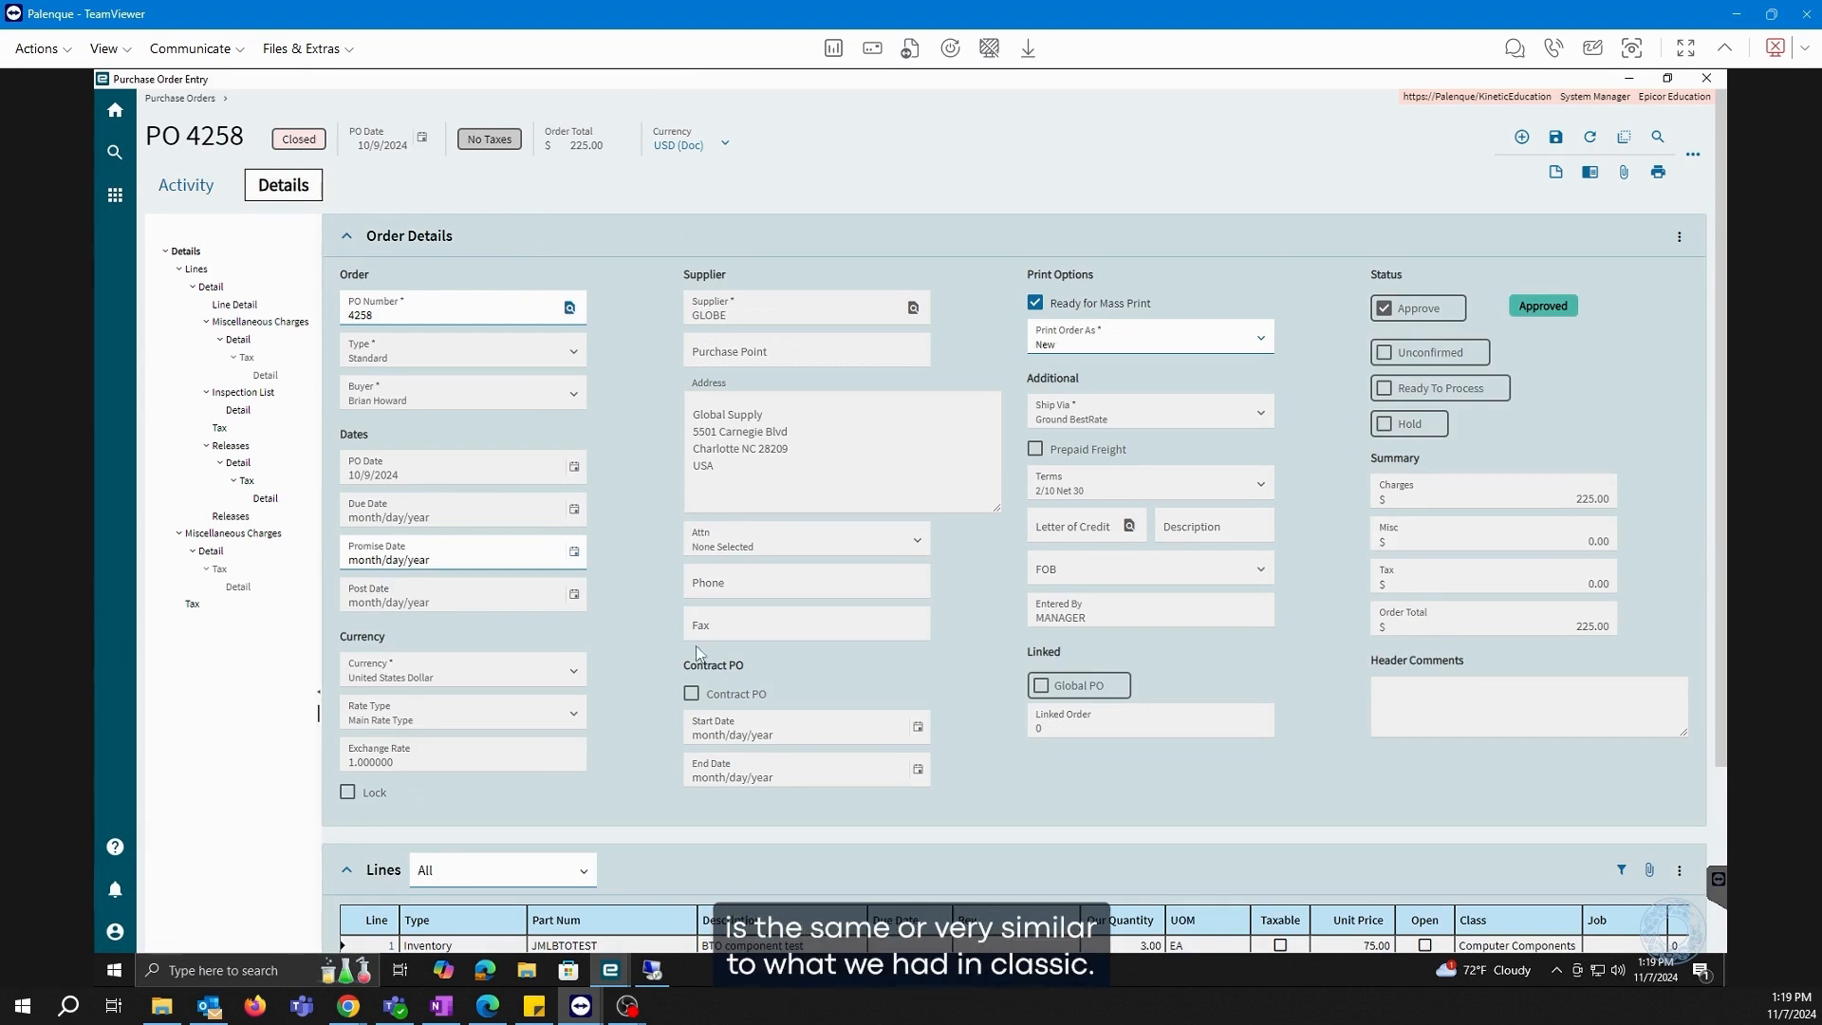
{"action": "mouse_move", "coordinate": [415, 440]}
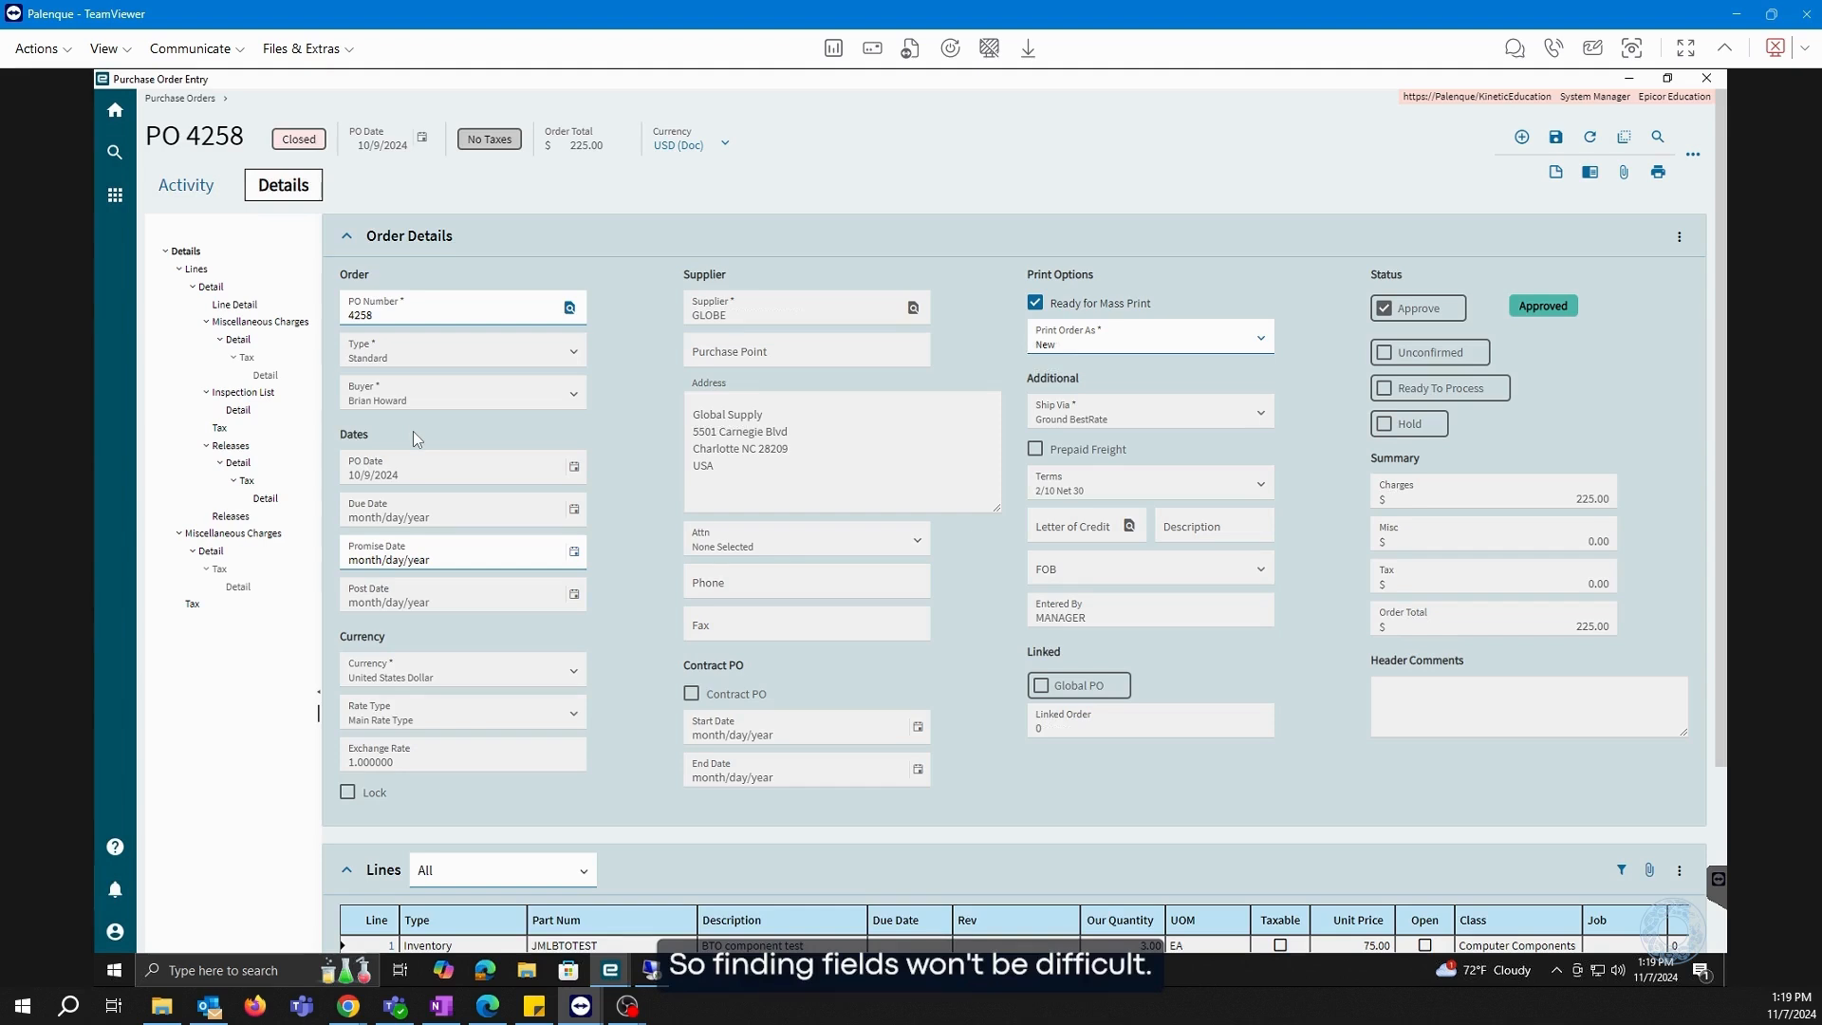
{"action": "left_click", "coordinate": [113, 846]}
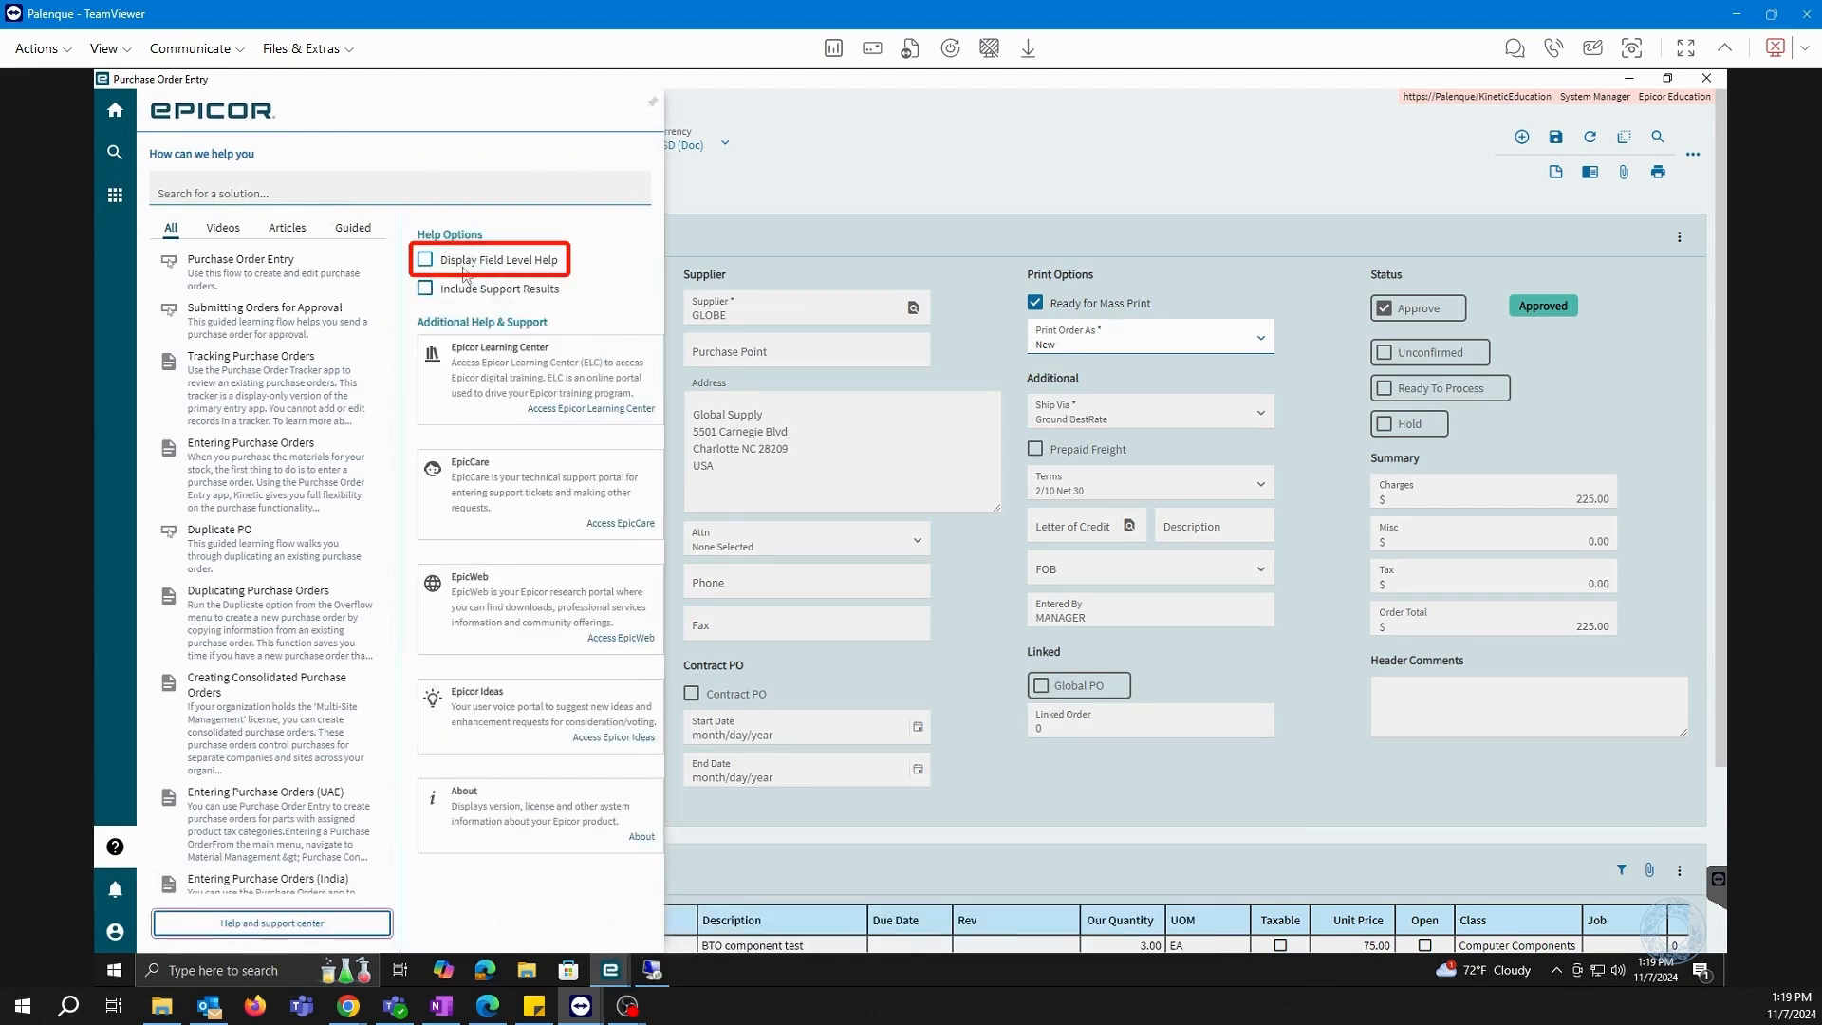
Enable Display Field Level Help, then close the Field Help details panel
{"action": "left_click", "coordinate": [424, 259]}
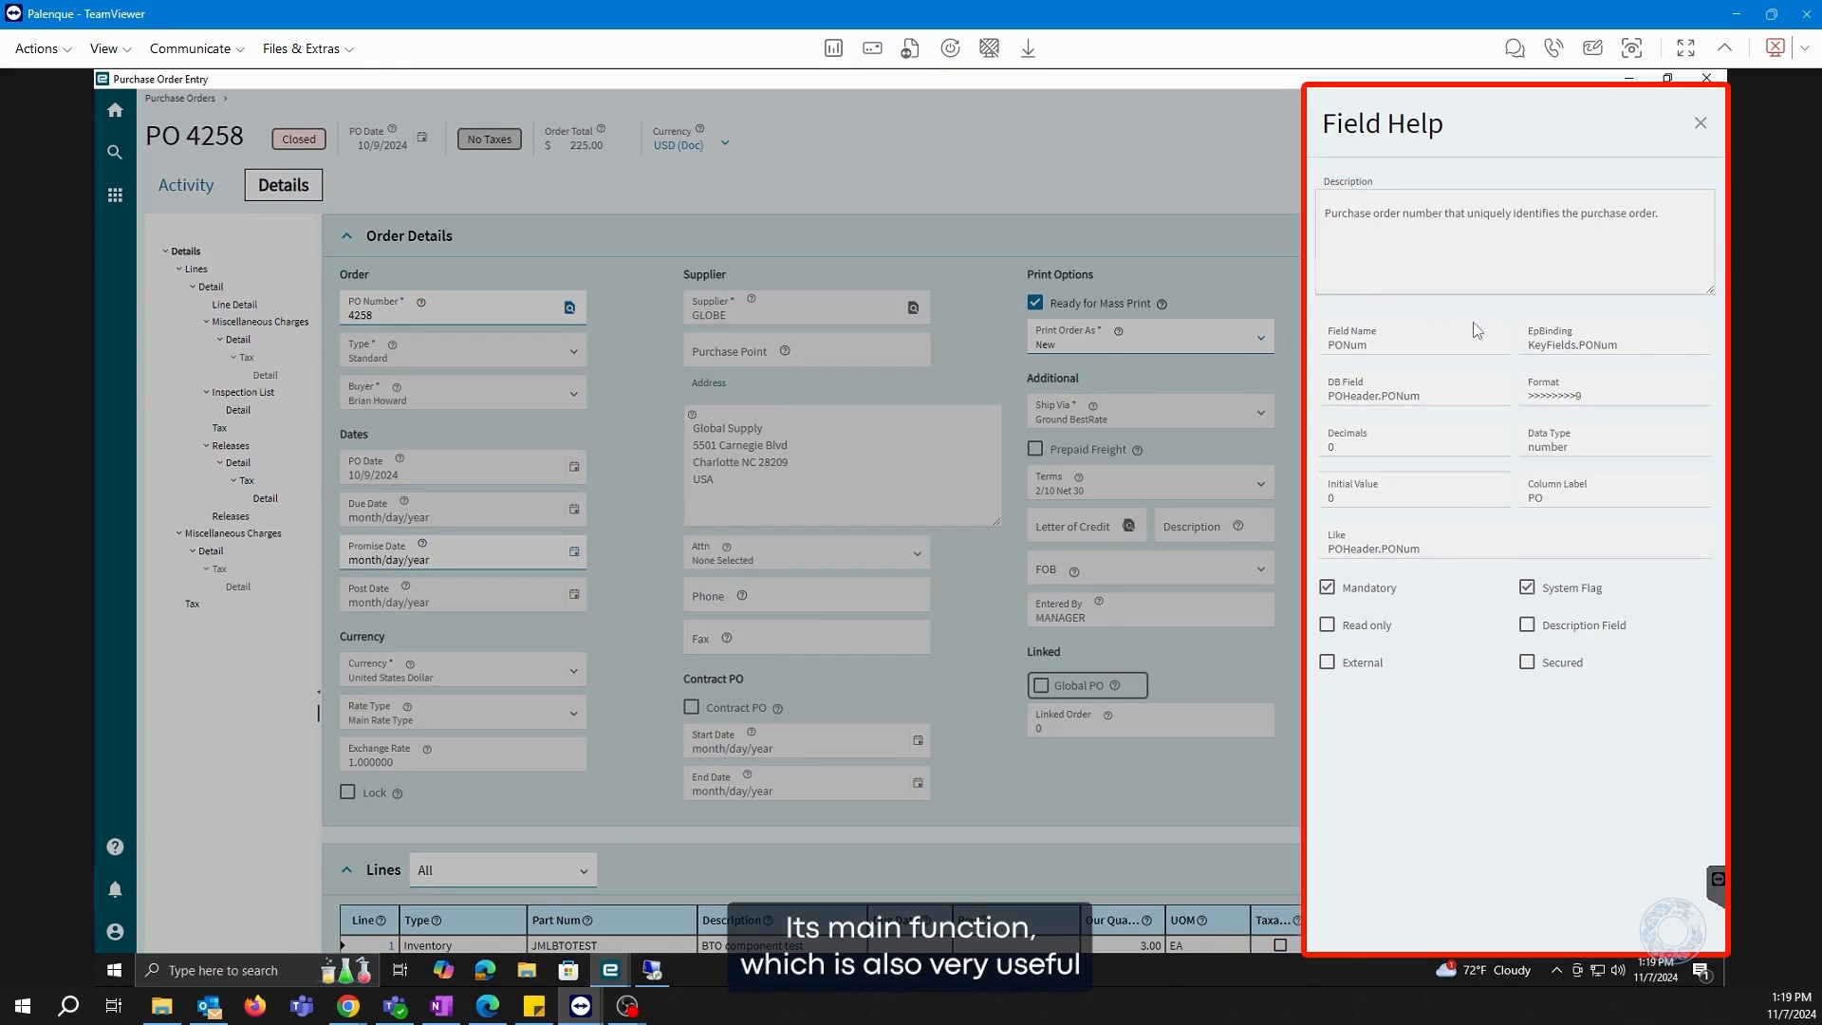
{"action": "mouse_move", "coordinate": [1326, 259]}
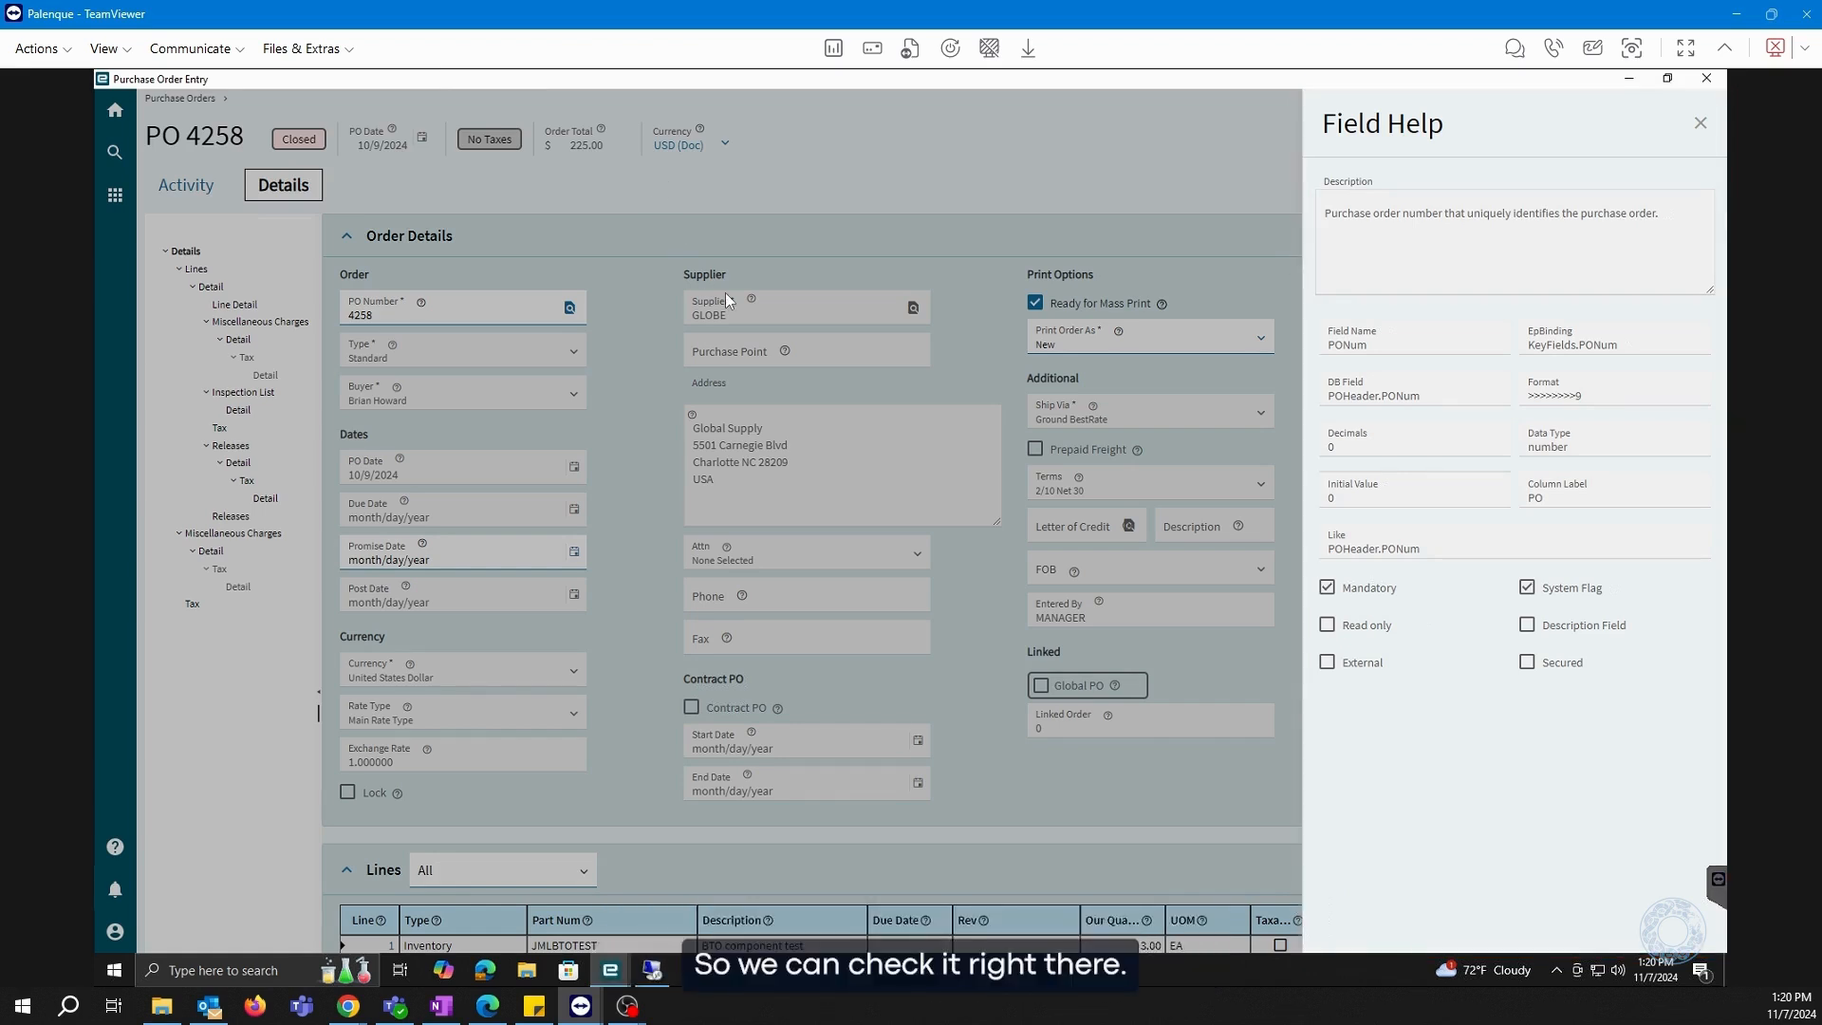
{"action": "left_click", "coordinate": [1701, 123]}
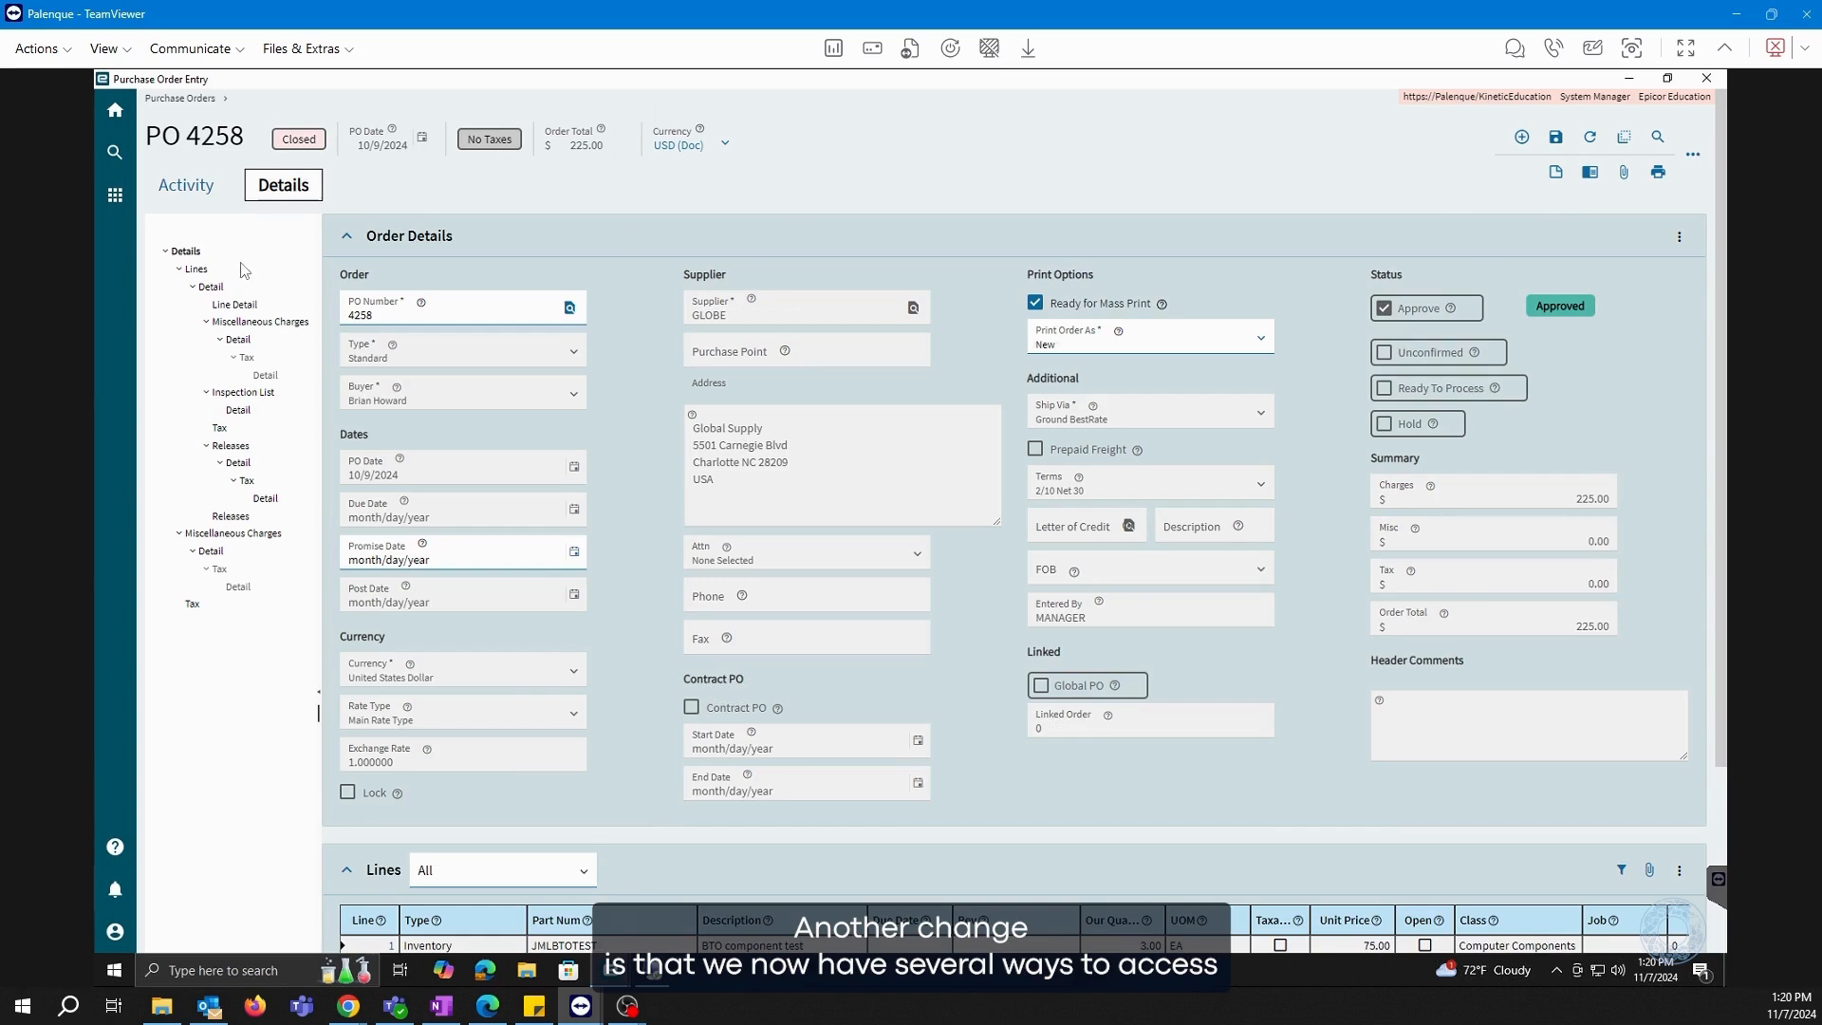
{"action": "scroll", "scroll_direction": "down", "scroll_amount": 3}
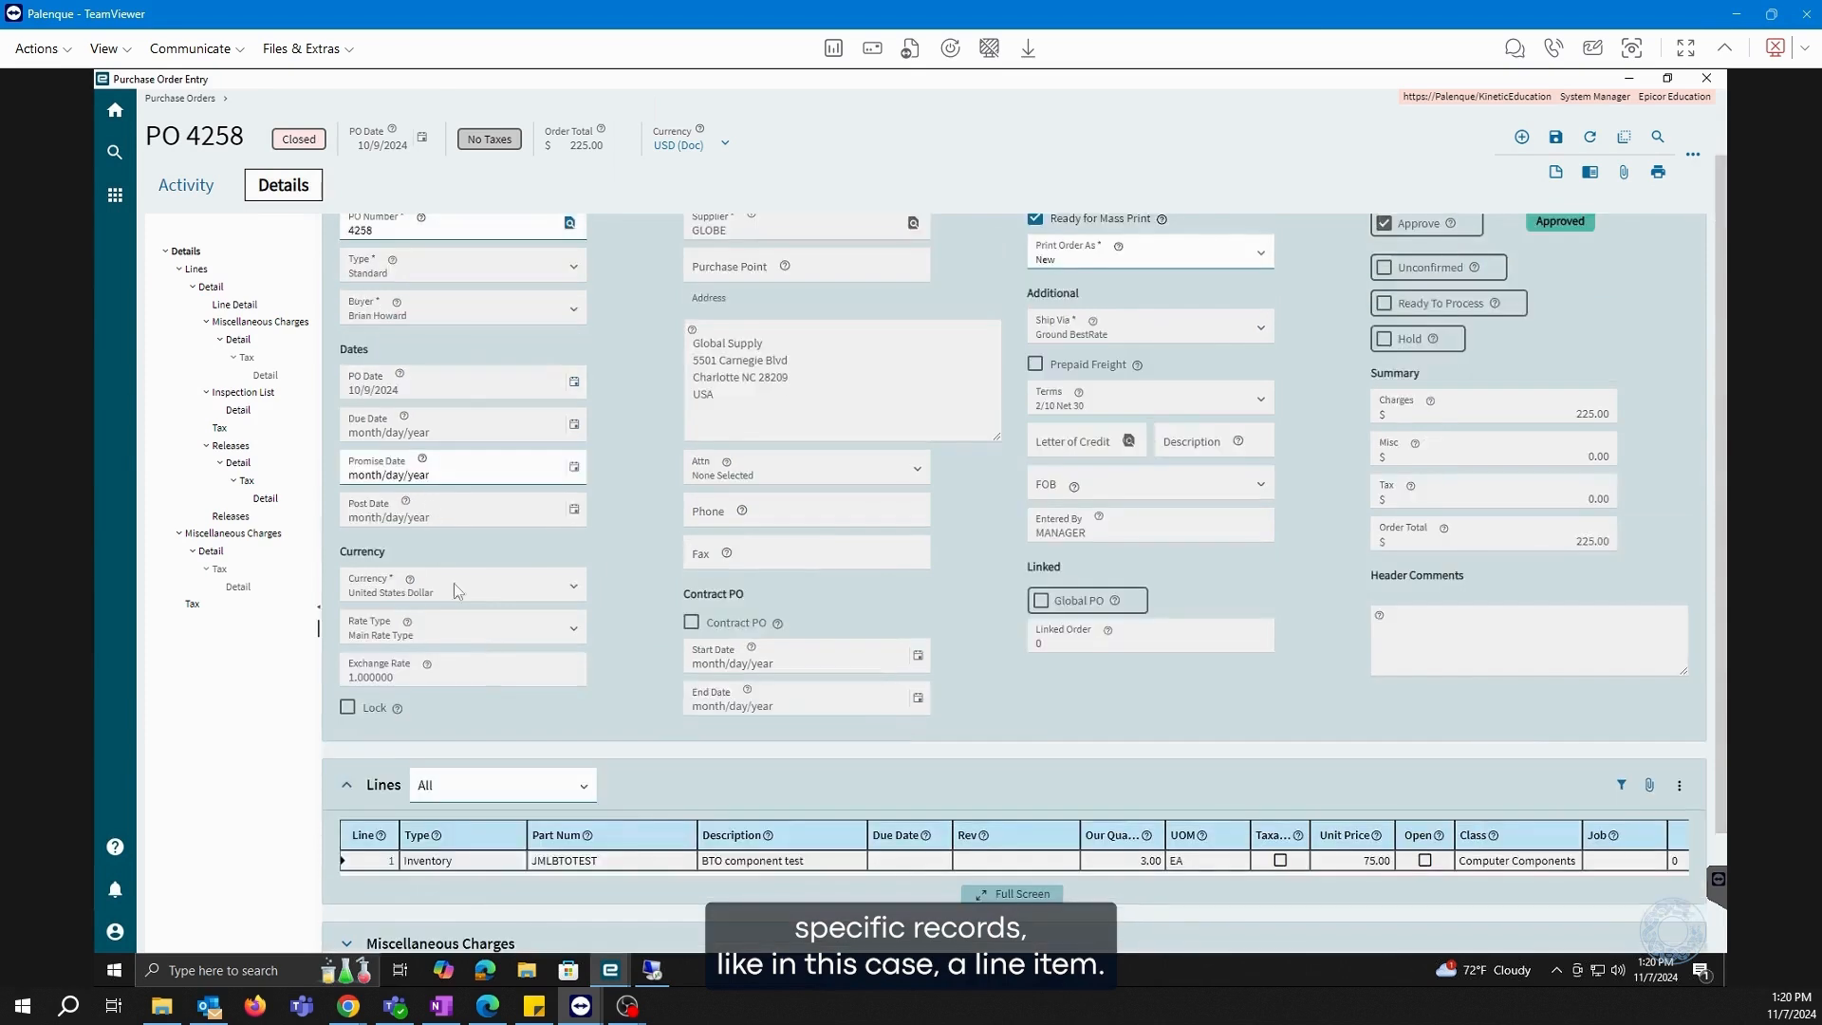
{"action": "scroll", "scroll_direction": "down", "scroll_amount": 3}
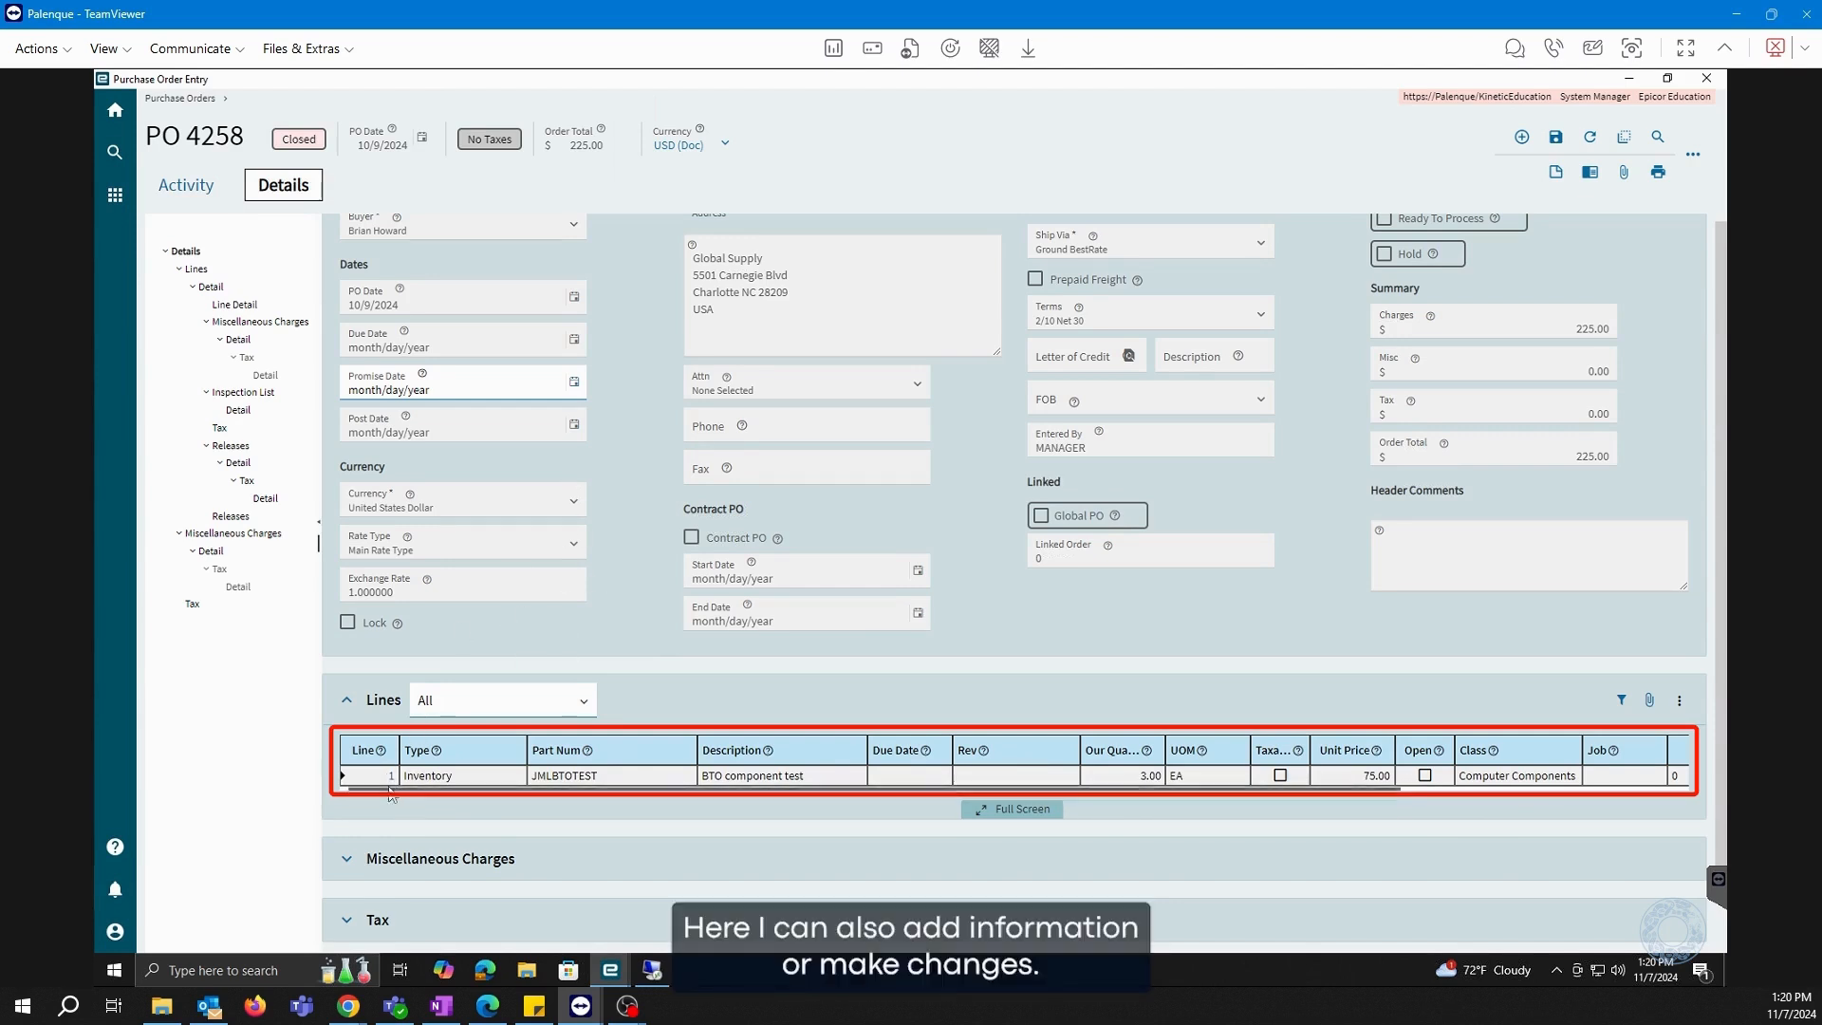
{"action": "mouse_move", "coordinate": [450, 797]}
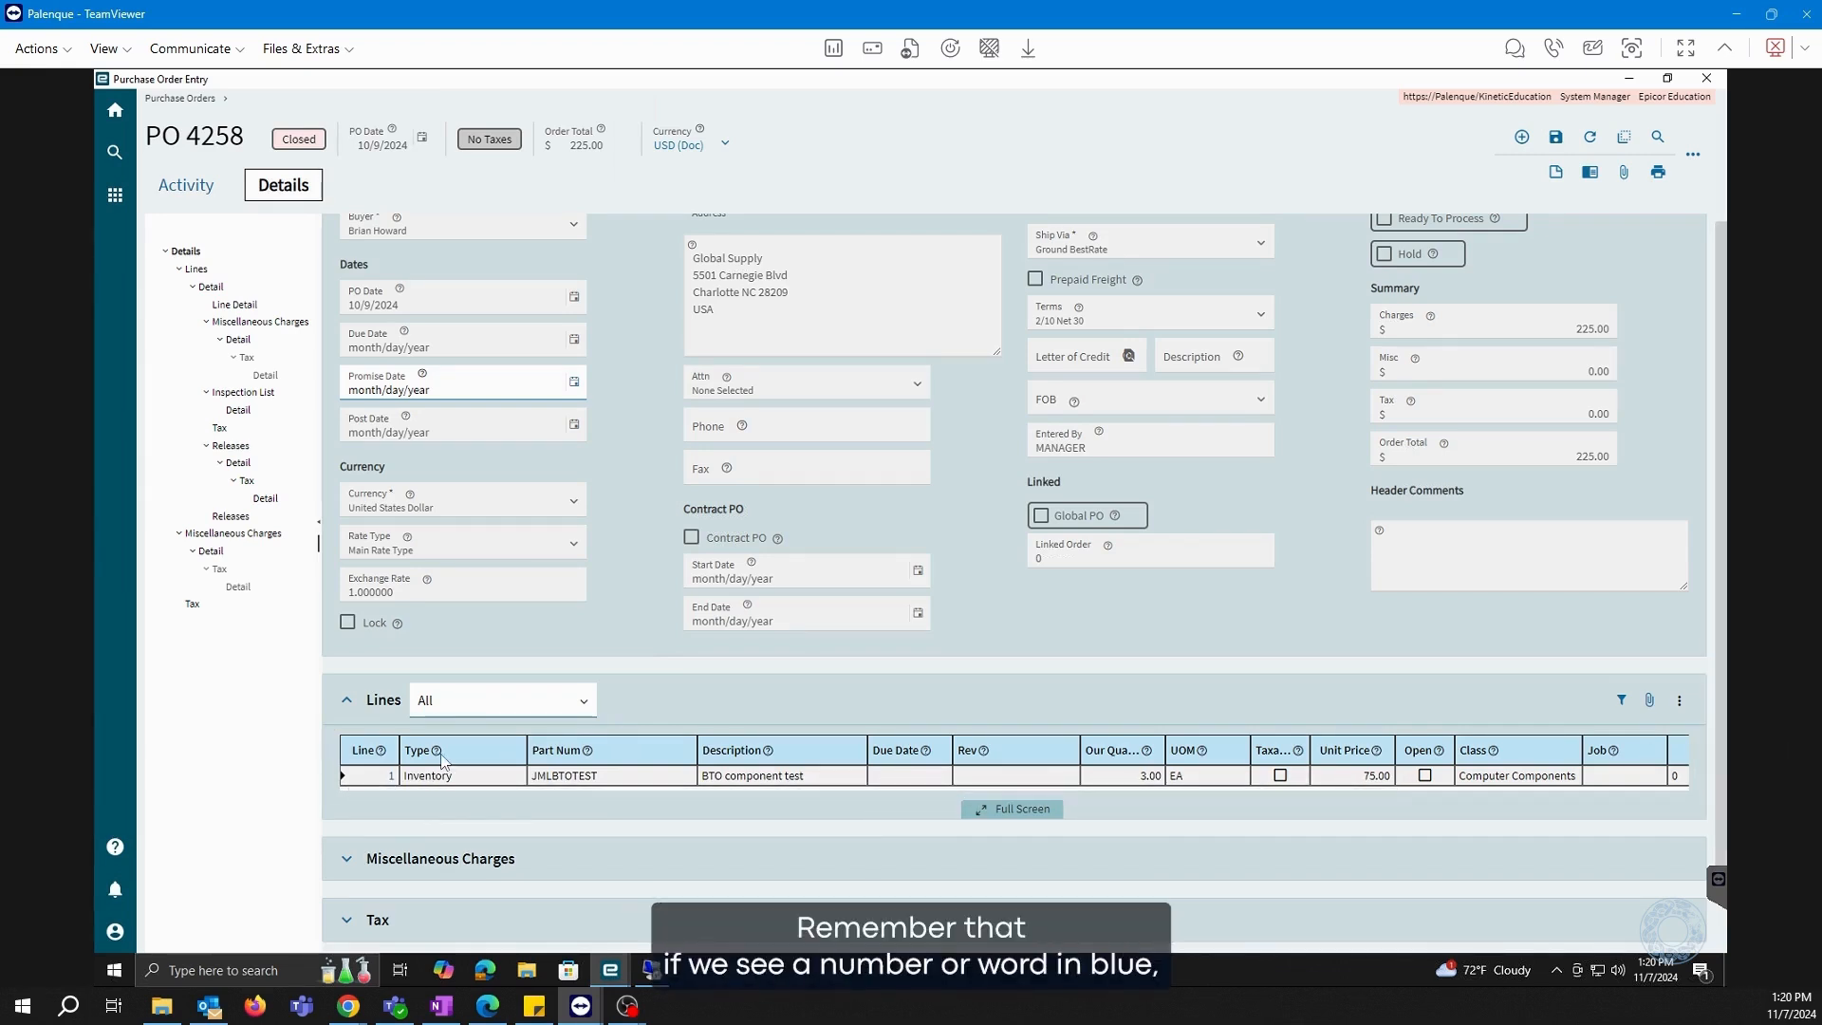
{"action": "left_click", "coordinate": [367, 775]}
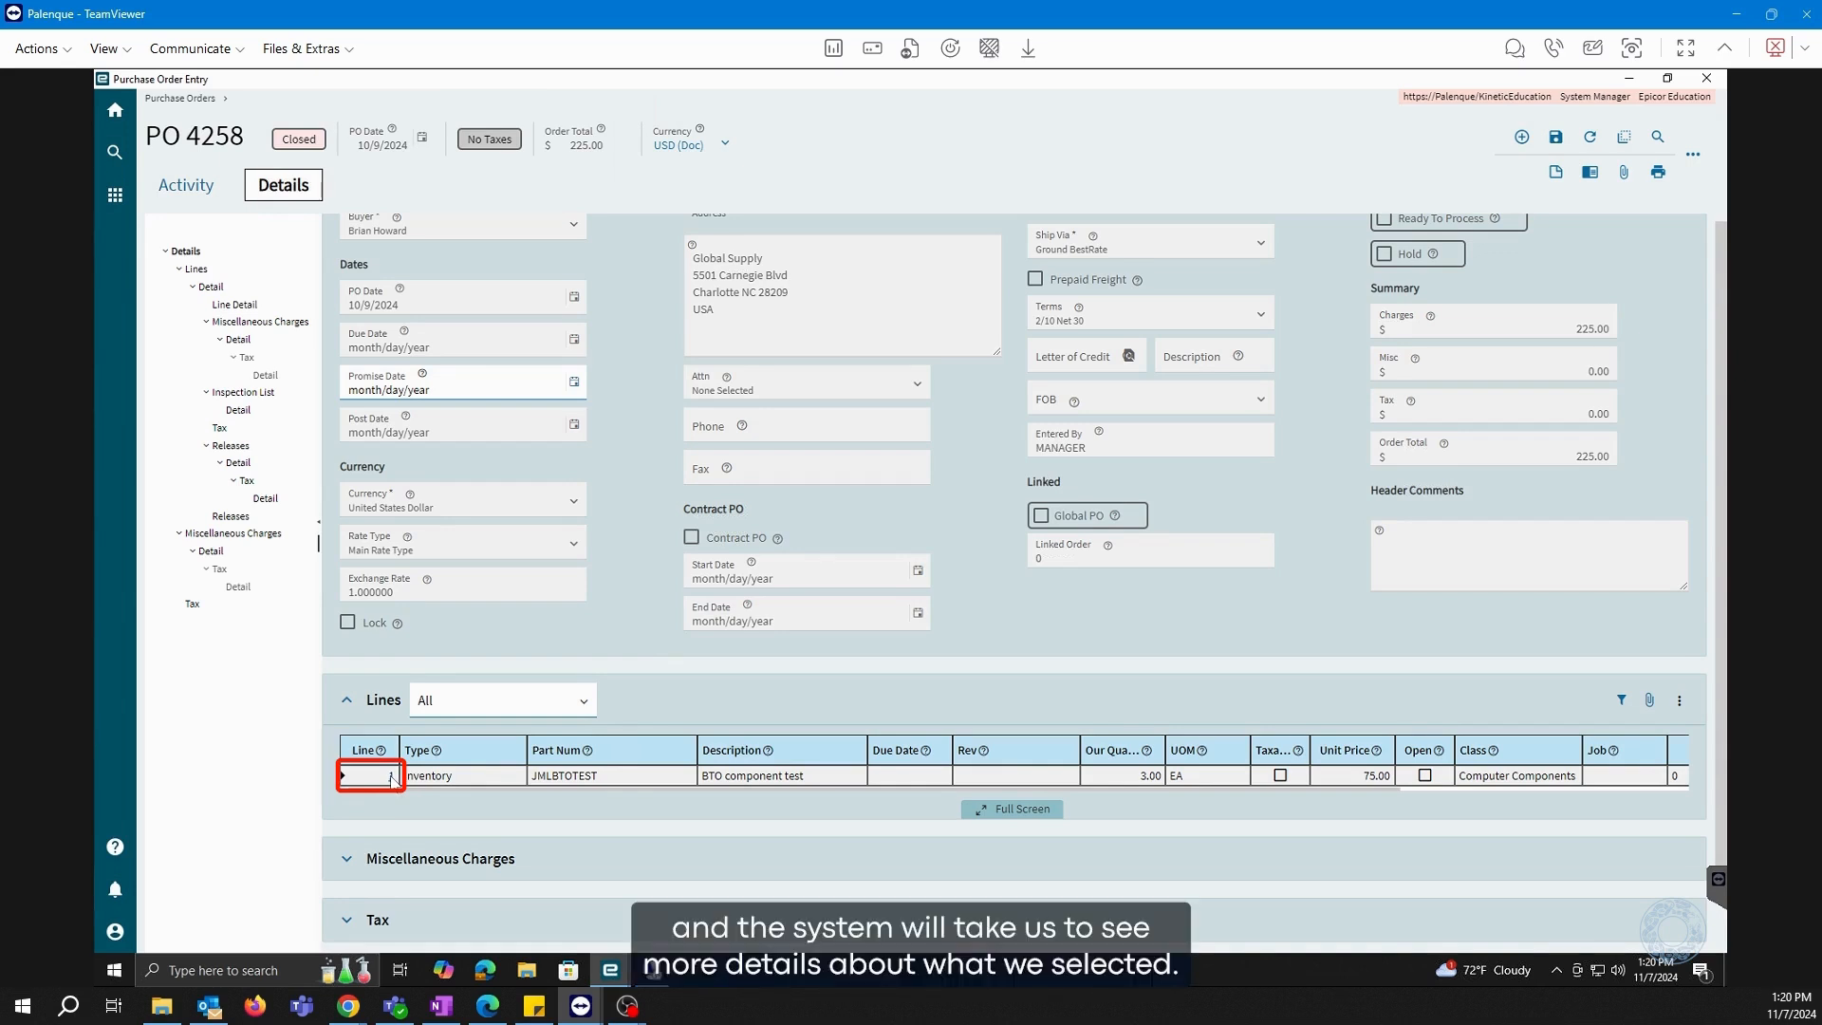
{"action": "double_click", "coordinate": [369, 775]}
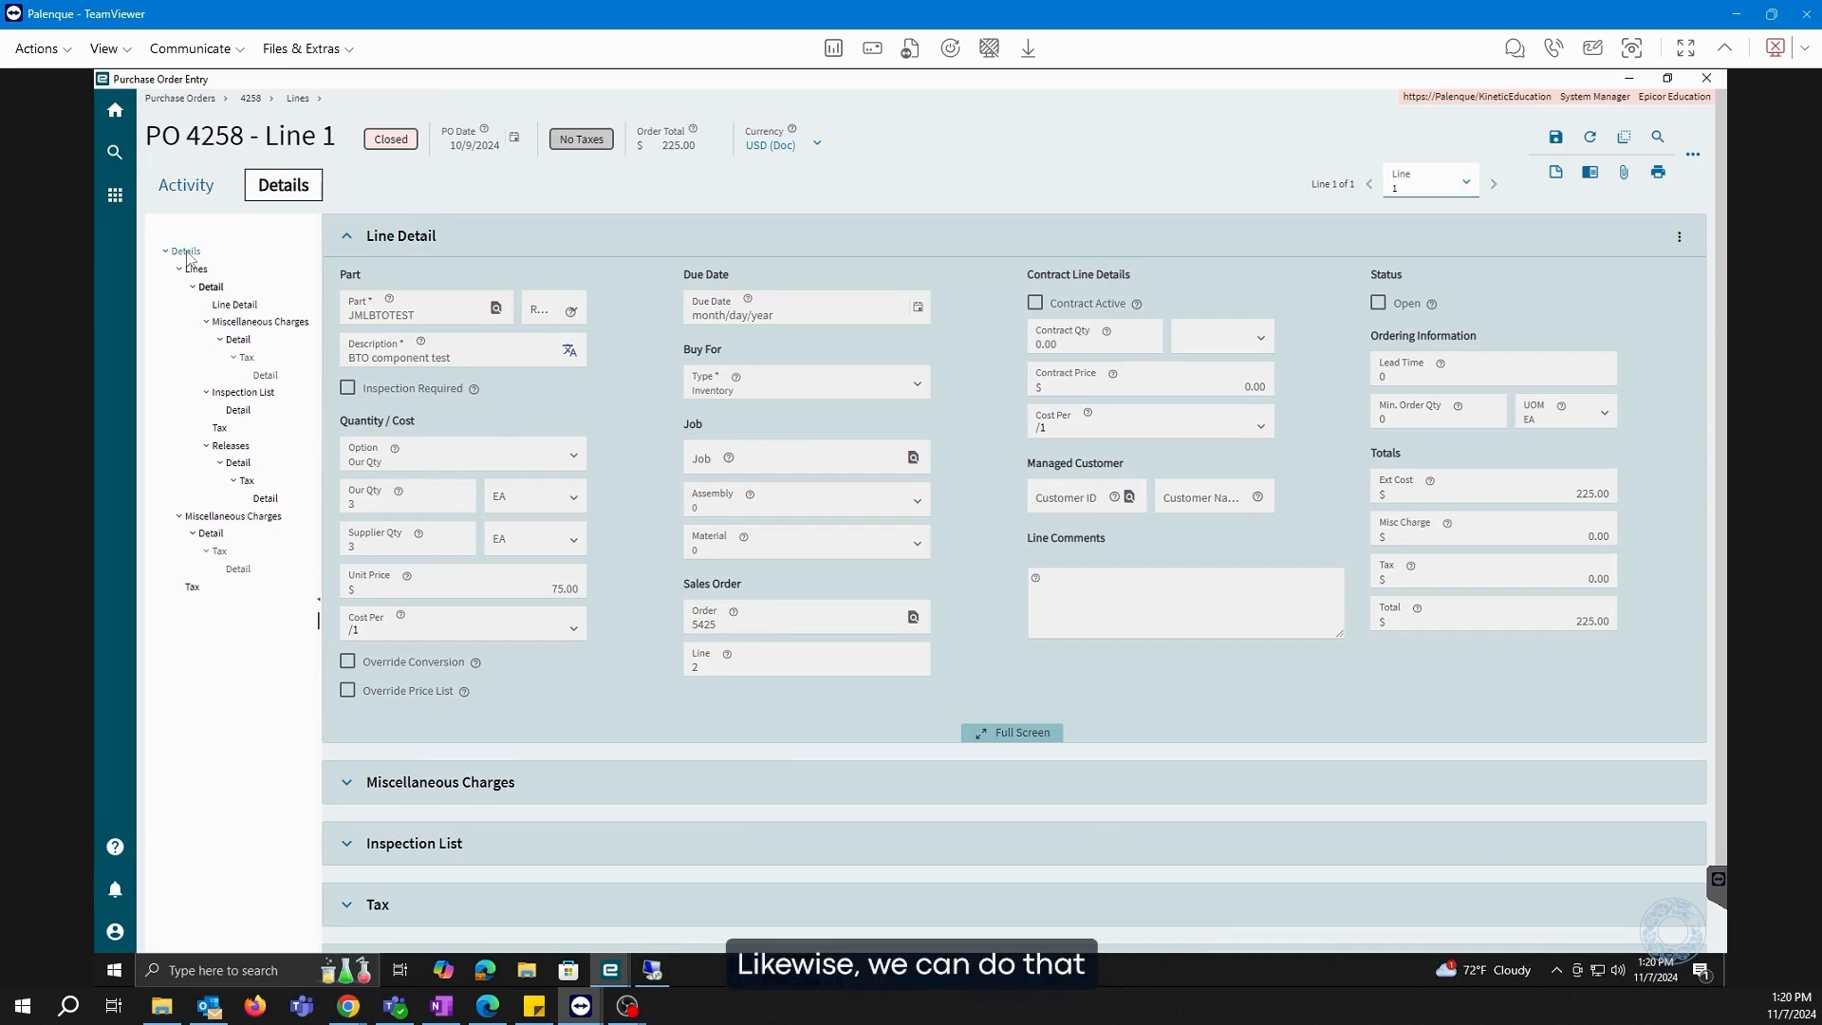
{"action": "left_click", "coordinate": [185, 251]}
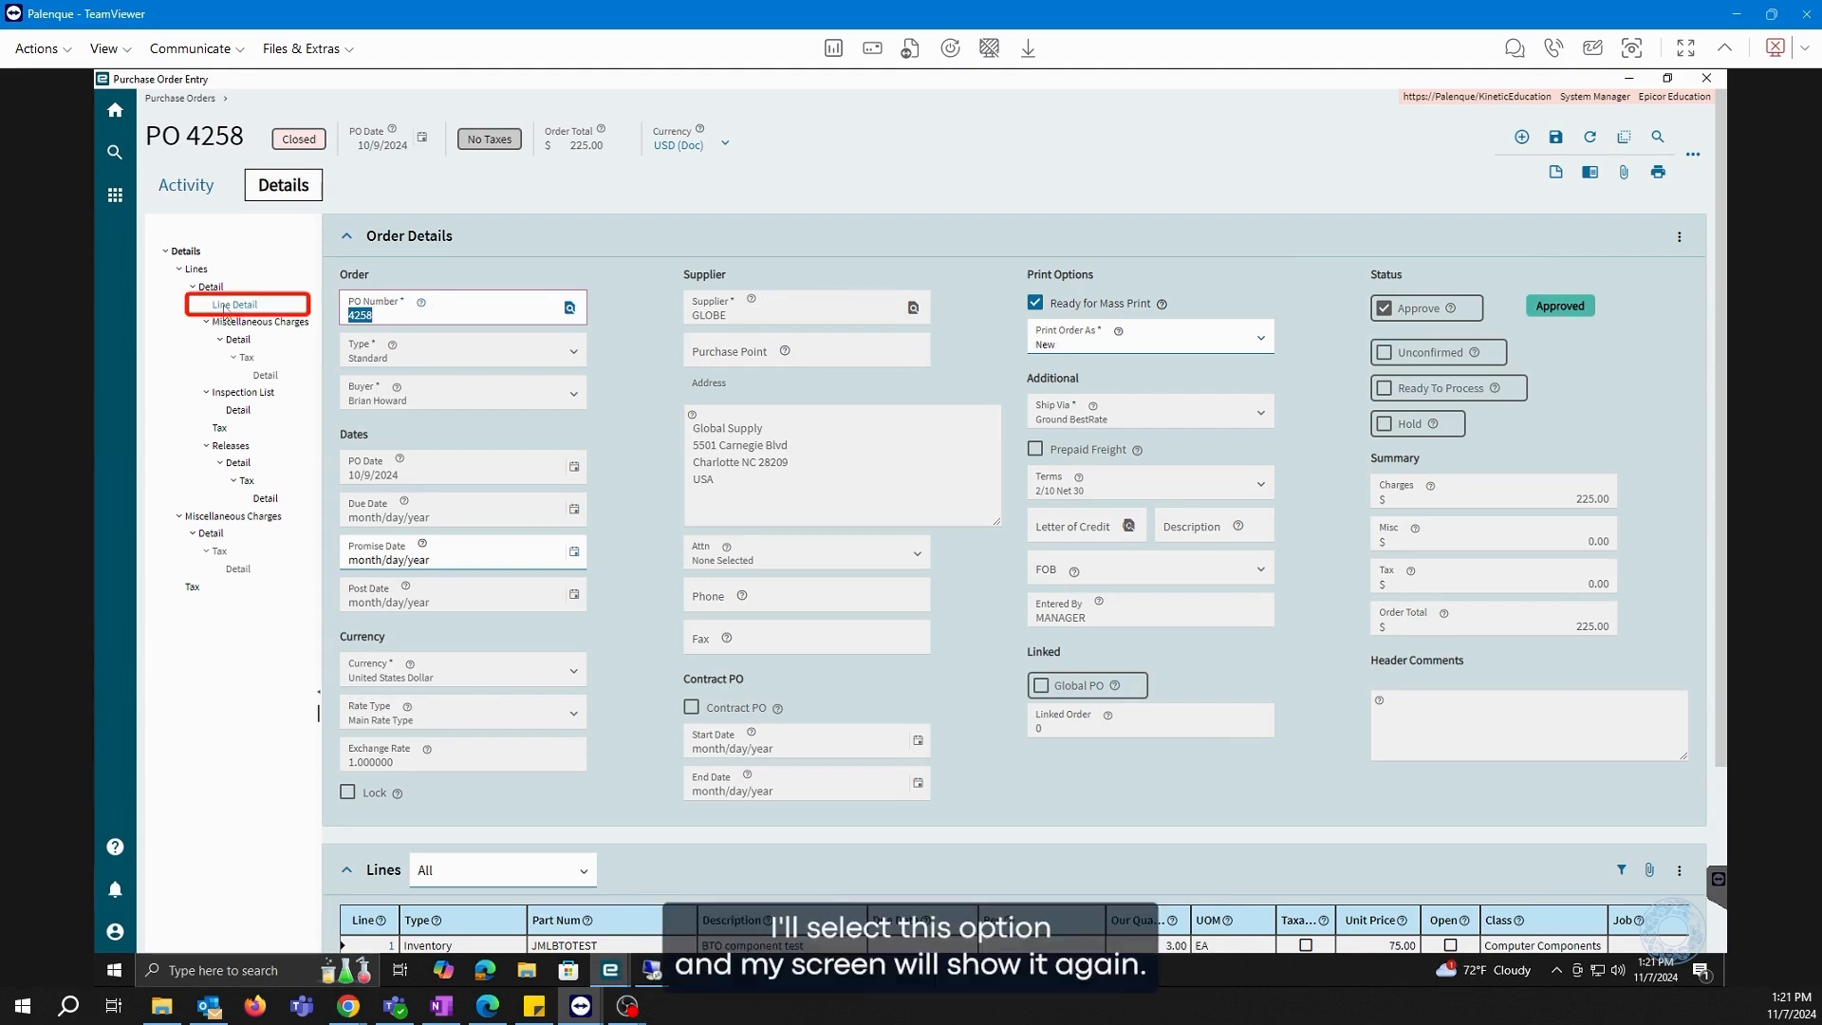
Open Line 1's Line Detail and show its extra actions such as Delete Line
{"action": "left_click", "coordinate": [233, 303]}
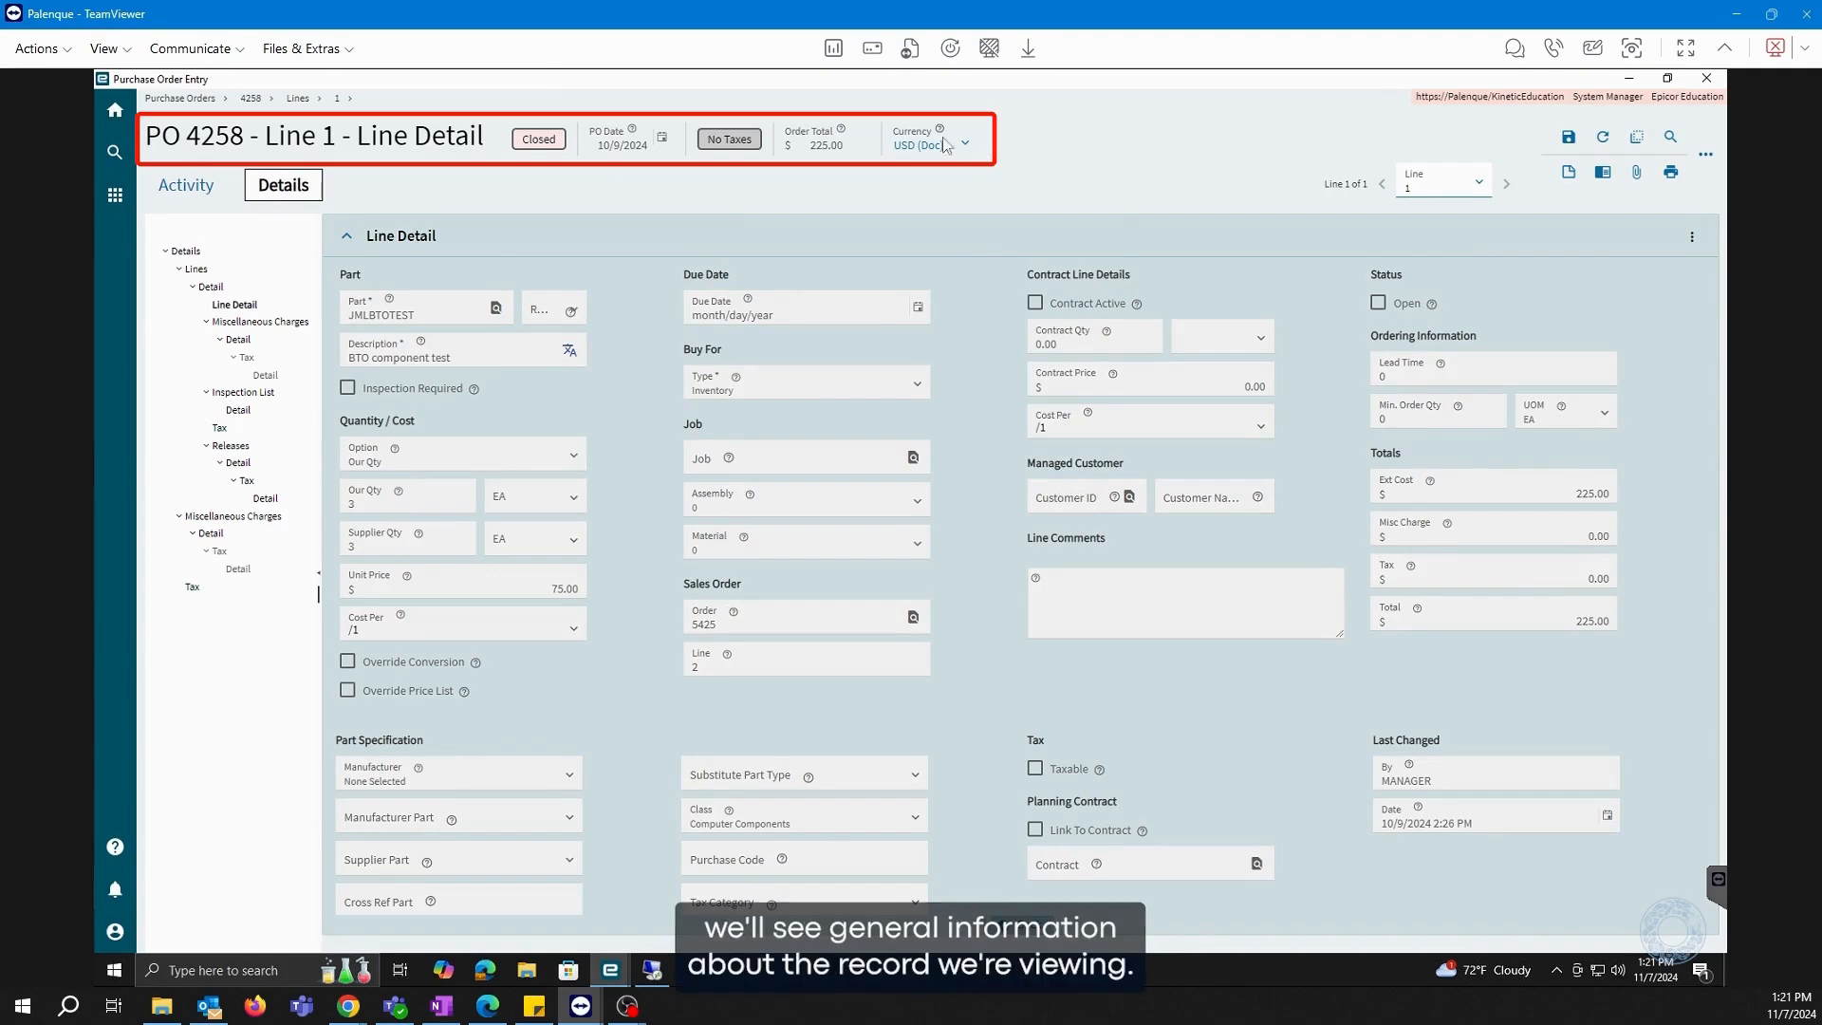
{"action": "mouse_move", "coordinate": [583, 139]}
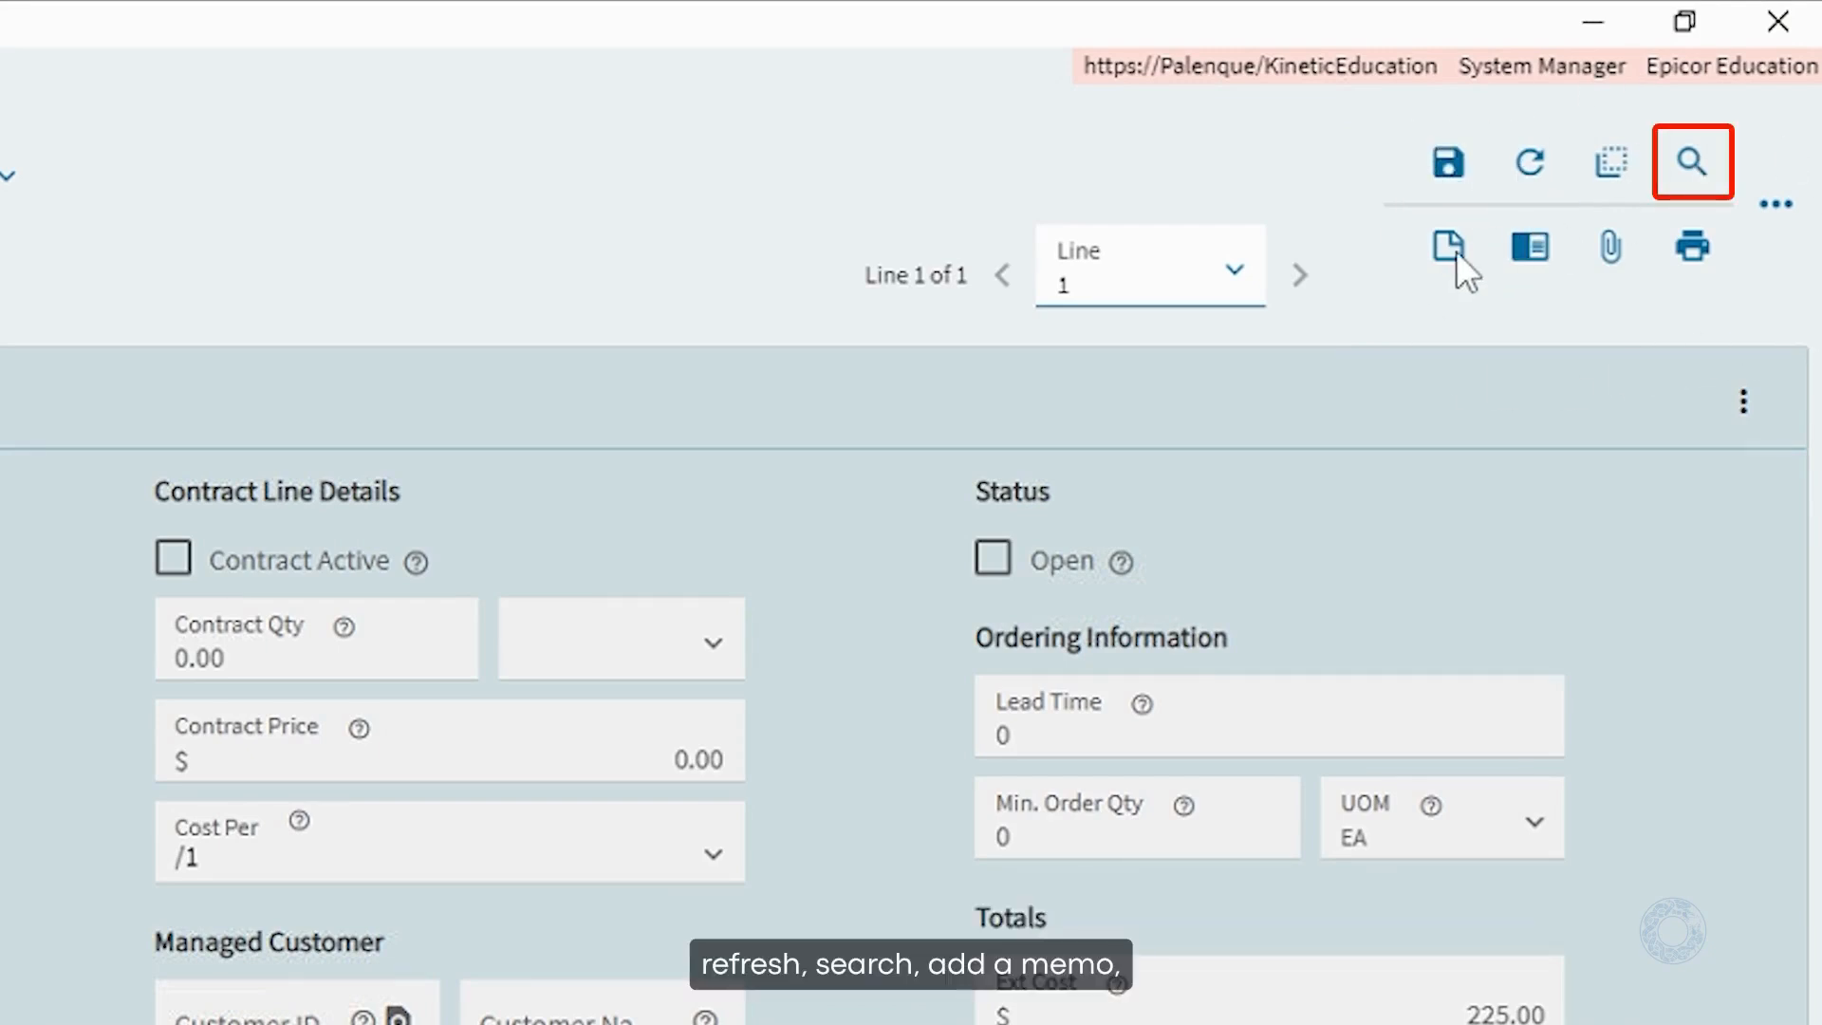
{"action": "mouse_move", "coordinate": [1532, 248]}
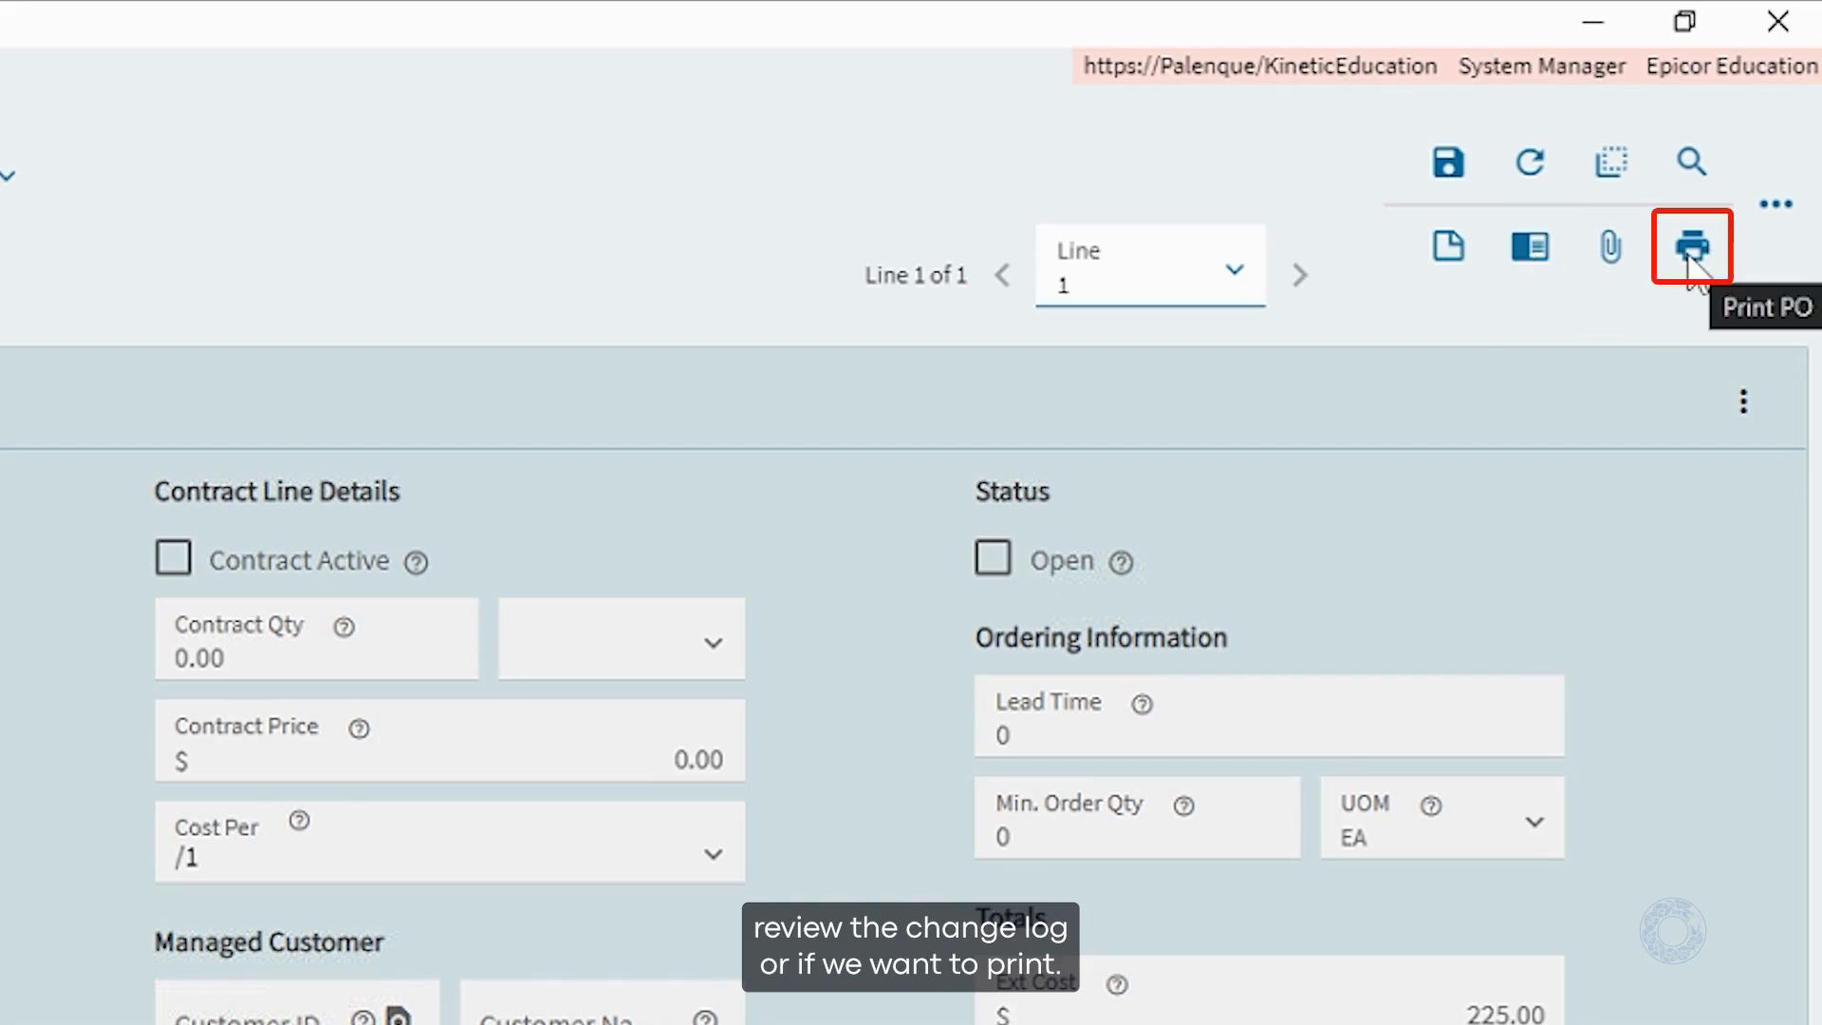
{"action": "mouse_move", "coordinate": [1783, 200]}
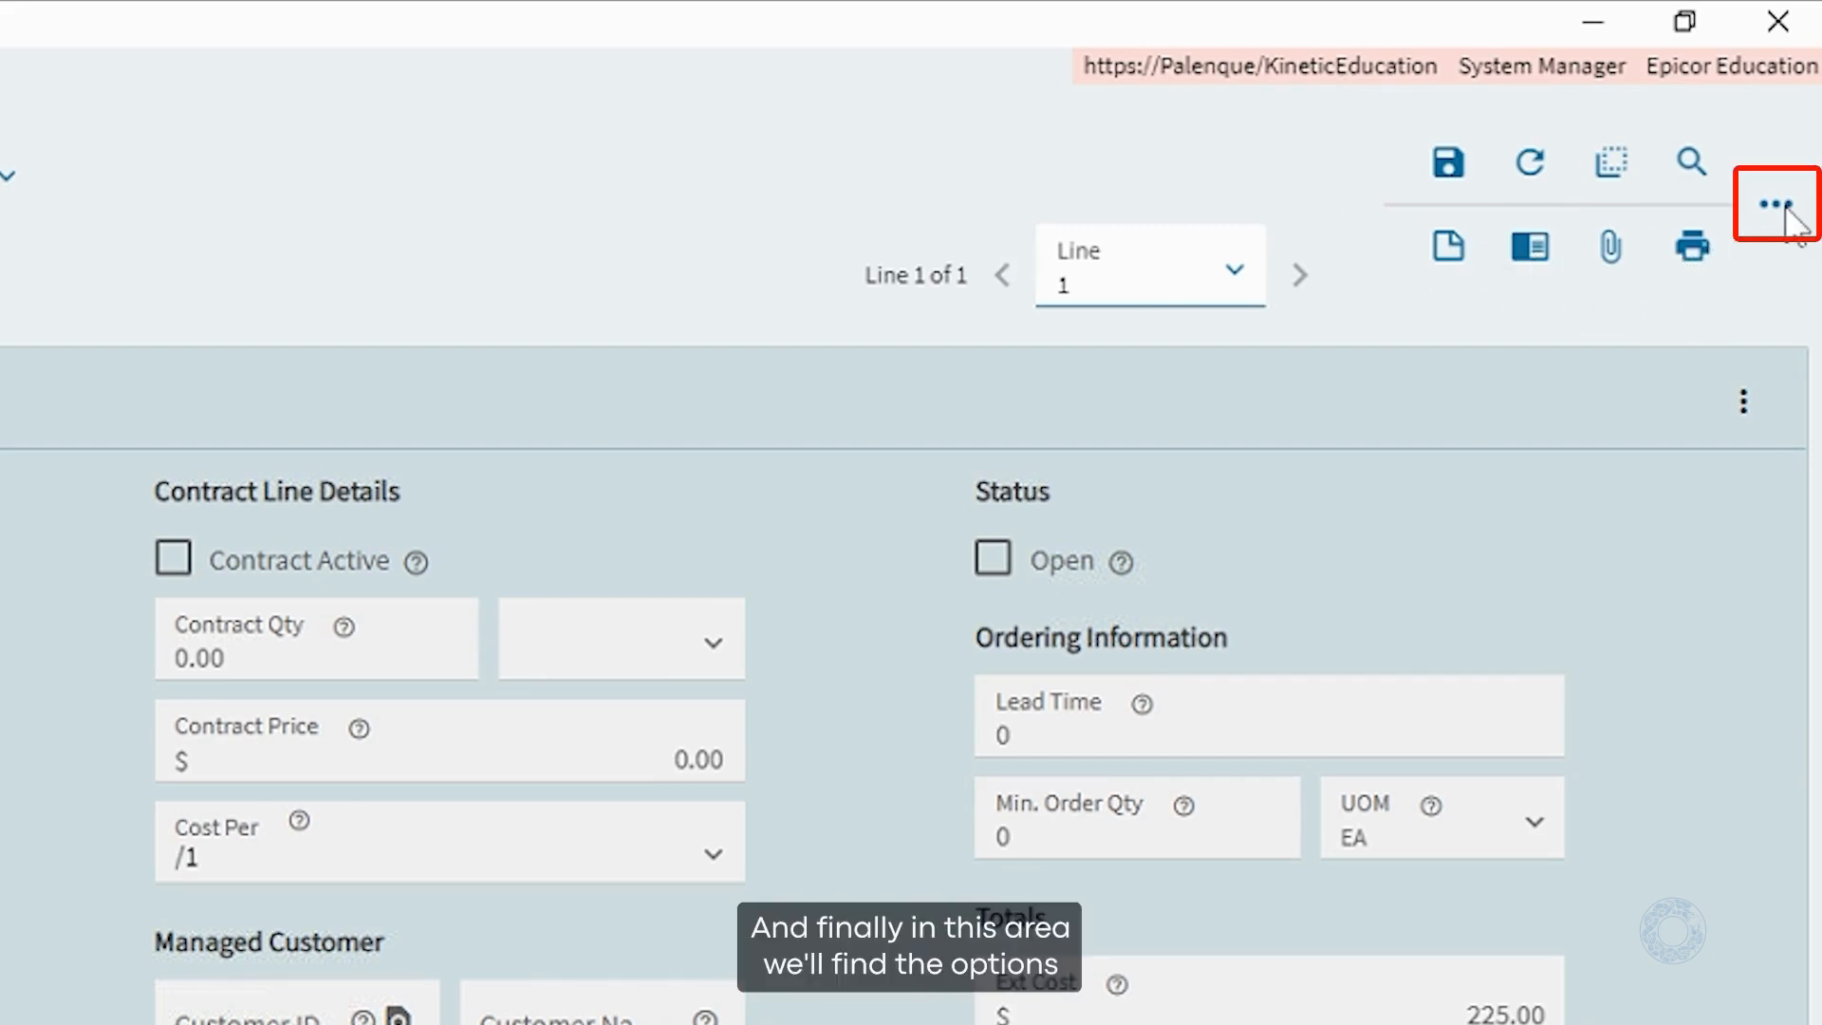
{"action": "left_click", "coordinate": [1776, 202]}
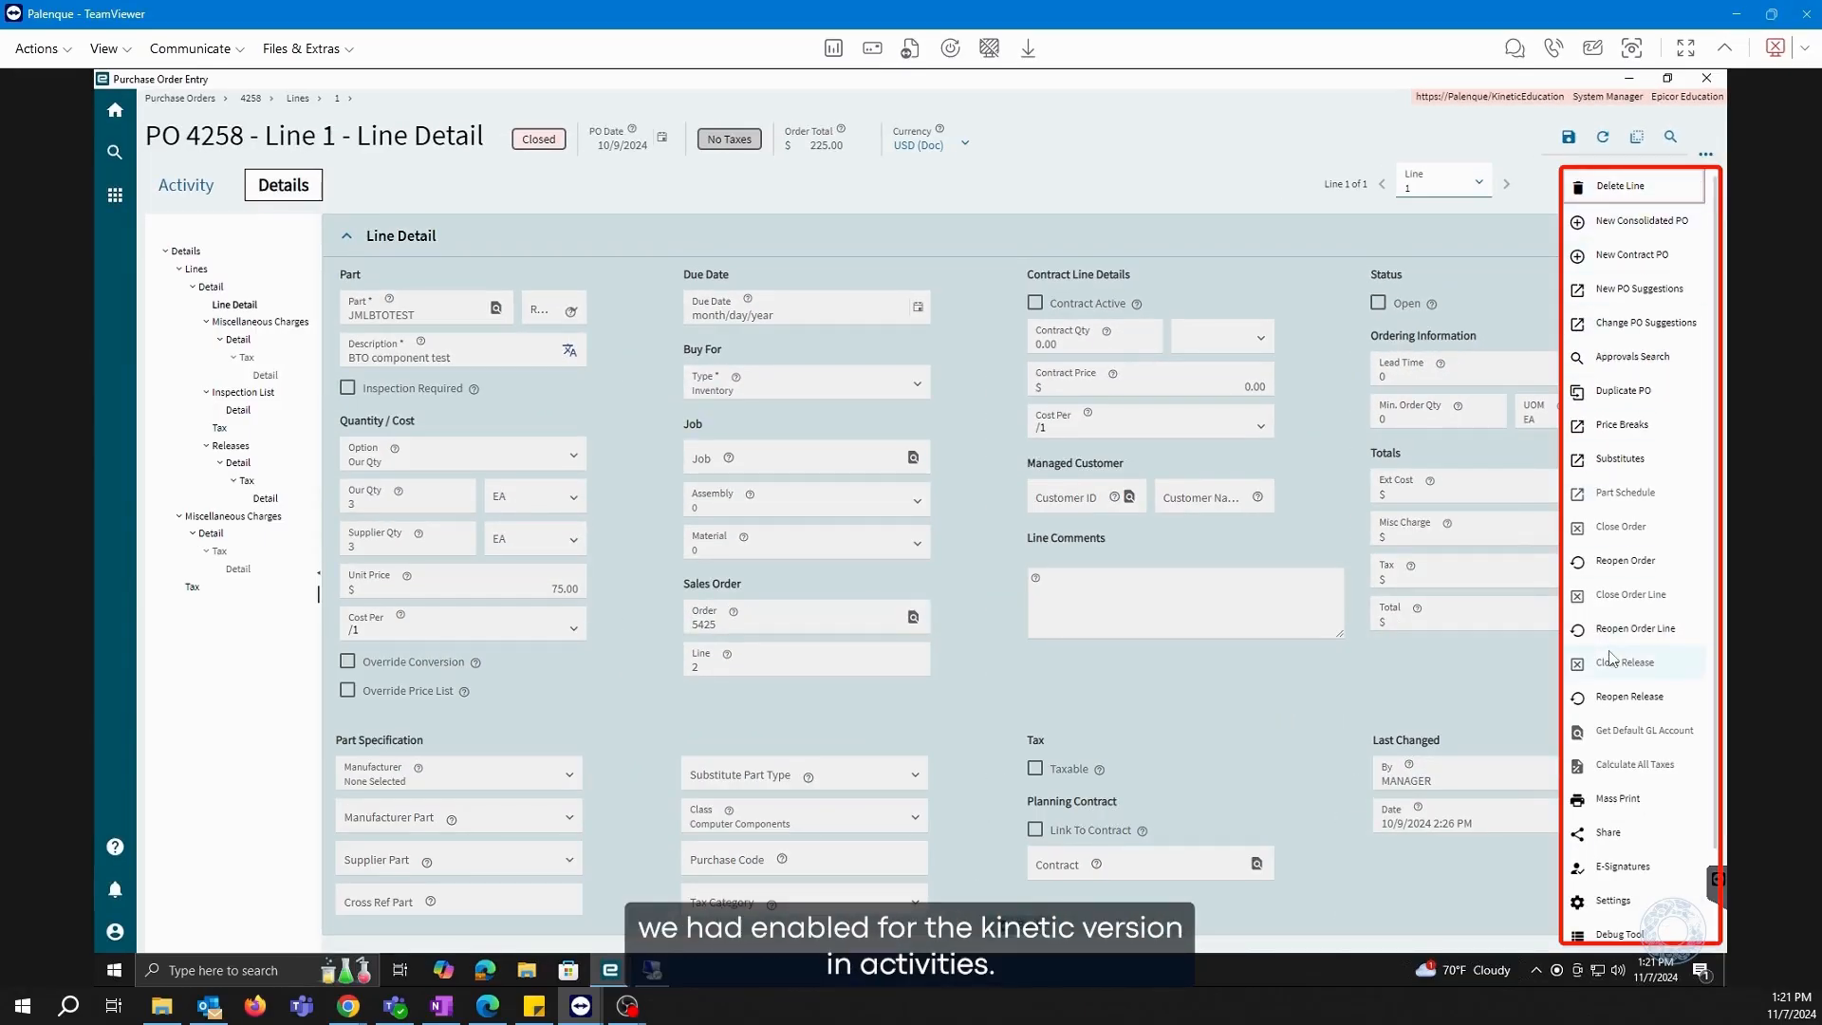
{"action": "mouse_move", "coordinate": [1628, 390]}
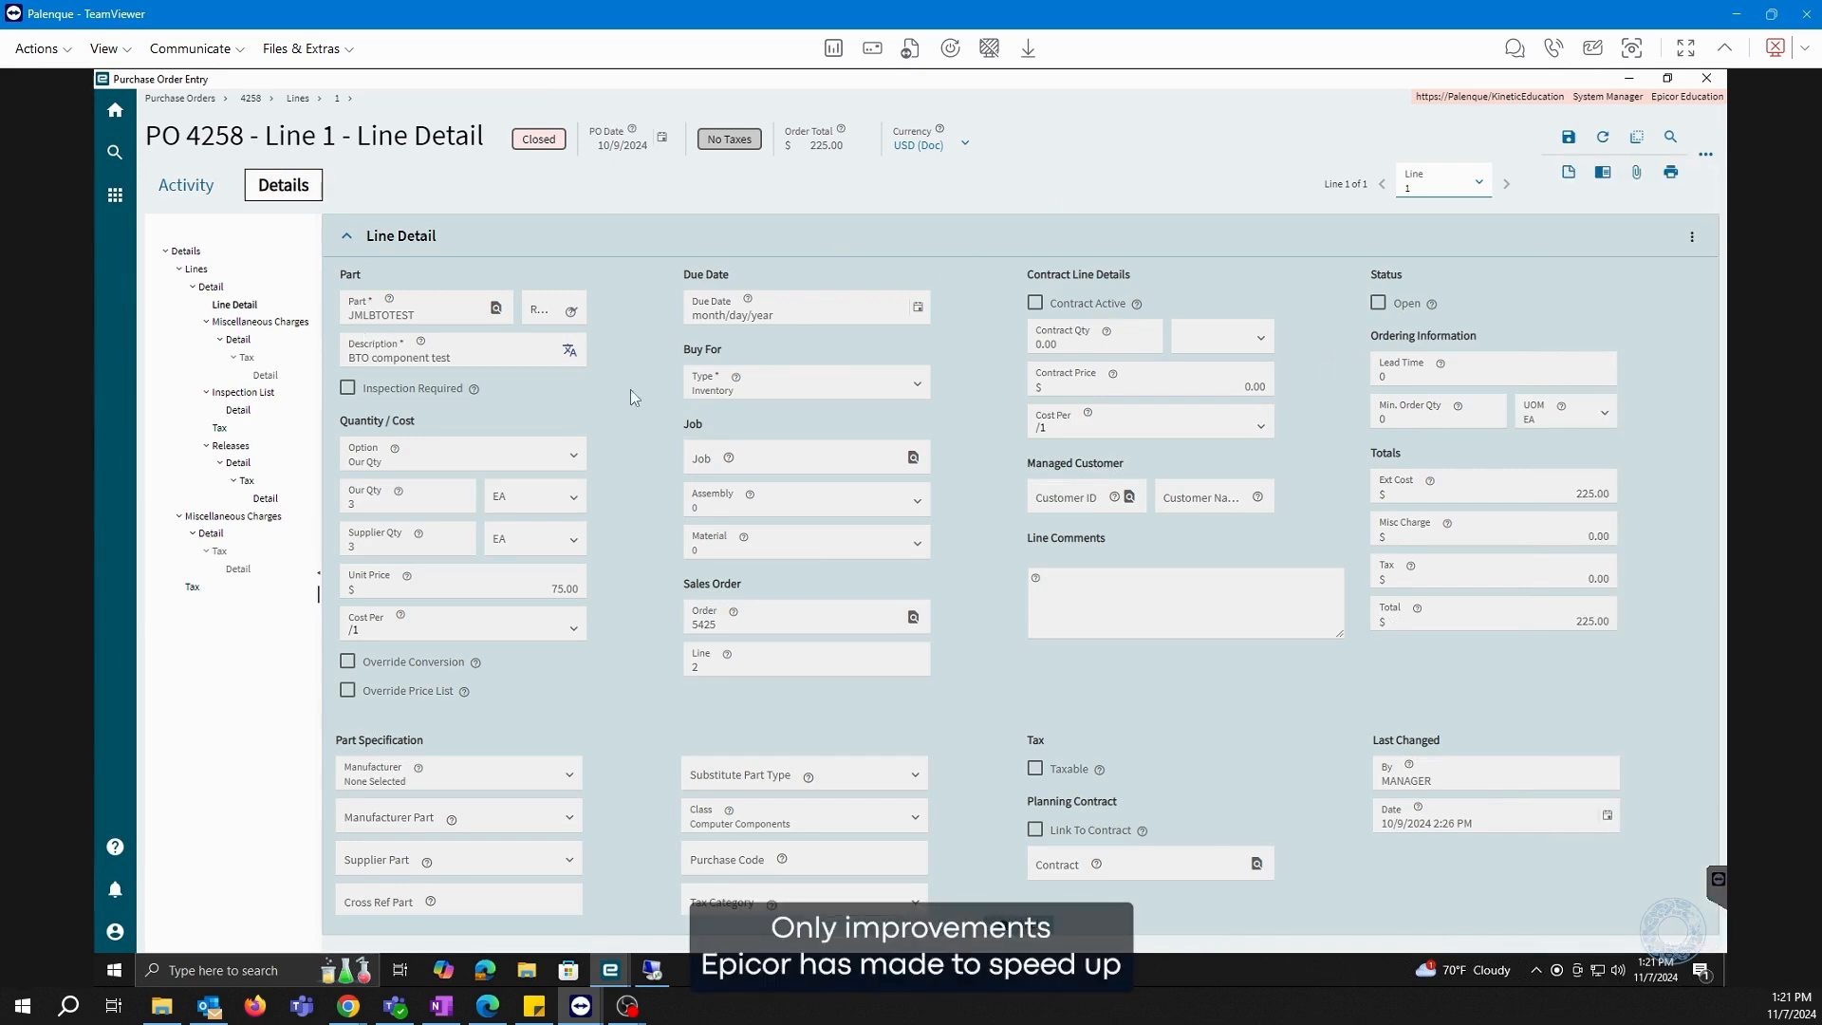
{"action": "mouse_move", "coordinate": [610, 409]}
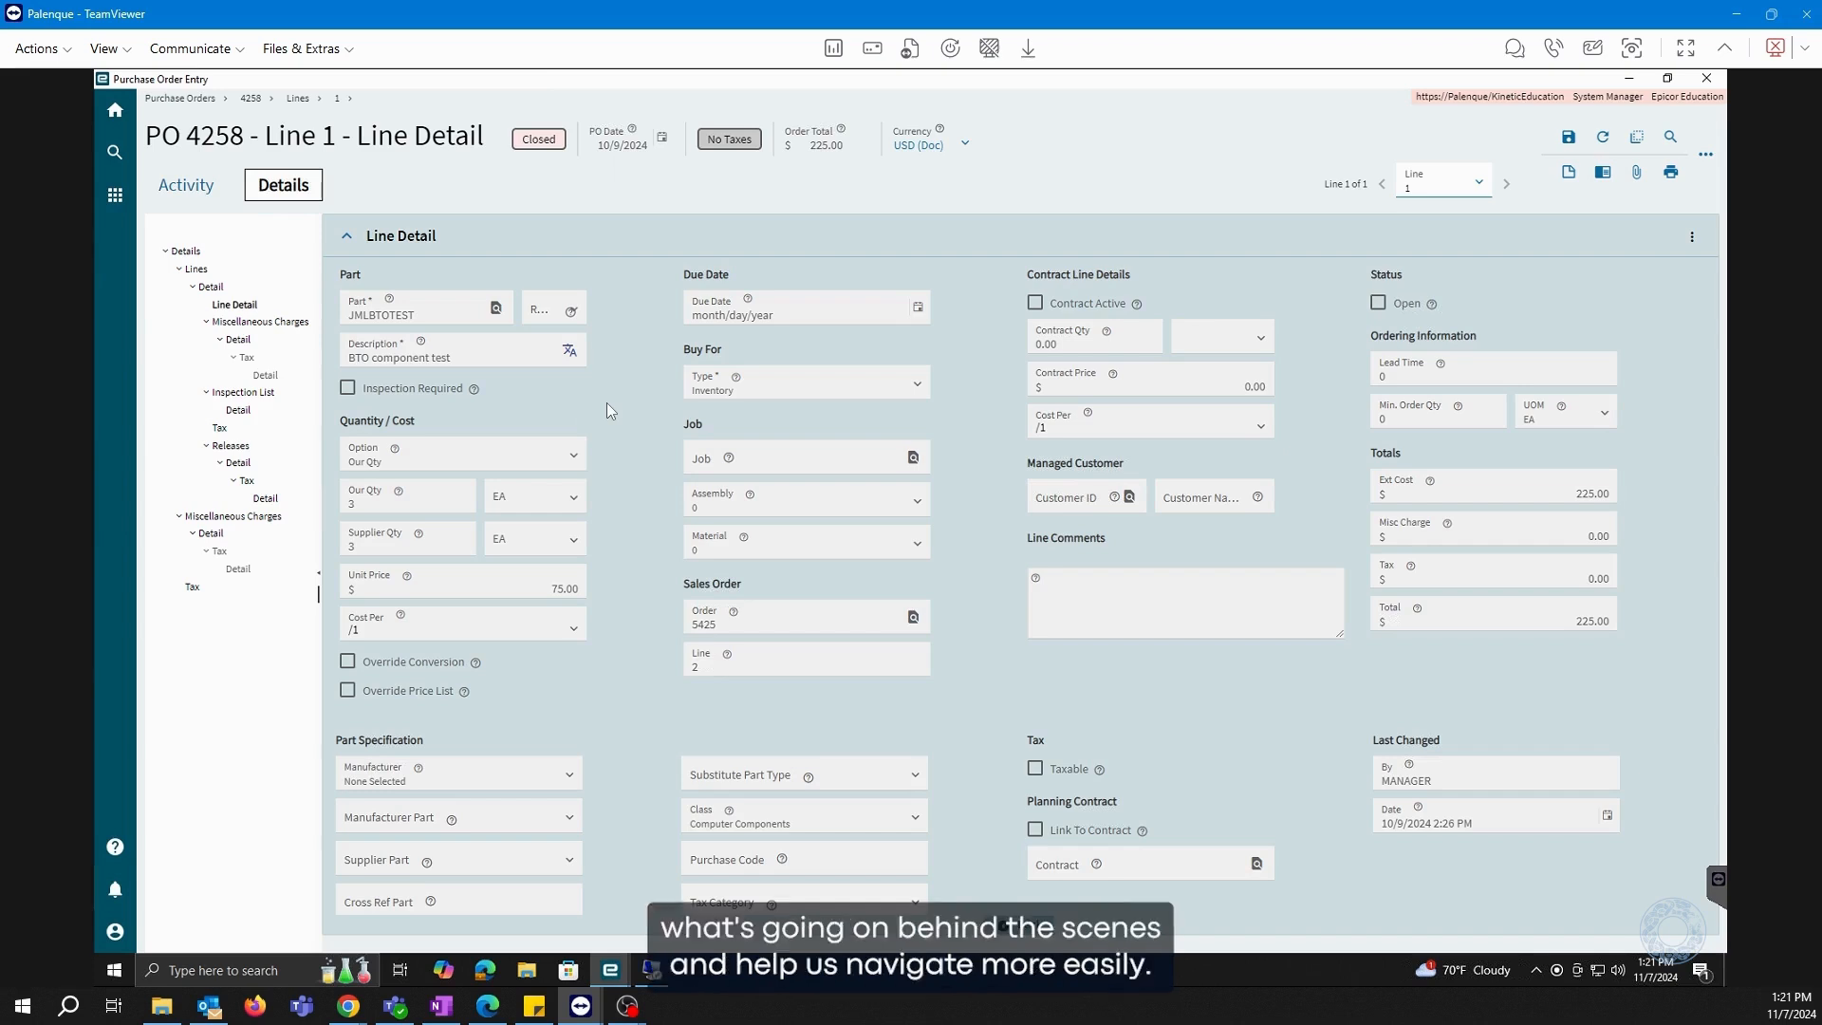